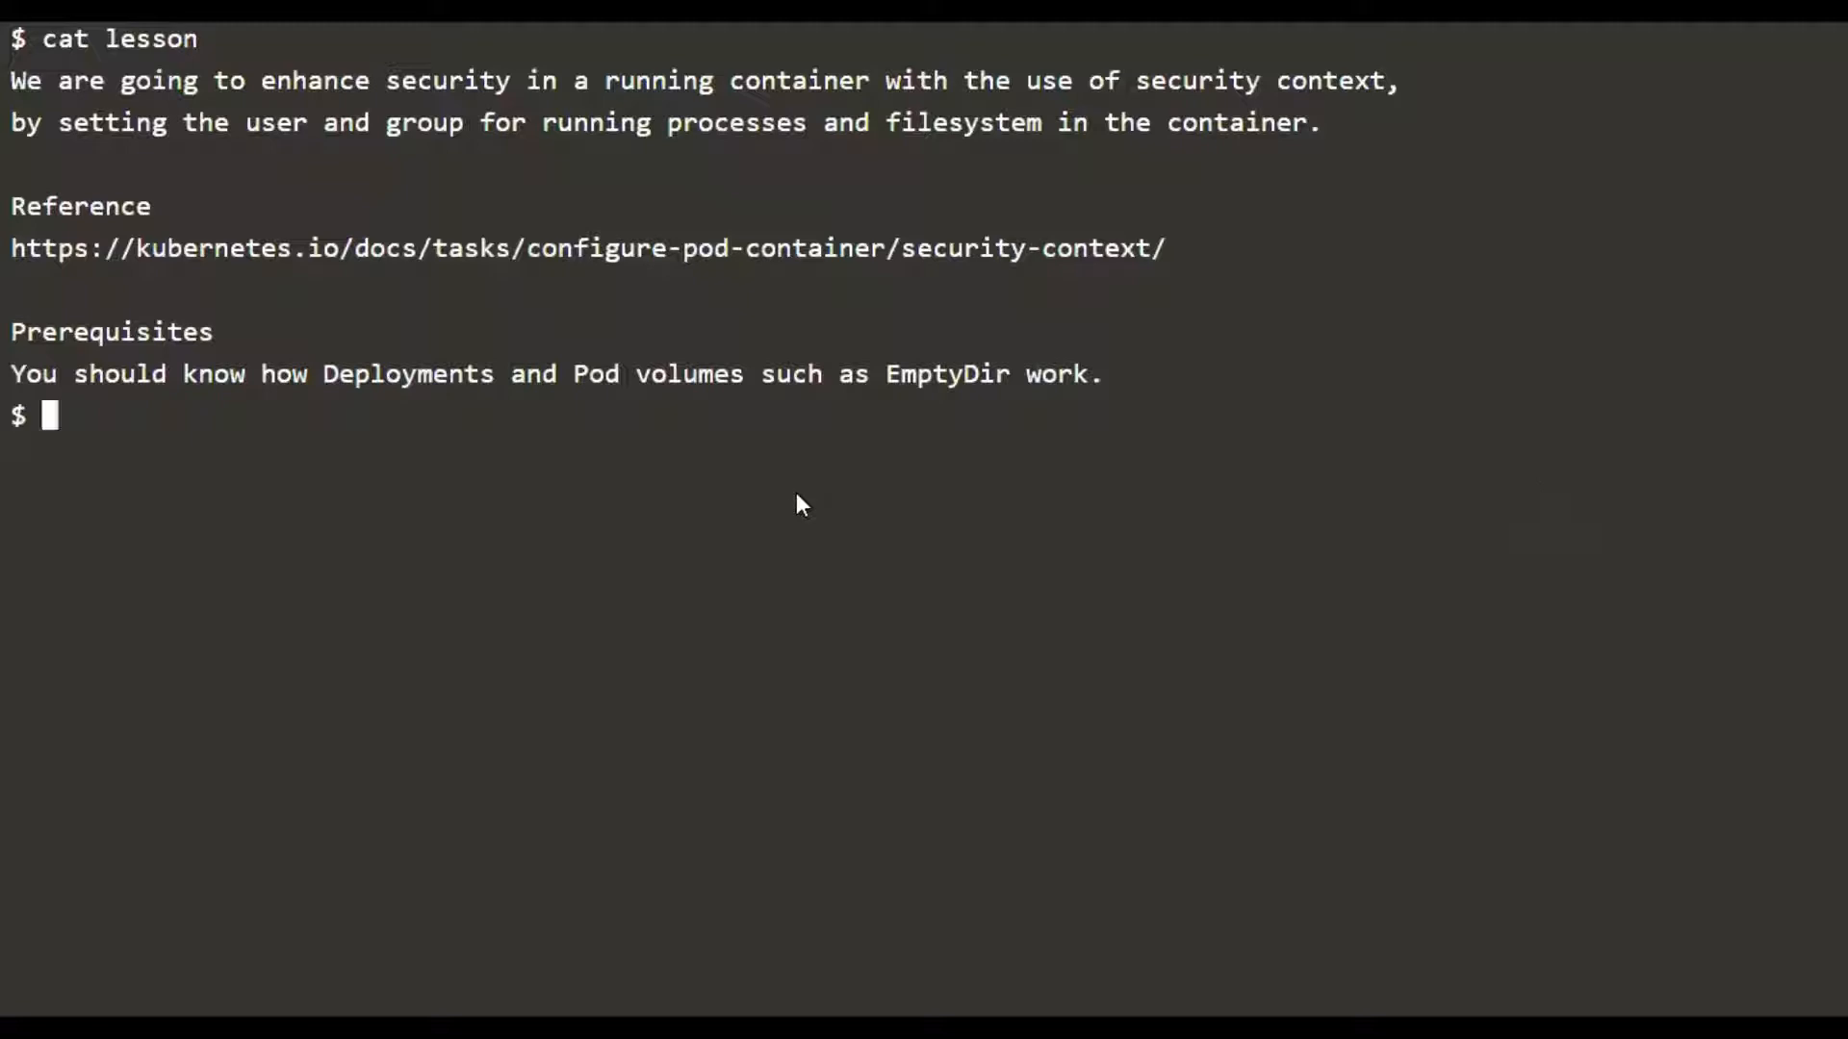
Page through deploy.yaml in less to its end, including the emptyDir volume at /tmp/ed
{"action": "type", "text": "less"}
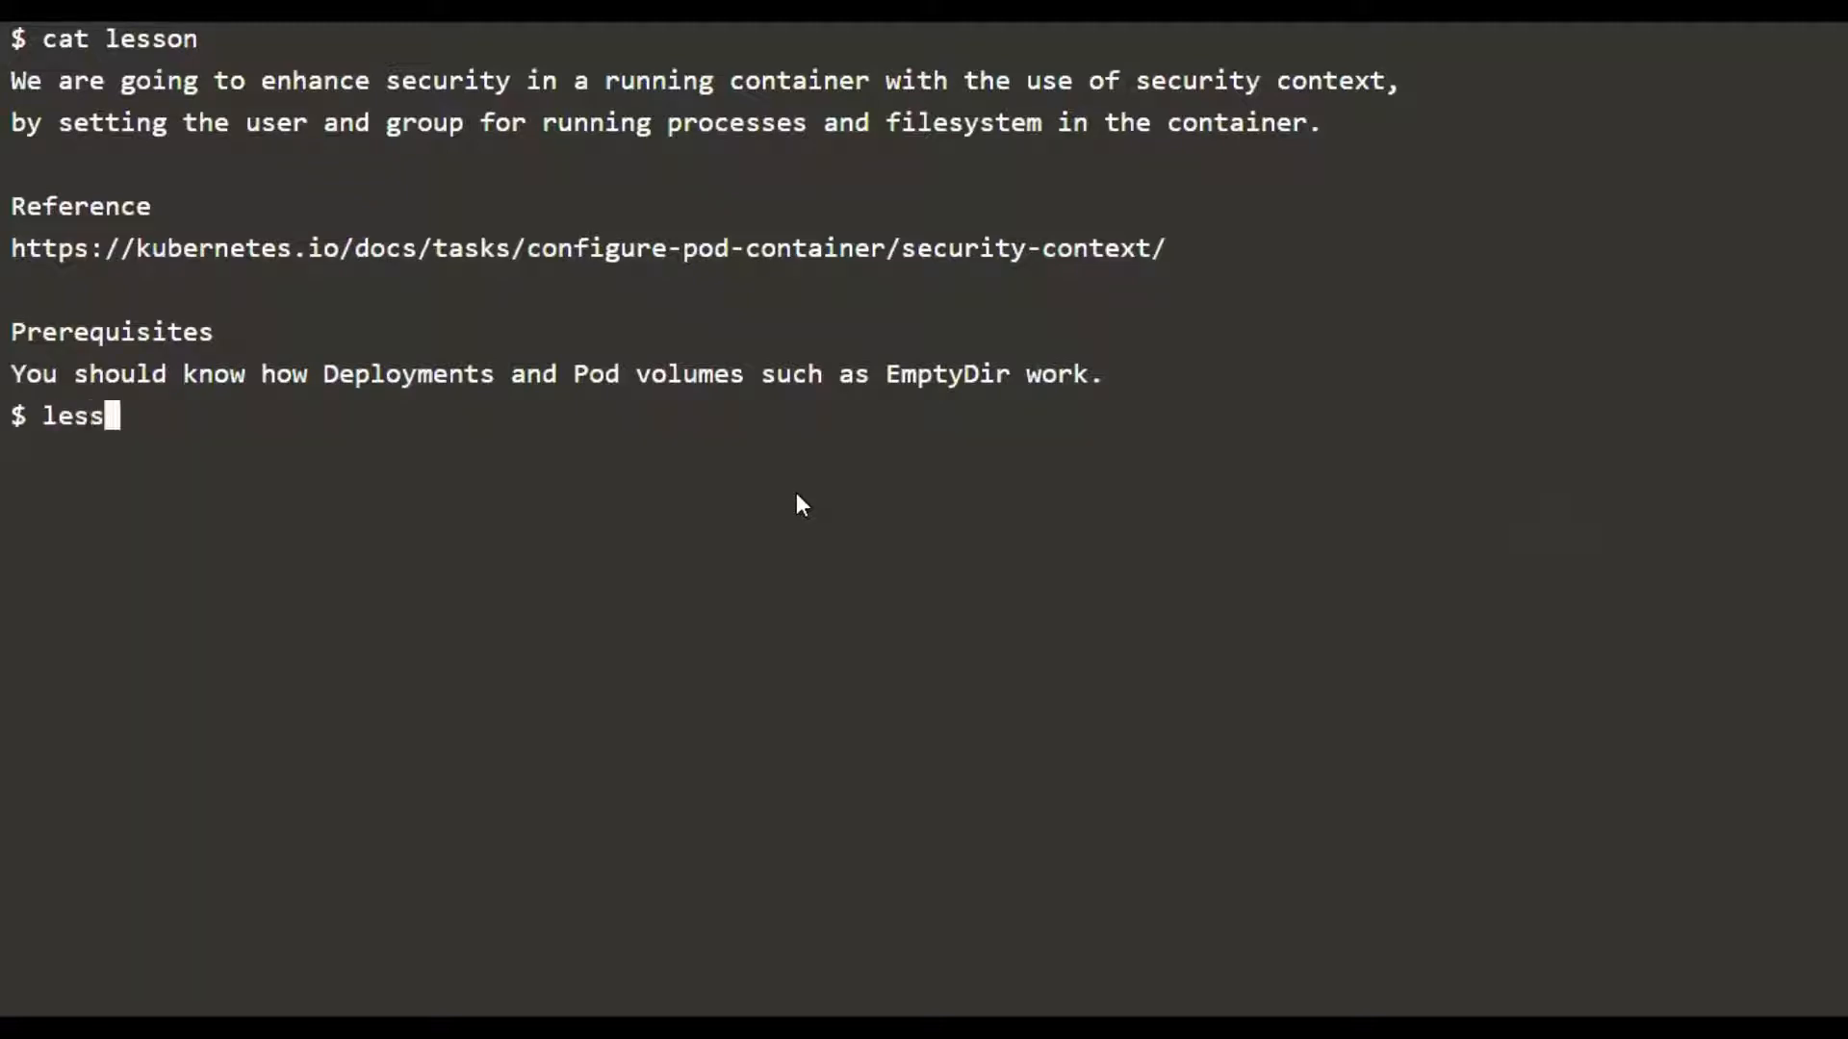
{"action": "type", "text": "deploy.yaml"}
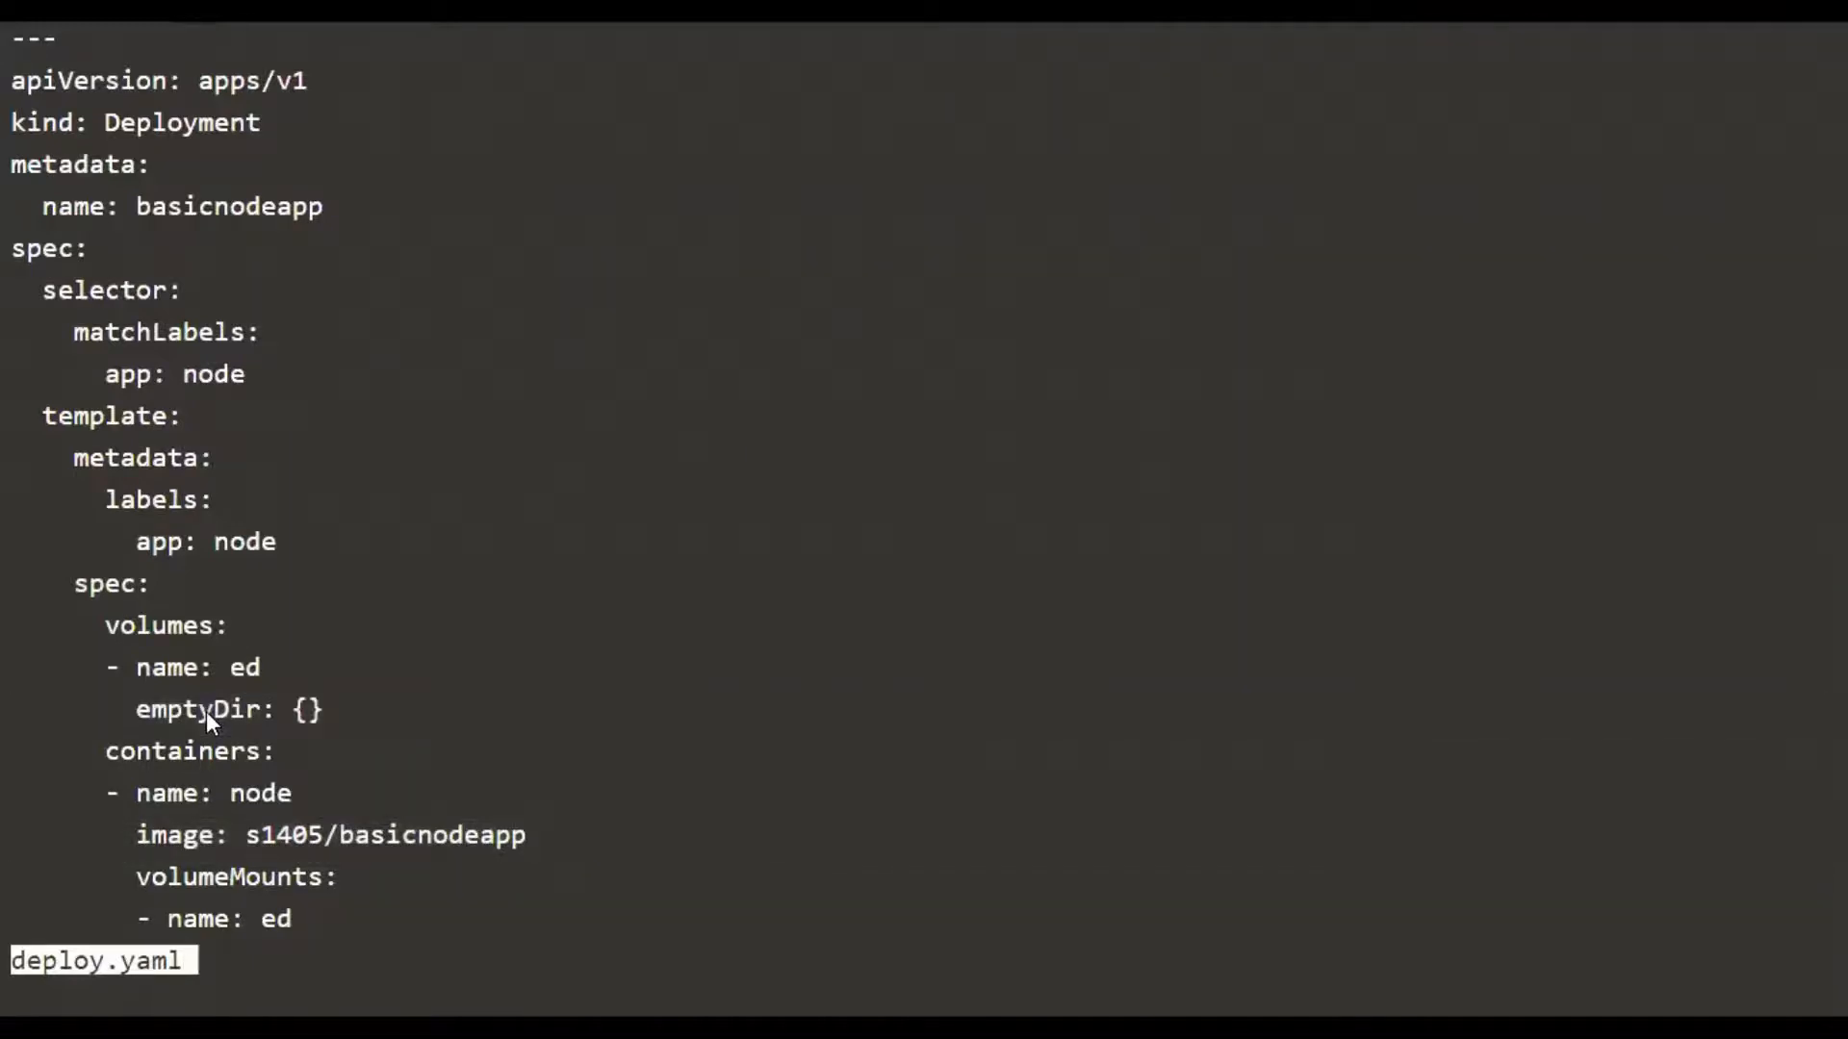
{"action": "scroll", "scroll_direction": "down", "scroll_amount": 3}
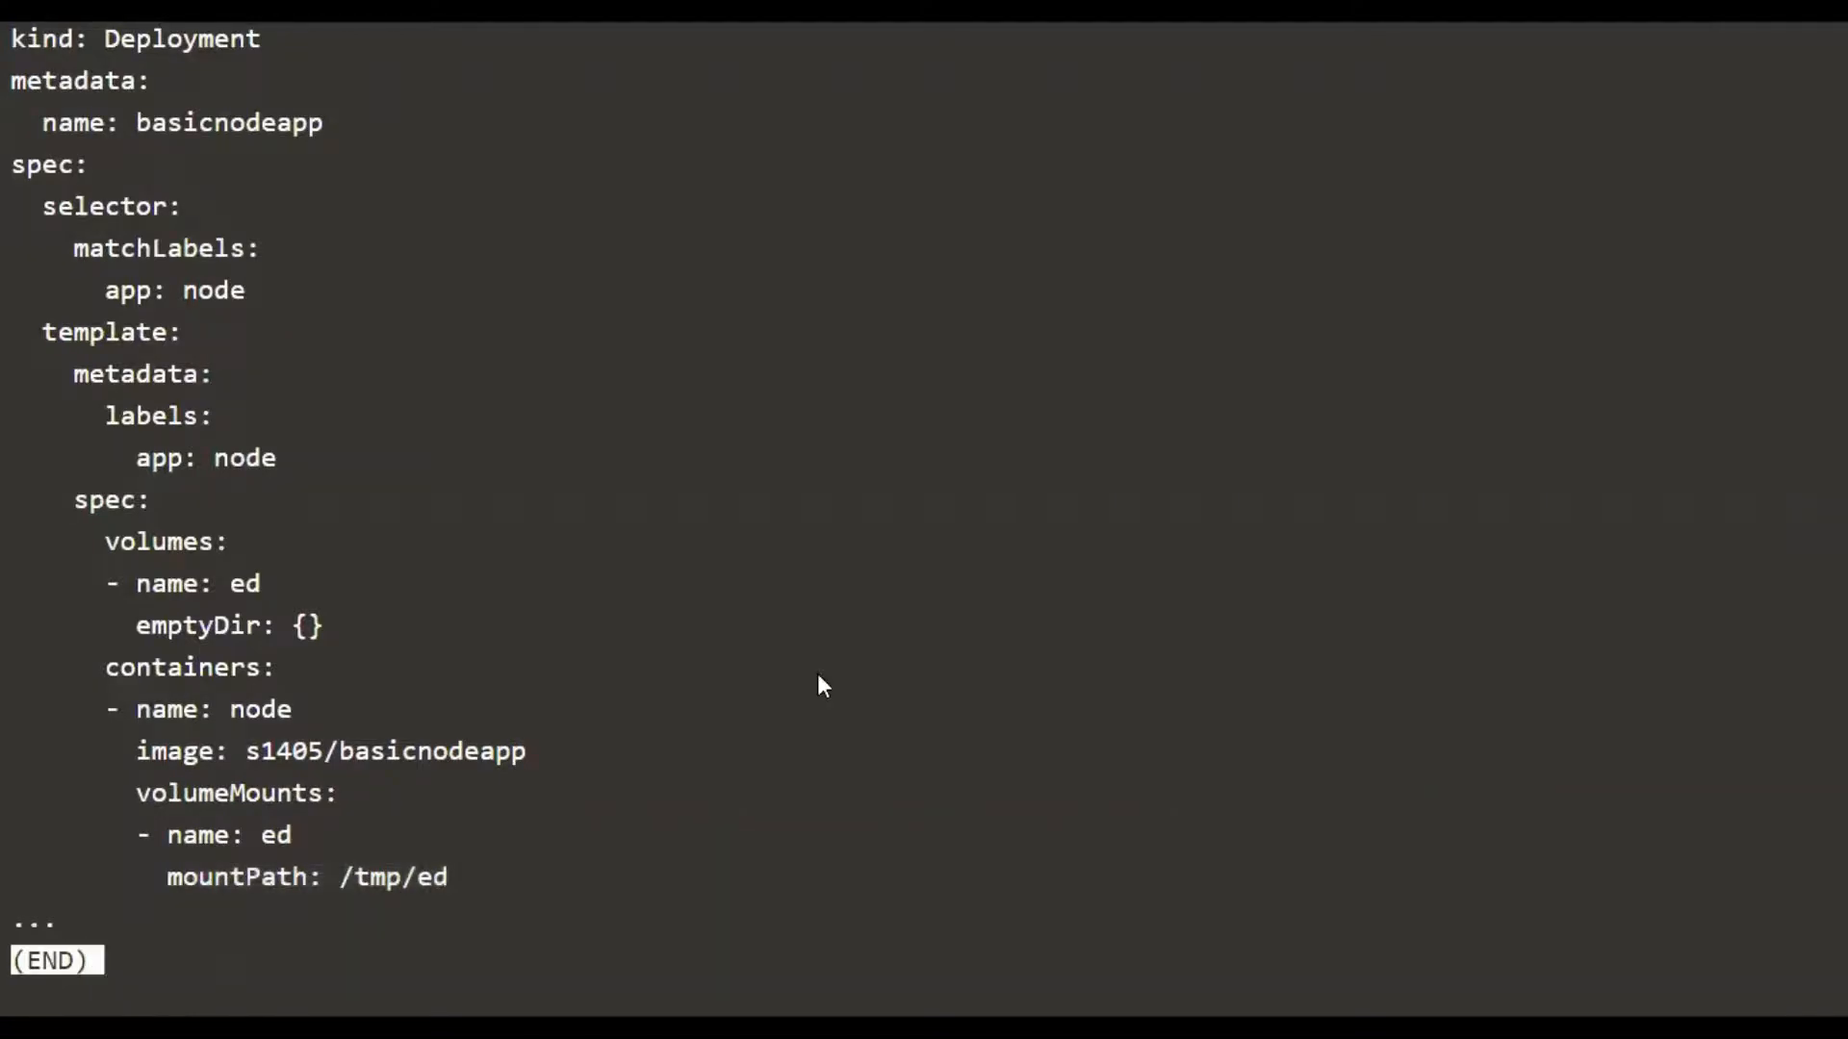
Create the basicnodeapp Deployment from deploy.yaml and watch its pod reach Running 1/1
{"action": "key", "text": "q"}
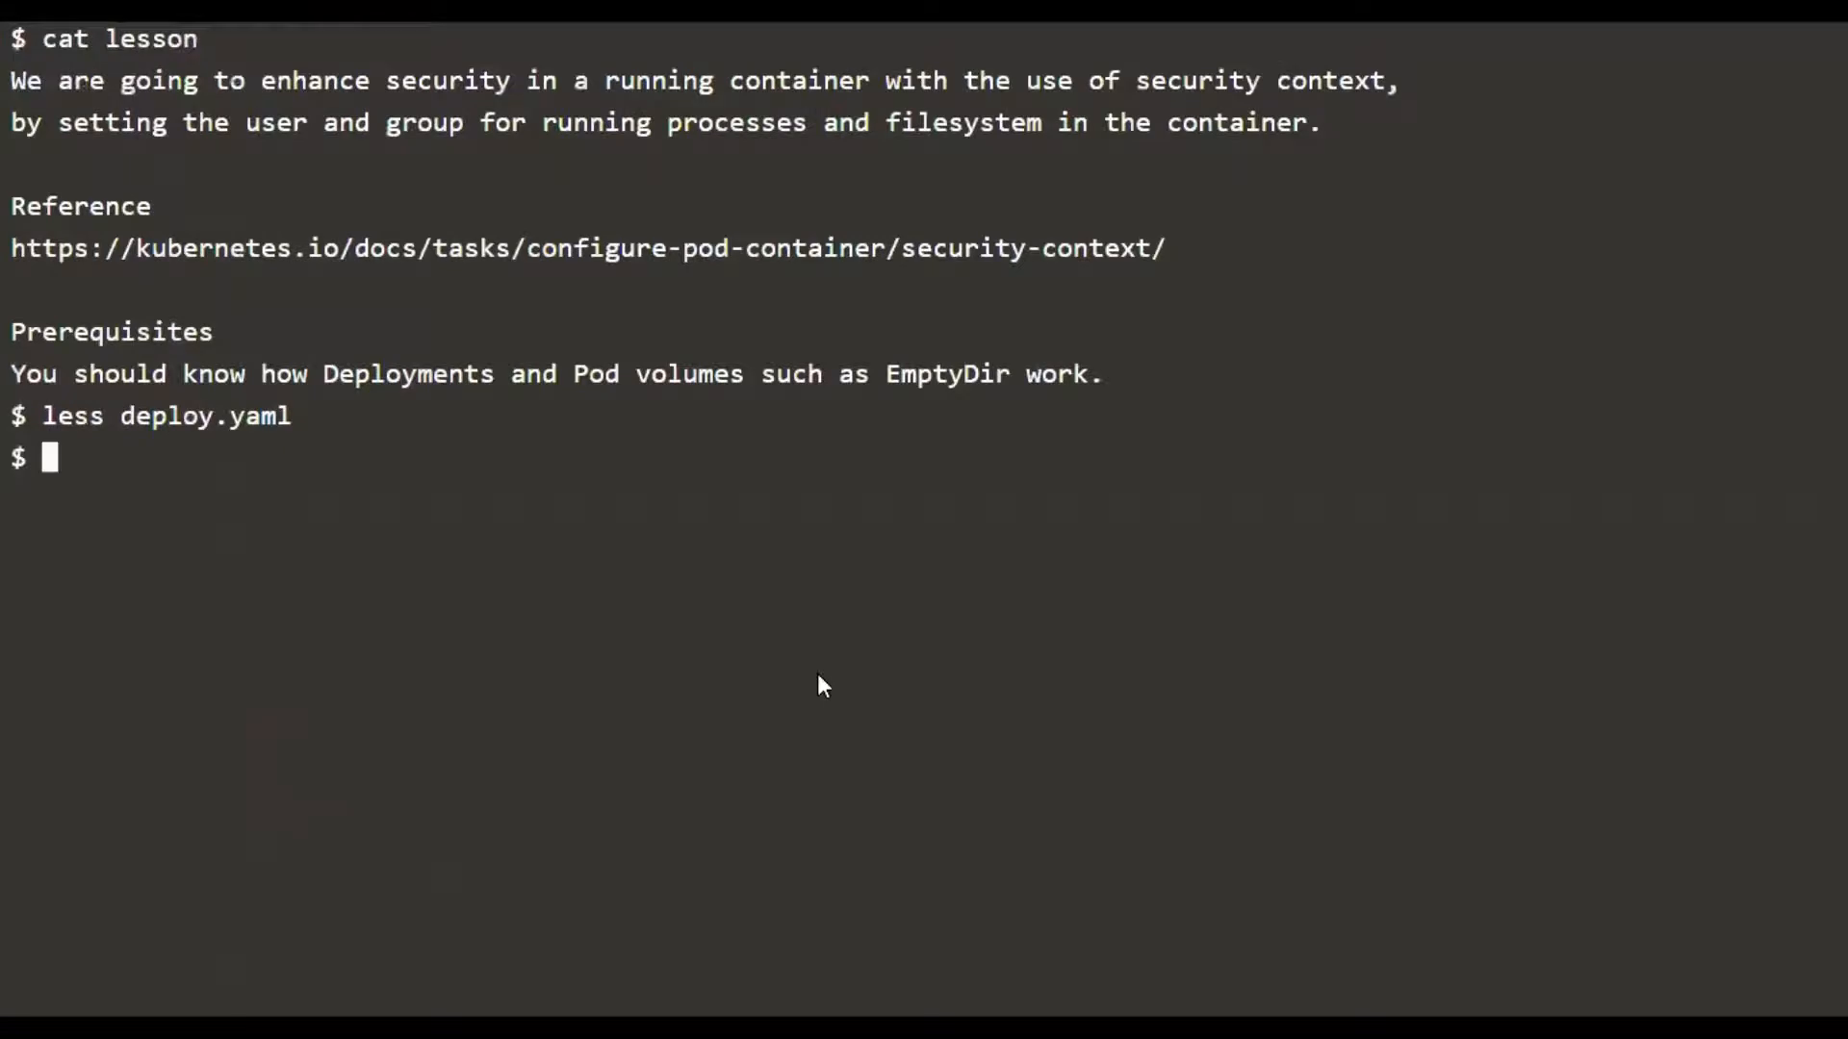
{"action": "type", "text": "kubectl crea"}
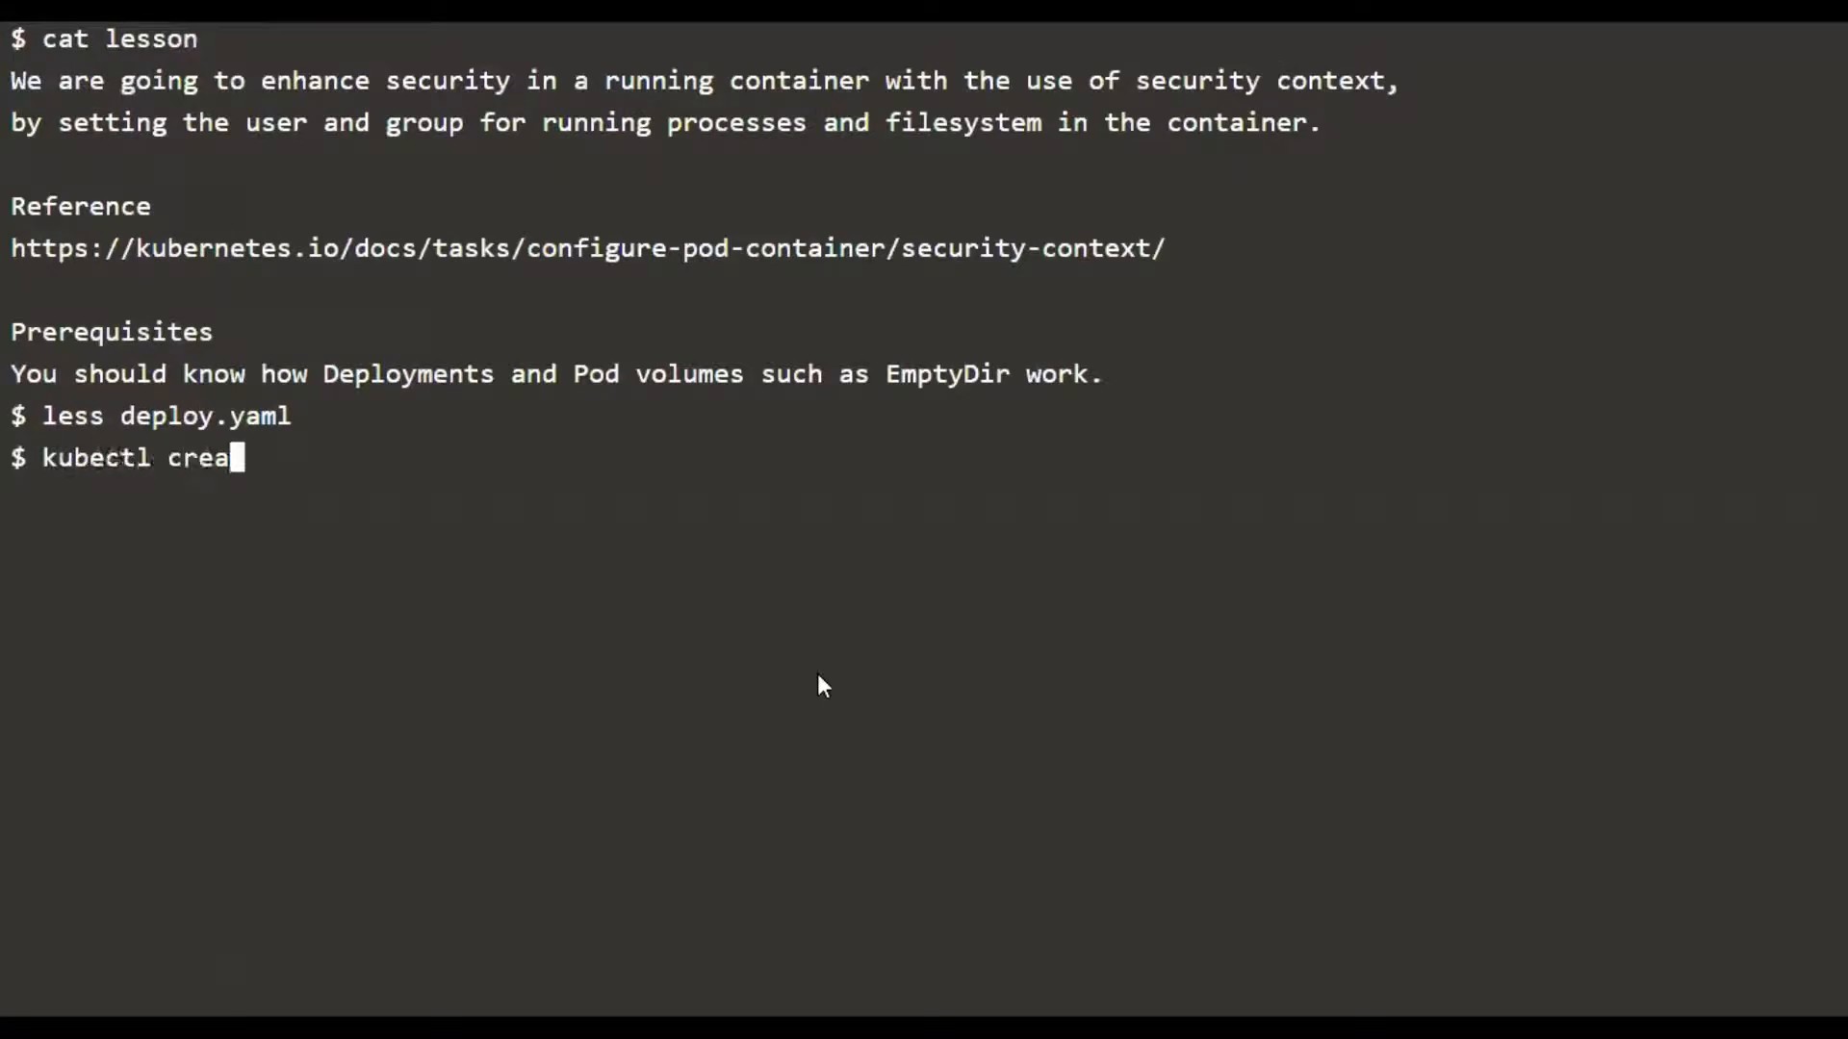
{"action": "type", "text": "te -f deploy.yaml"}
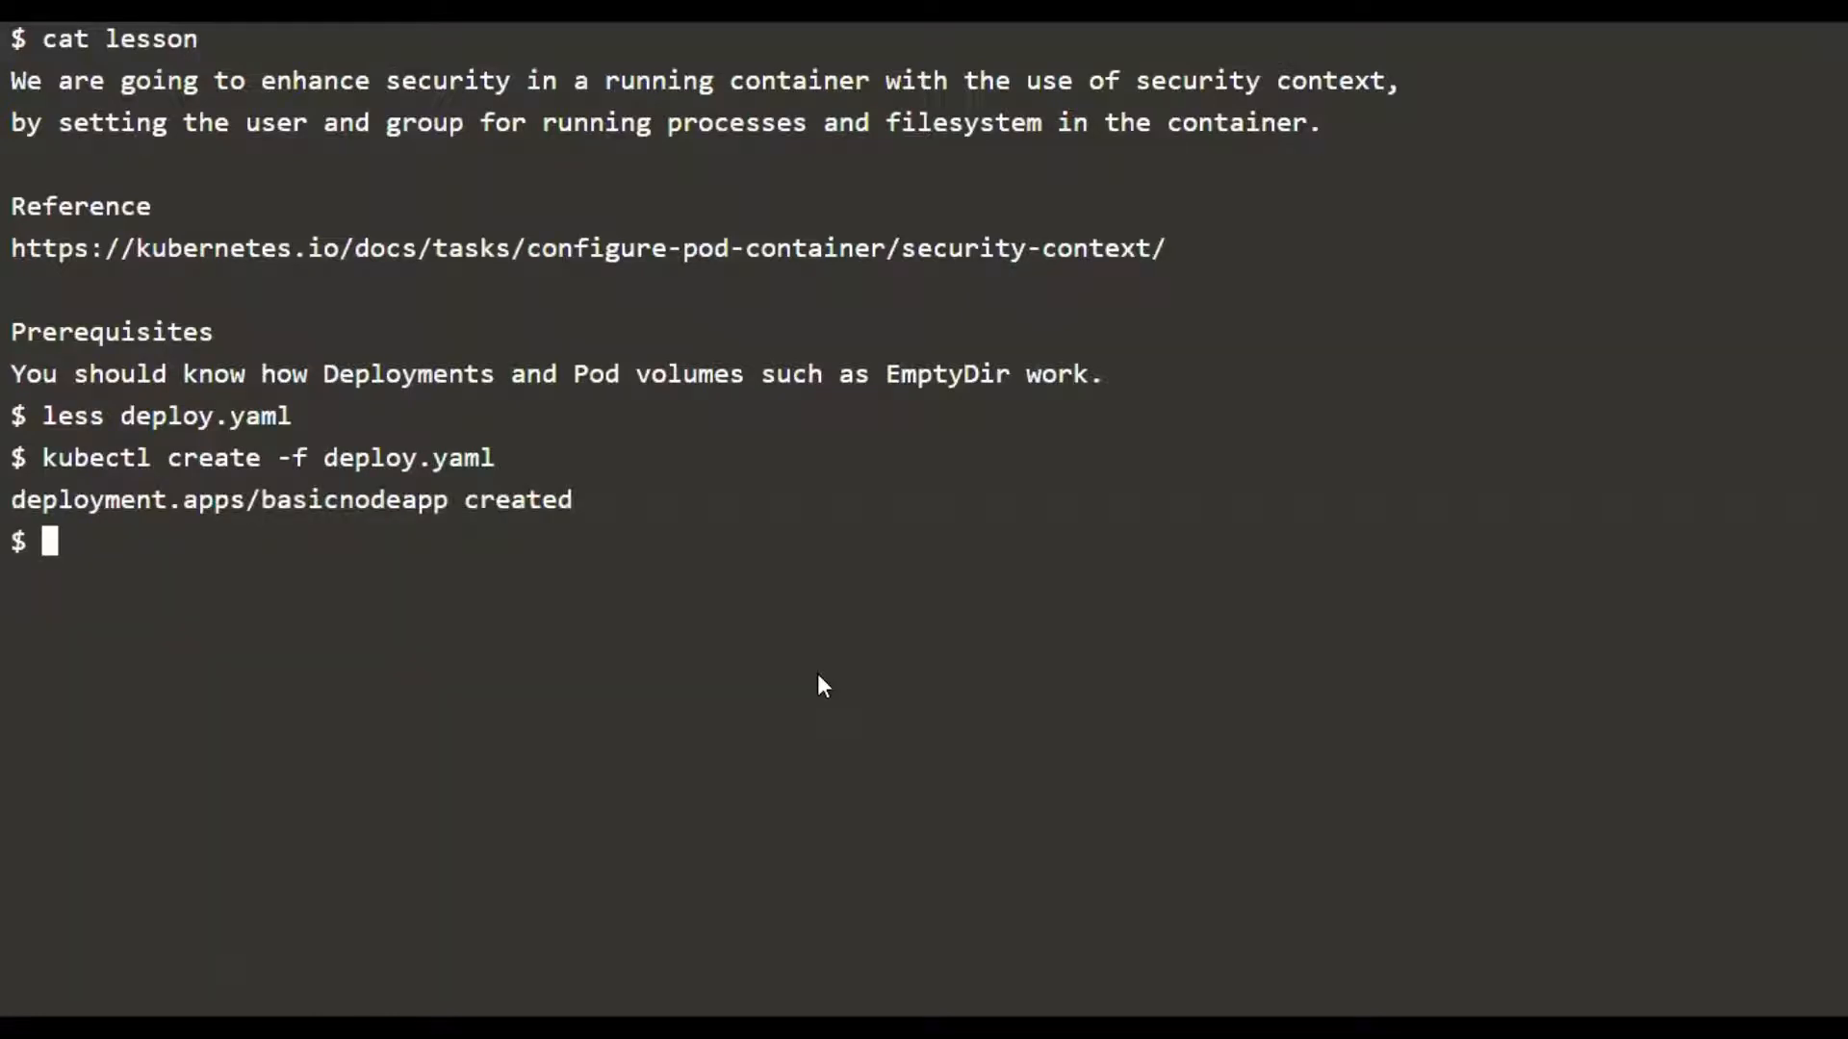
{"action": "type", "text": "kubectl get pods --watch"}
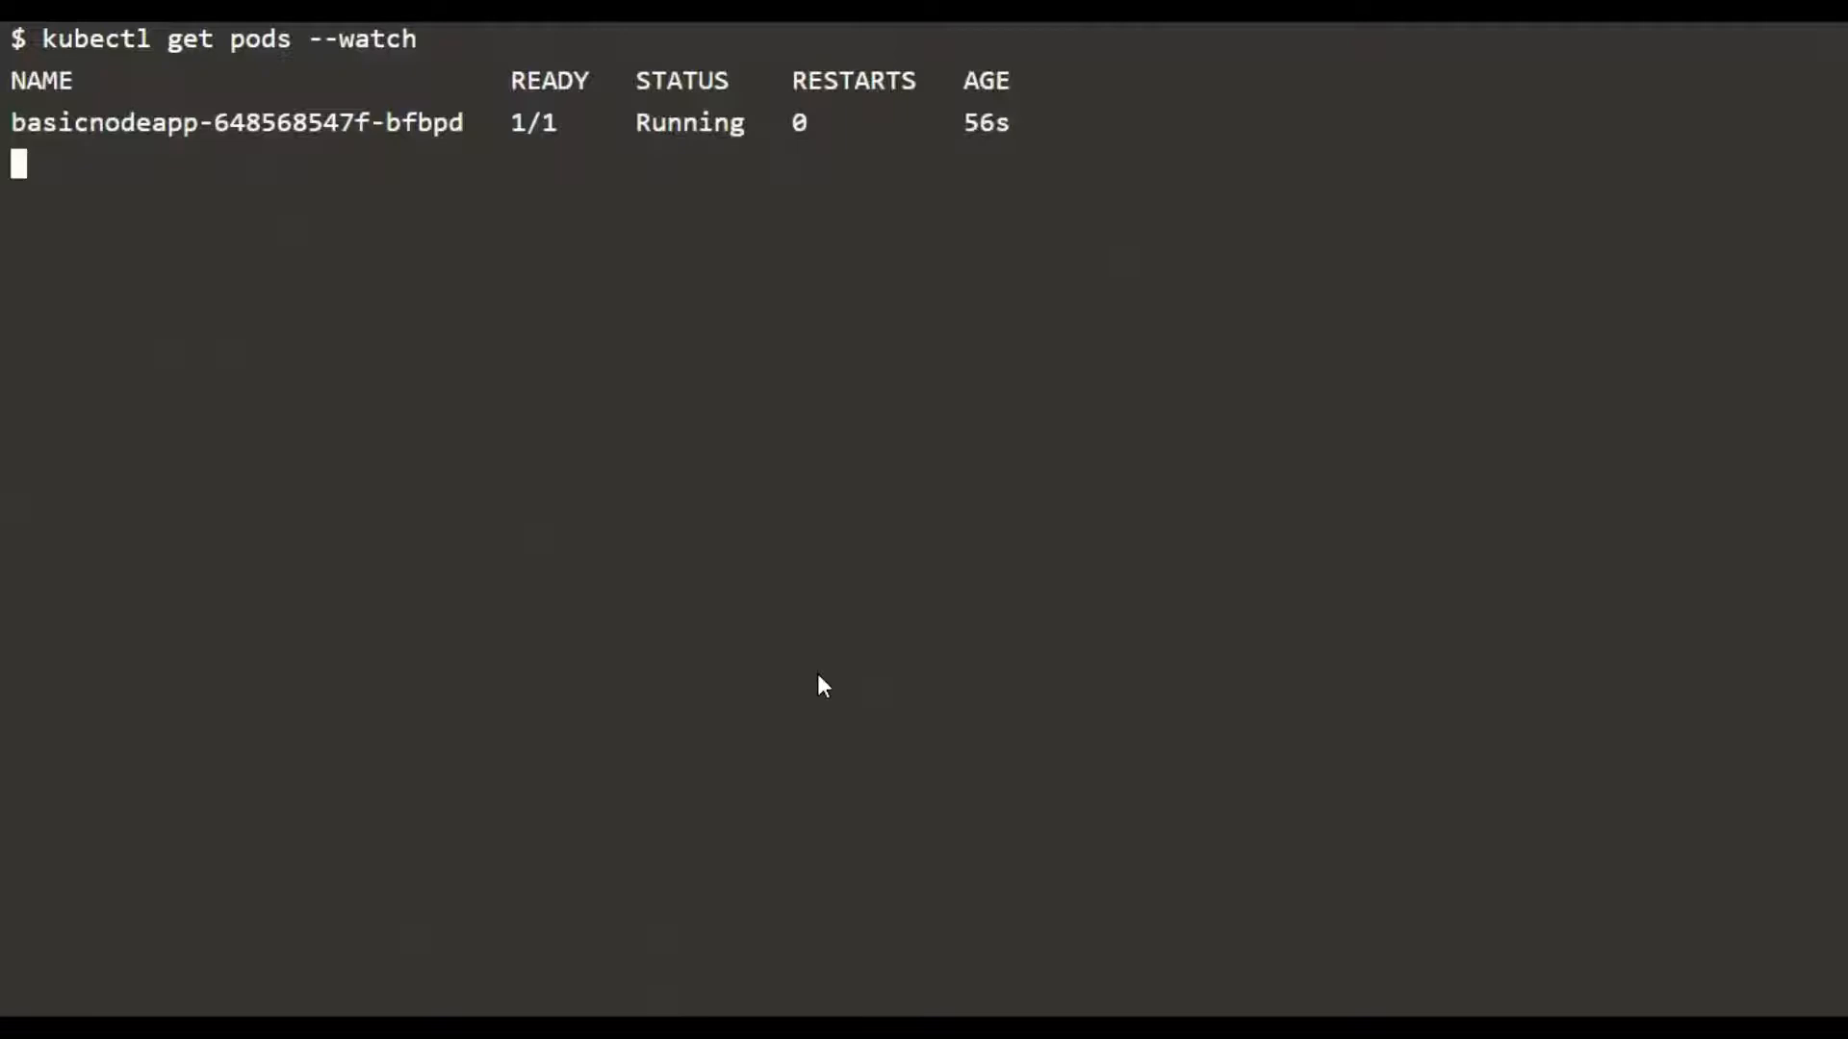
{"action": "key", "text": "ctrl+c"}
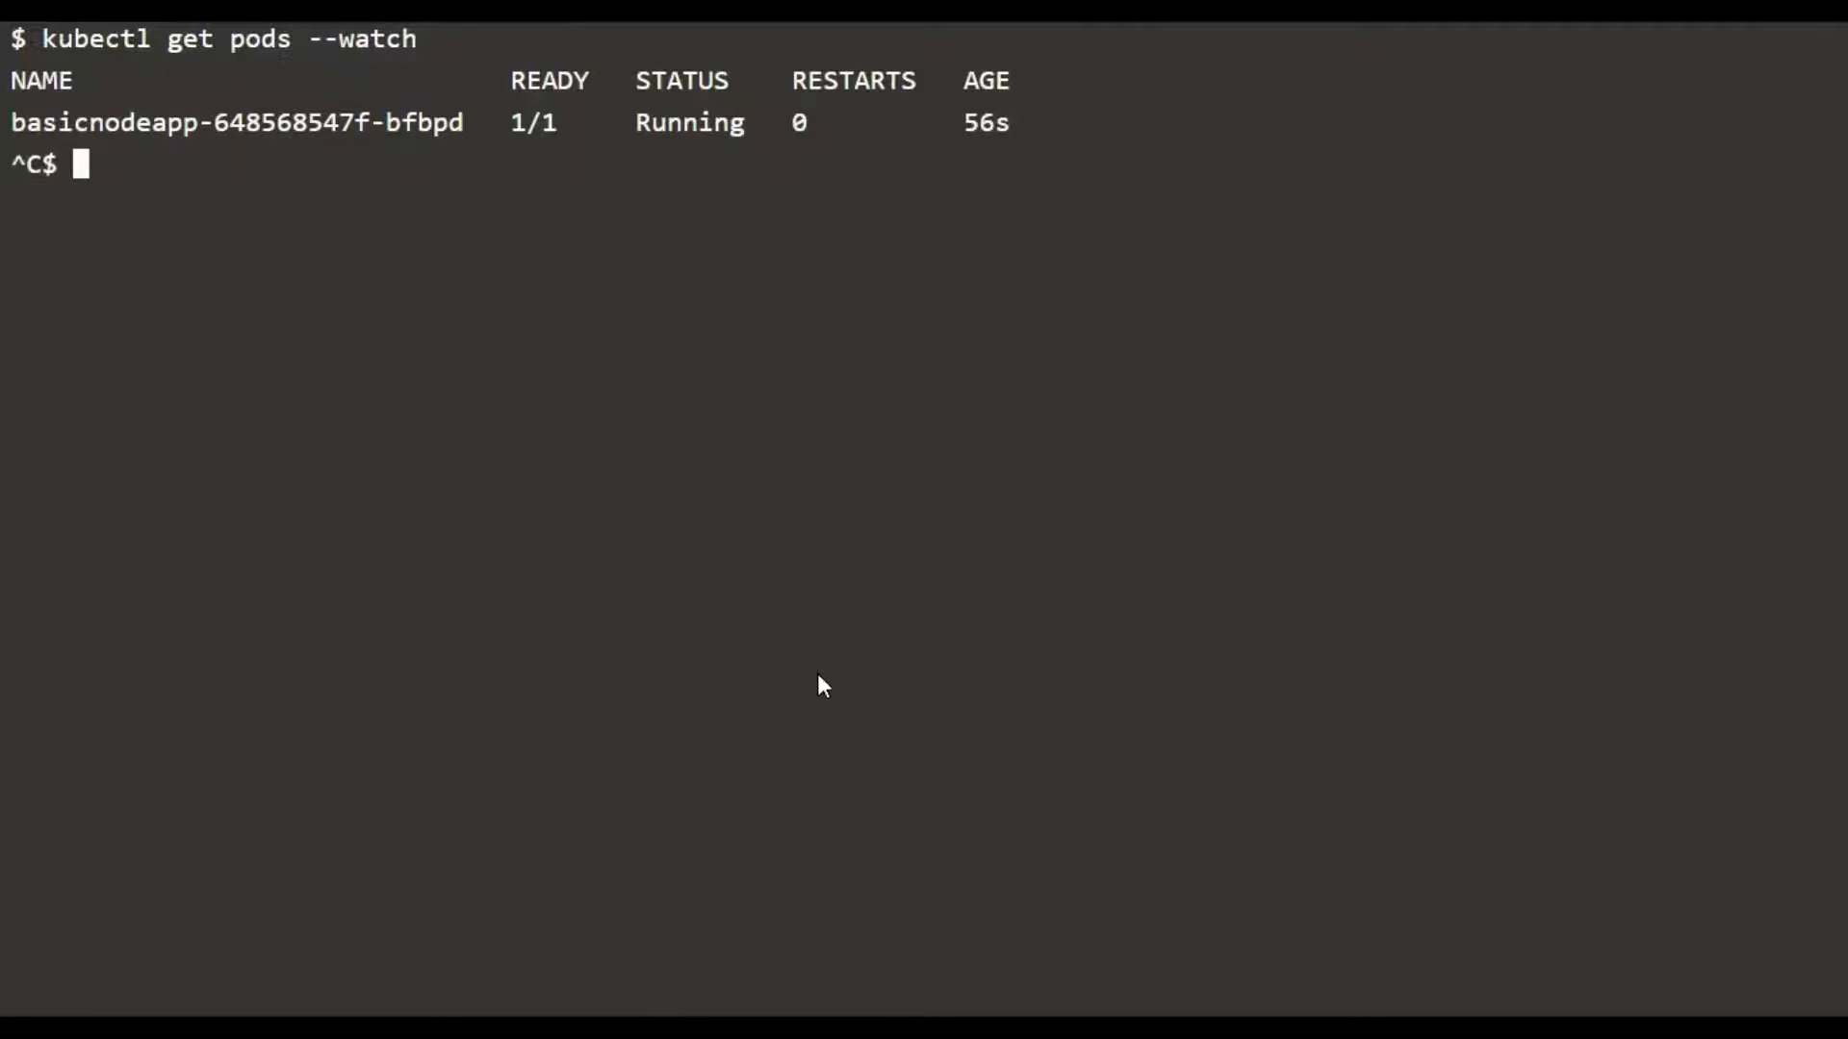
Open a bash shell in pod basicnodeapp-648568547f-bfbpd with kubectl exec
{"action": "type", "text": "kubectl exe"}
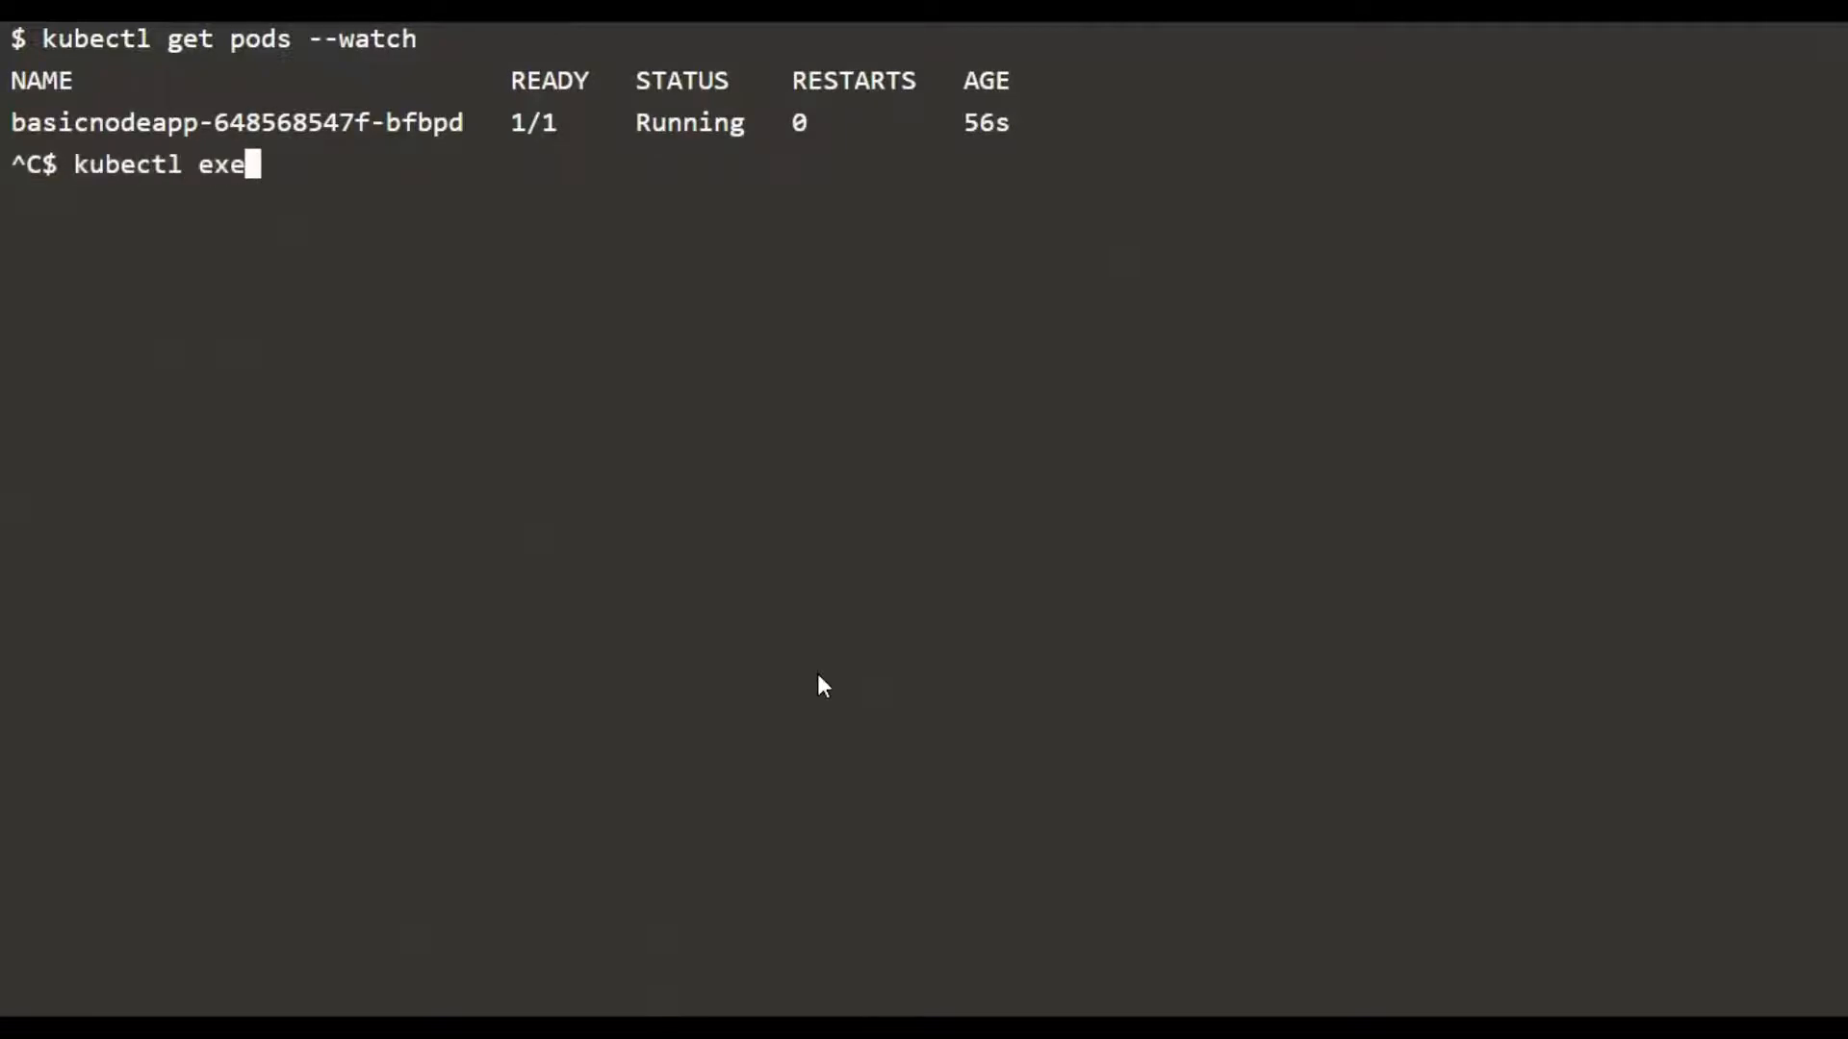
{"action": "type", "text": "c -it"}
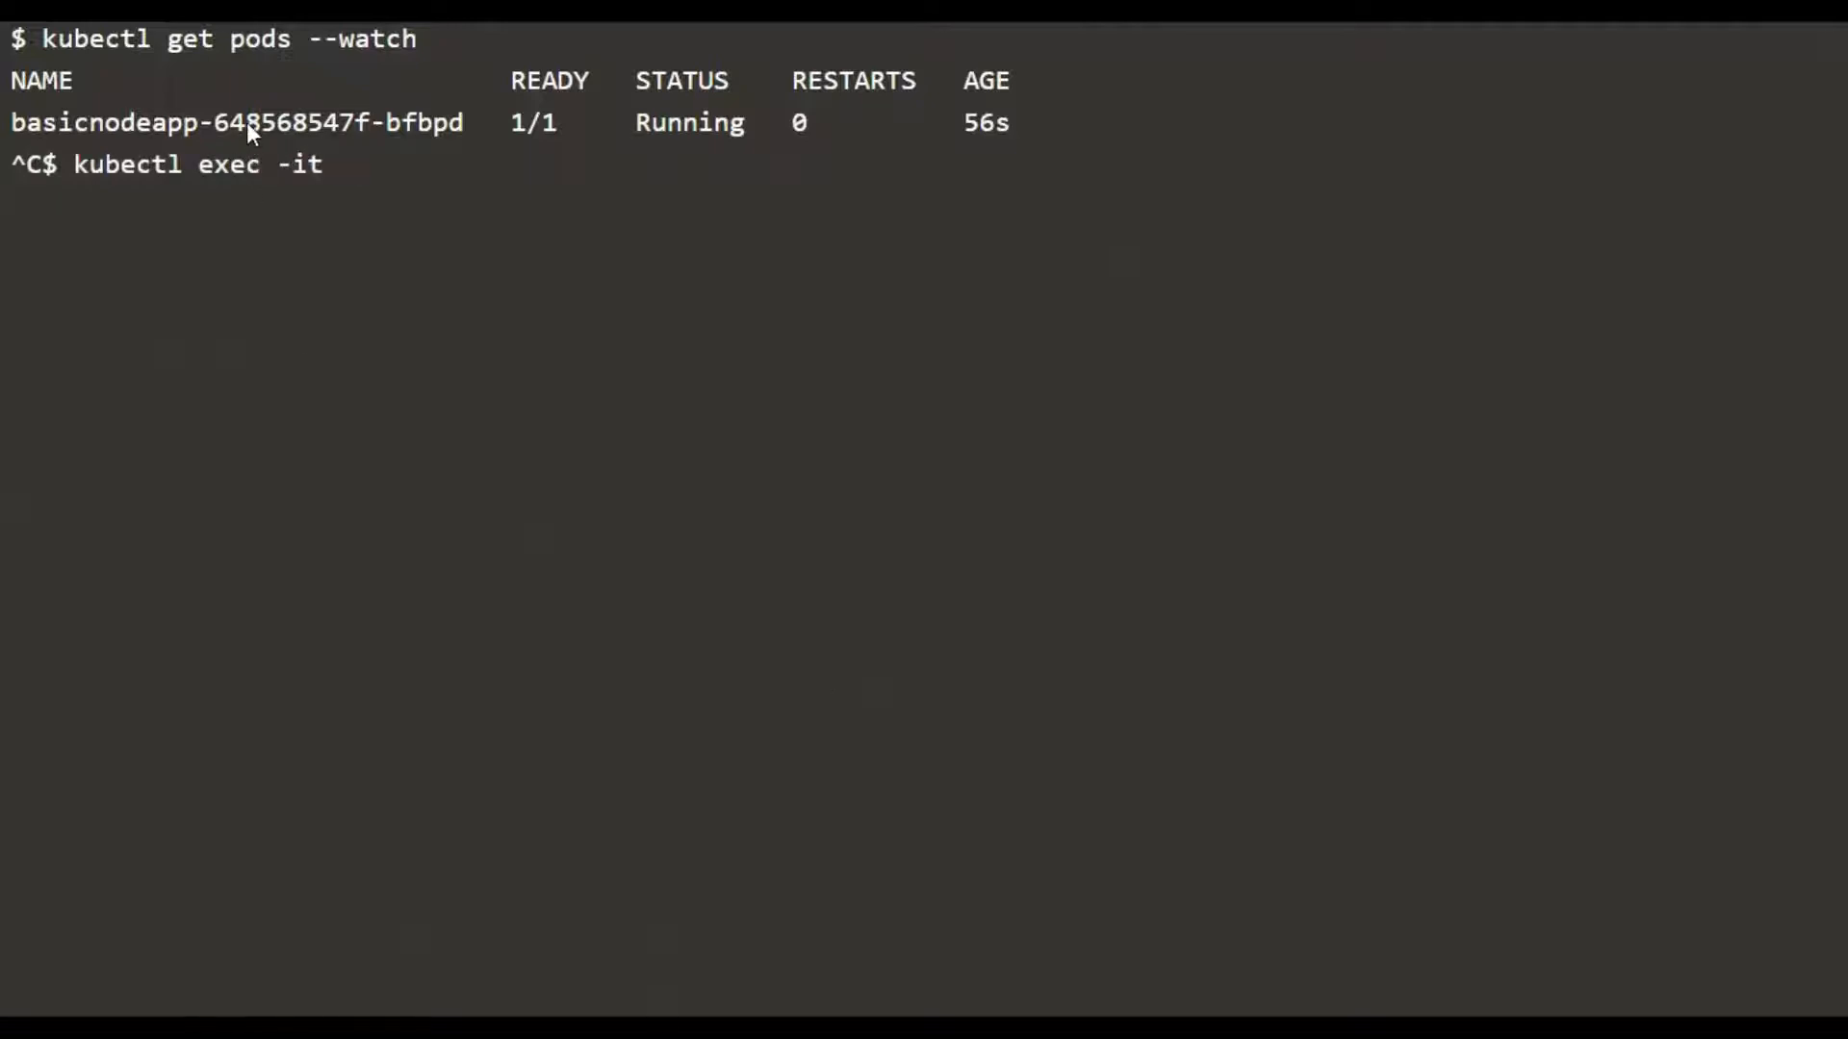
{"action": "type", "text": "basicnodeapp-648568547f-bfbpd"}
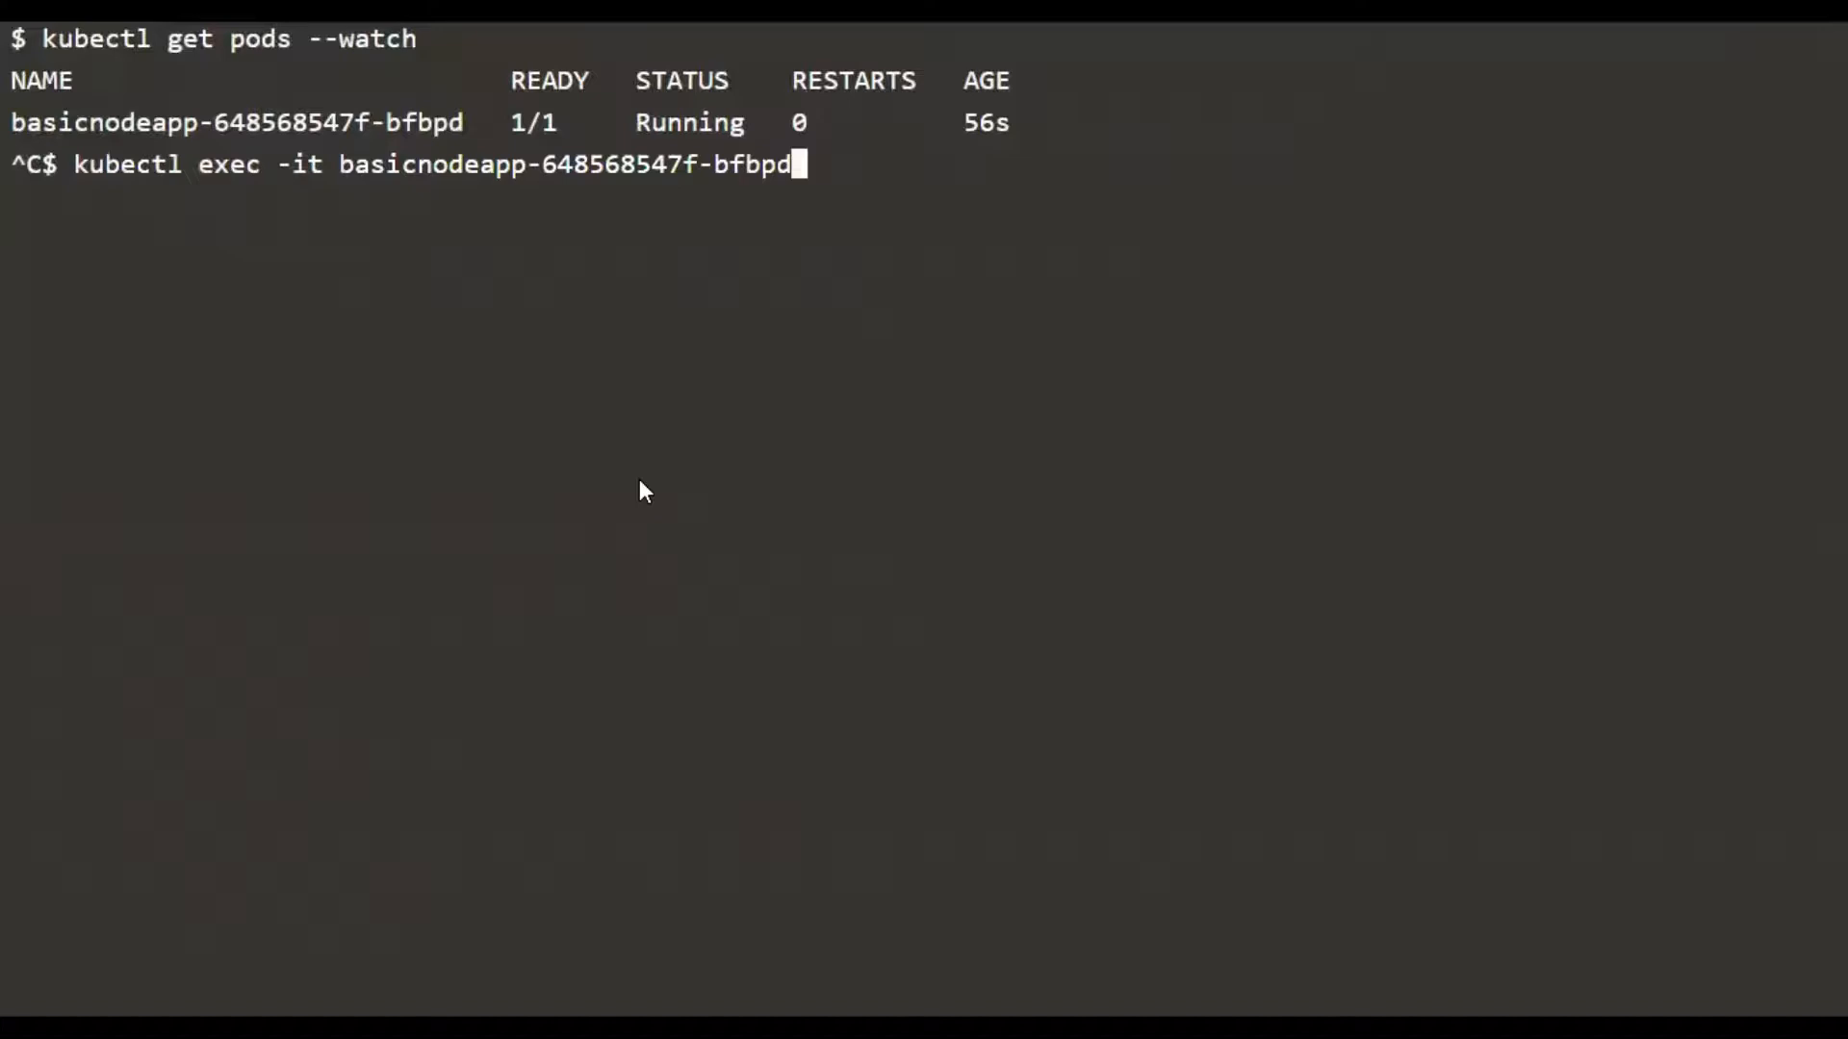
{"action": "type", "text": "-- bash"}
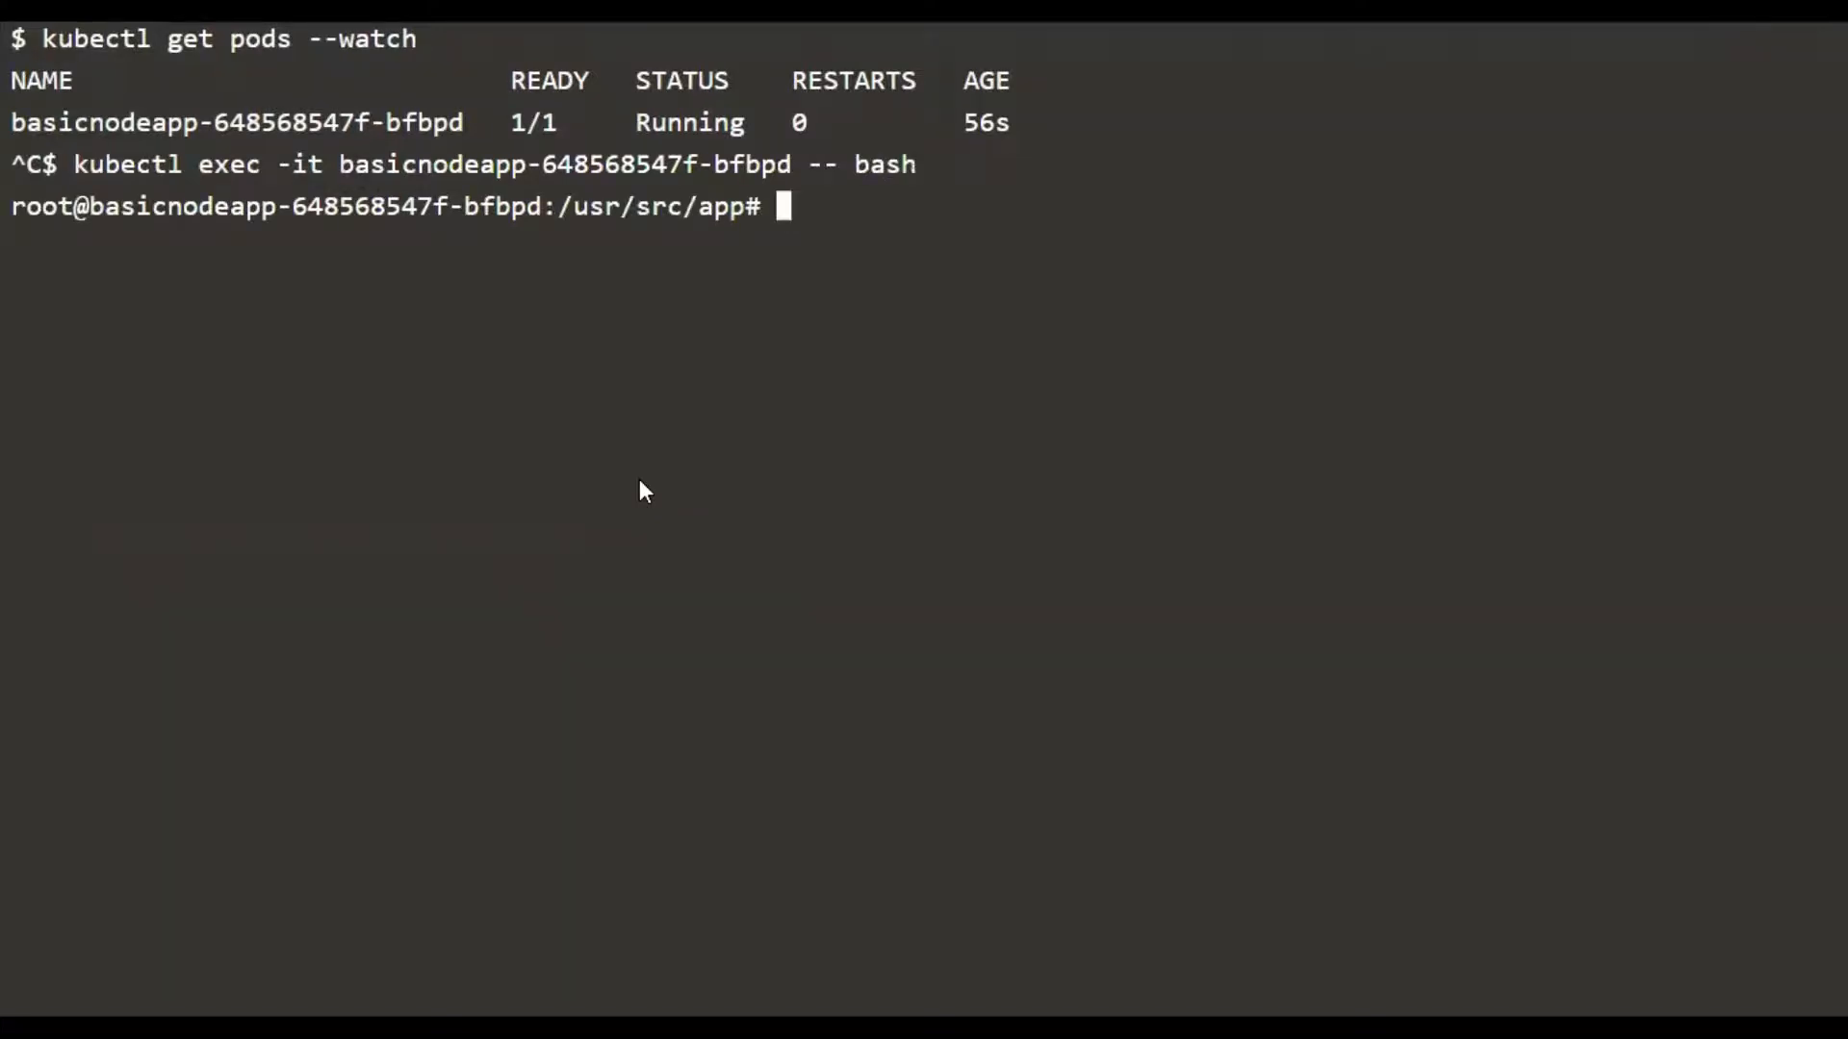
Run whoami, ps aux and id, highlighting the root uid 0 and gid 0
{"action": "type", "text": "whoami"}
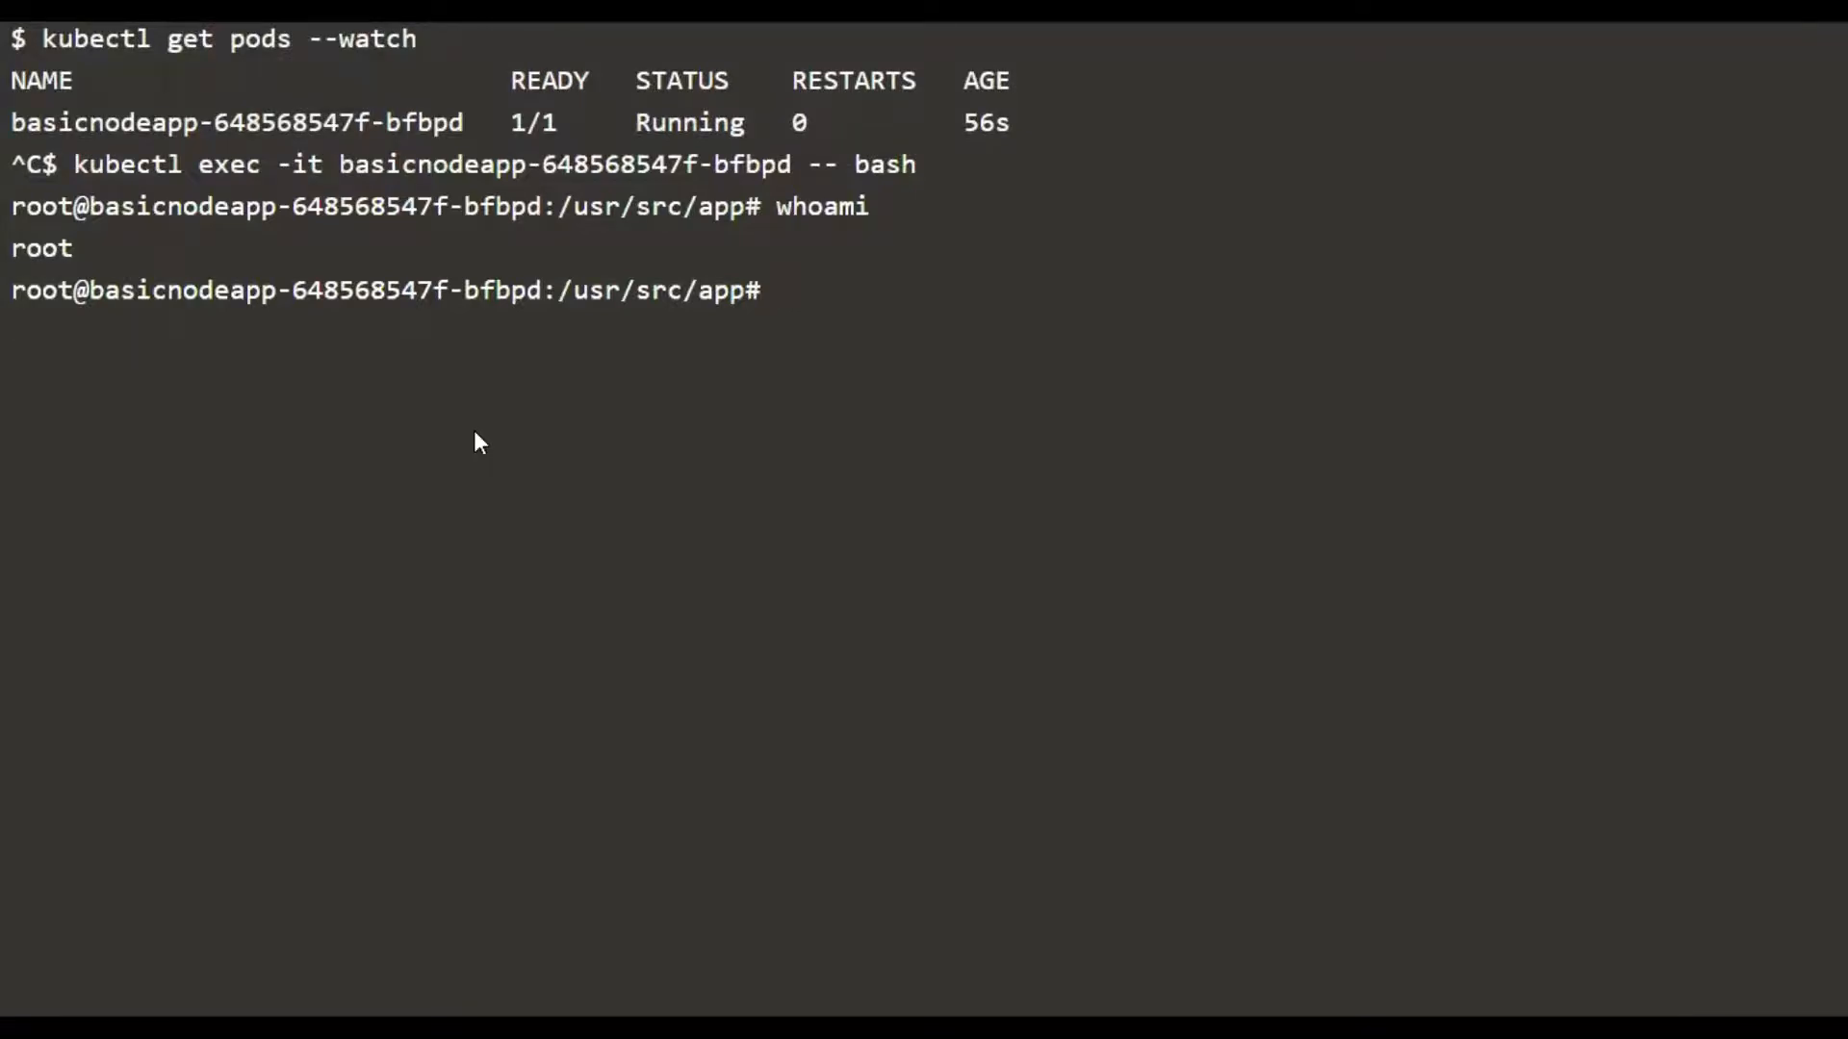
{"action": "type", "text": "ps aux"}
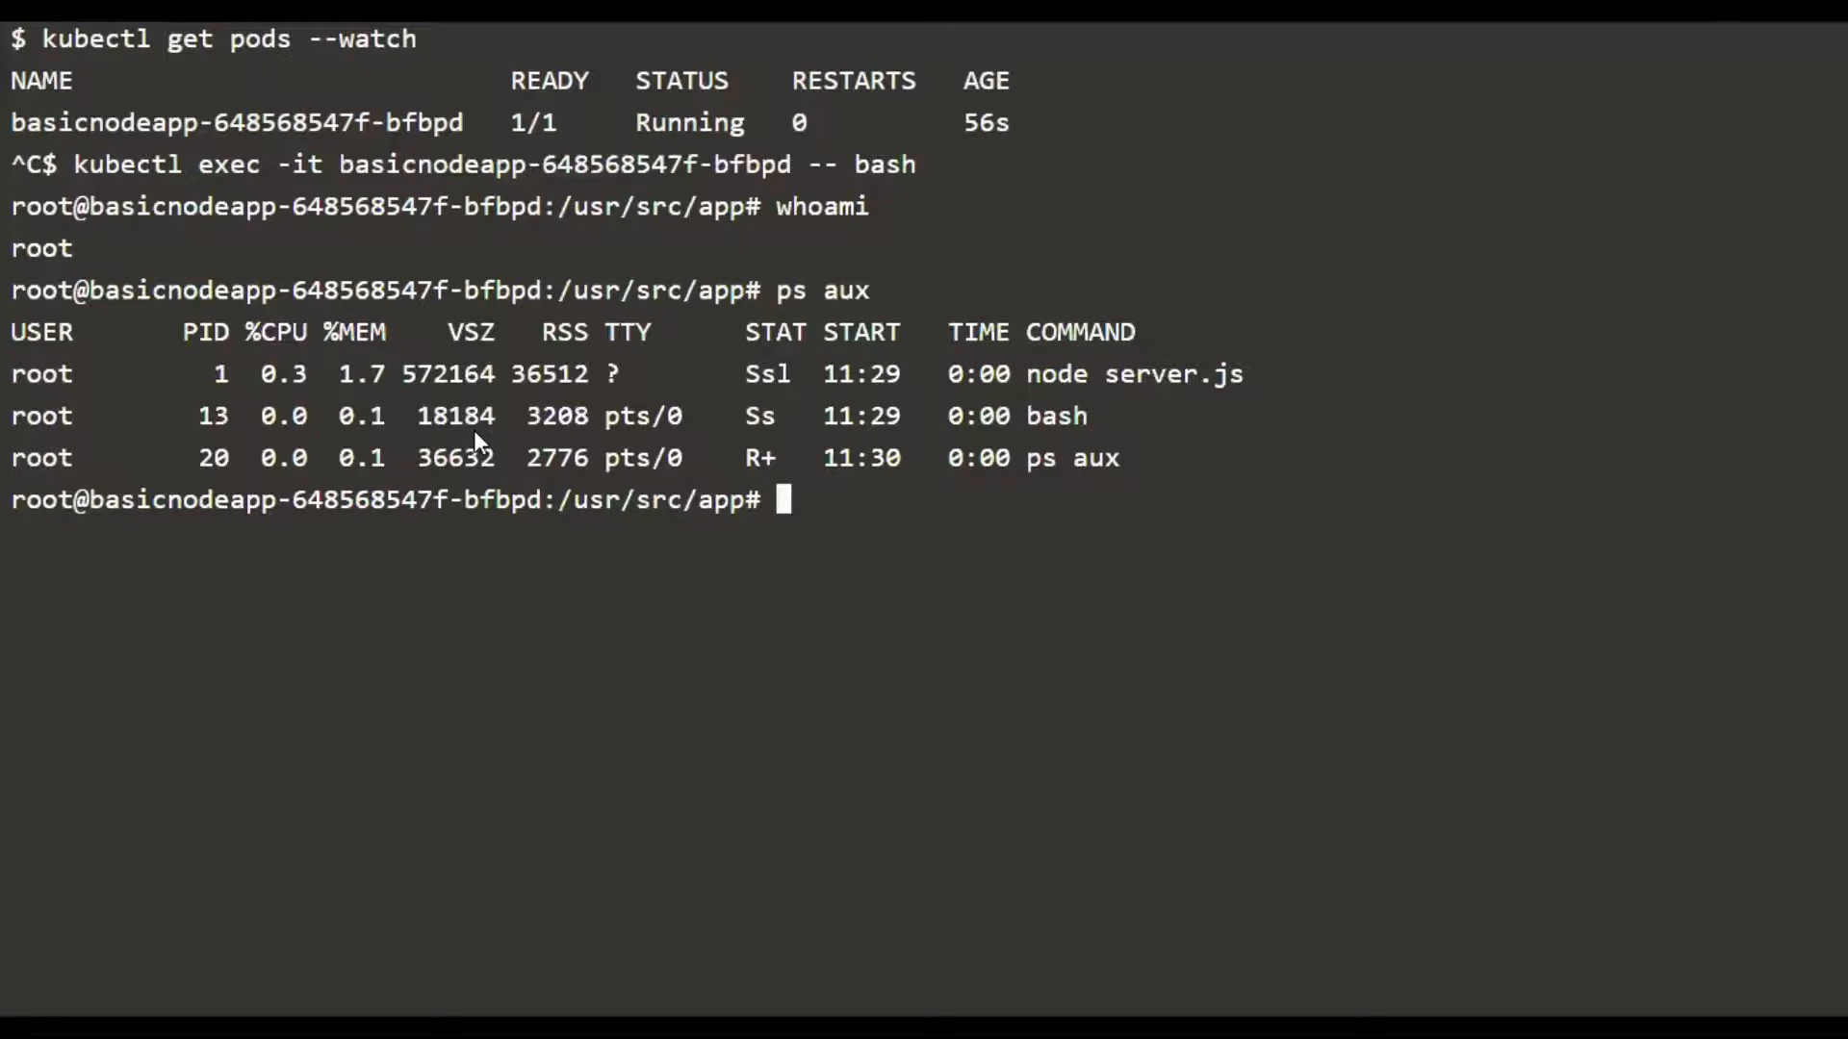
{"action": "type", "text": "id"}
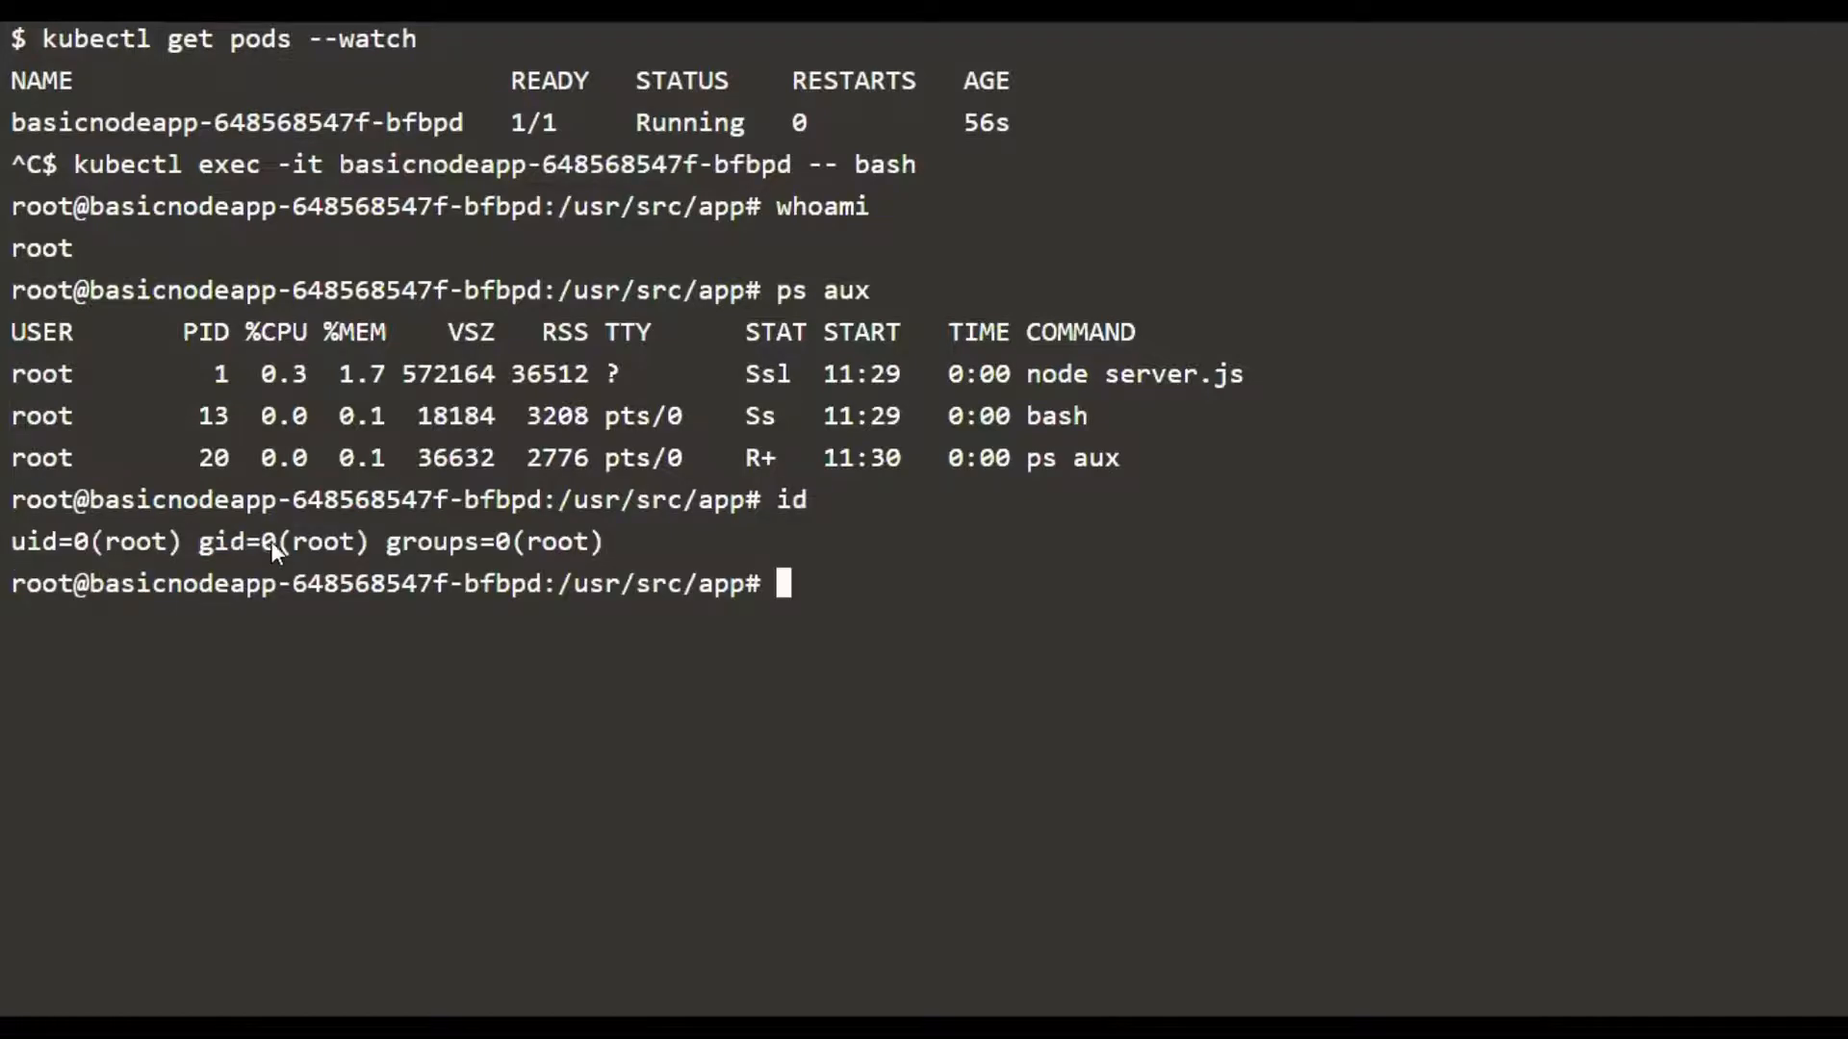
{"action": "double_click", "coordinate": [279, 542]}
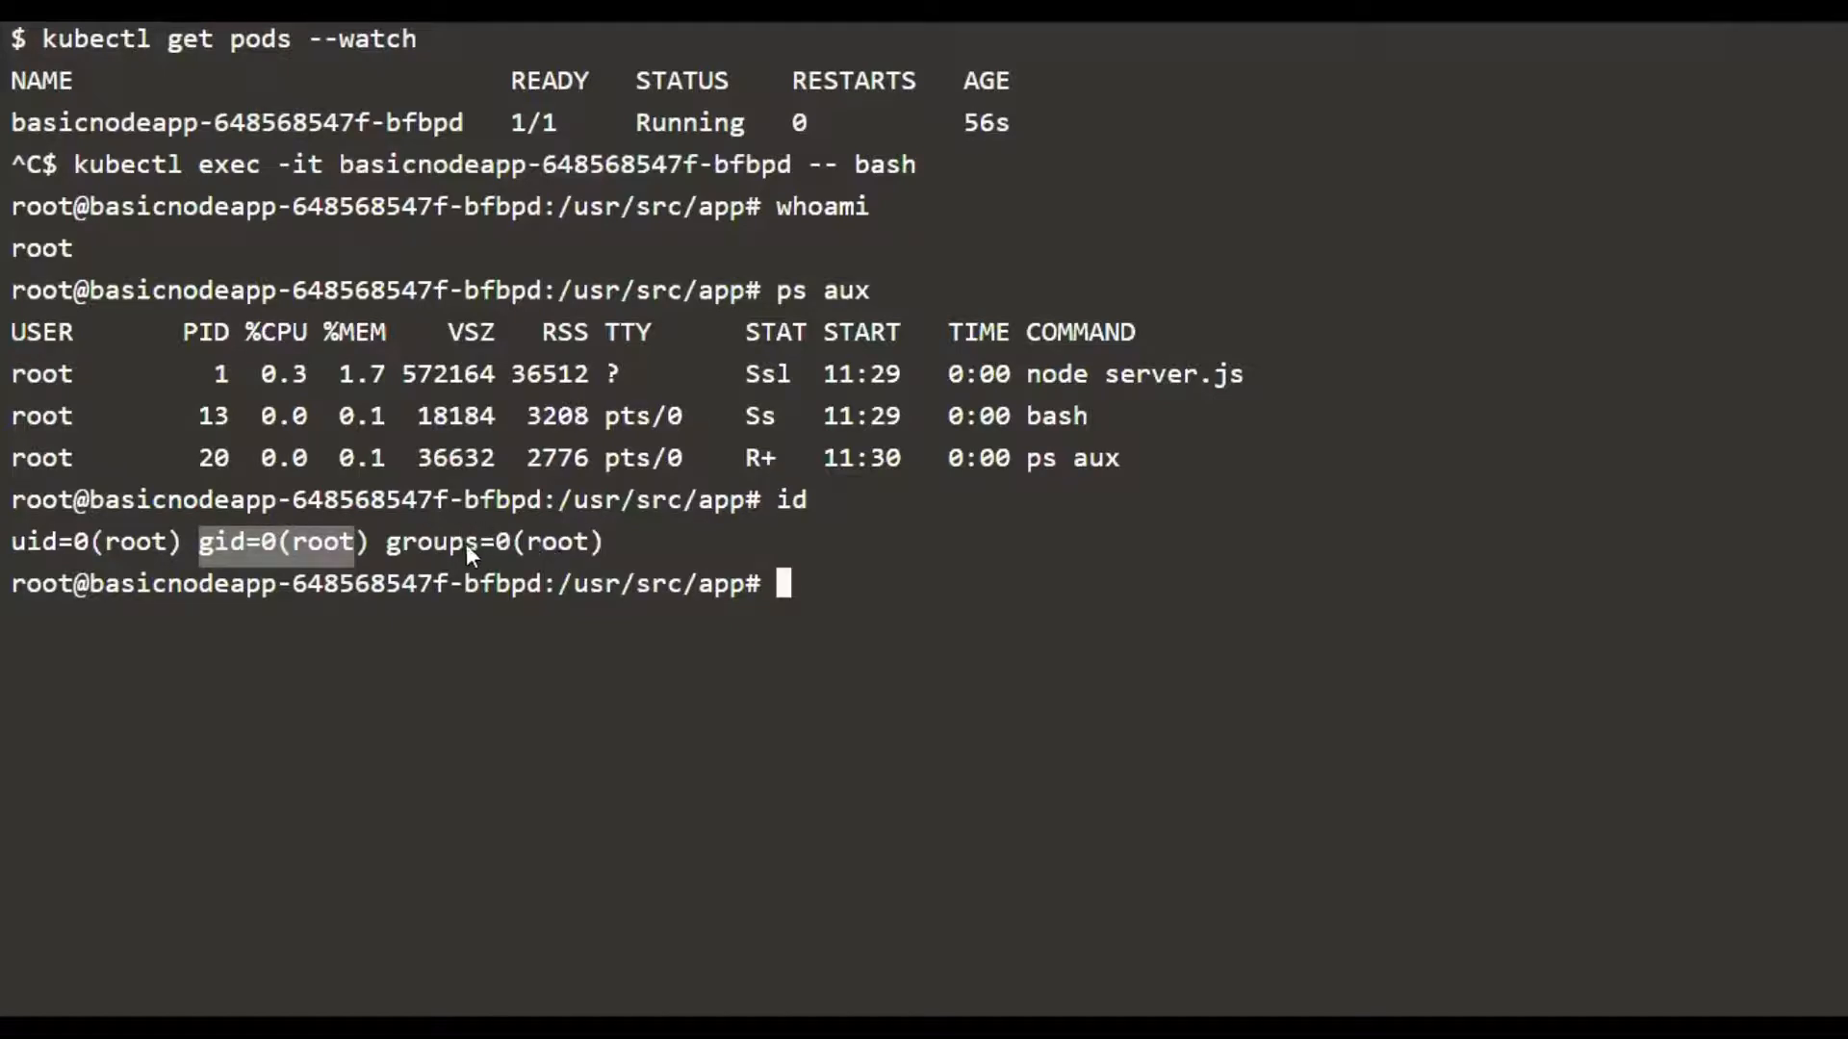
{"action": "double_click", "coordinate": [448, 542]}
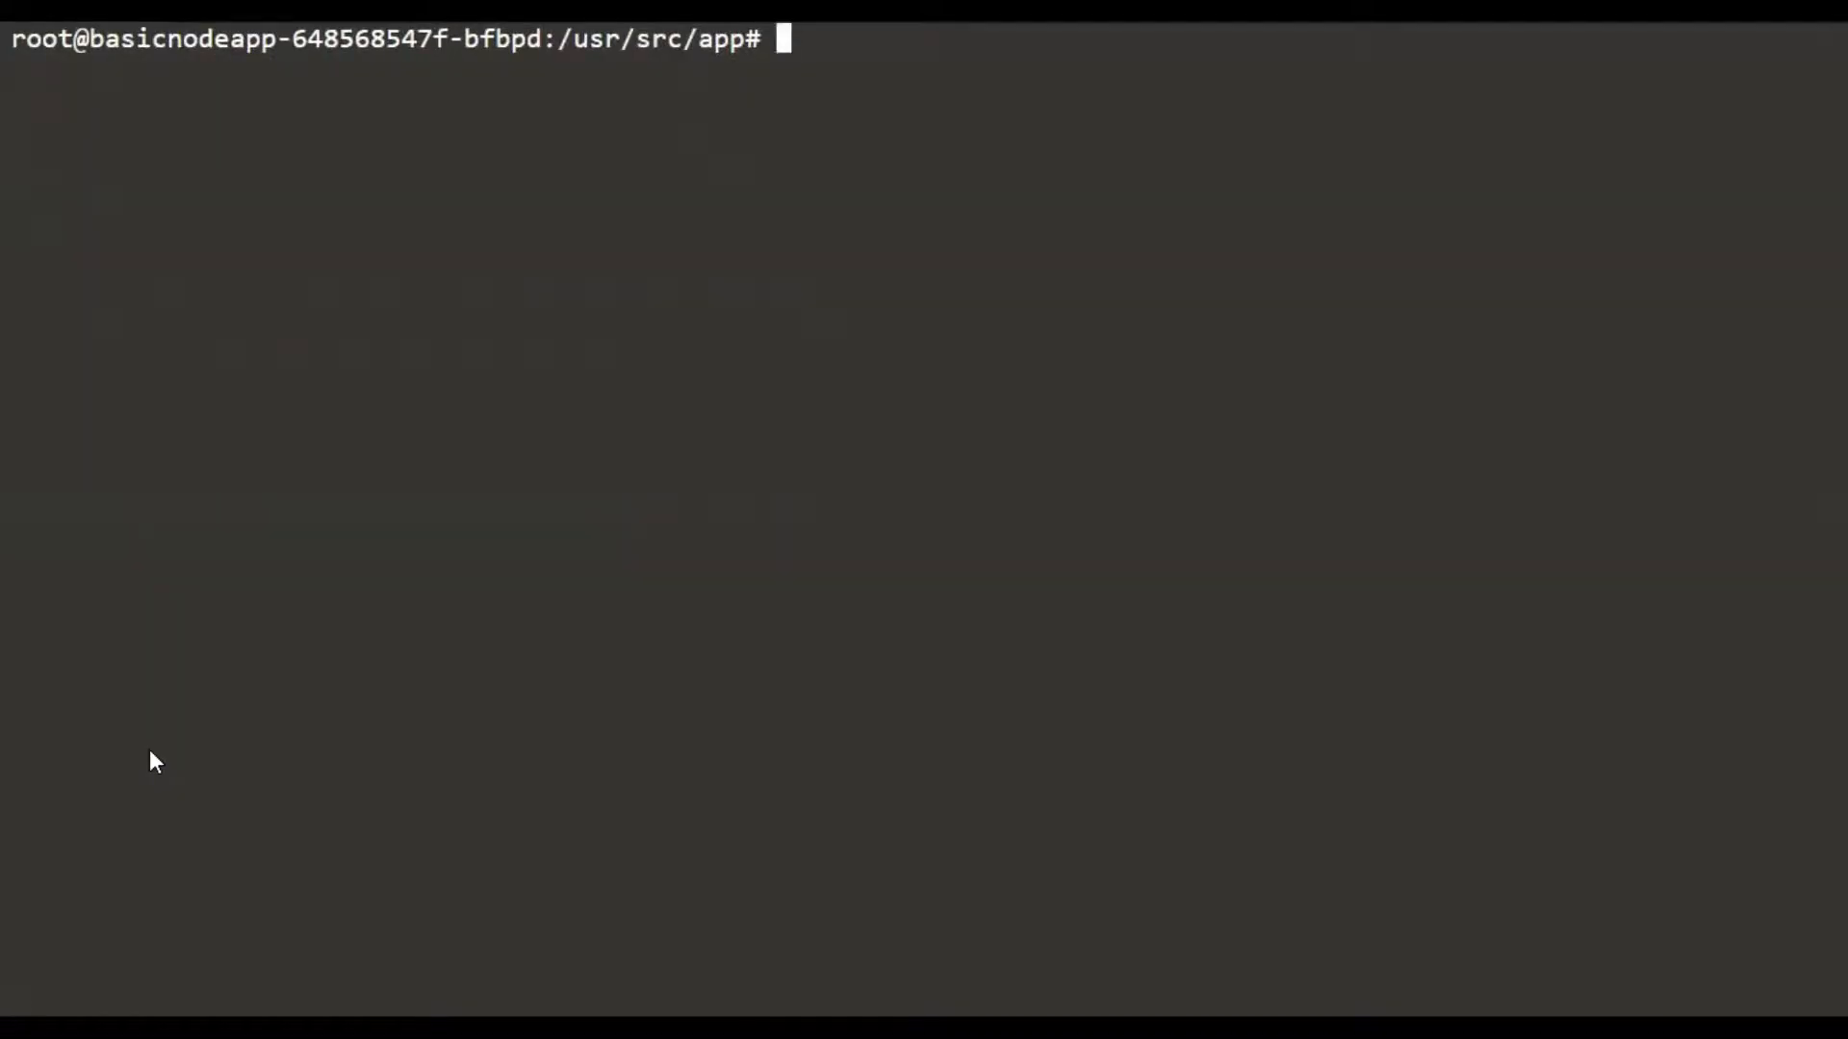
Create /tmp/file1 and list /tmp long, noting root owns file1 and the ed directory
{"action": "type", "text": "touch /tmp/file1"}
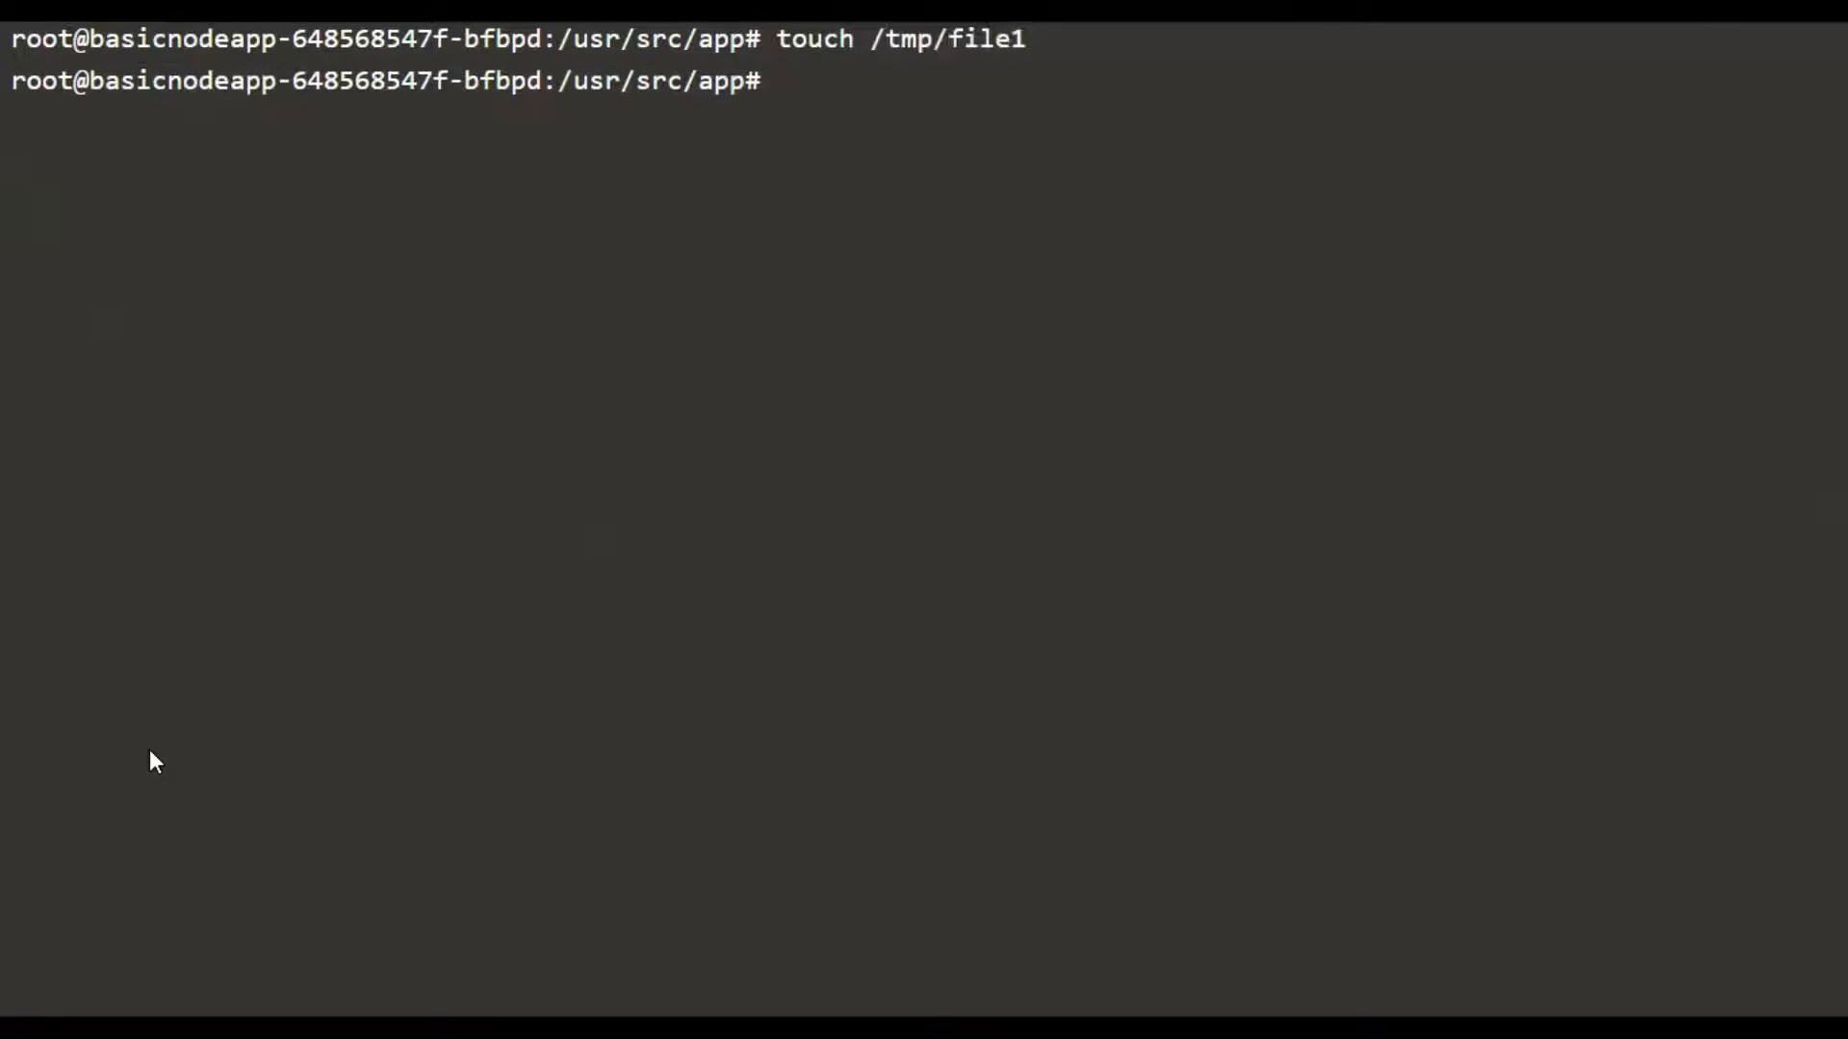
{"action": "type", "text": "ls /tmp"}
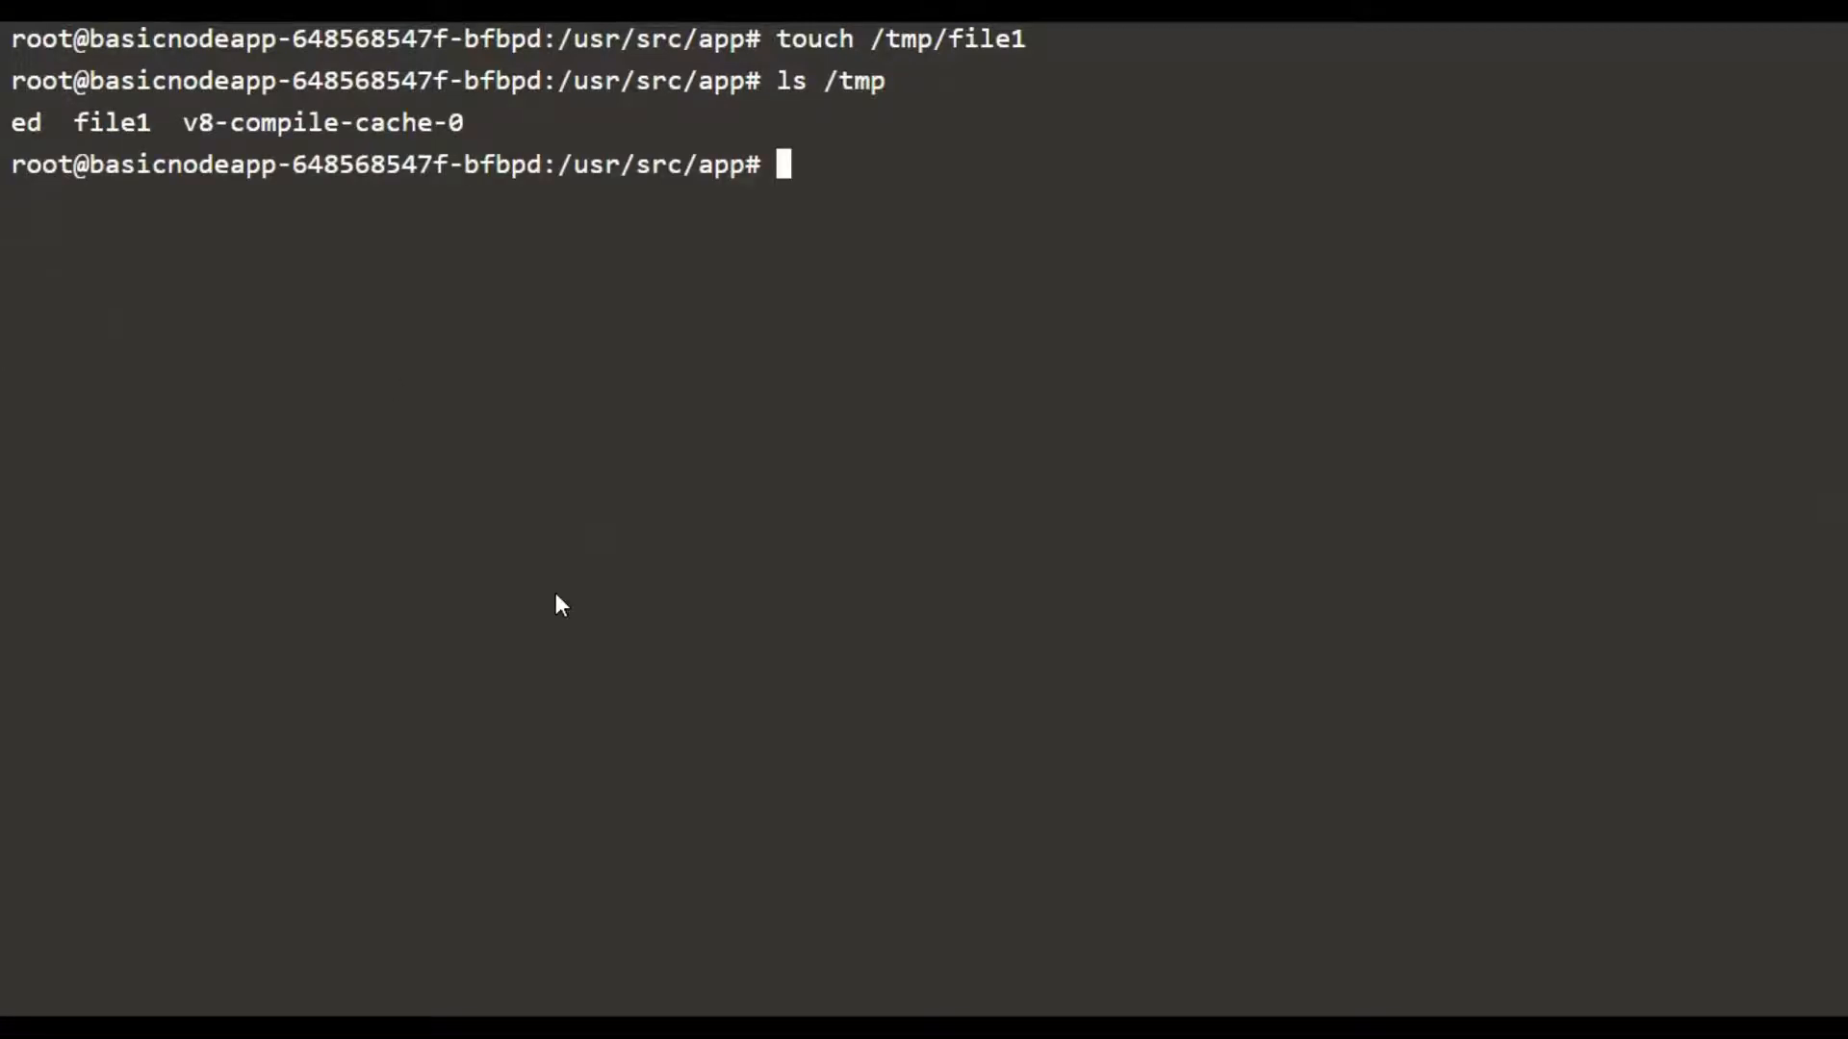
{"action": "type", "text": "ls /tmp -l"}
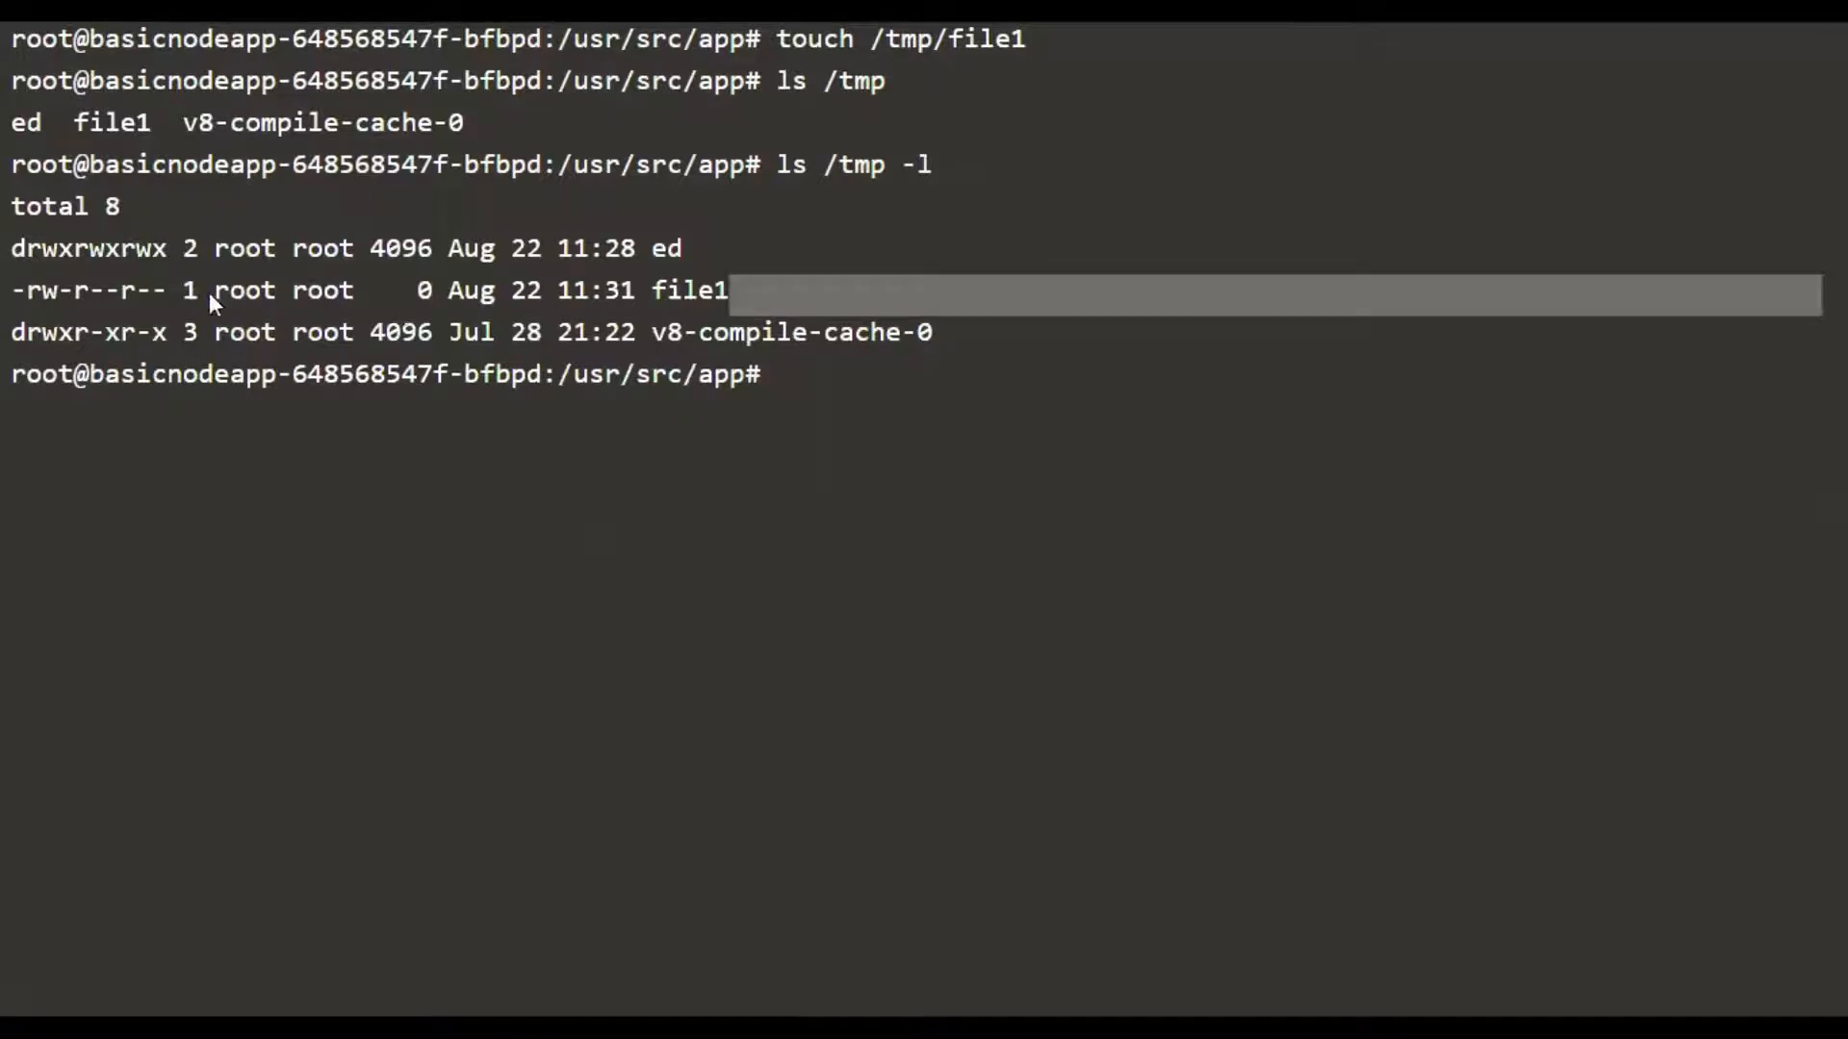
{"action": "double_click", "coordinate": [241, 290]}
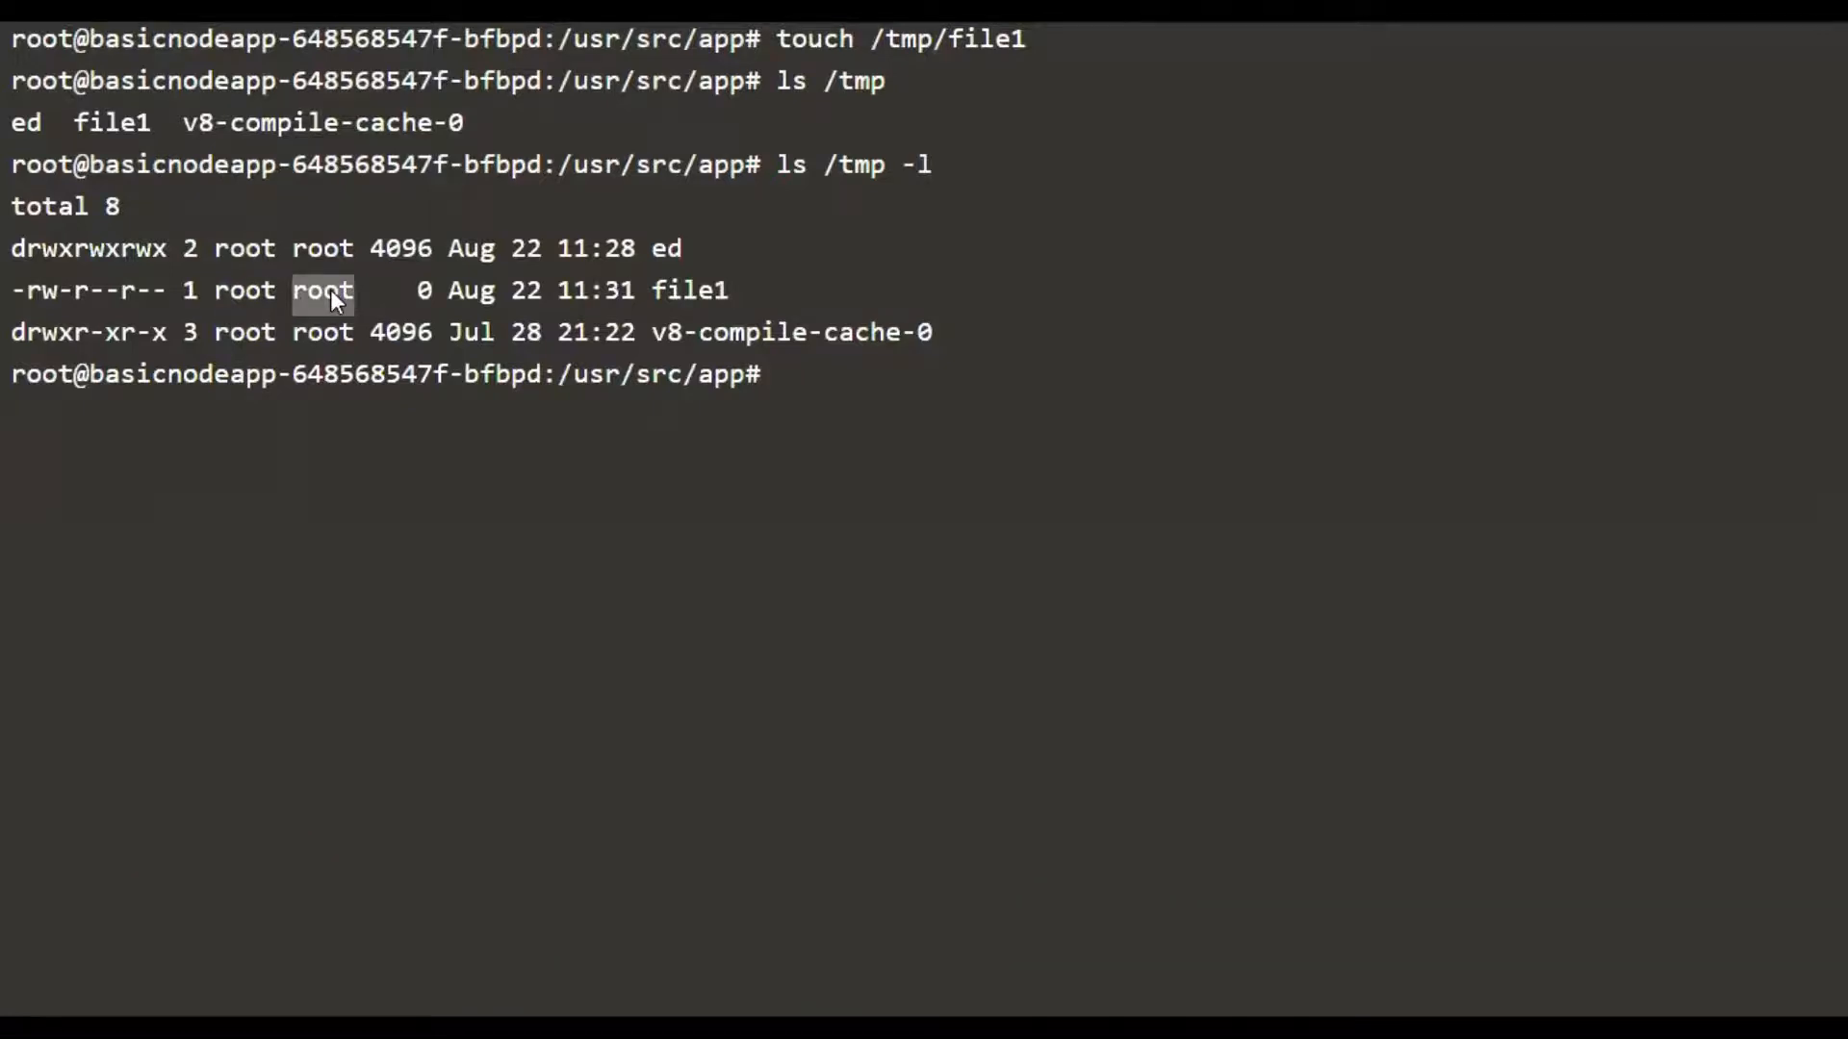
{"action": "mouse_move", "coordinate": [669, 257]}
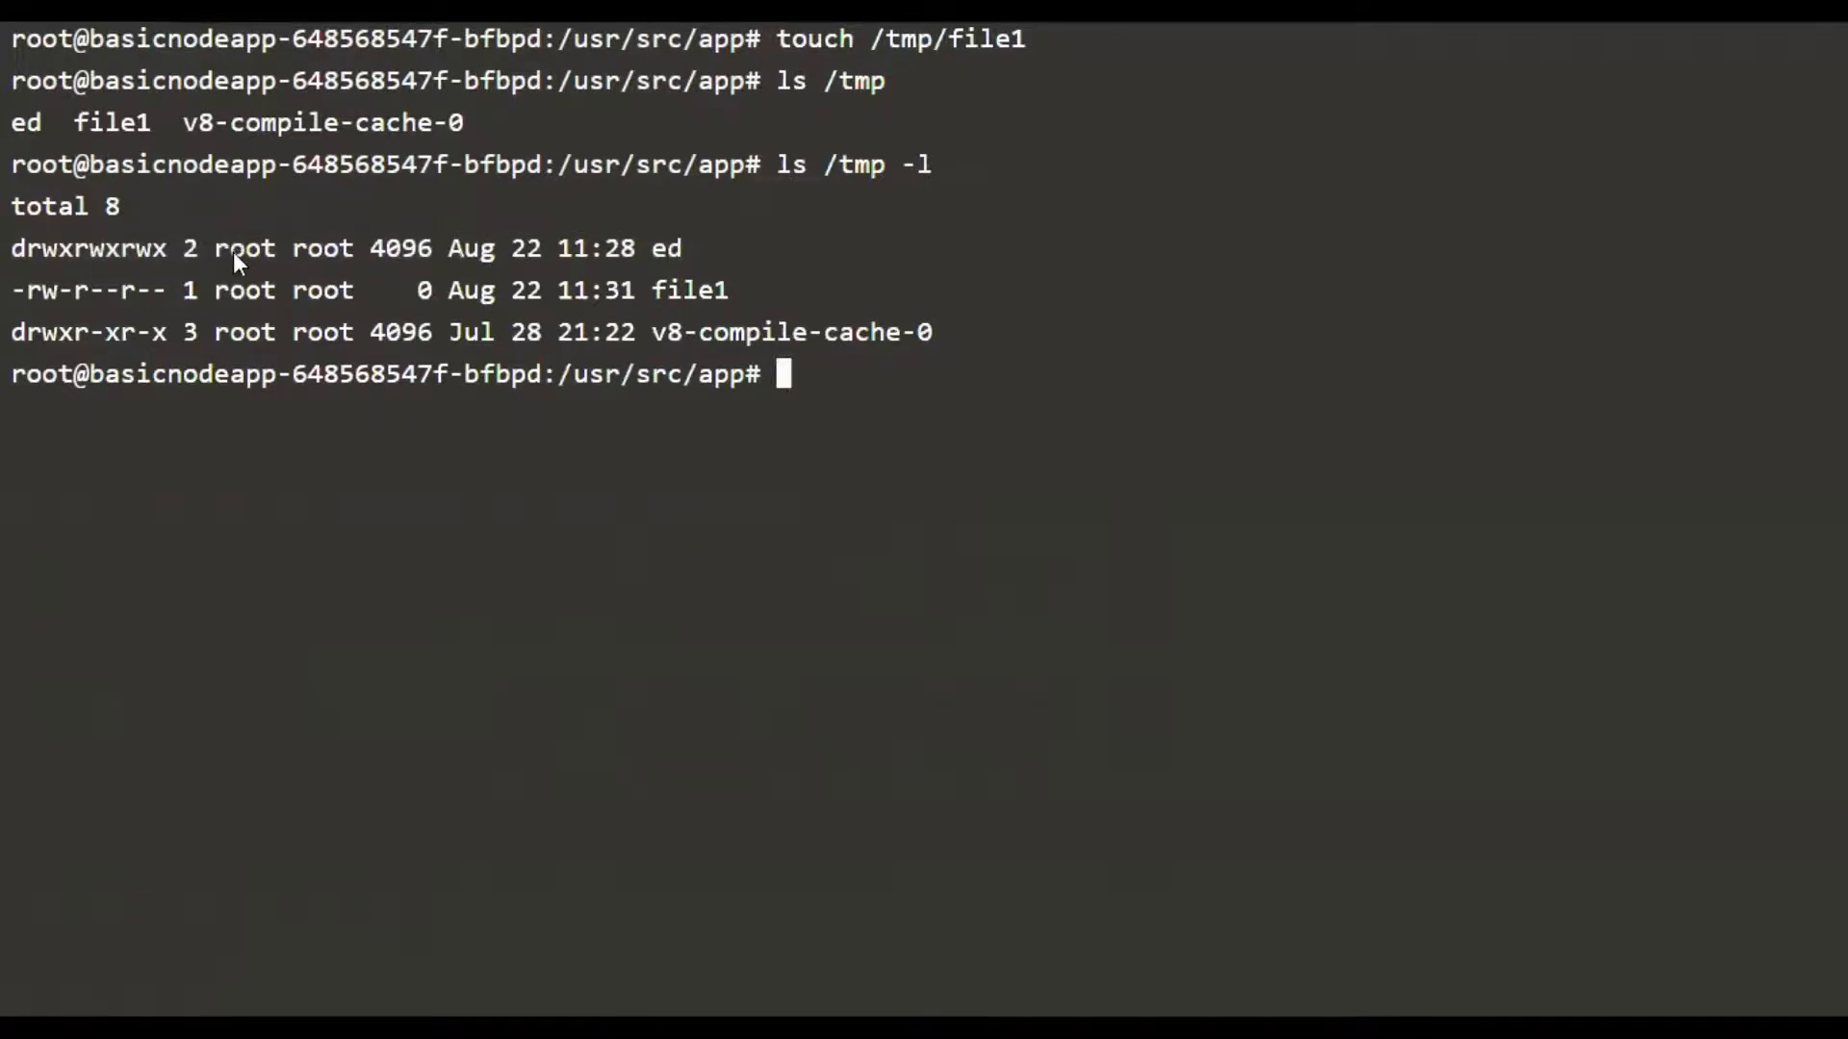
{"action": "double_click", "coordinate": [242, 248]}
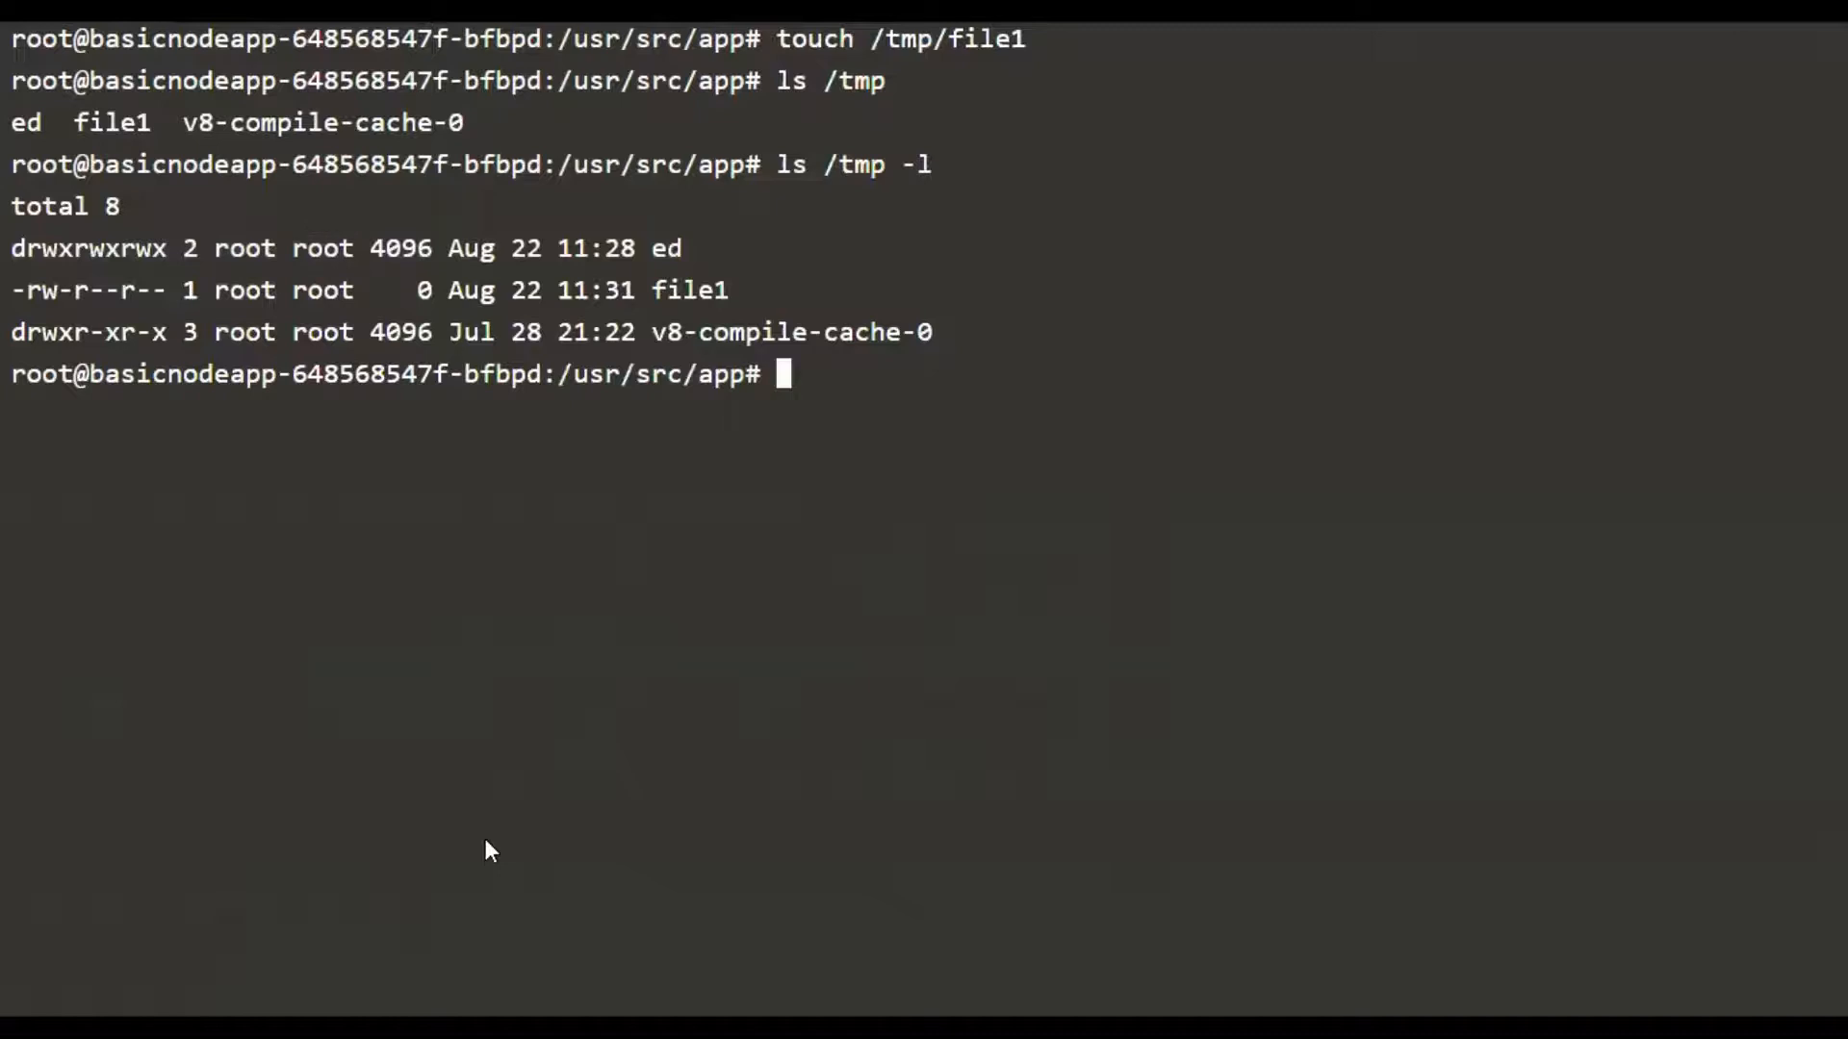
Check a file in the /tmp/ed volume with ls -l, also owned by root
{"action": "type", "text": "ls"}
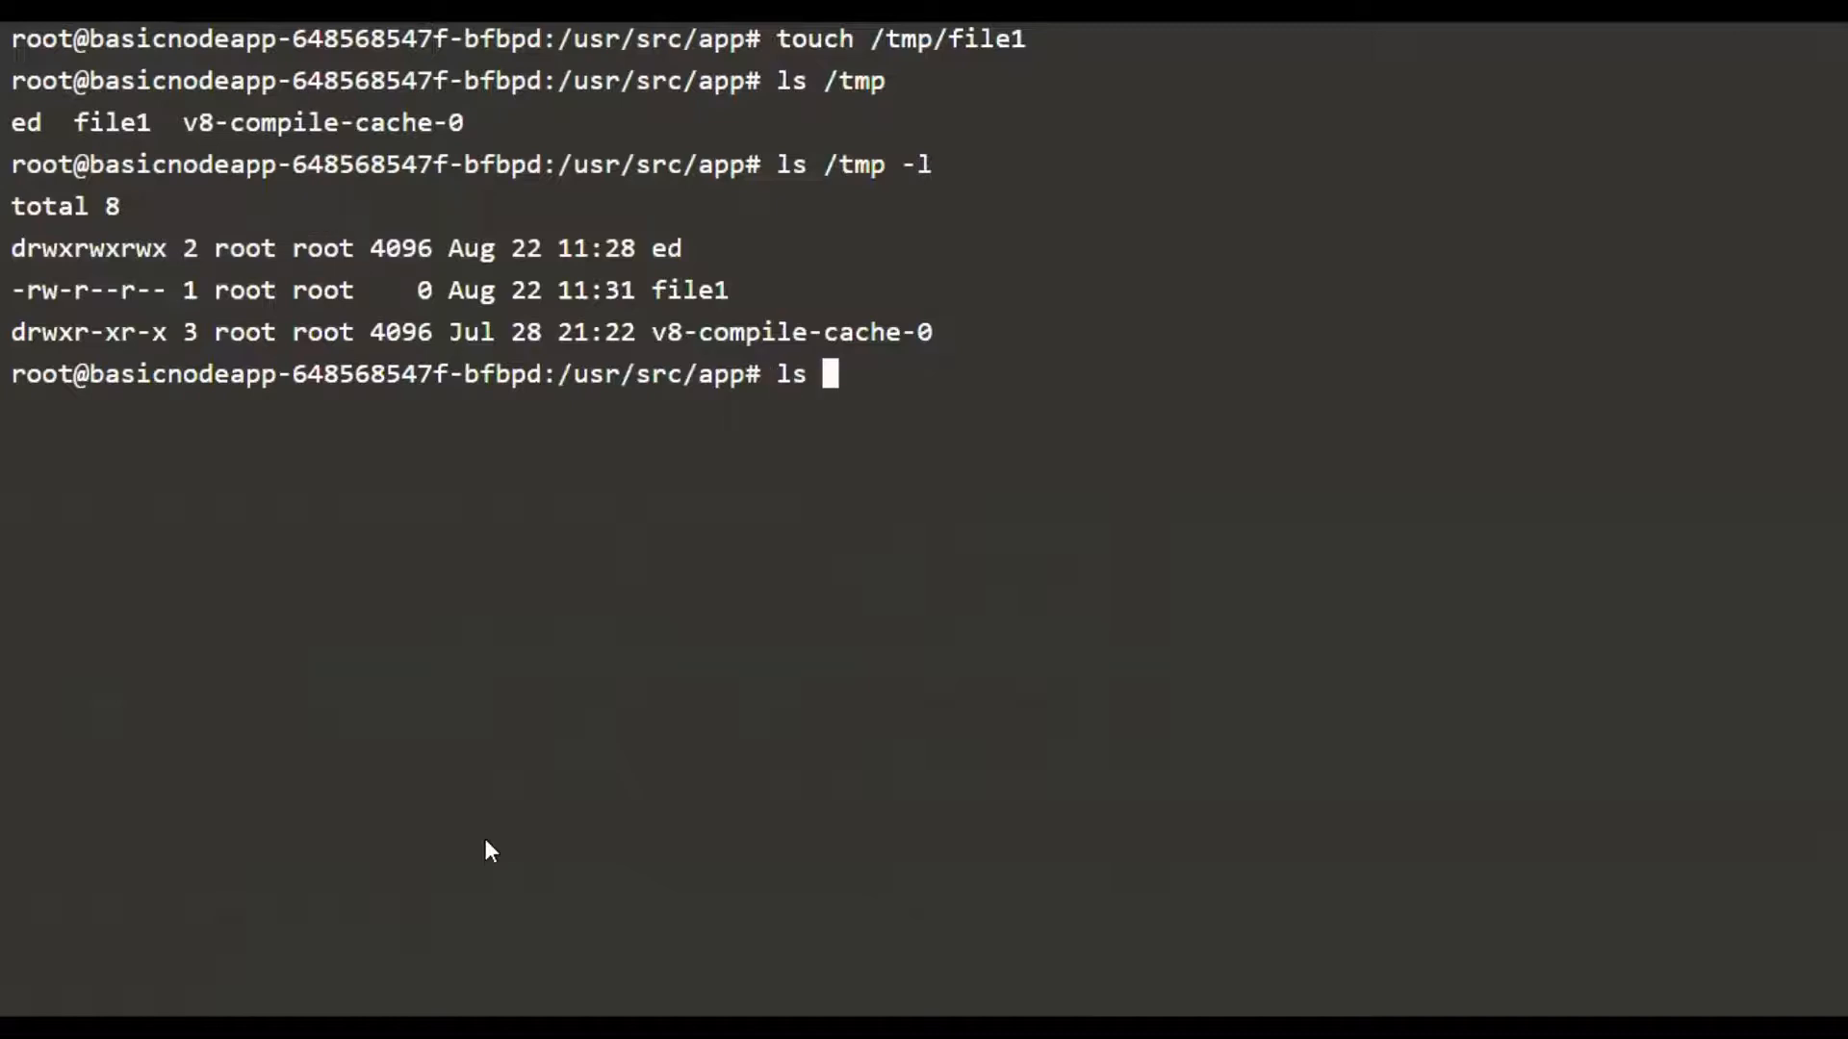
{"action": "type", "text": "/tmp/ed/file1"}
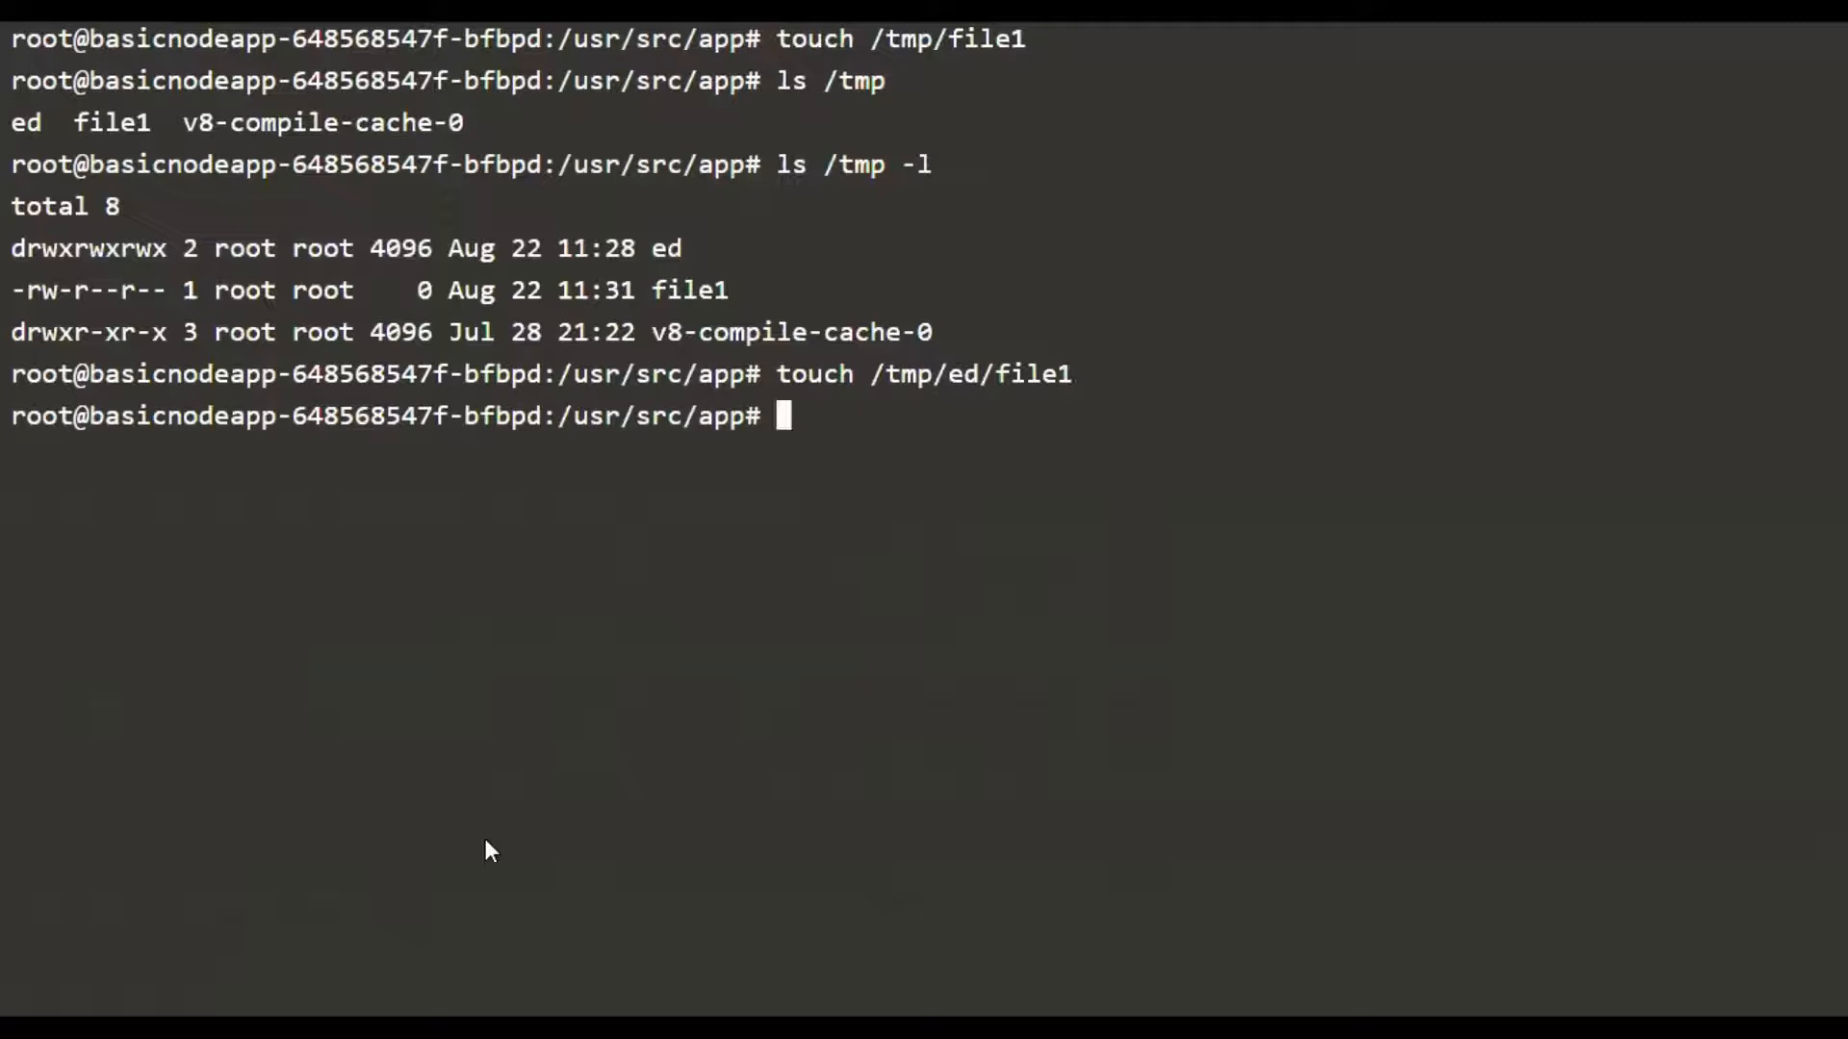
{"action": "type", "text": "l"}
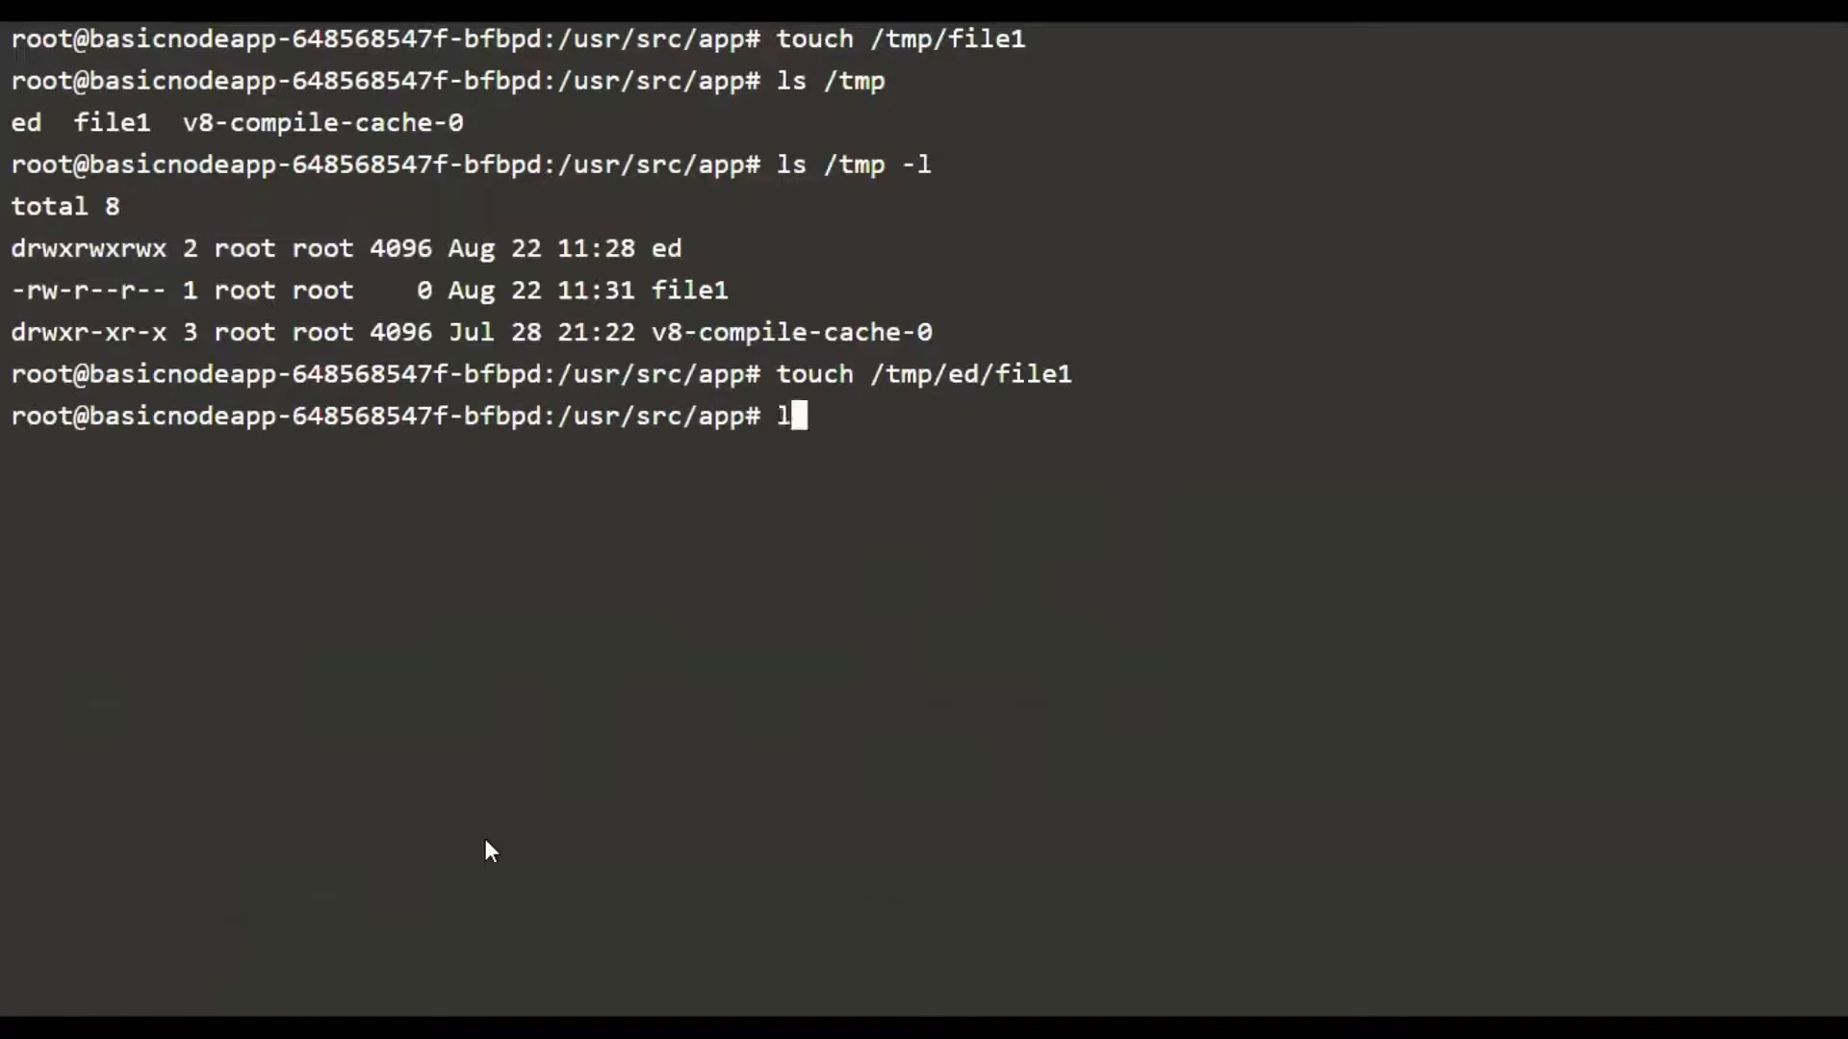
{"action": "type", "text": "s /tmp/ed -"}
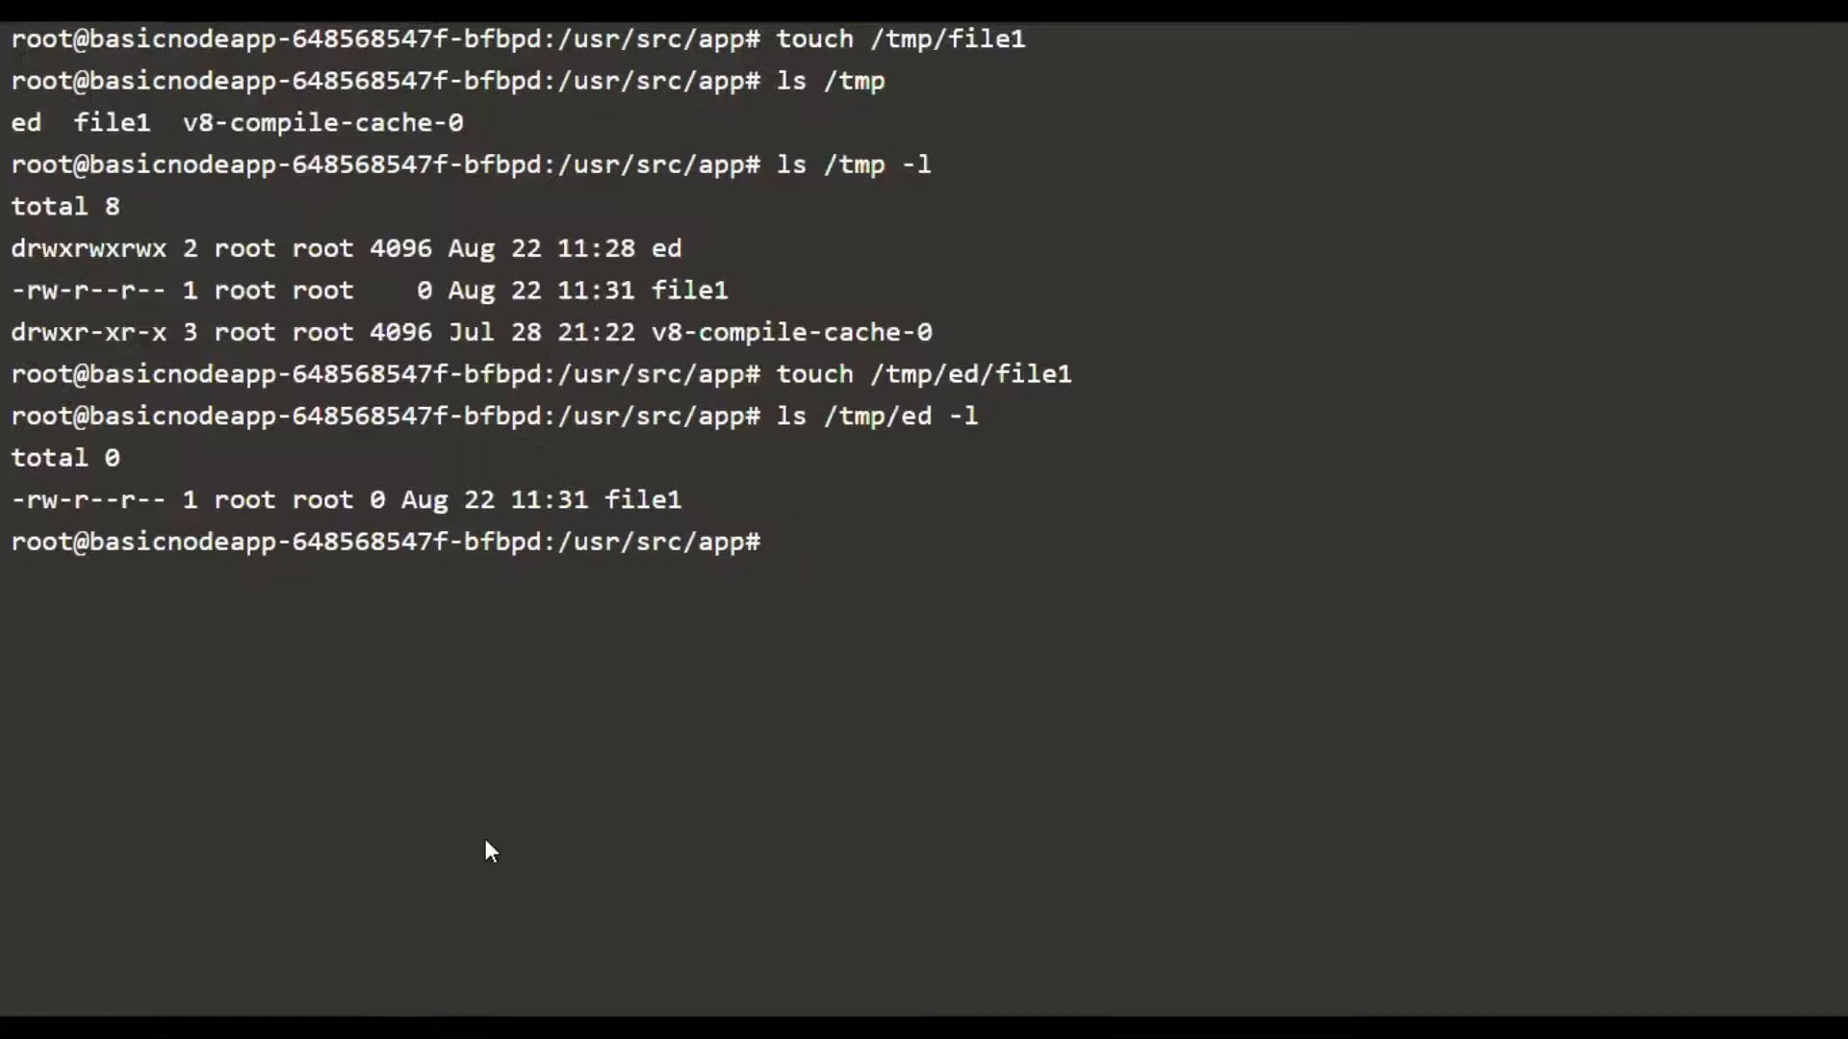
List /etc and create /etc/file1 as root
{"action": "type", "text": "ls"}
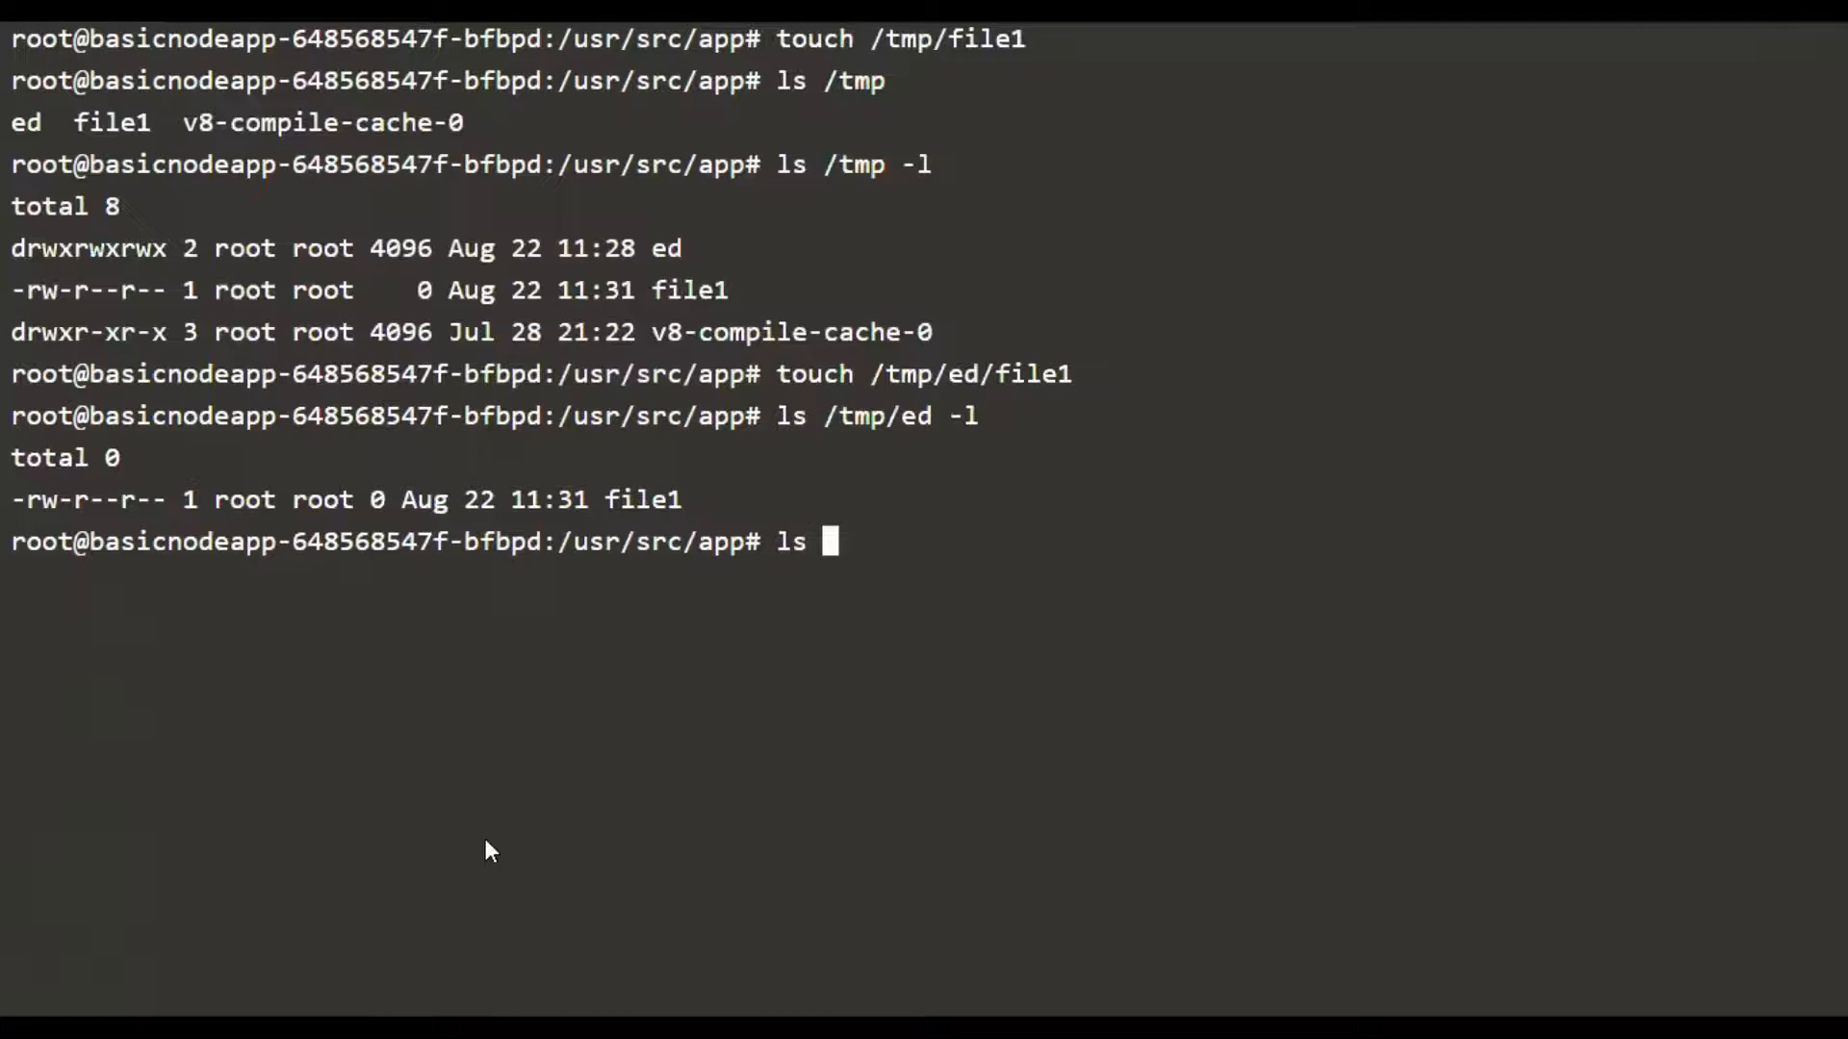
{"action": "key", "text": "Return"}
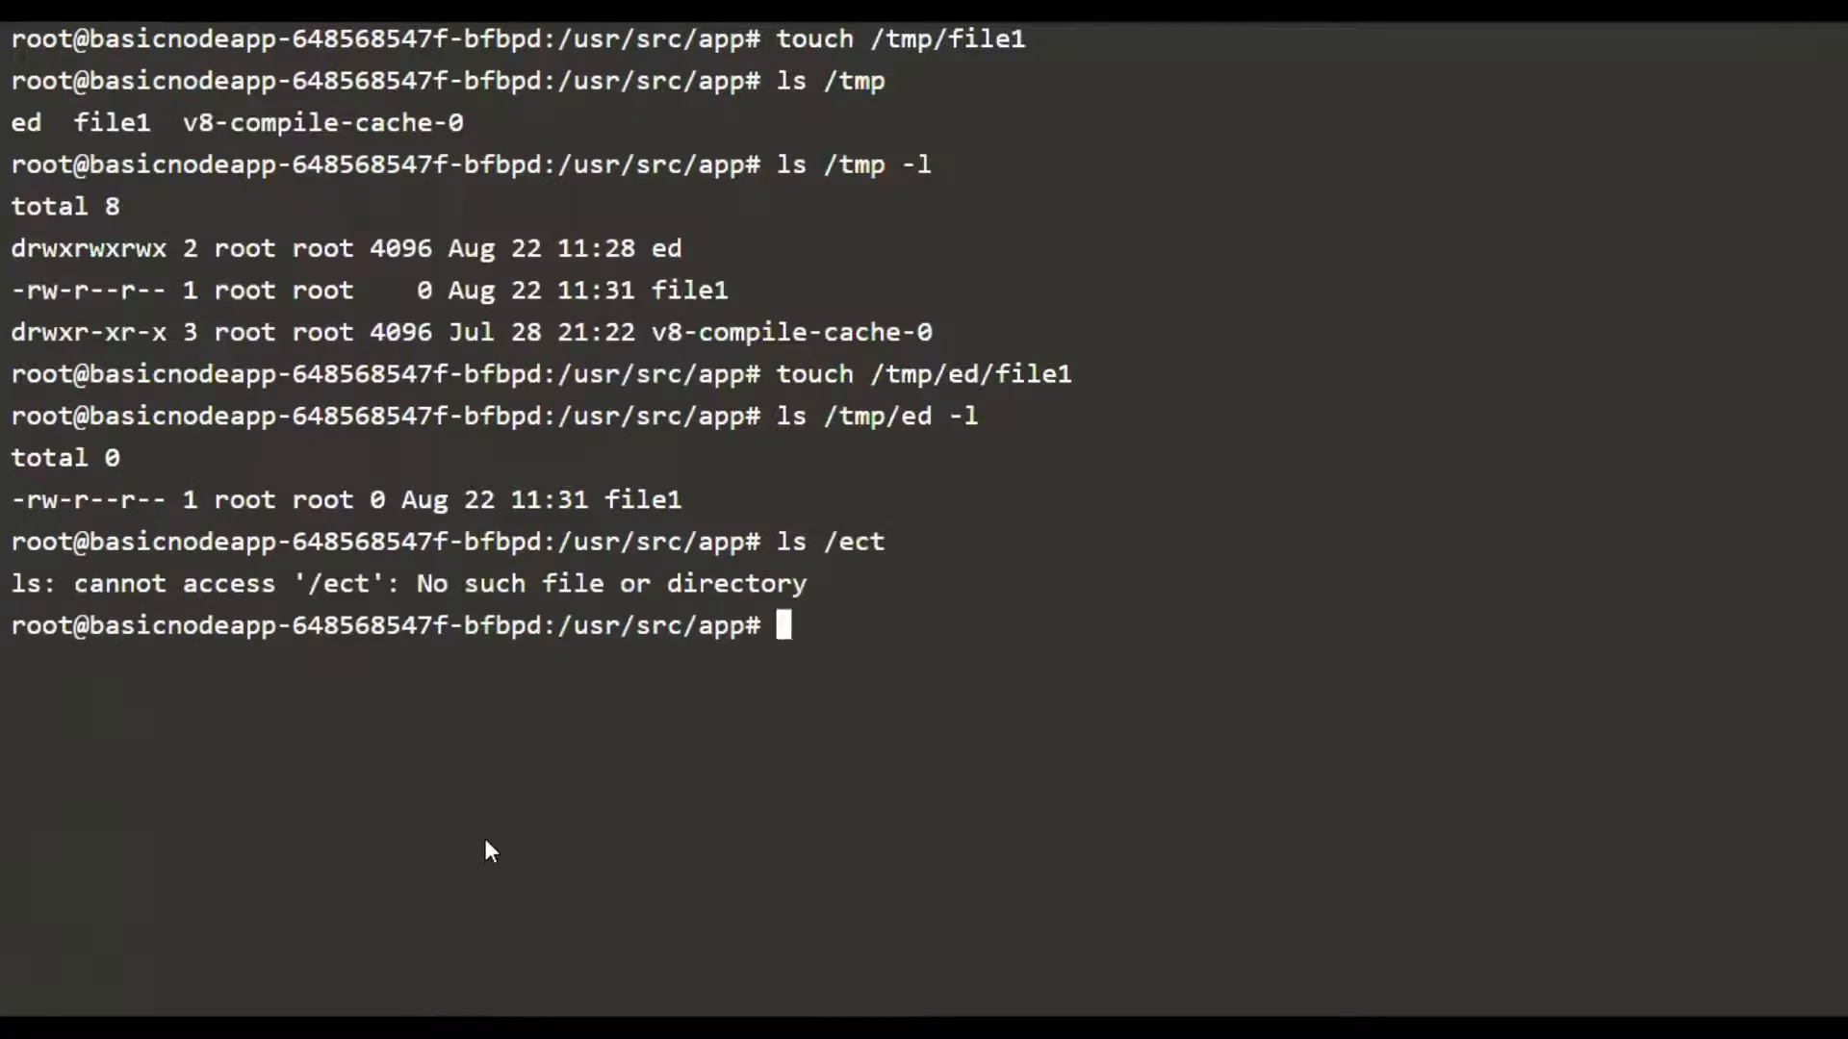
{"action": "type", "text": "ls /ec"}
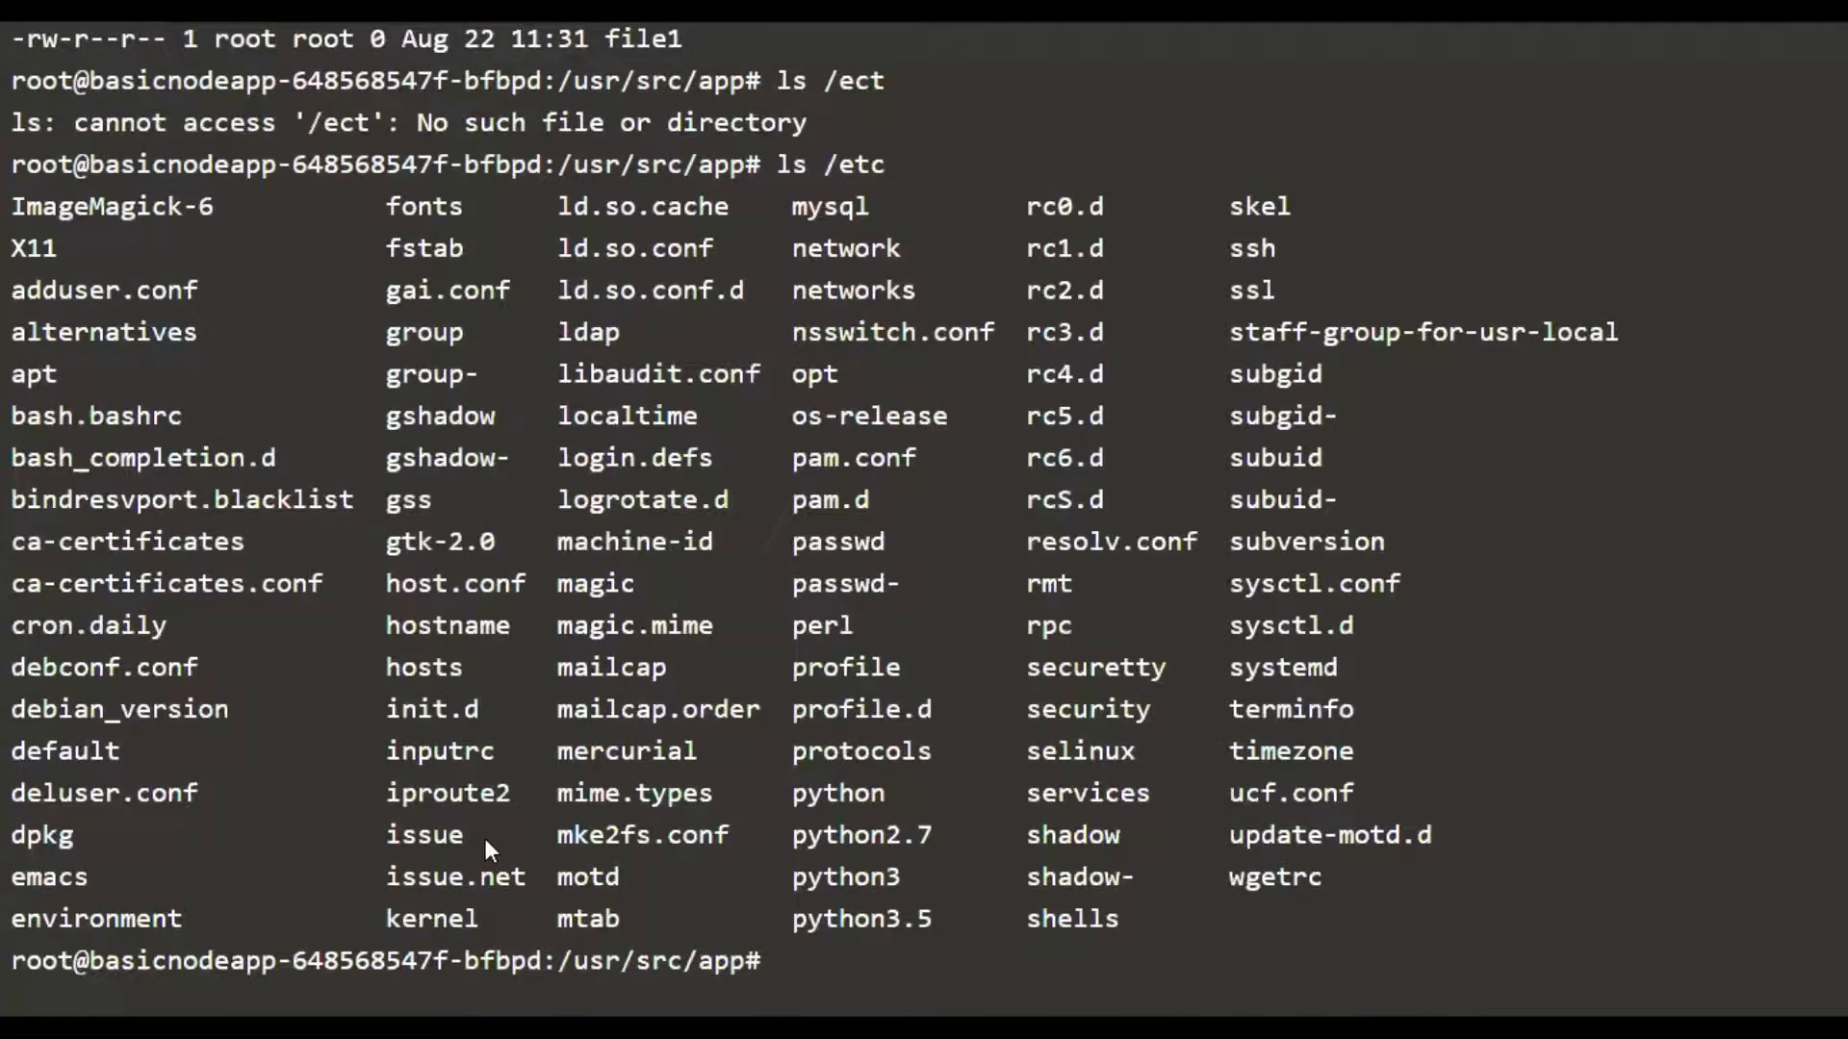
{"action": "type", "text": "touch /"}
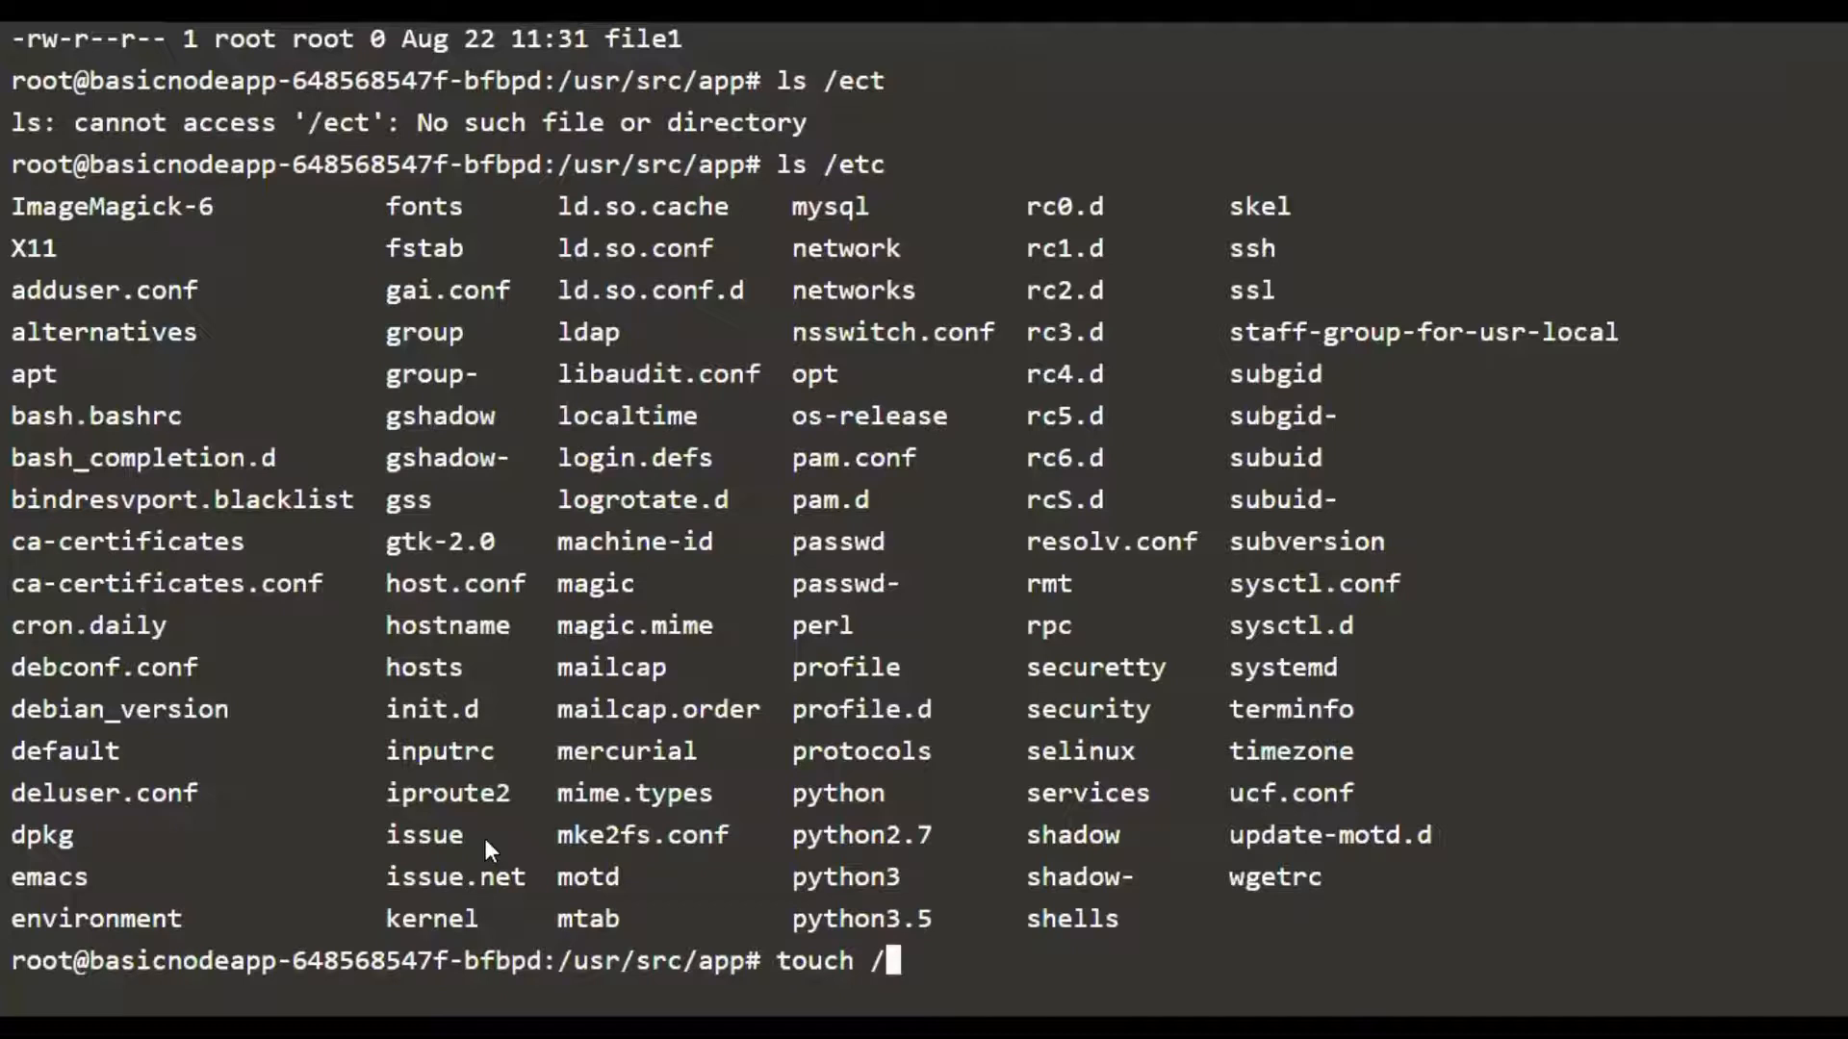
{"action": "key", "text": "Backspace"}
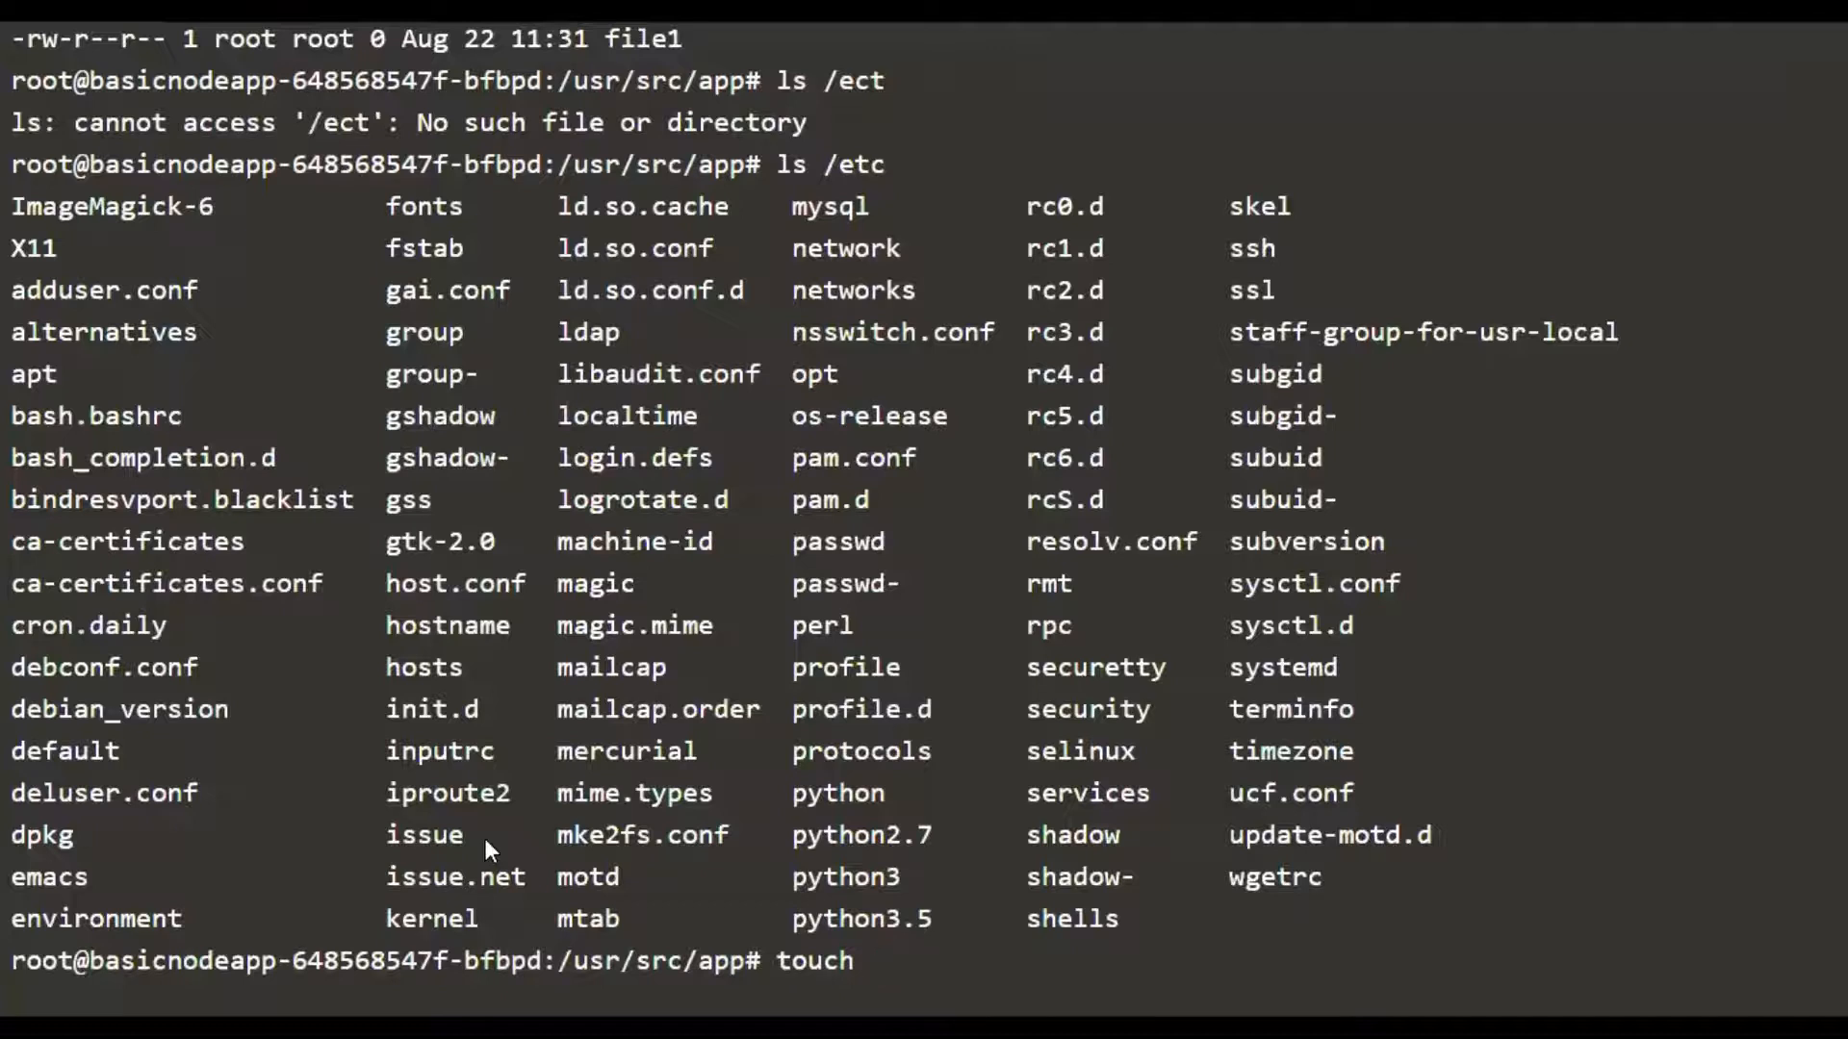
{"action": "type", "text": "/etc/"}
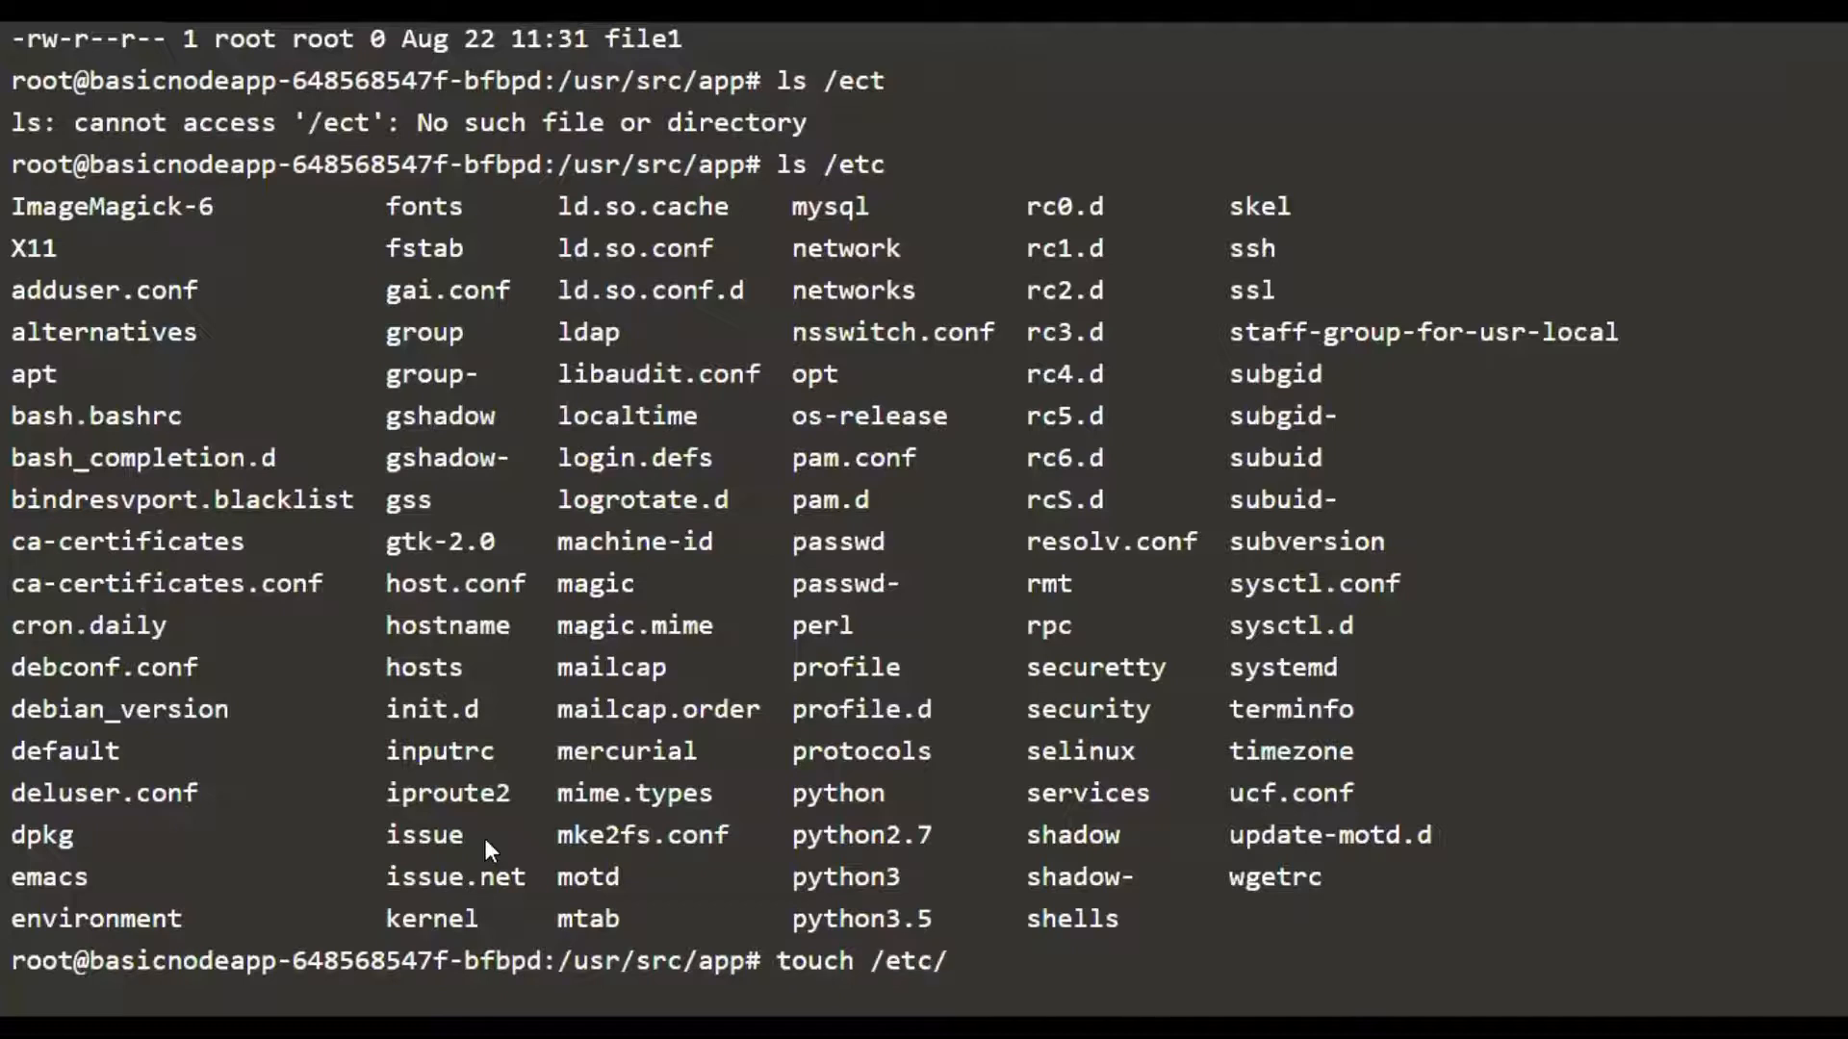
{"action": "type", "text": "file1"}
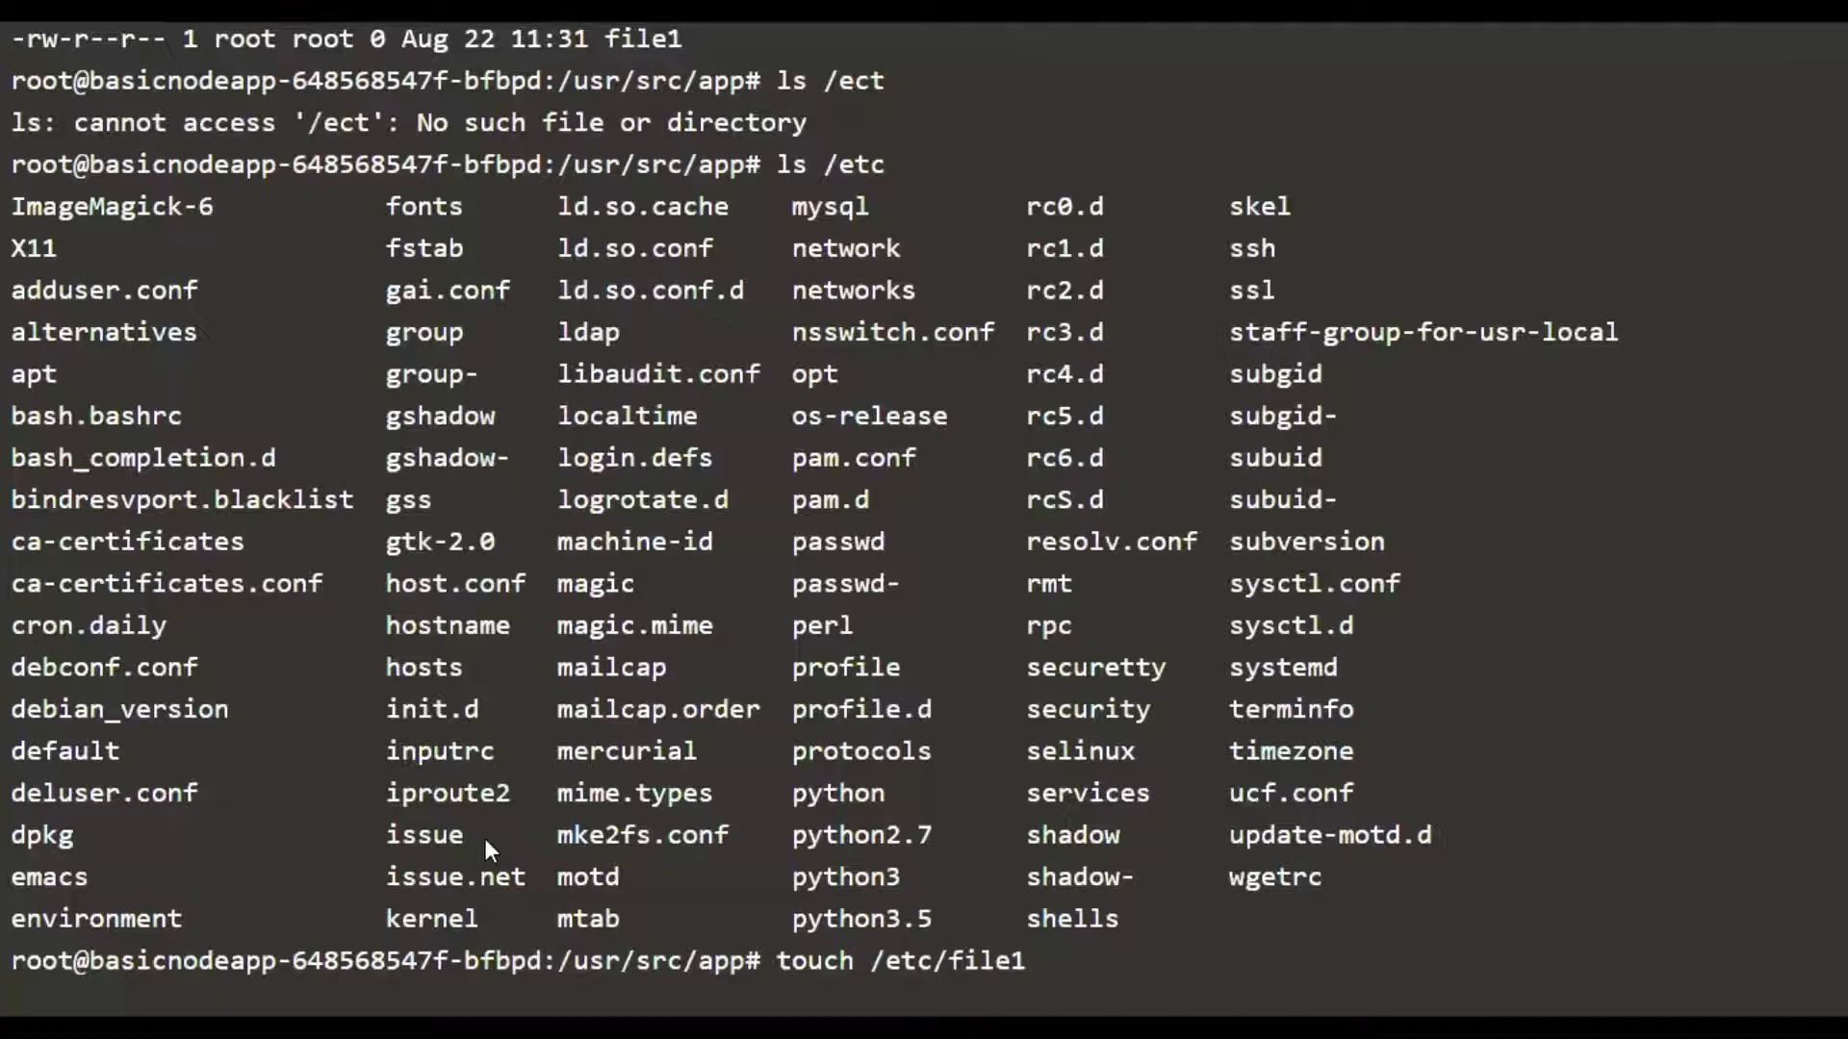
{"action": "key", "text": "Return"}
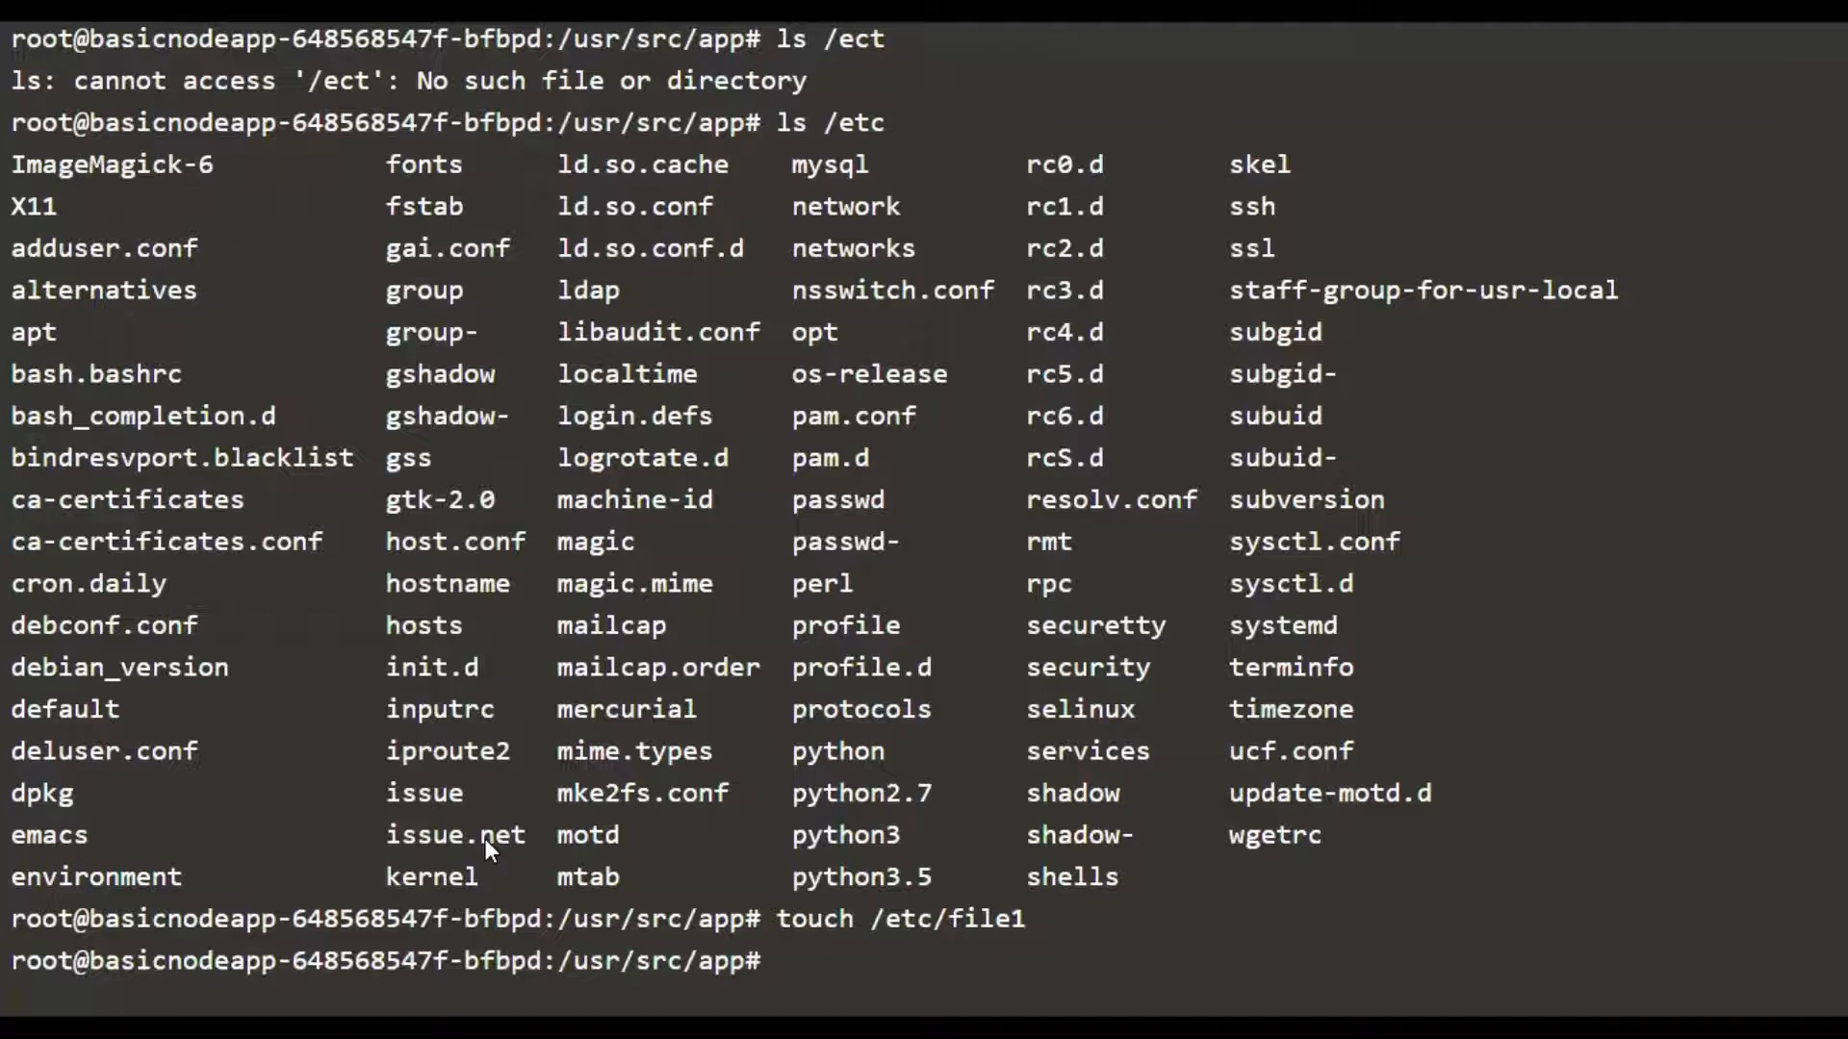
Remove /etc/file1 again without errors
{"action": "type", "text": "rm"}
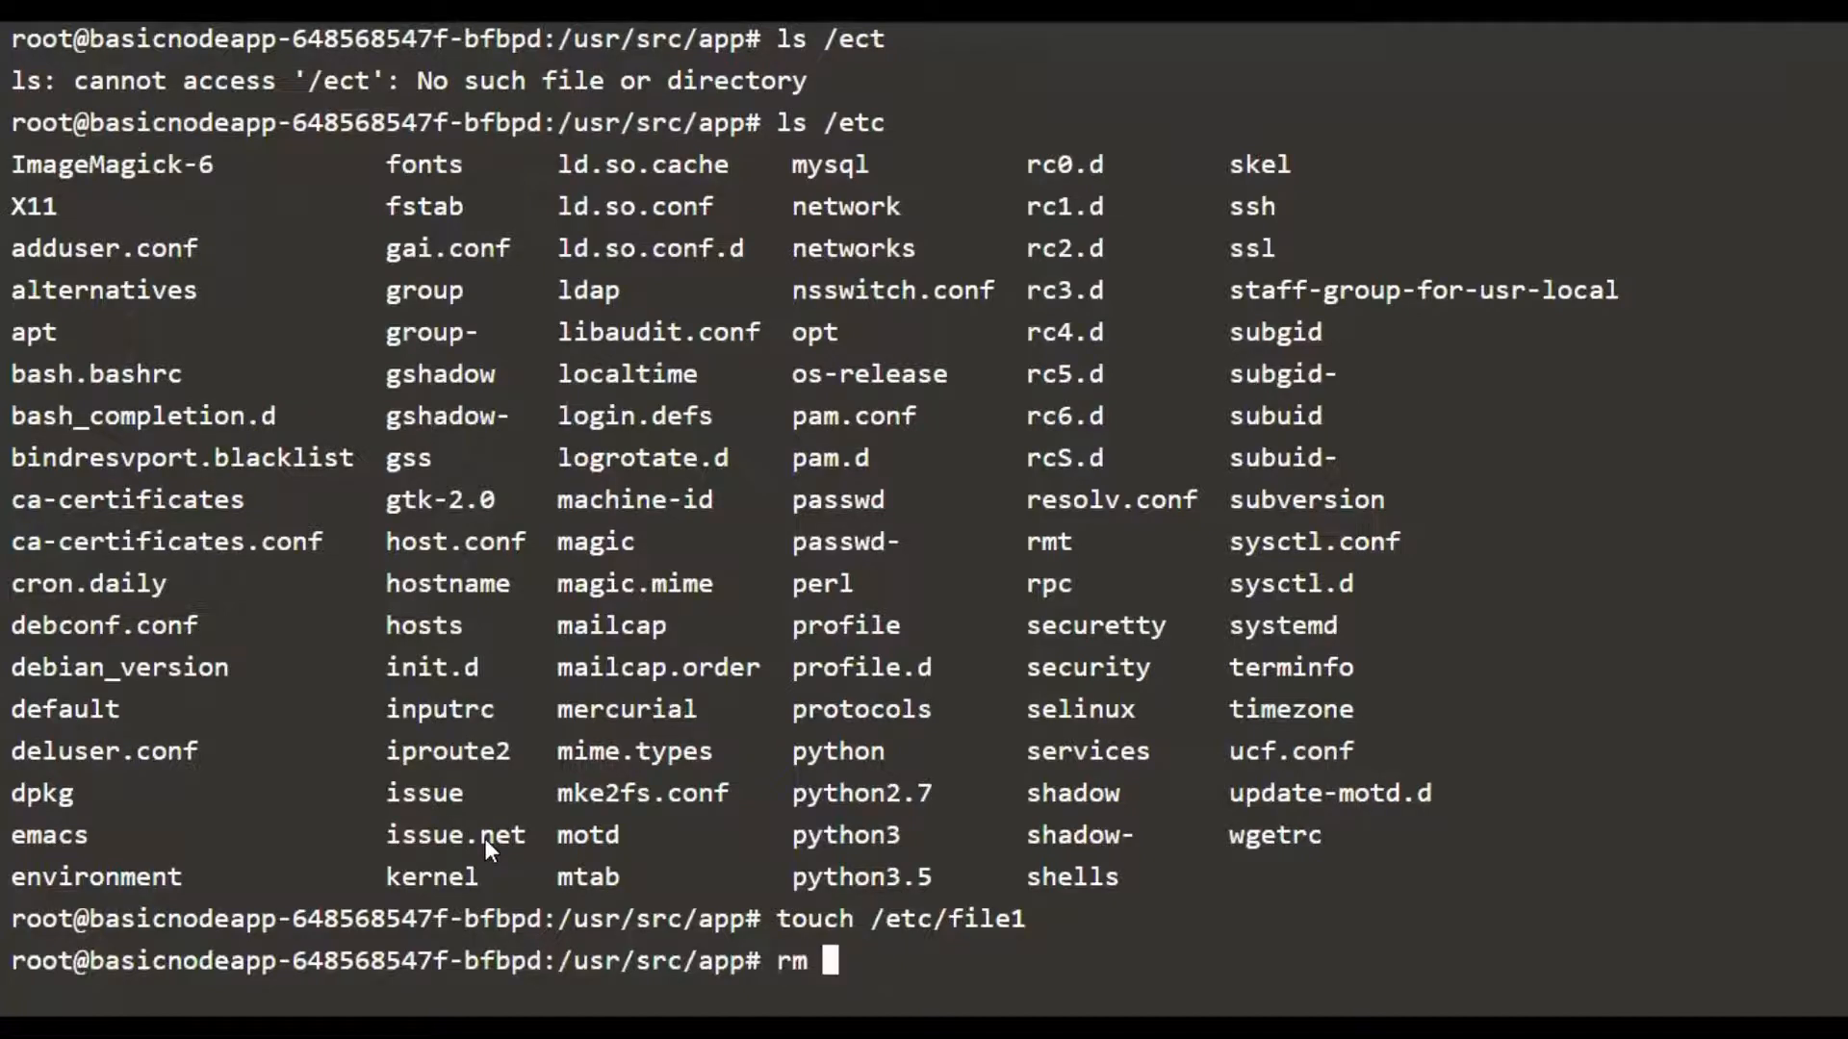
{"action": "type", "text": "/etc/"}
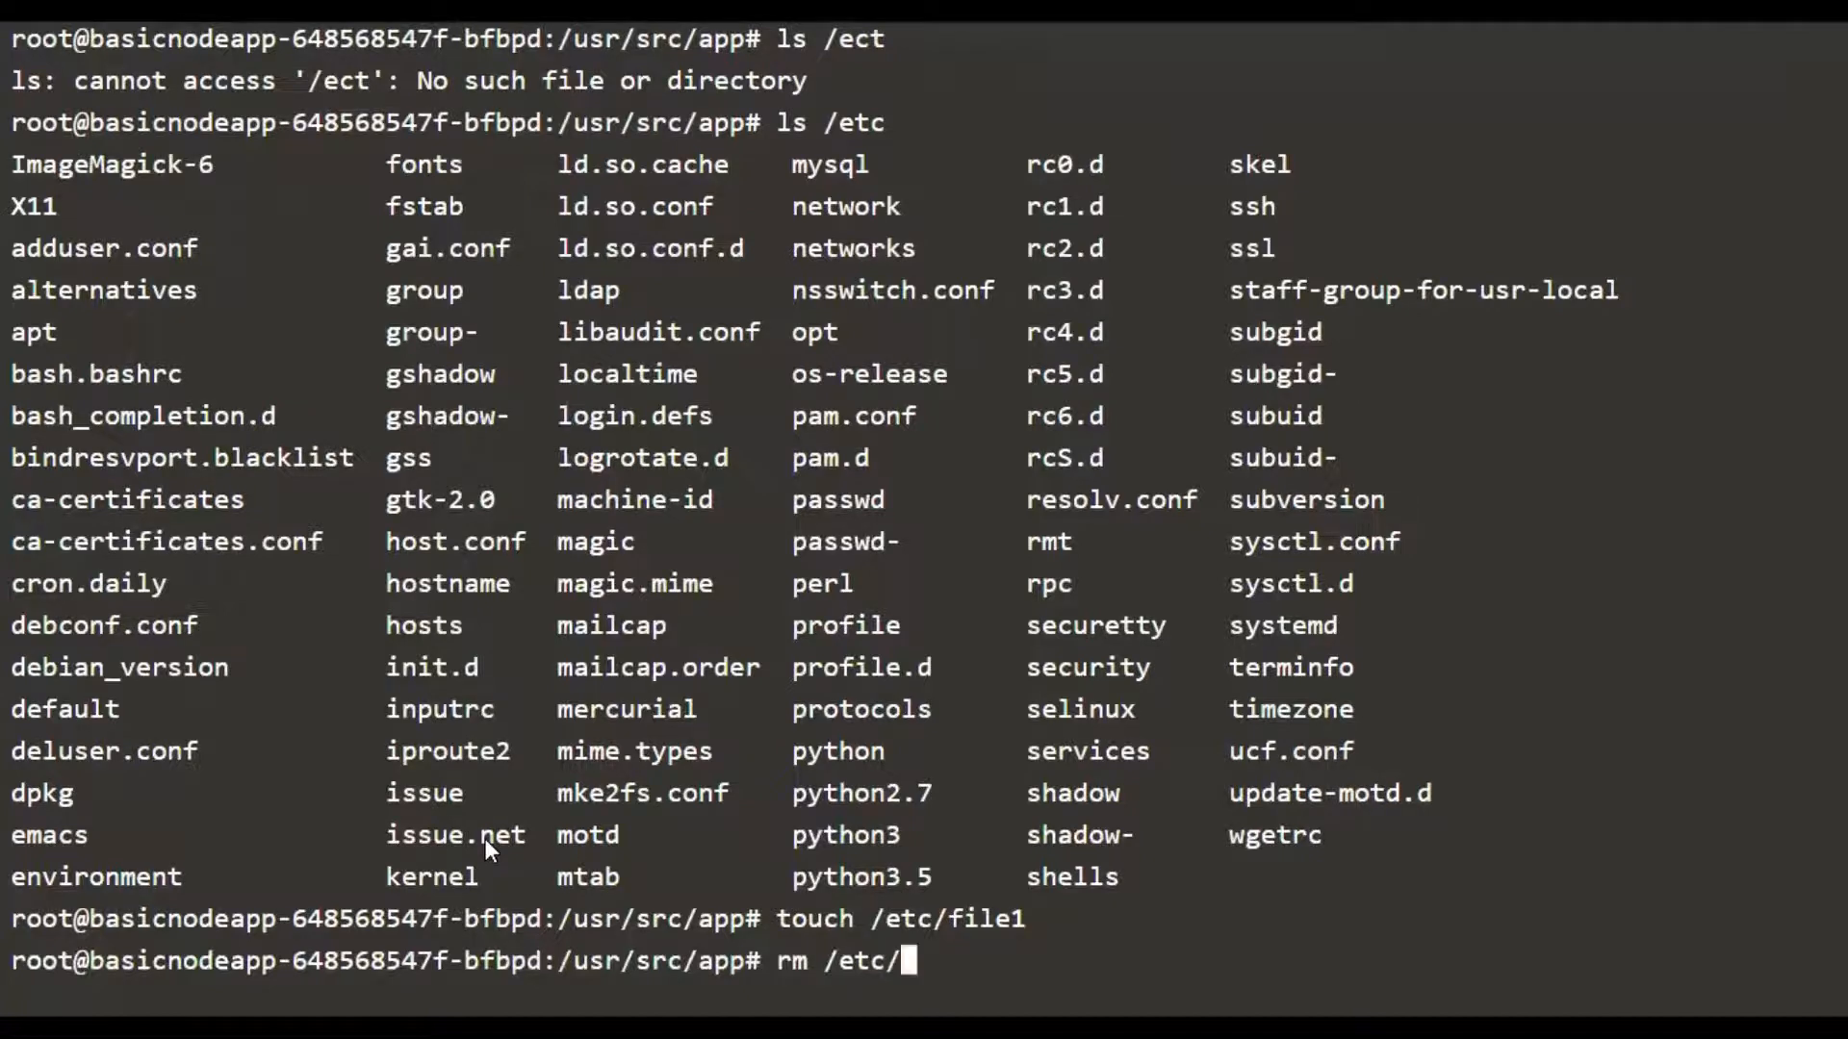
{"action": "type", "text": "f"}
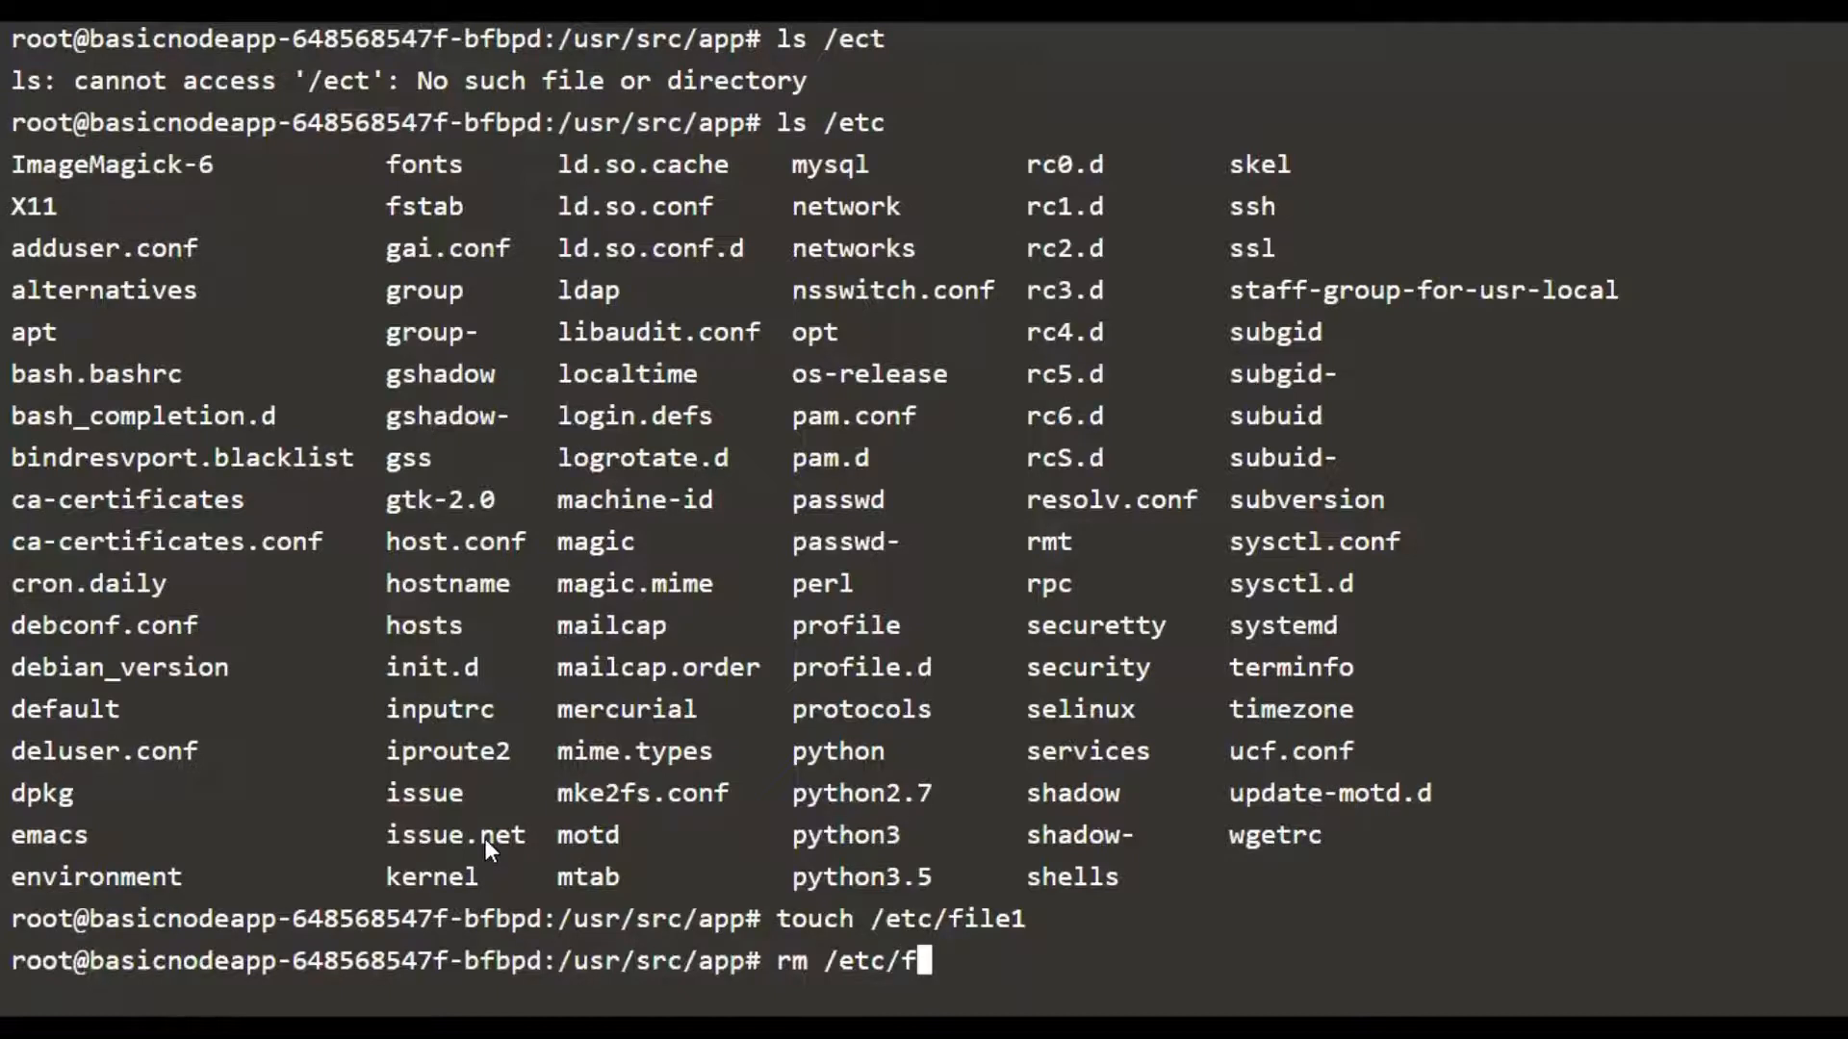
{"action": "type", "text": "ile1"}
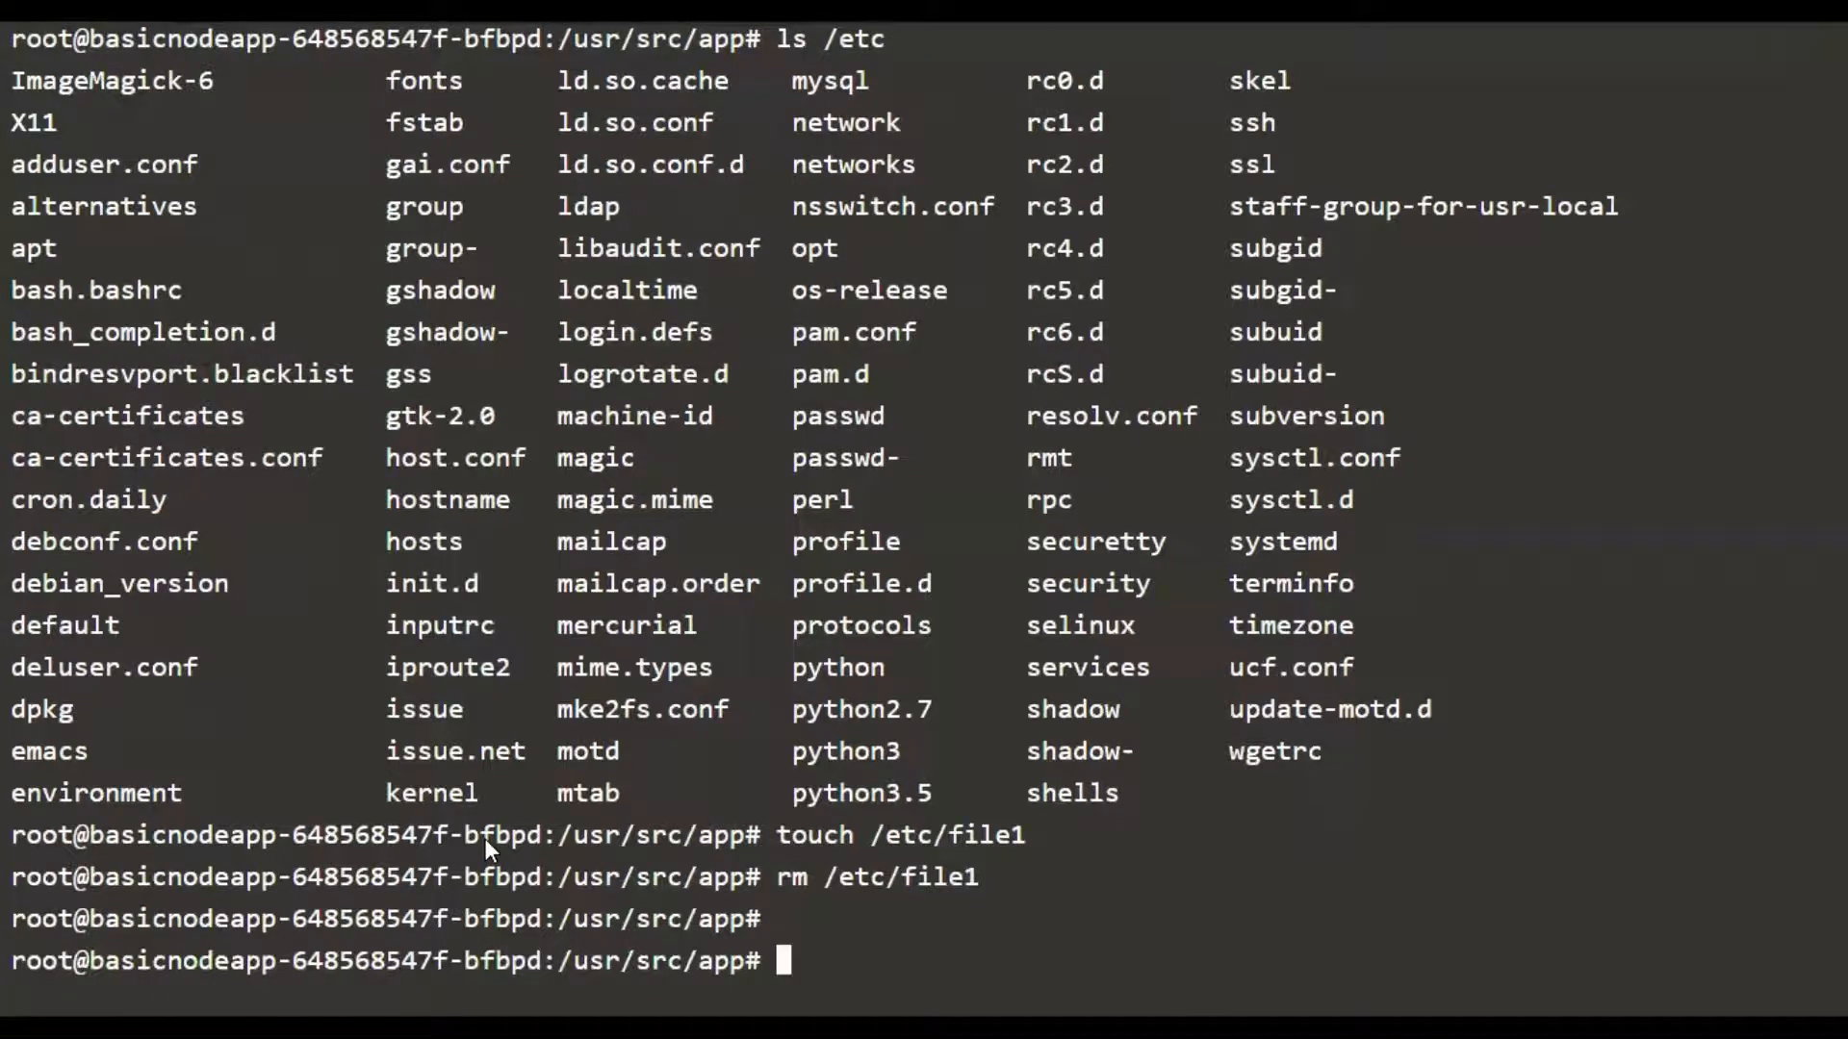
{"action": "type", "text": "e"}
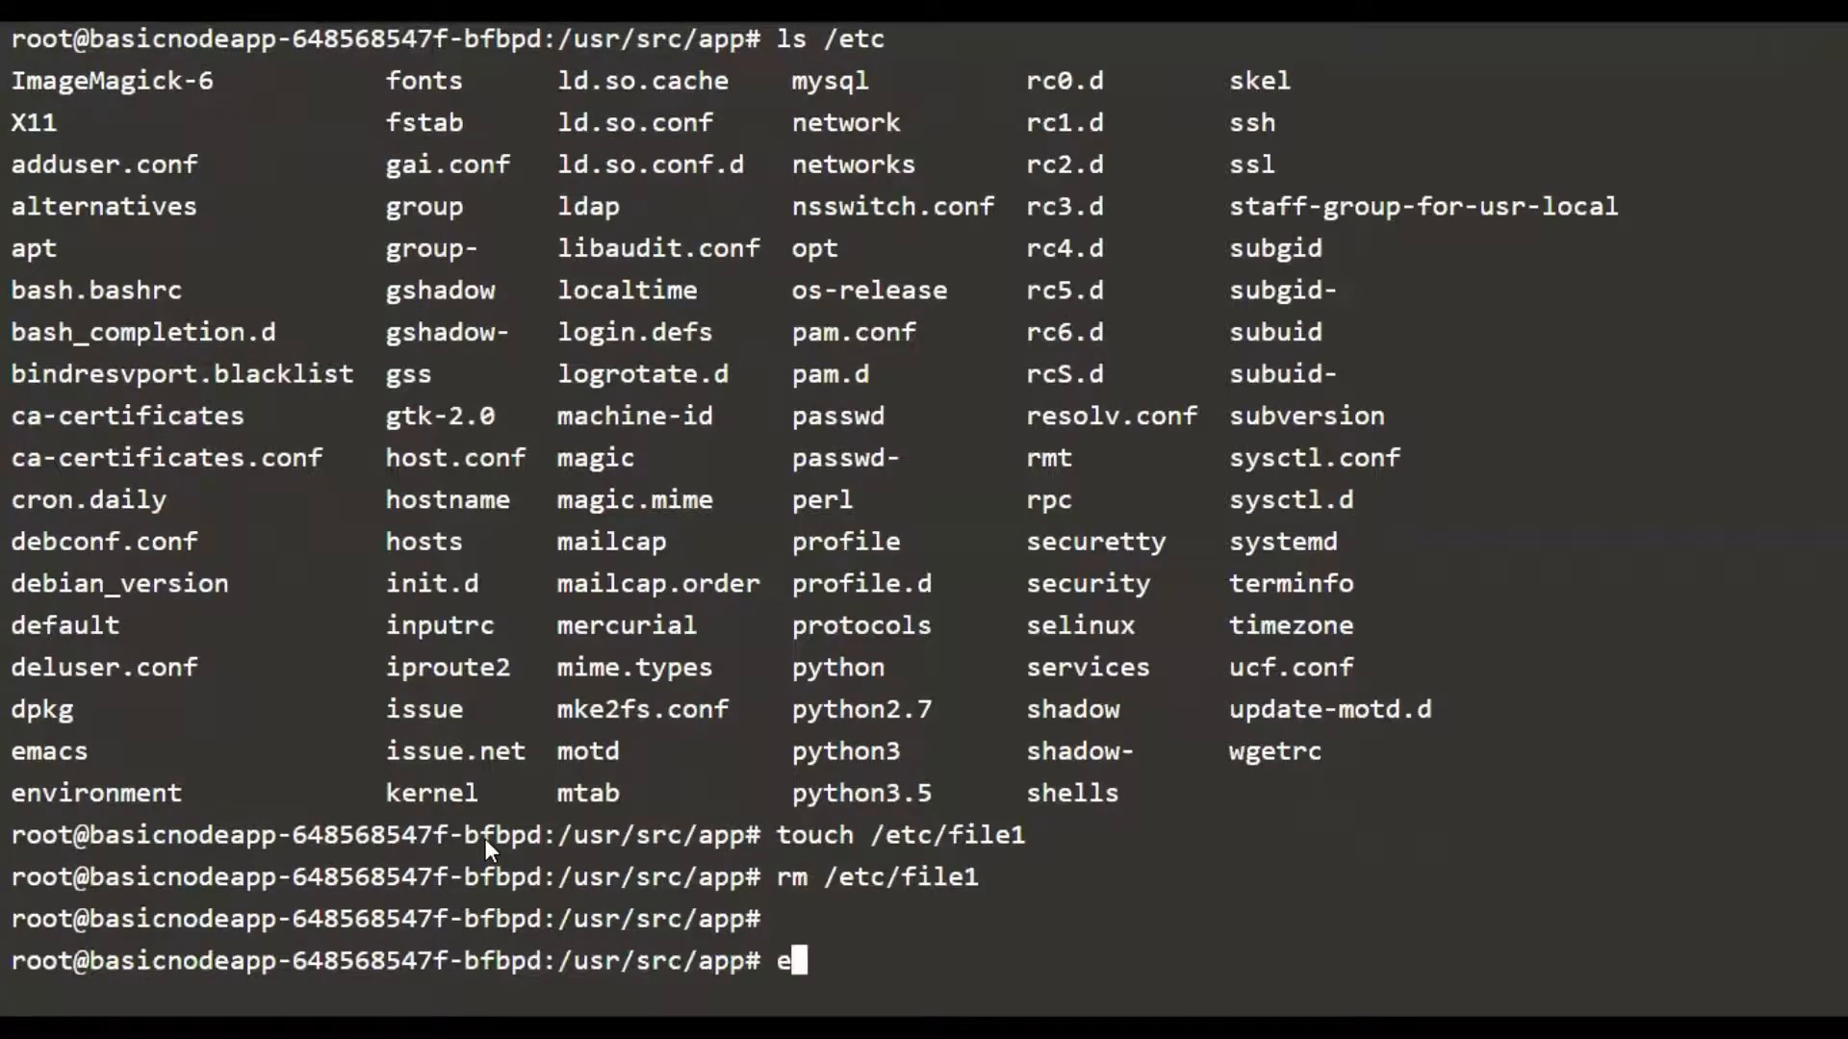
Exit the pod shell and reopen deploy.yaml in nano
{"action": "type", "text": "xit"}
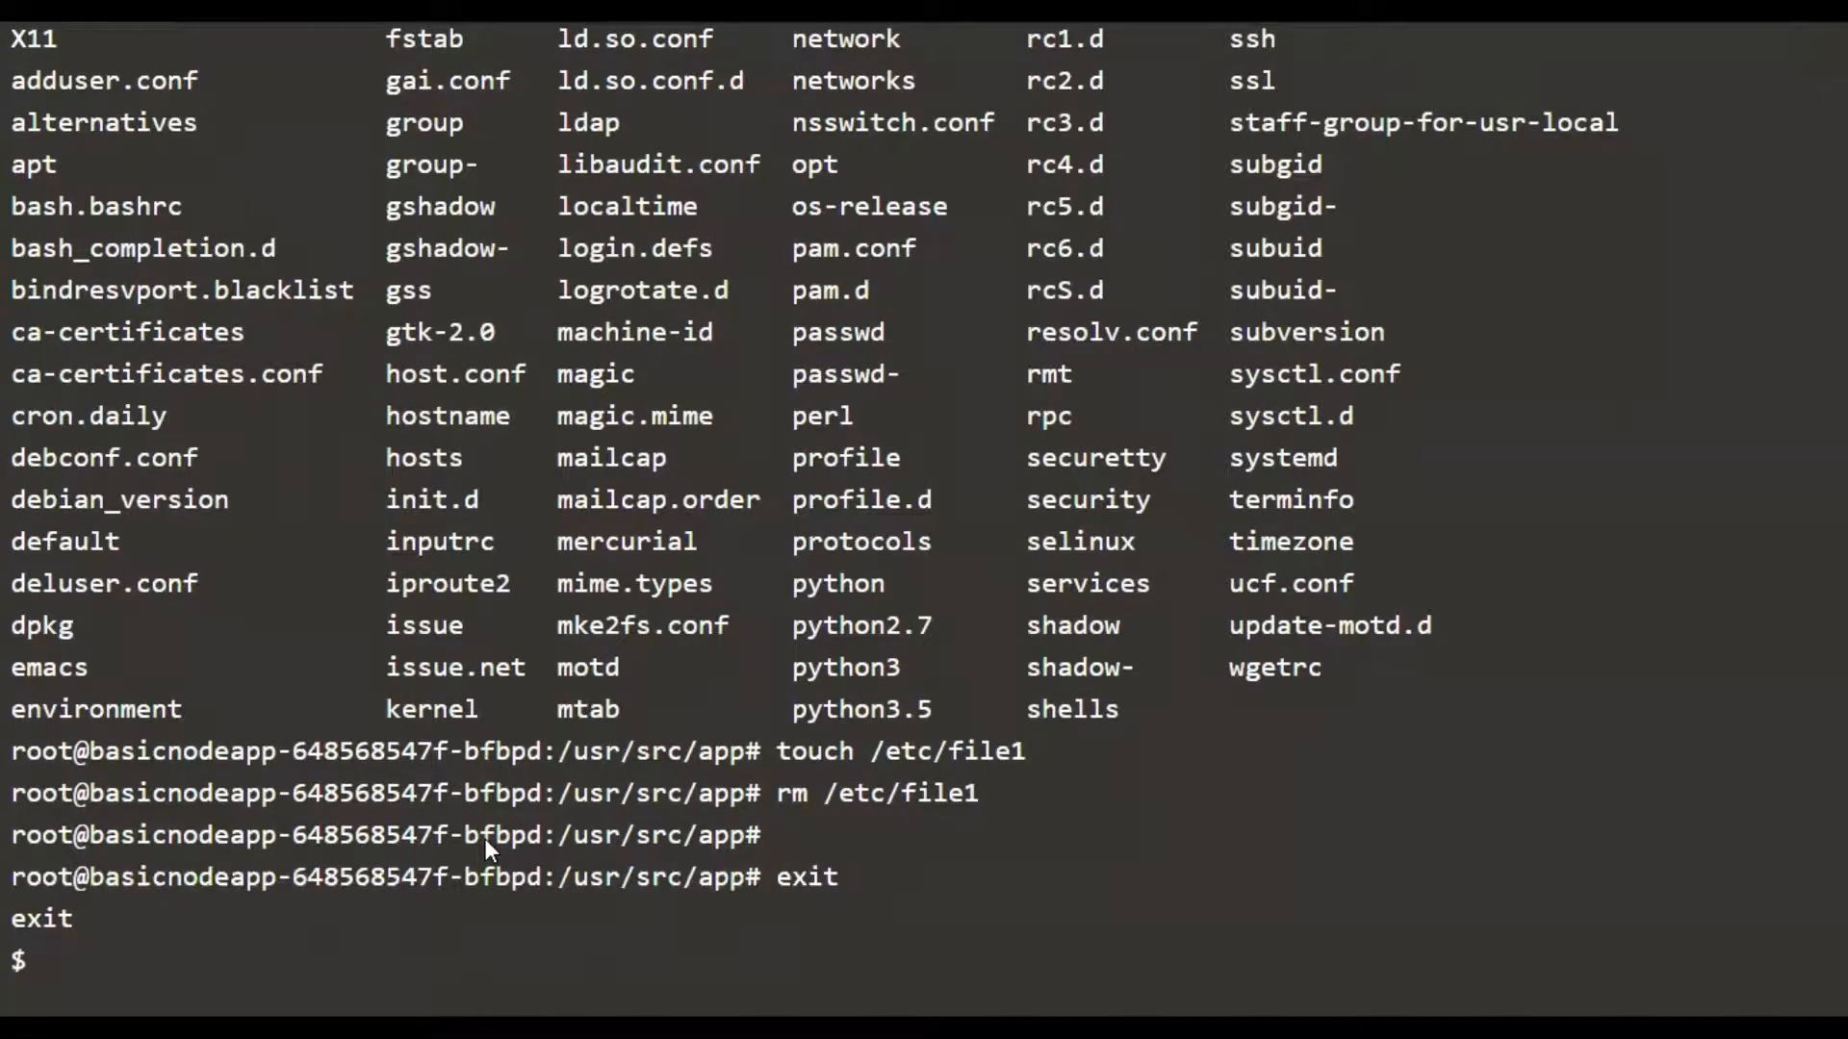
{"action": "type", "text": "nano deplo"}
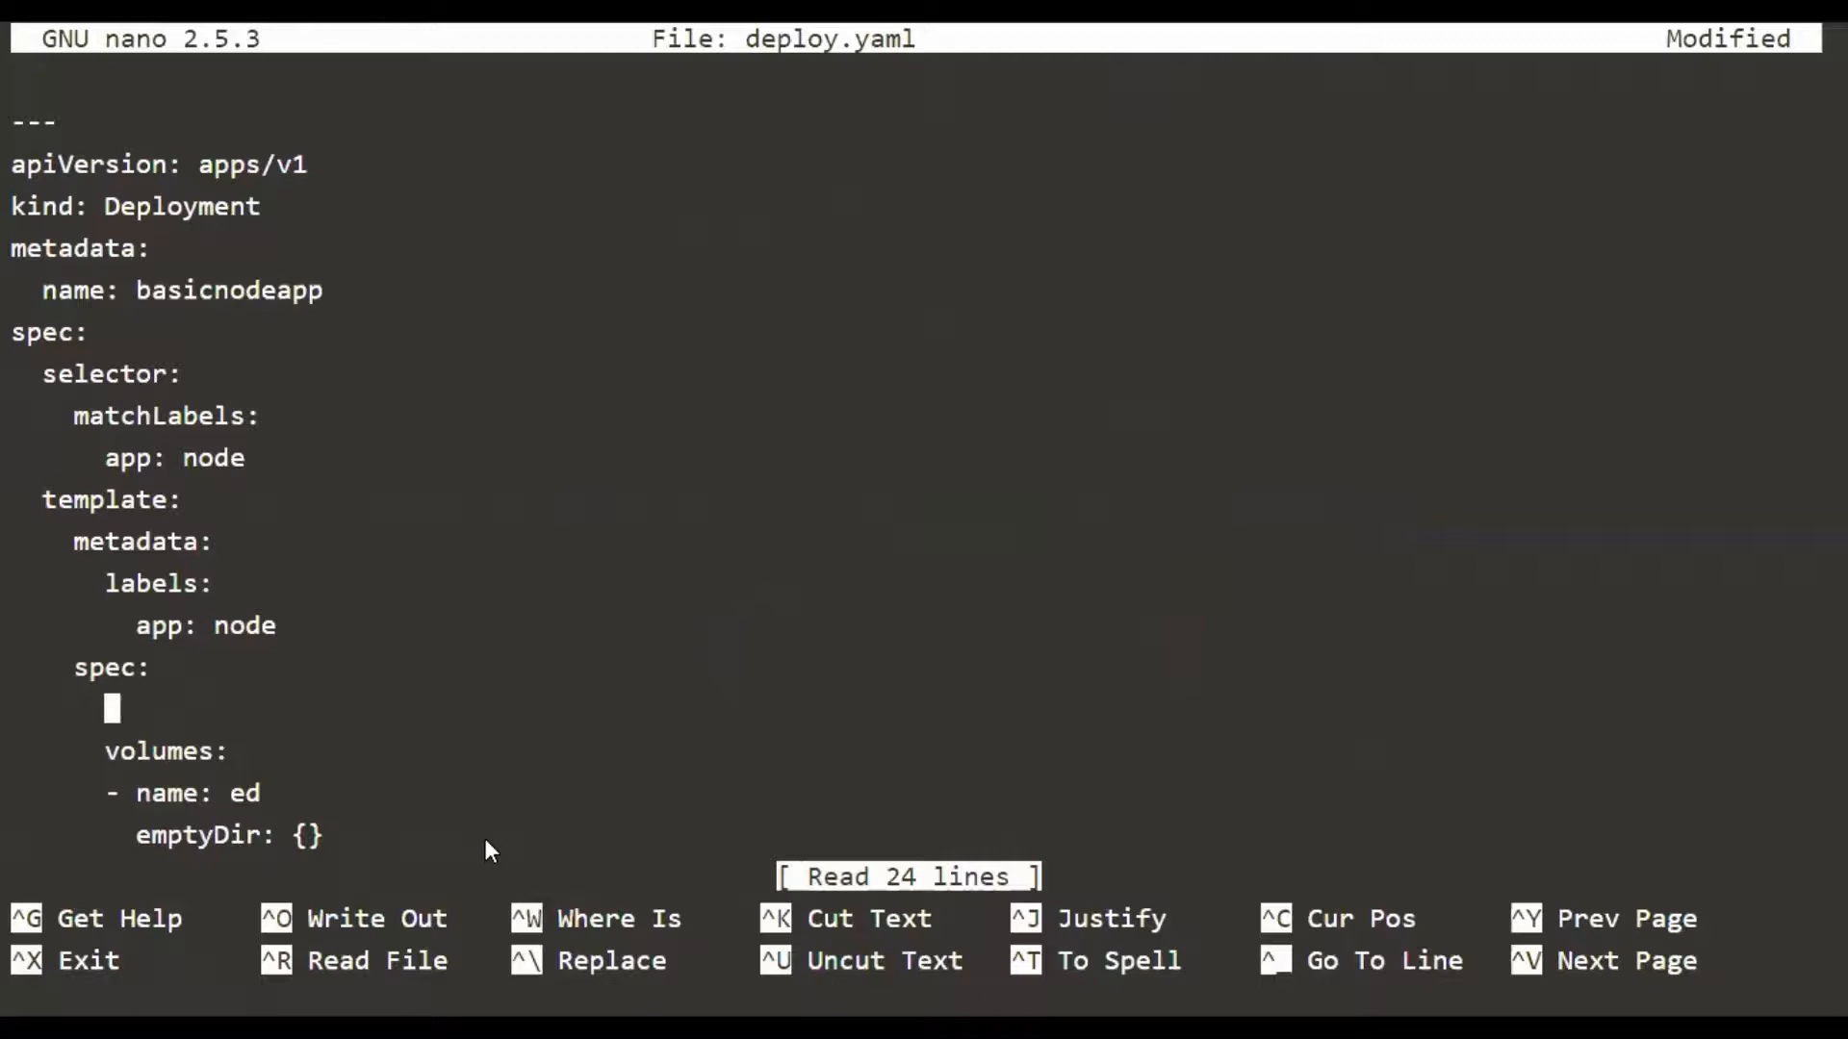
Type a pod-level securityContext with runAsUser: 11000 into deploy.yaml
{"action": "type", "text": "securityContext:"}
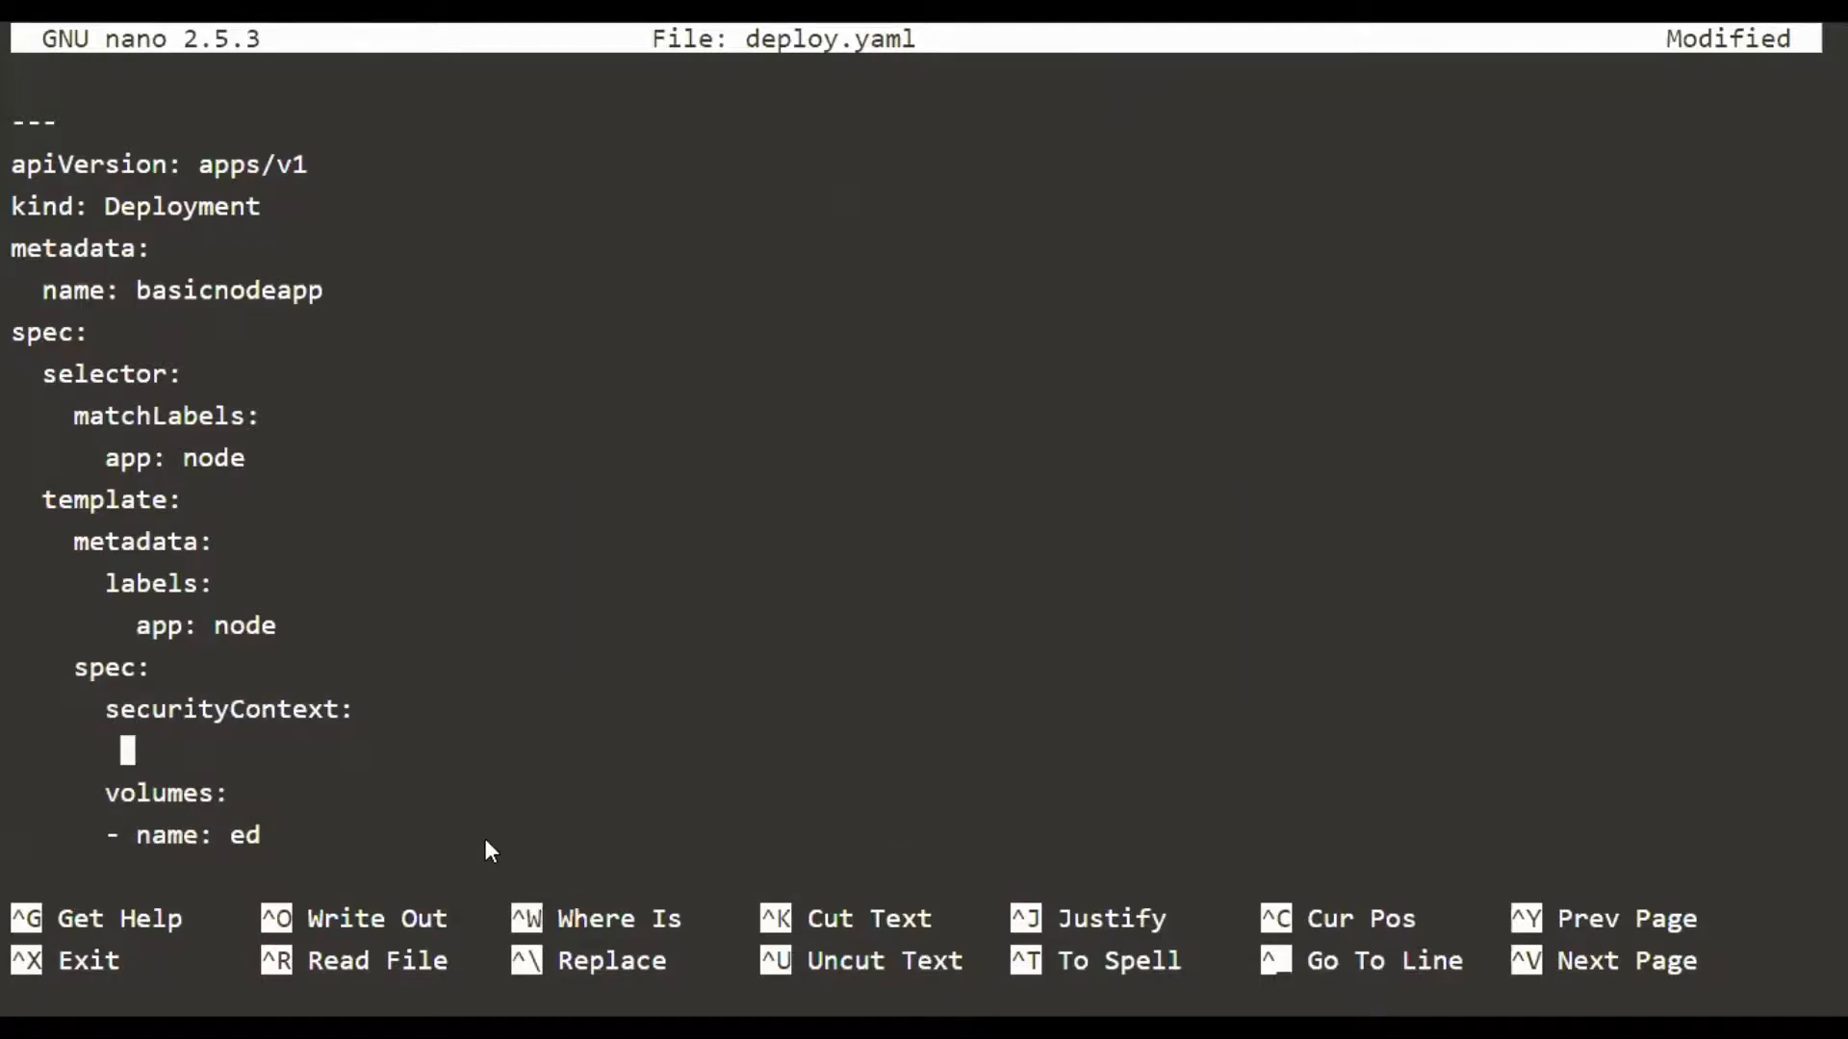
{"action": "type", "text": "ru"}
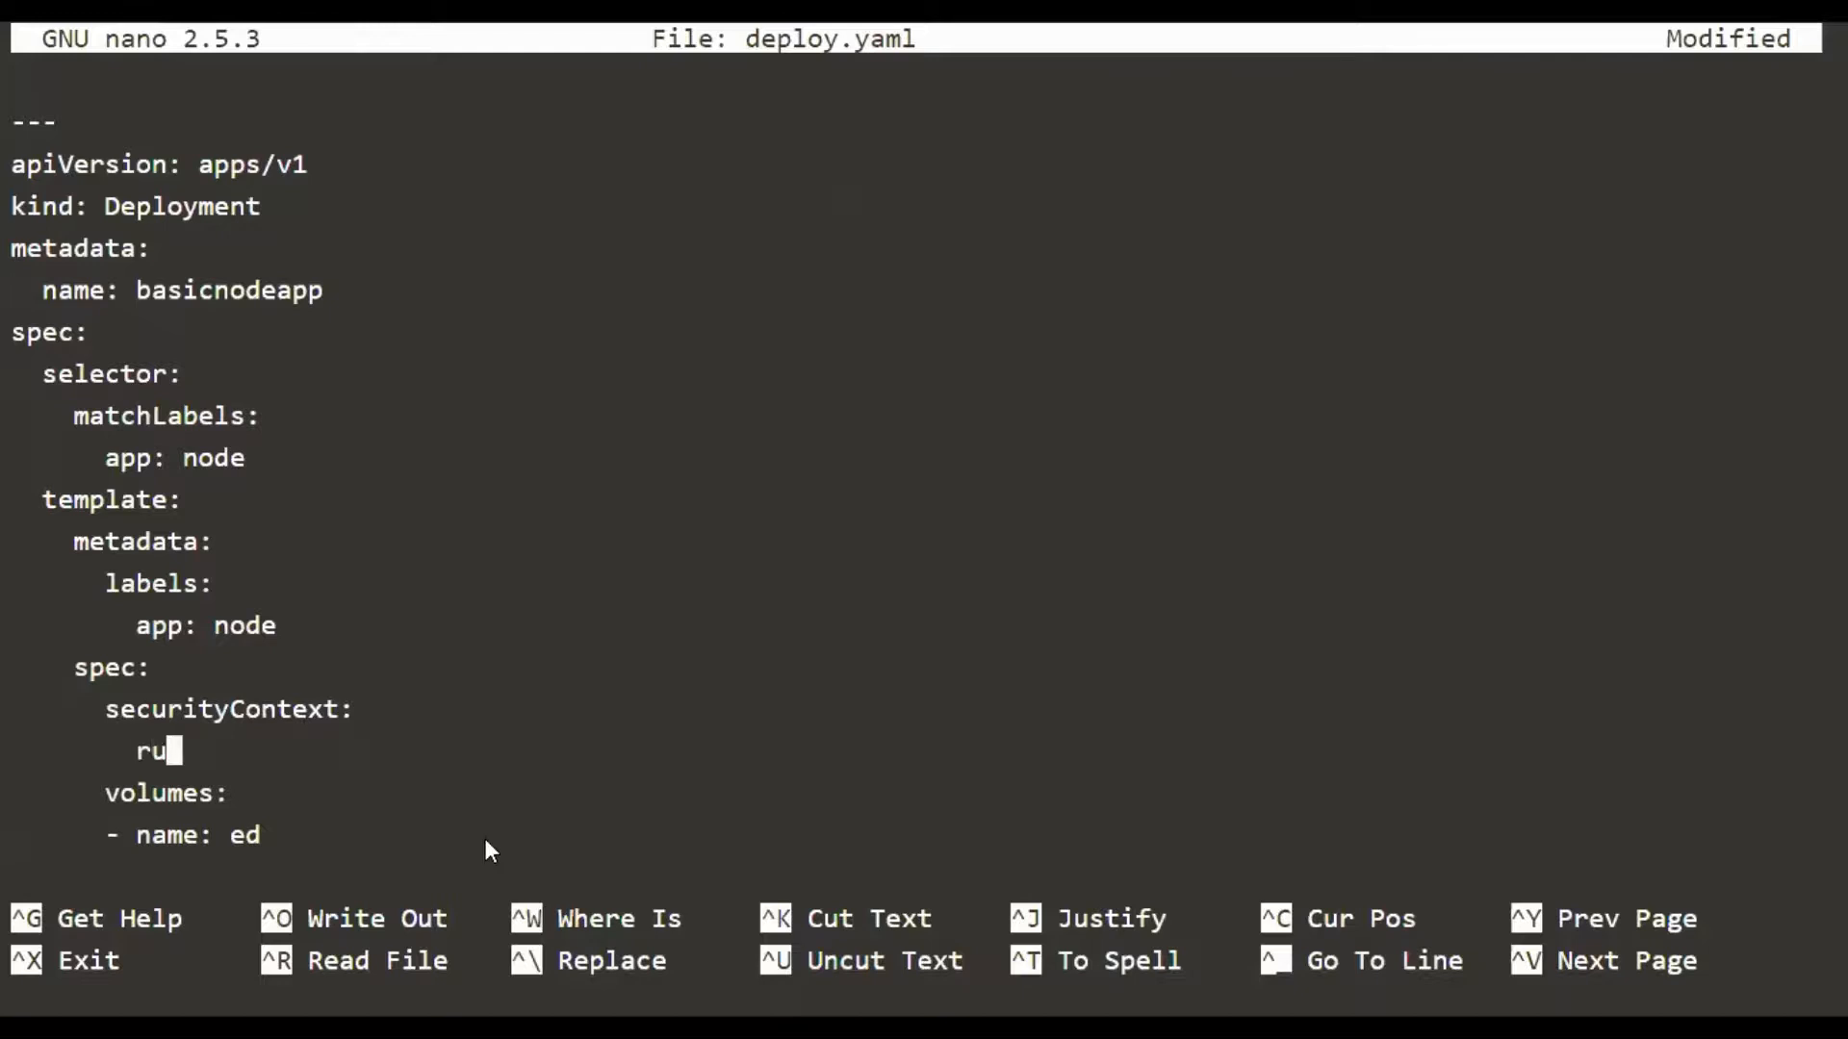
{"action": "type", "text": "nAsUser"}
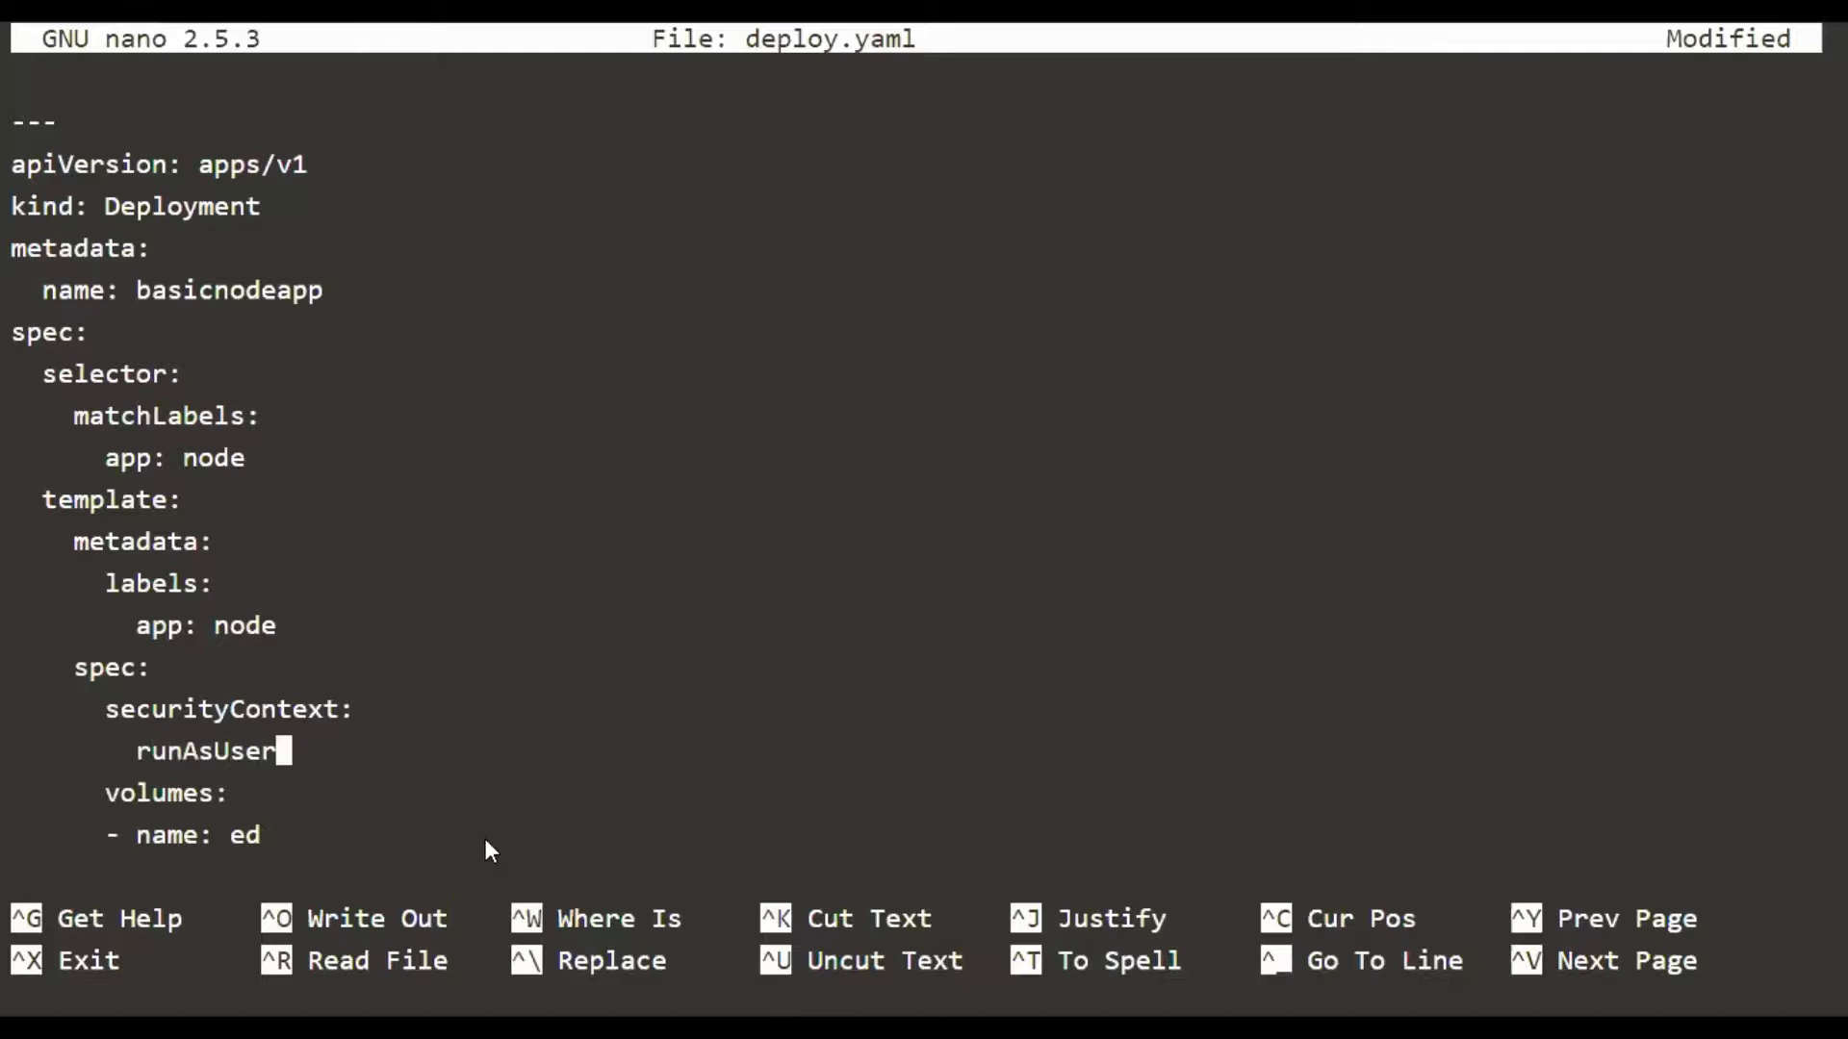
{"action": "type", "text": ":"}
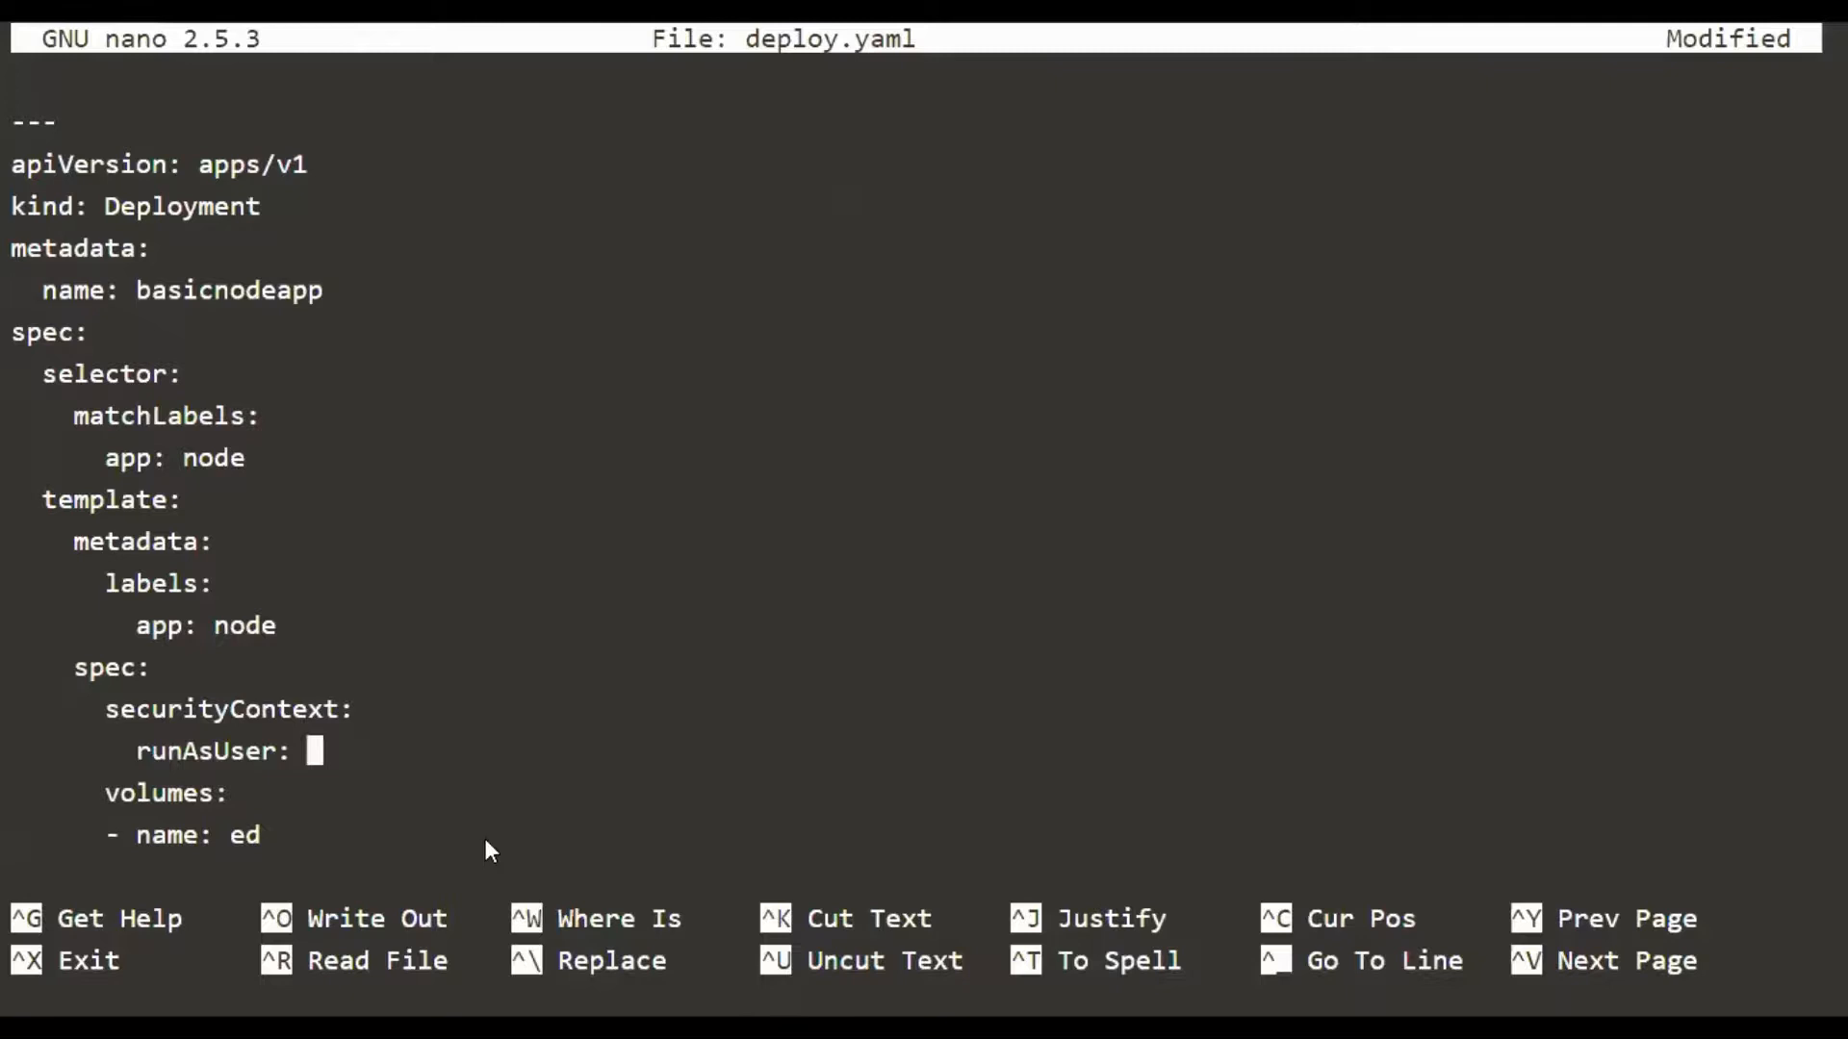
{"action": "type", "text": "11"}
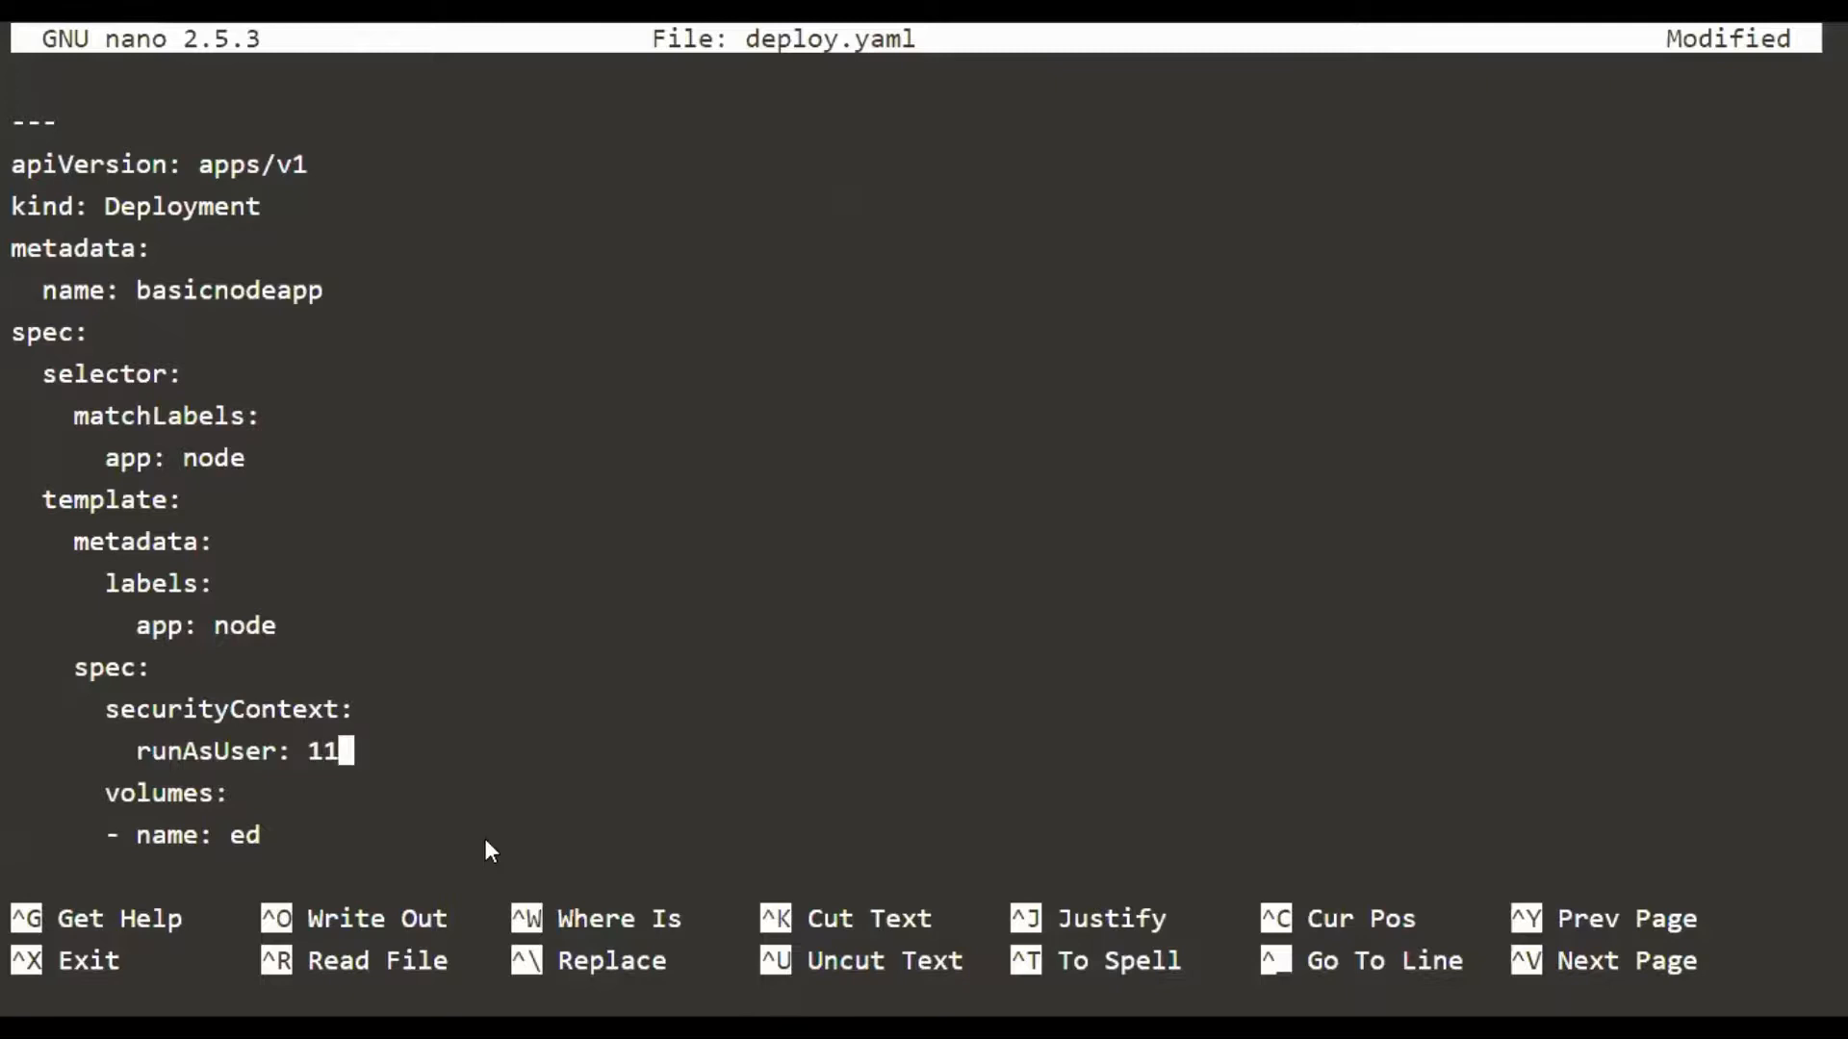
{"action": "type", "text": "000"}
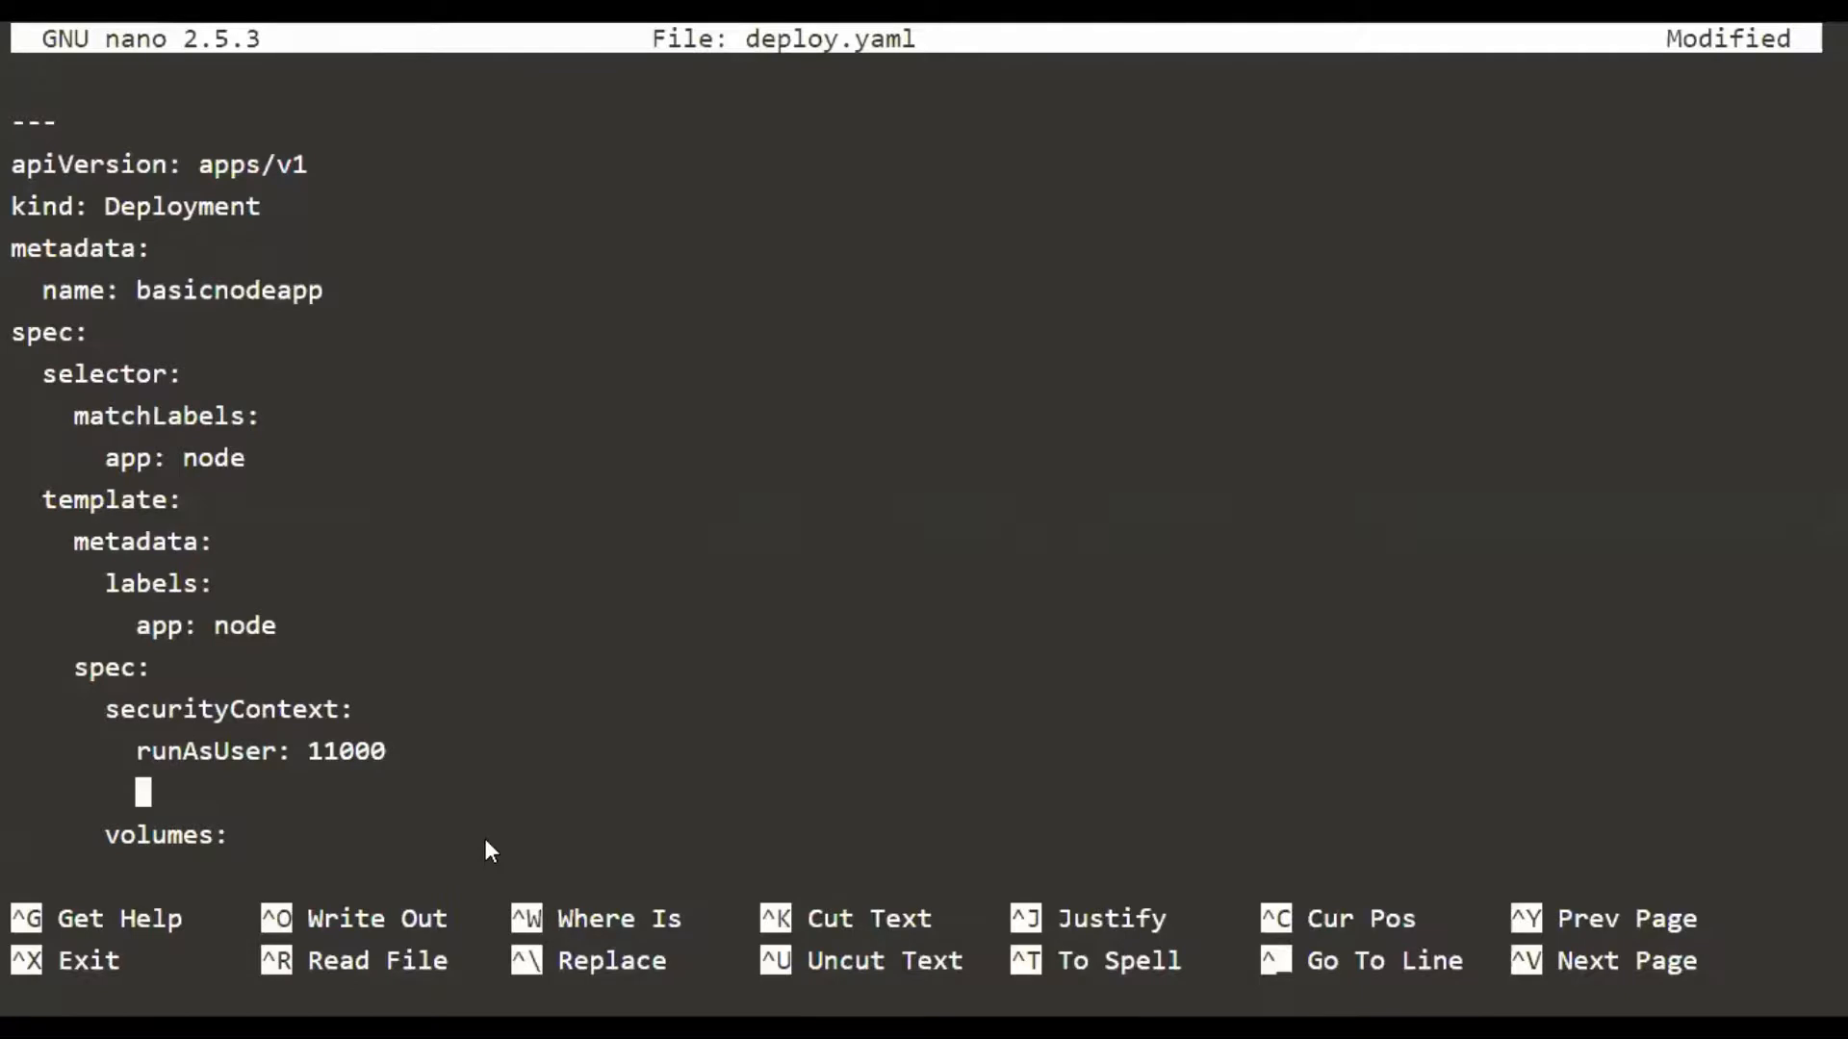
Add runAsGroup: 22000 and fsGroup: 33000 to the securityContext, then save and exit nano
{"action": "type", "text": "runAsGroup:"}
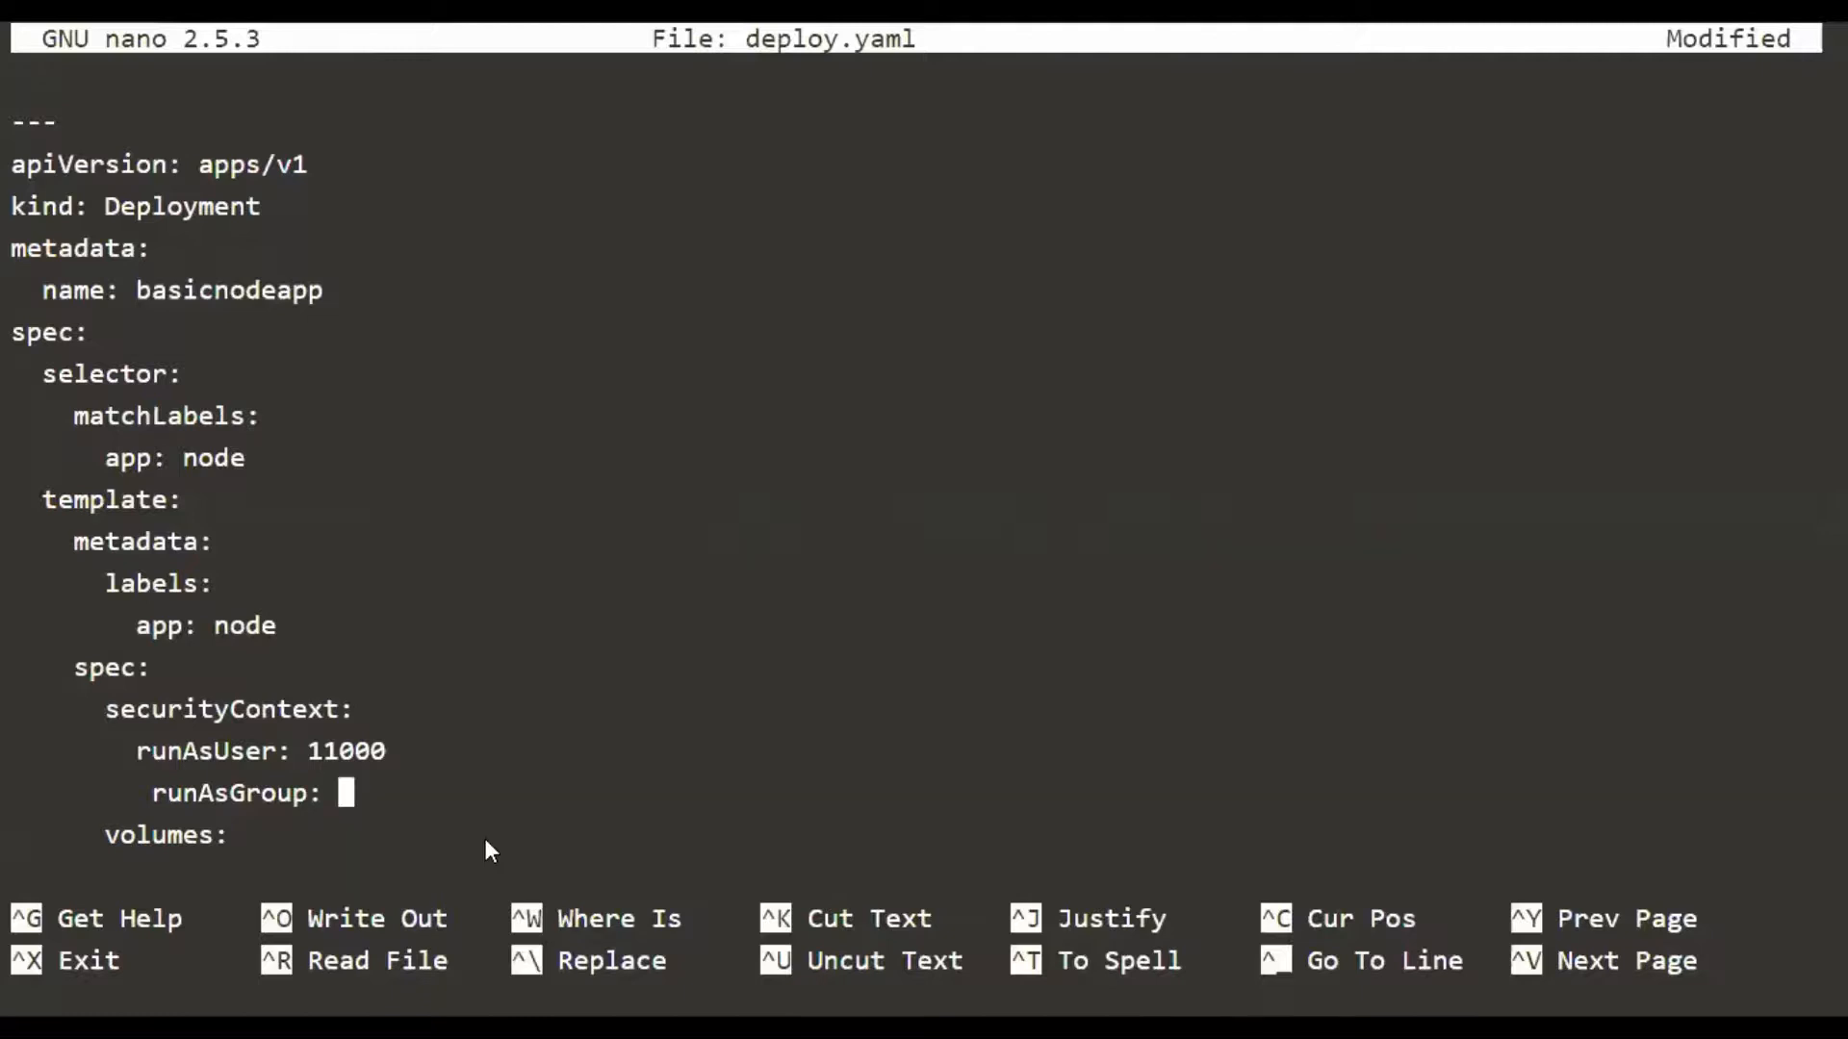
{"action": "type", "text": "22"}
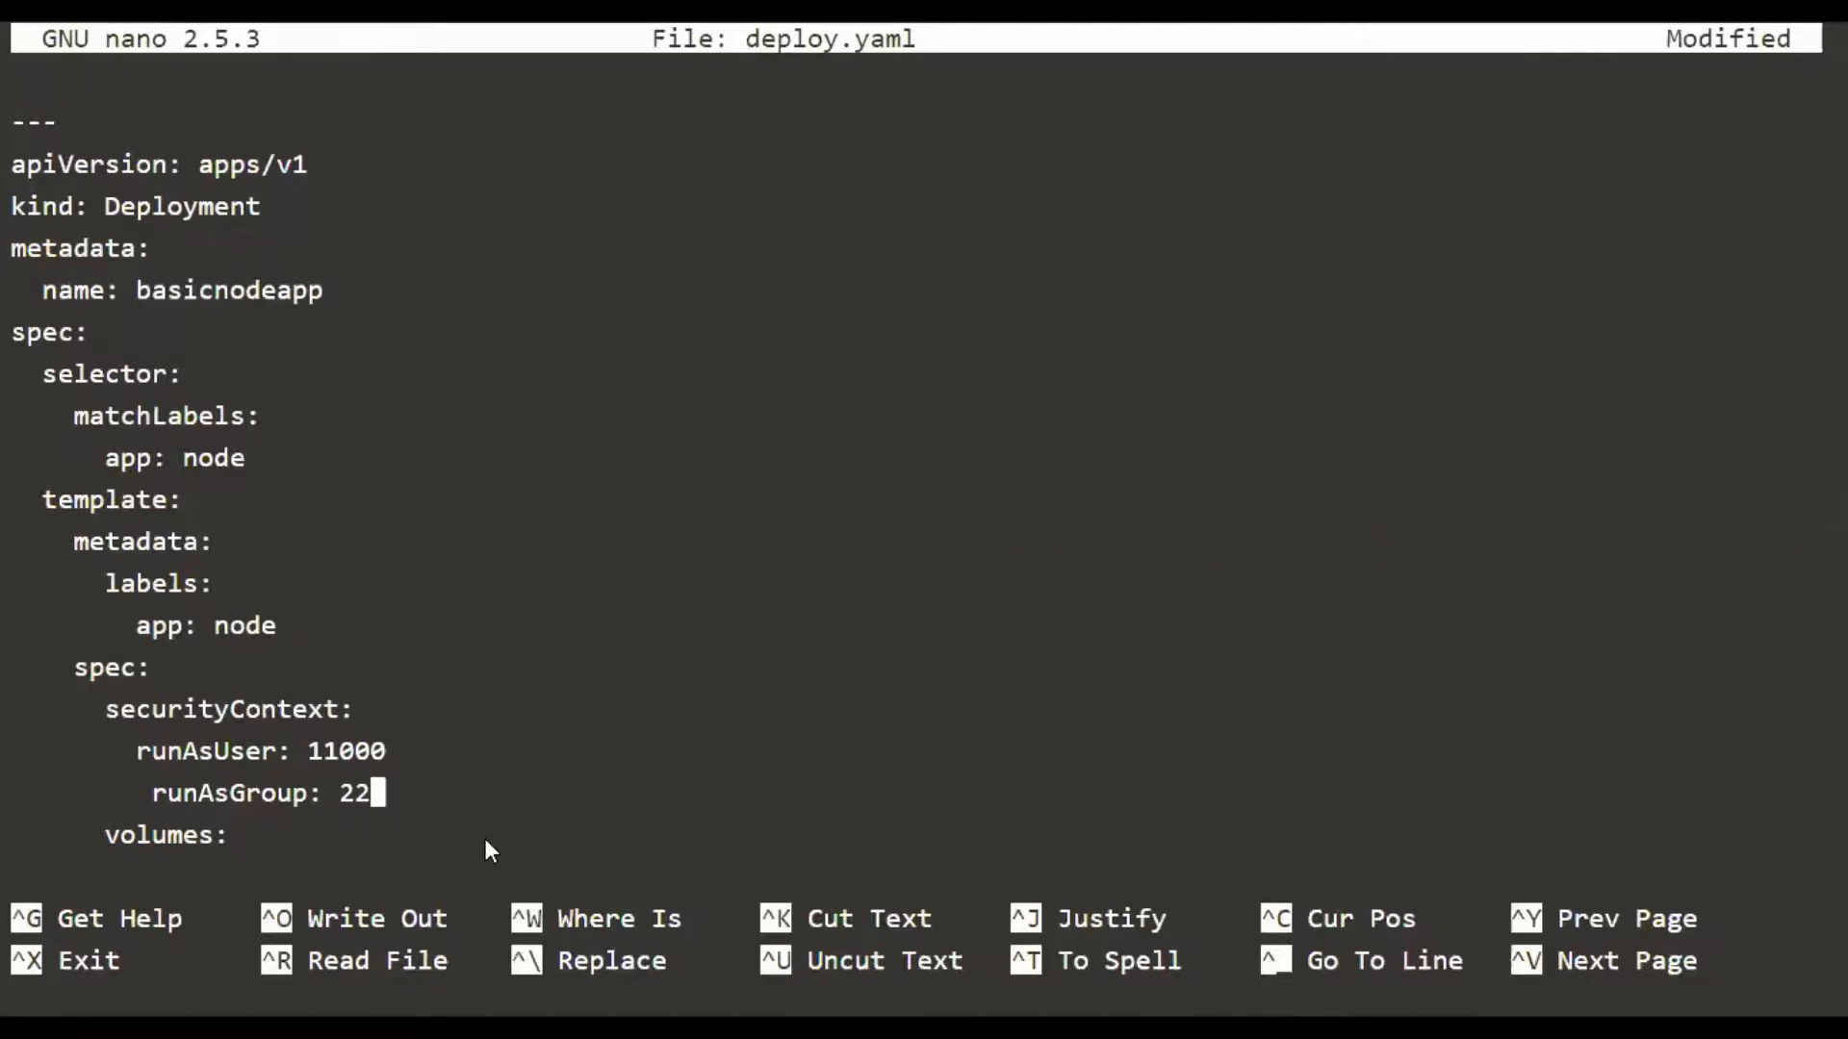
{"action": "type", "text": "000"}
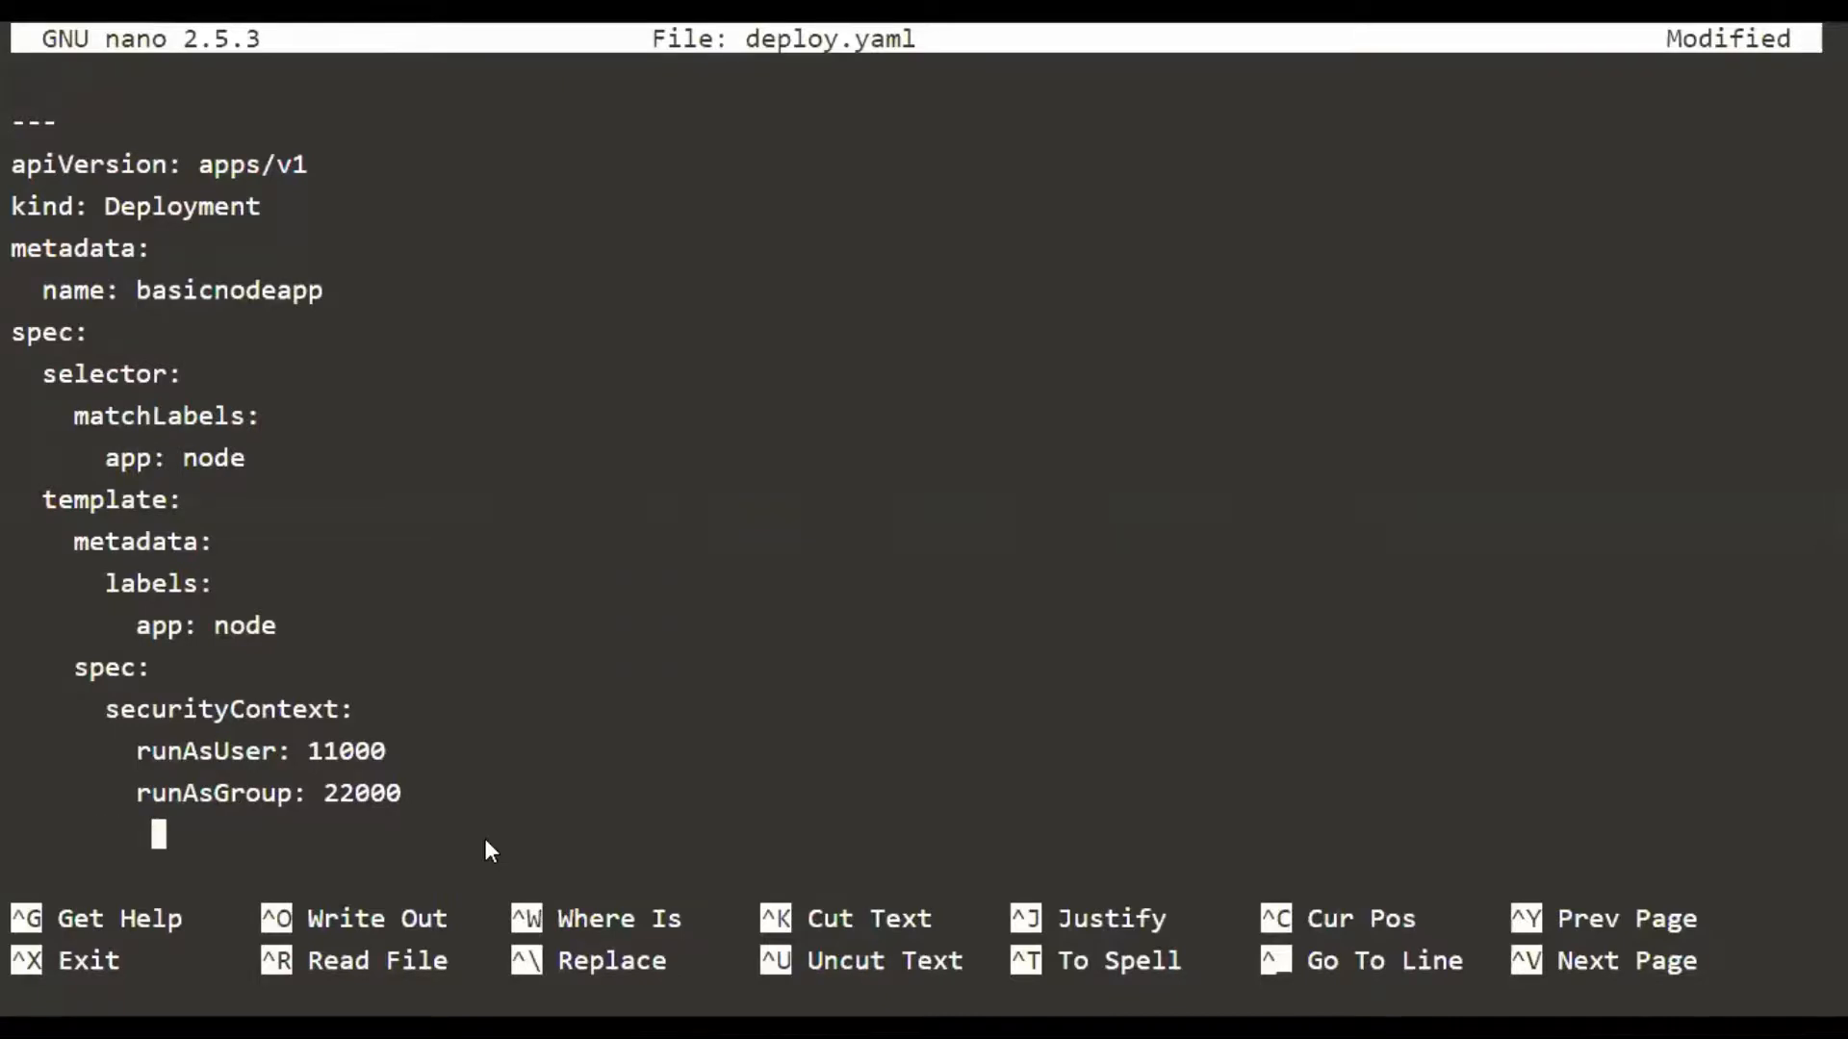
{"action": "type", "text": "fsGrou"}
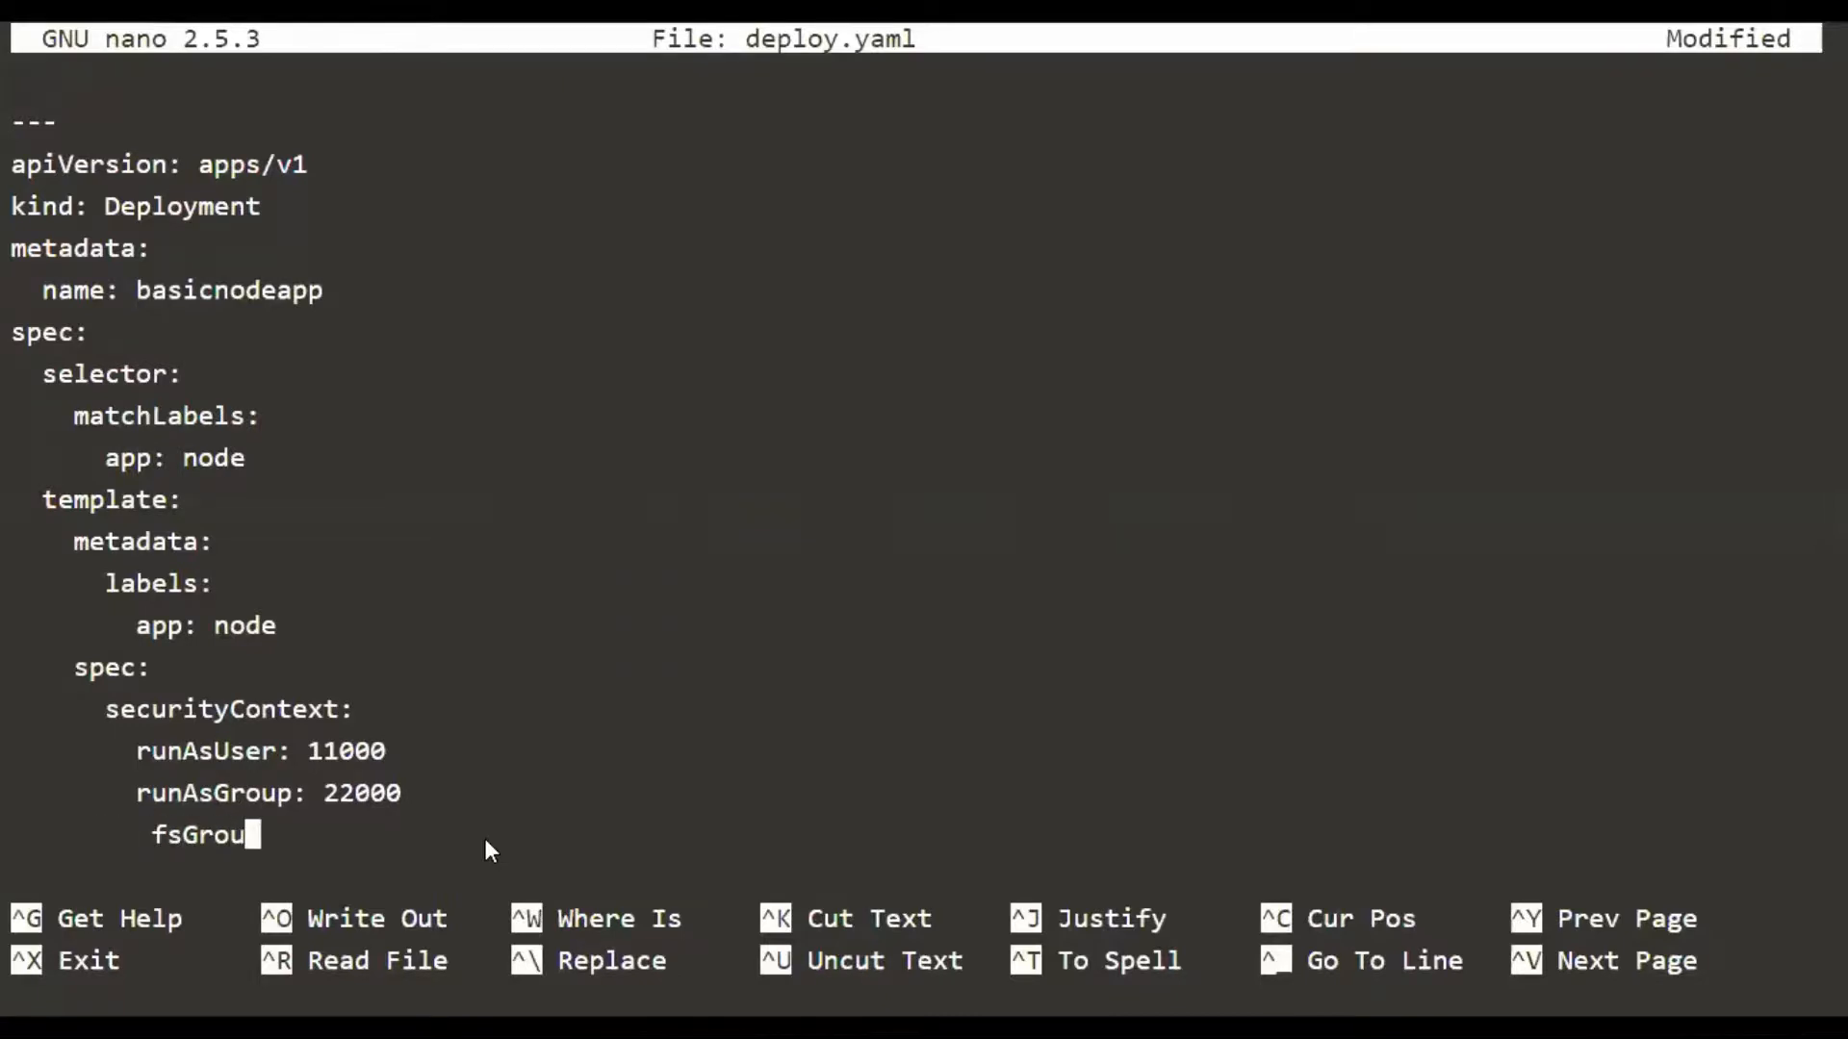
{"action": "type", "text": "p:"}
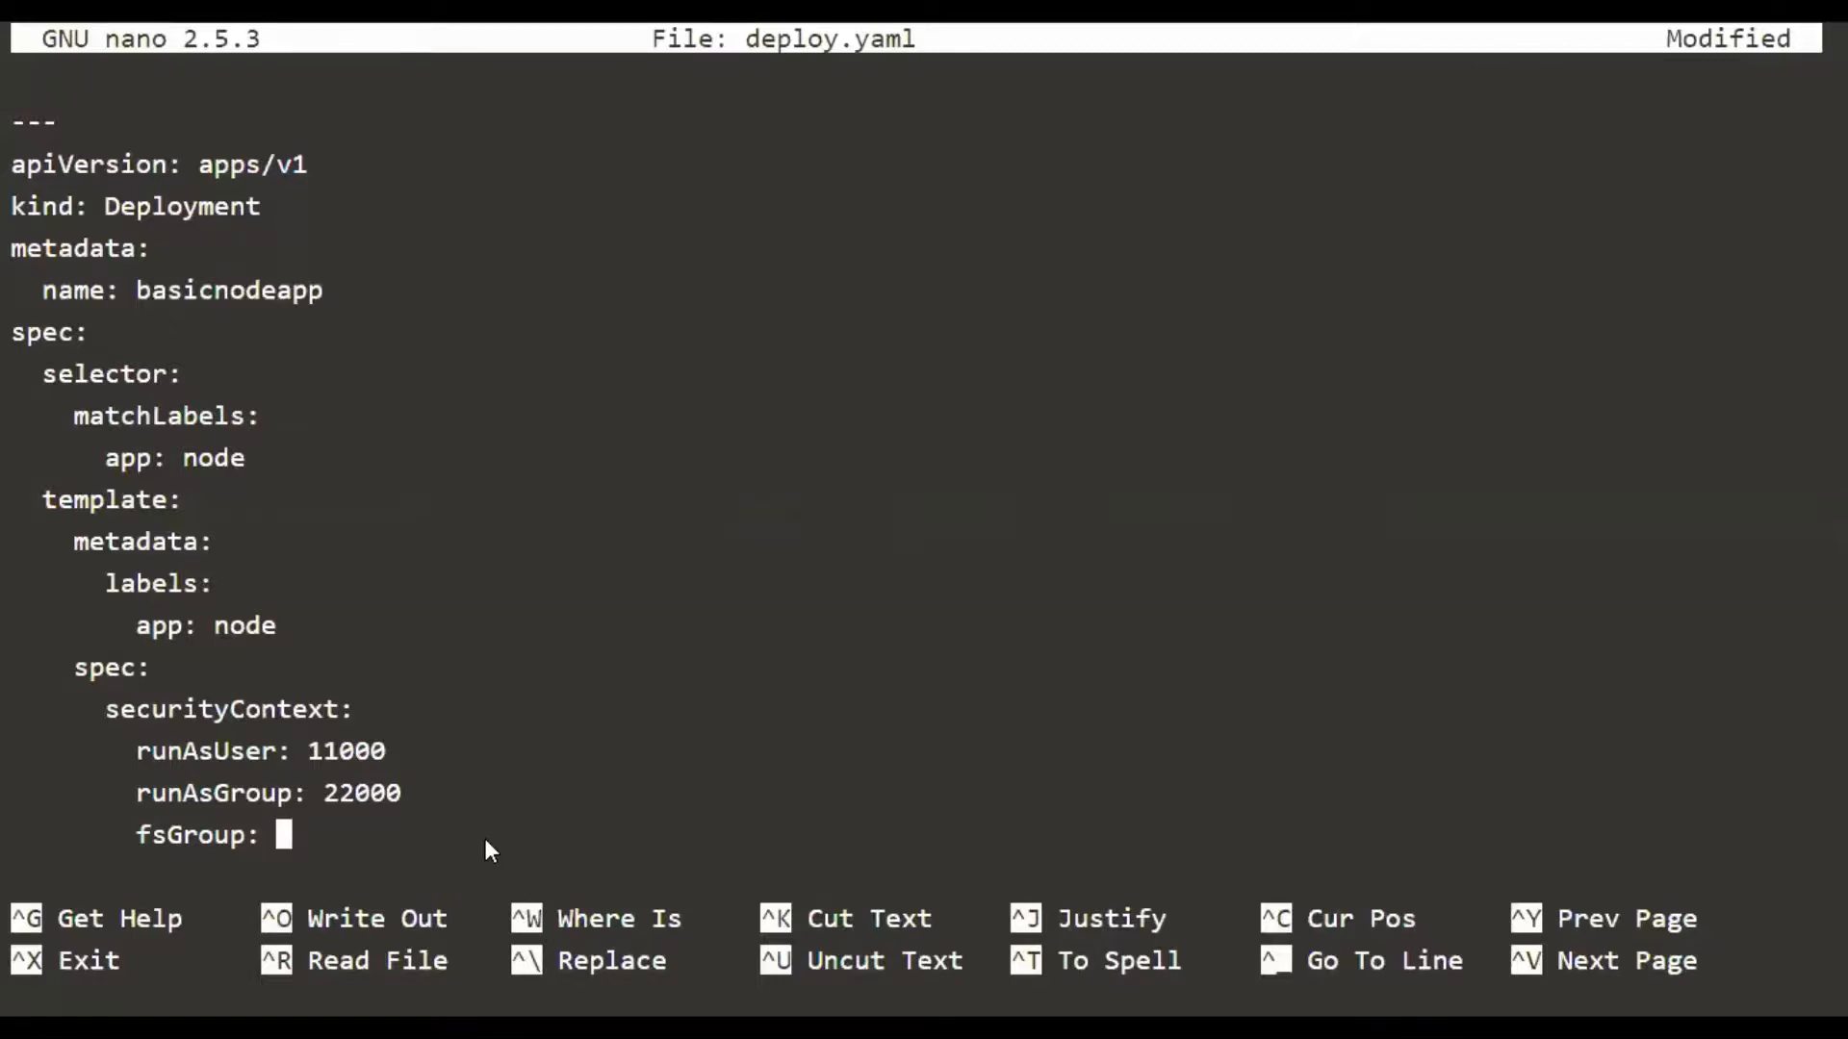
{"action": "type", "text": "33000"}
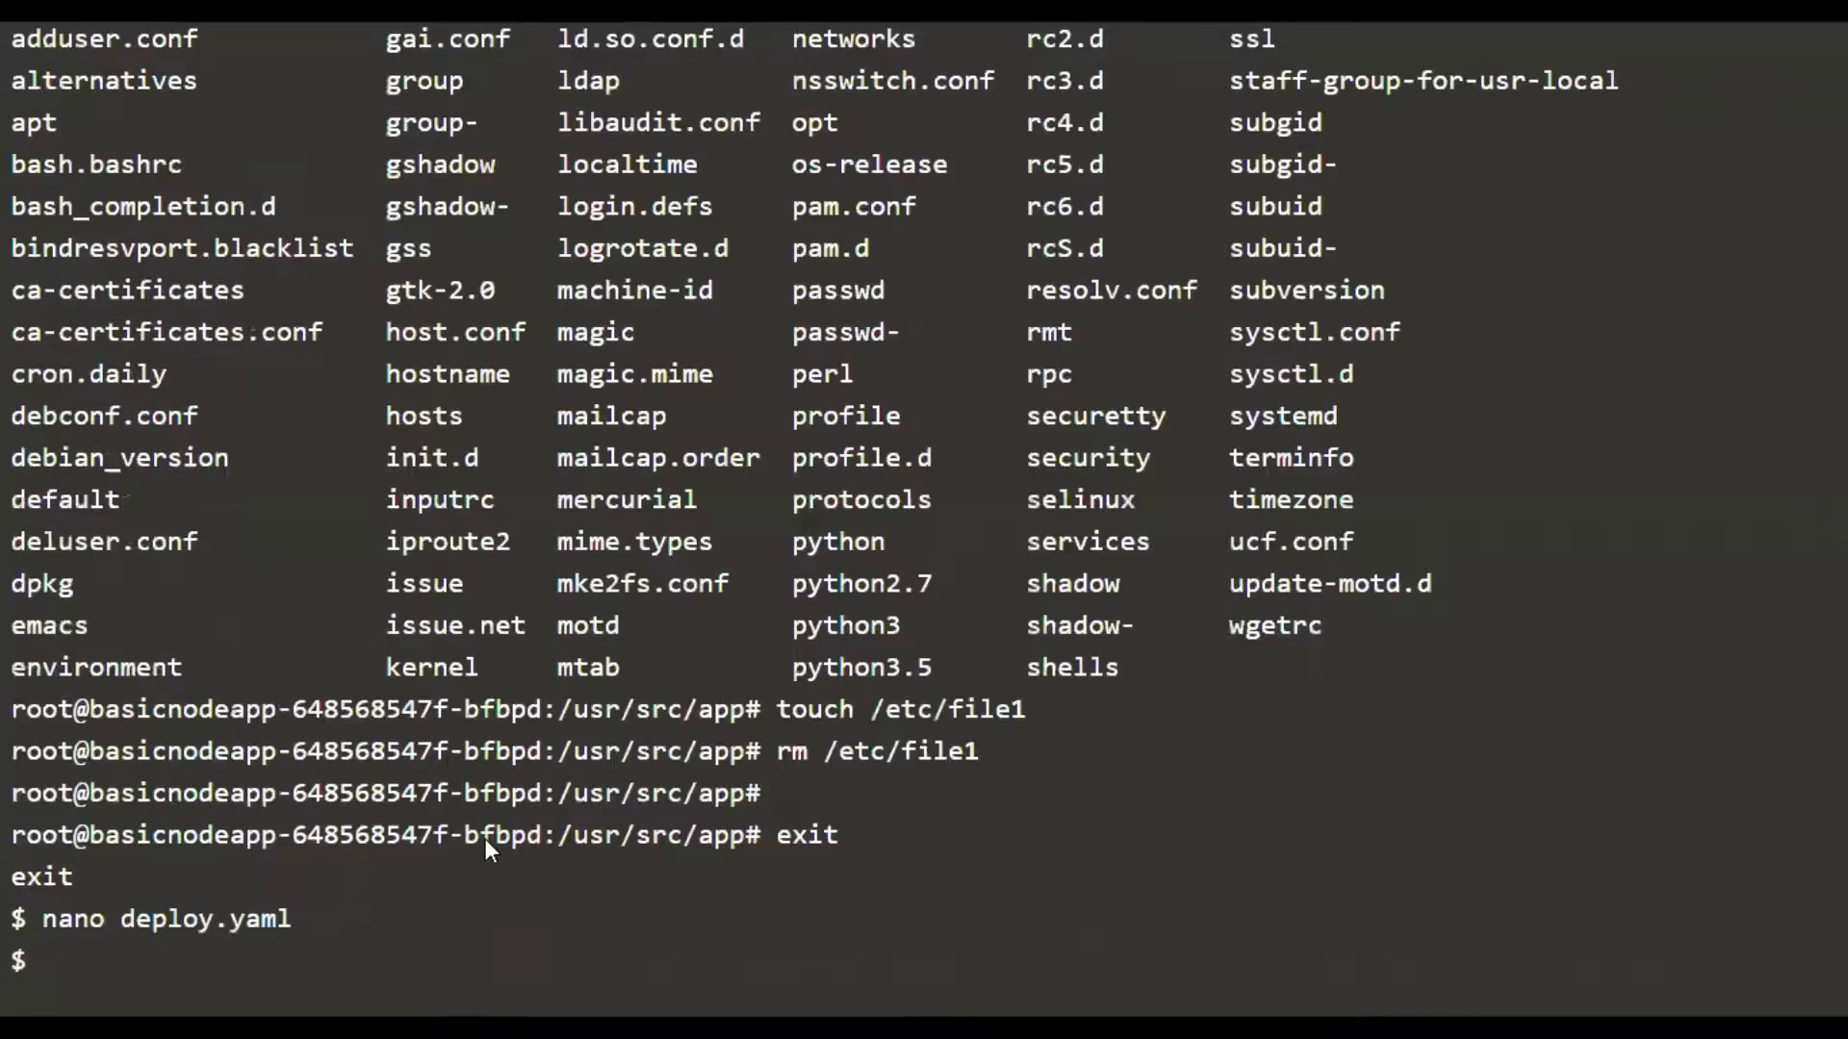
Delete all deployments, recreate from the edited deploy.yaml, and list the pods
{"action": "type", "text": "kubectl d"}
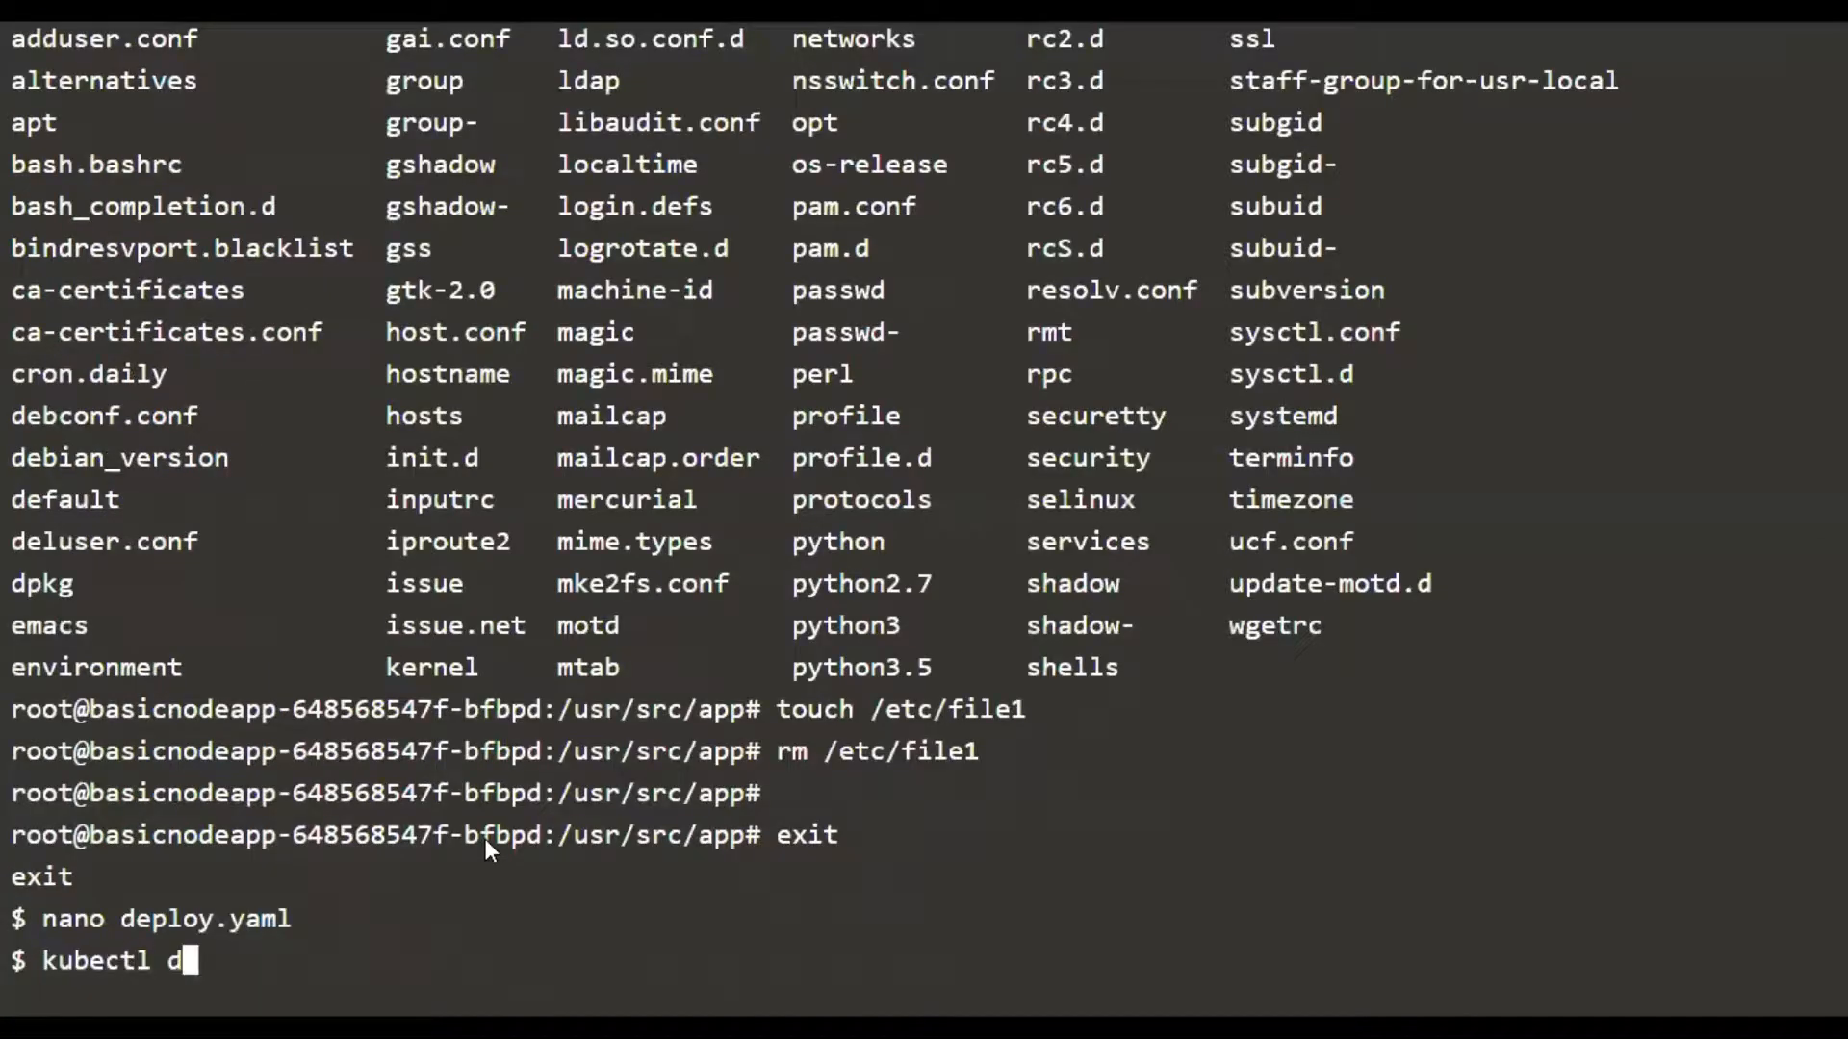
{"action": "type", "text": "elete deploy --all"}
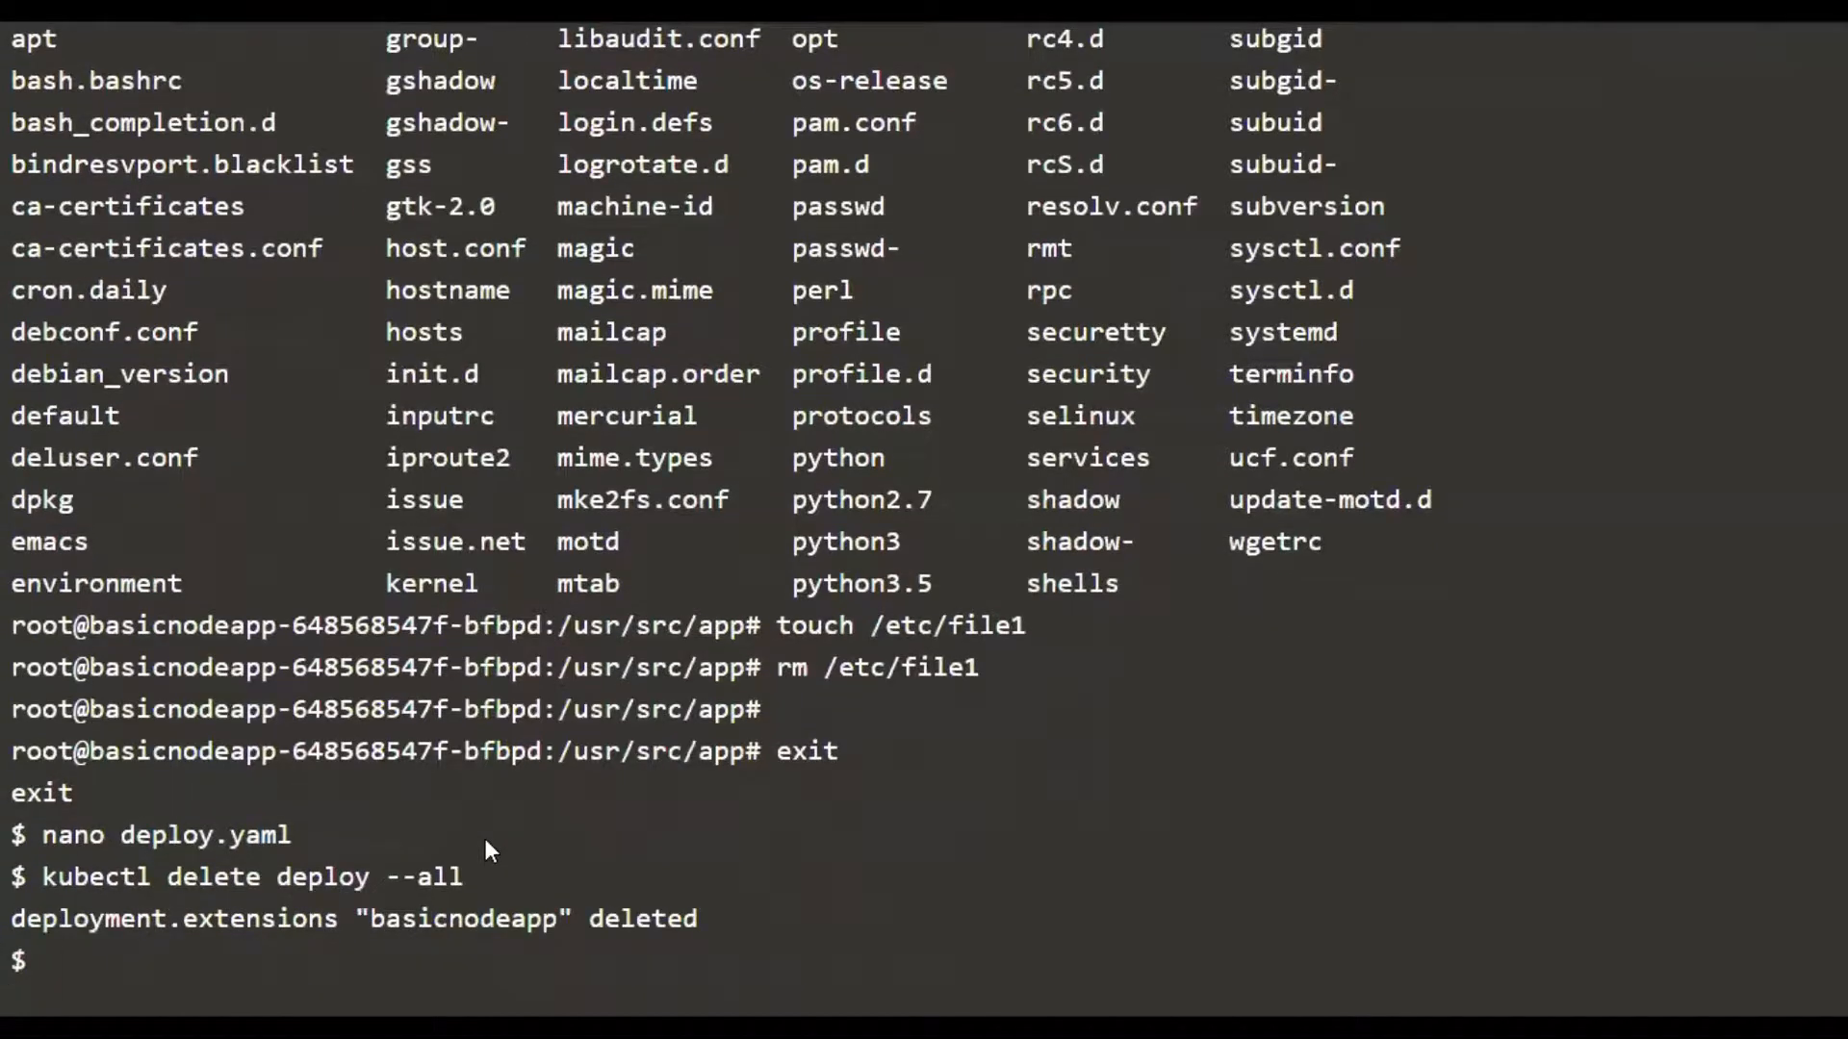
{"action": "type", "text": "kubectl"}
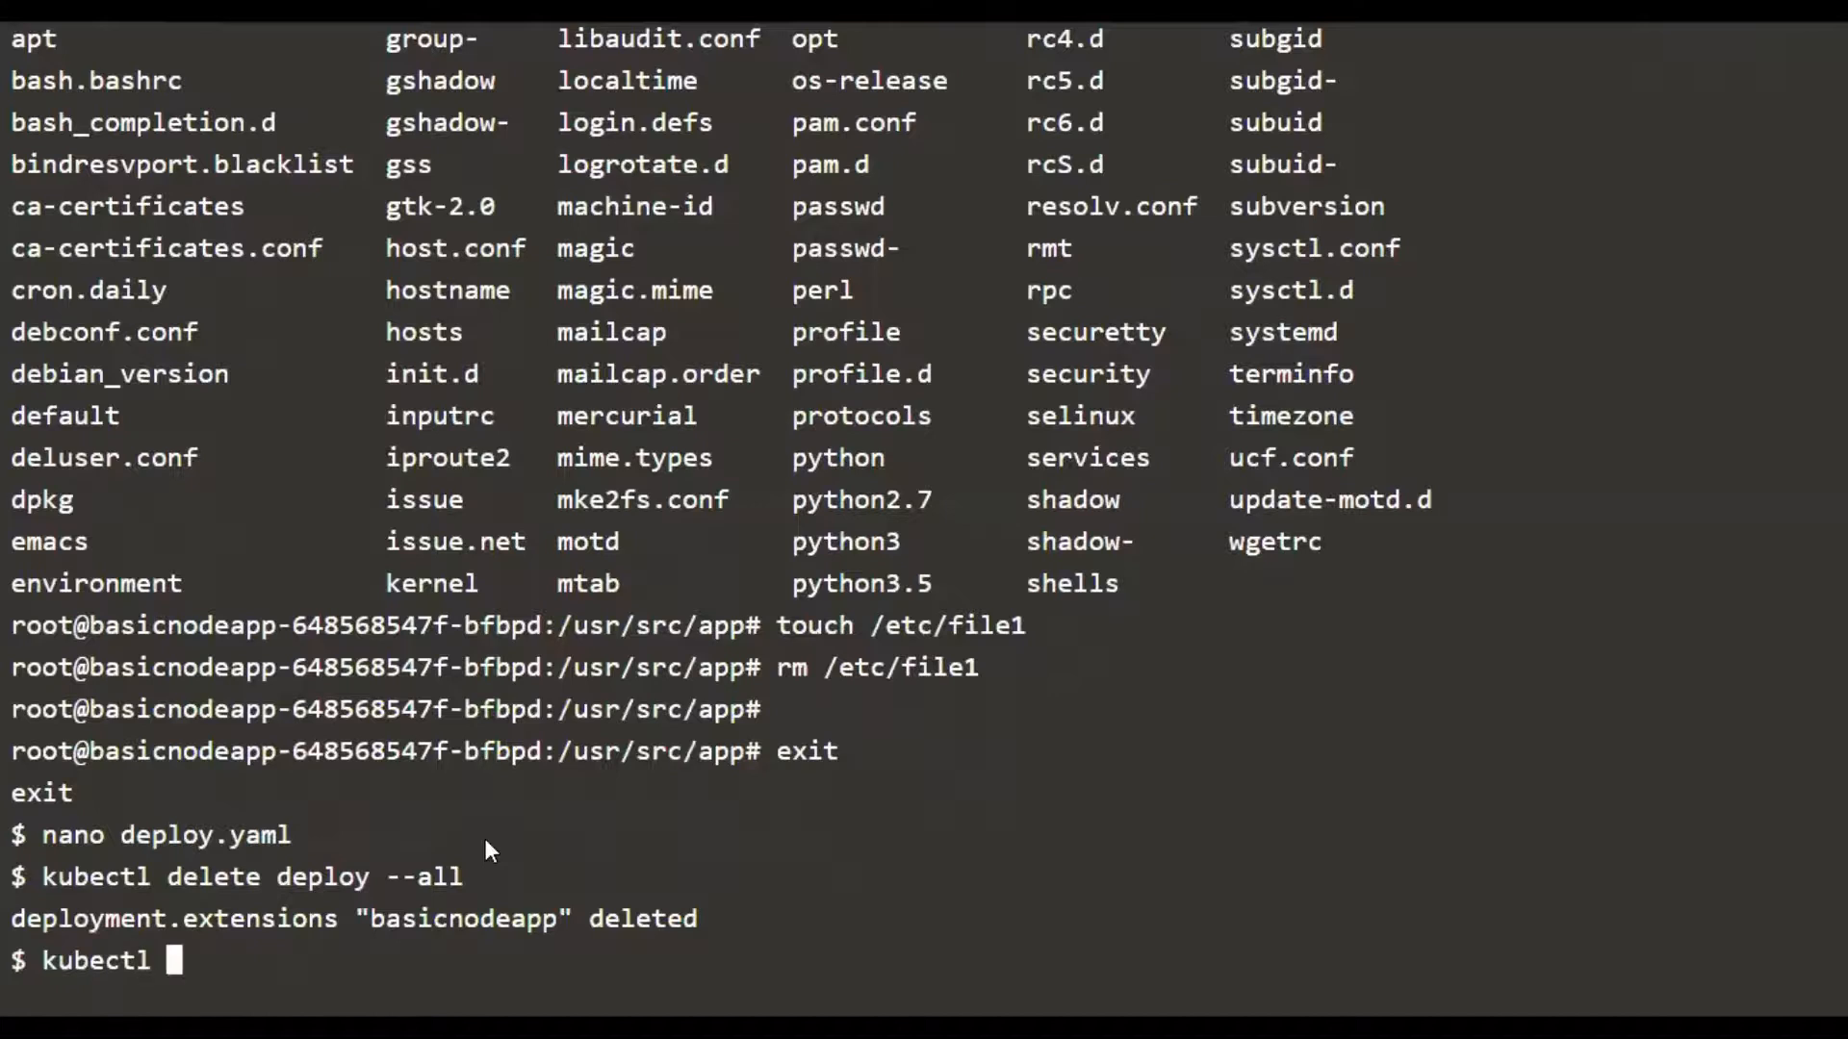
{"action": "type", "text": "create"}
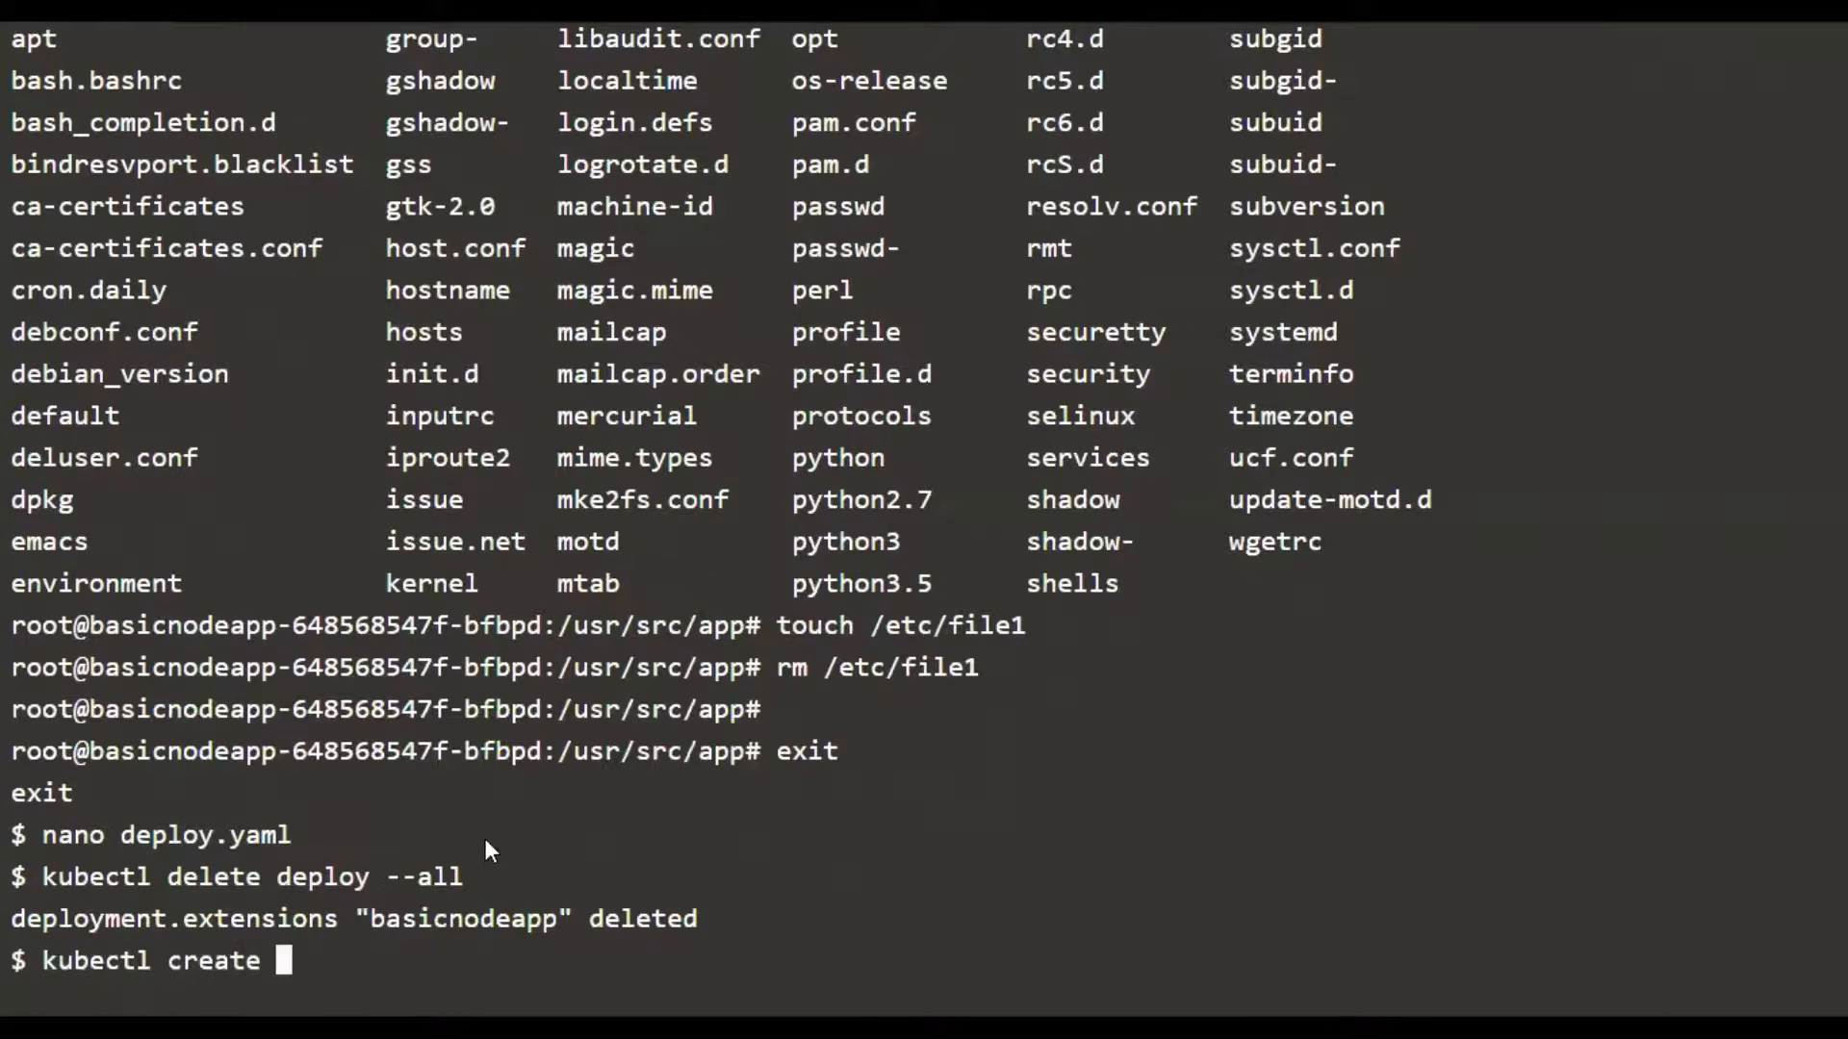
{"action": "type", "text": "-f deploy.yaml"}
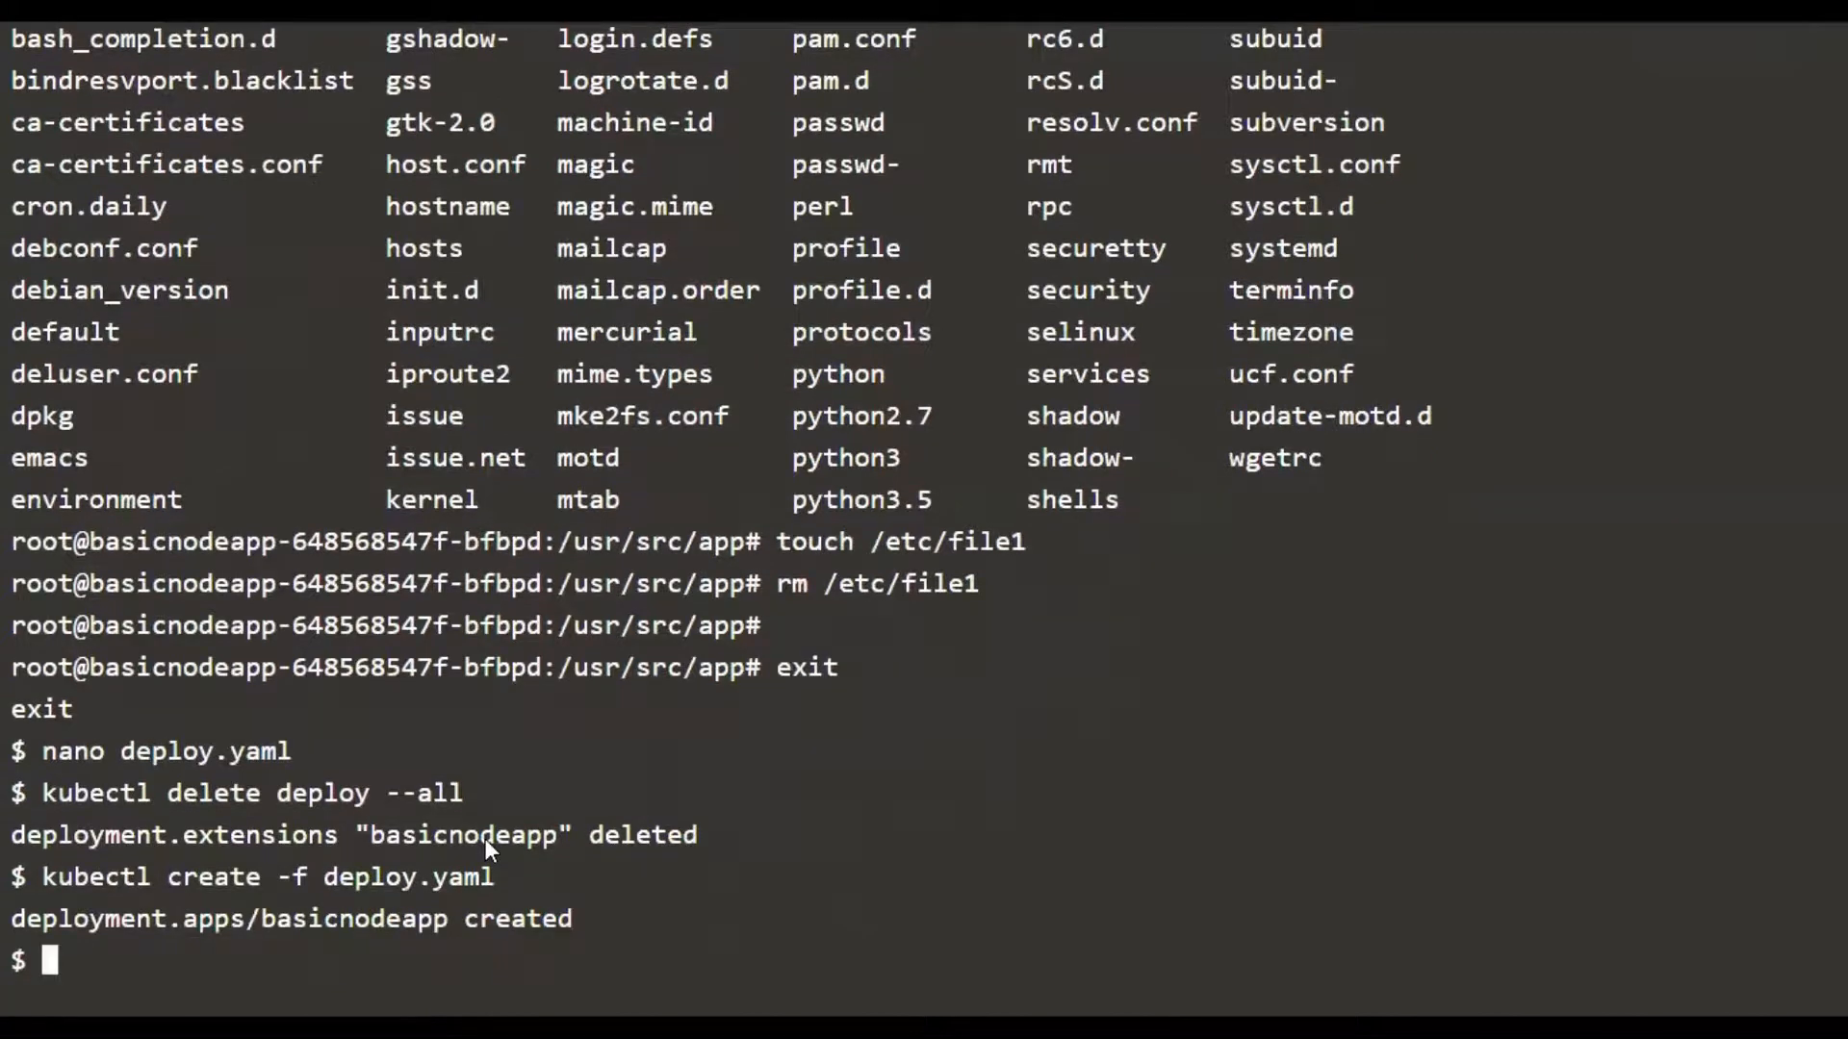
{"action": "type", "text": "kubectl get pods"}
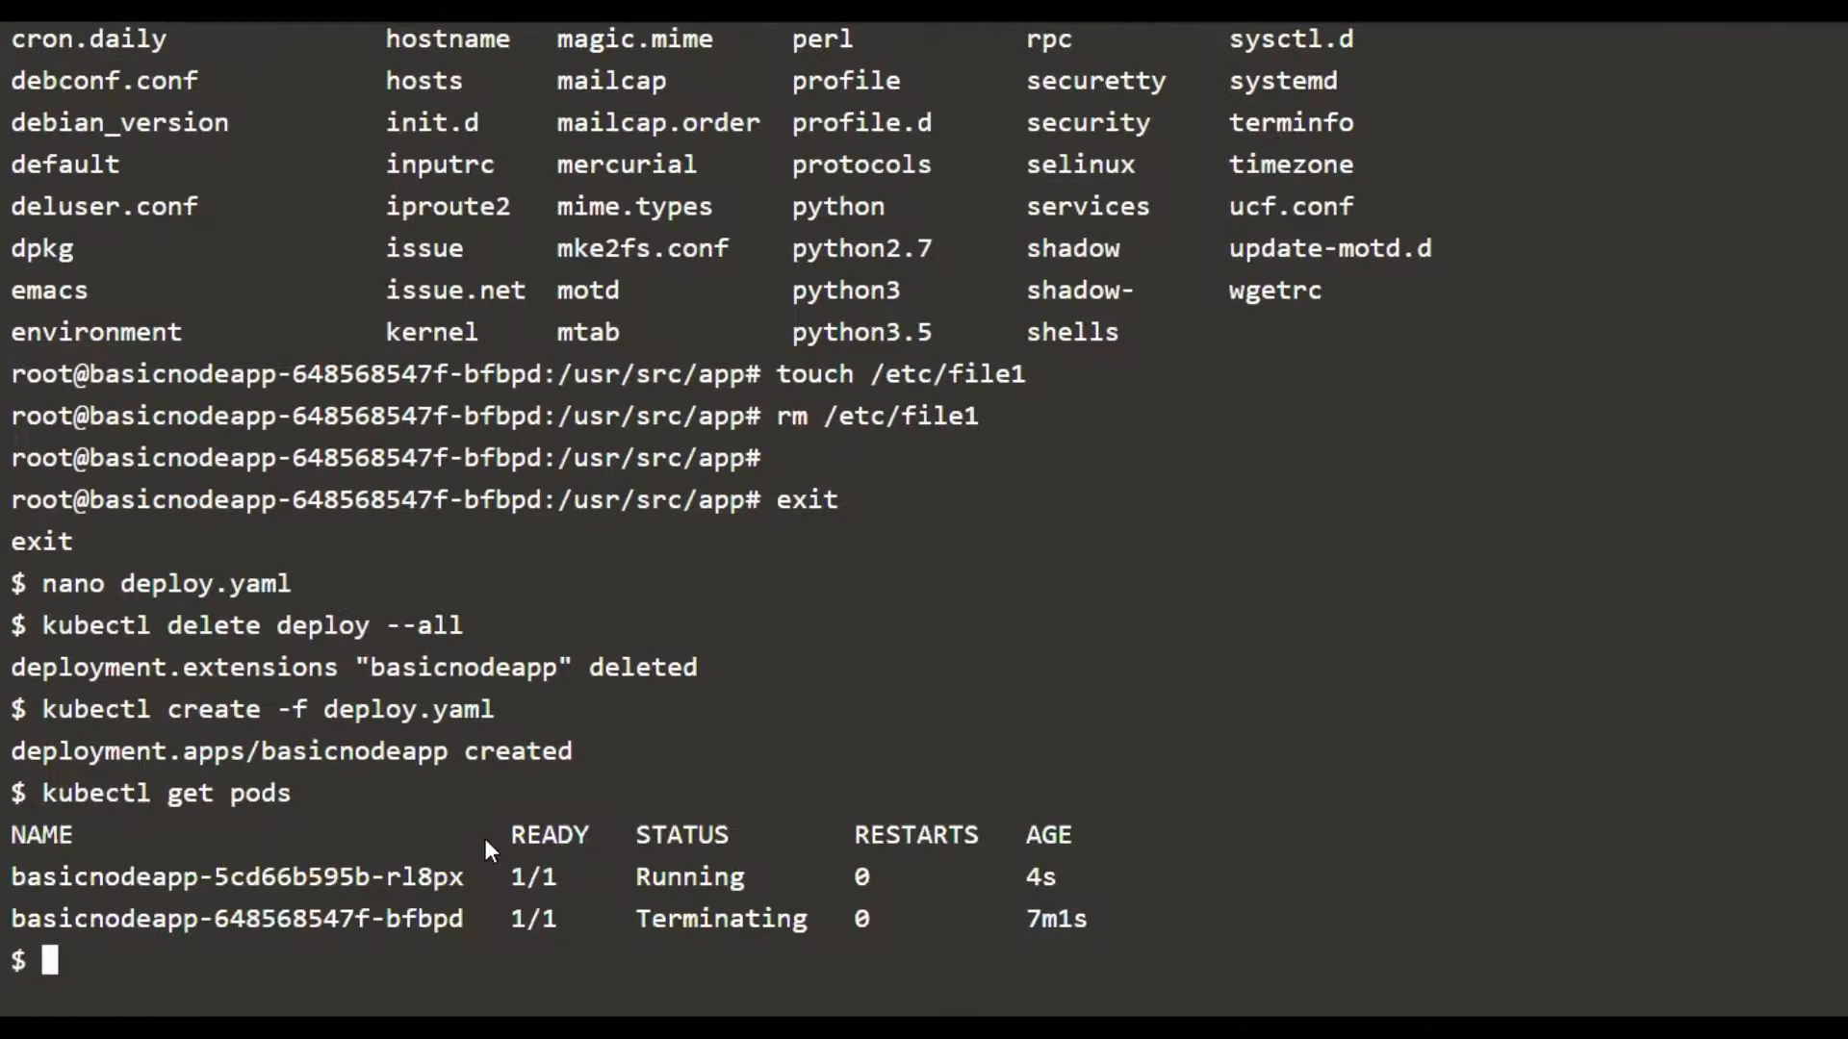
{"action": "type", "text": "kubectl exec -it"}
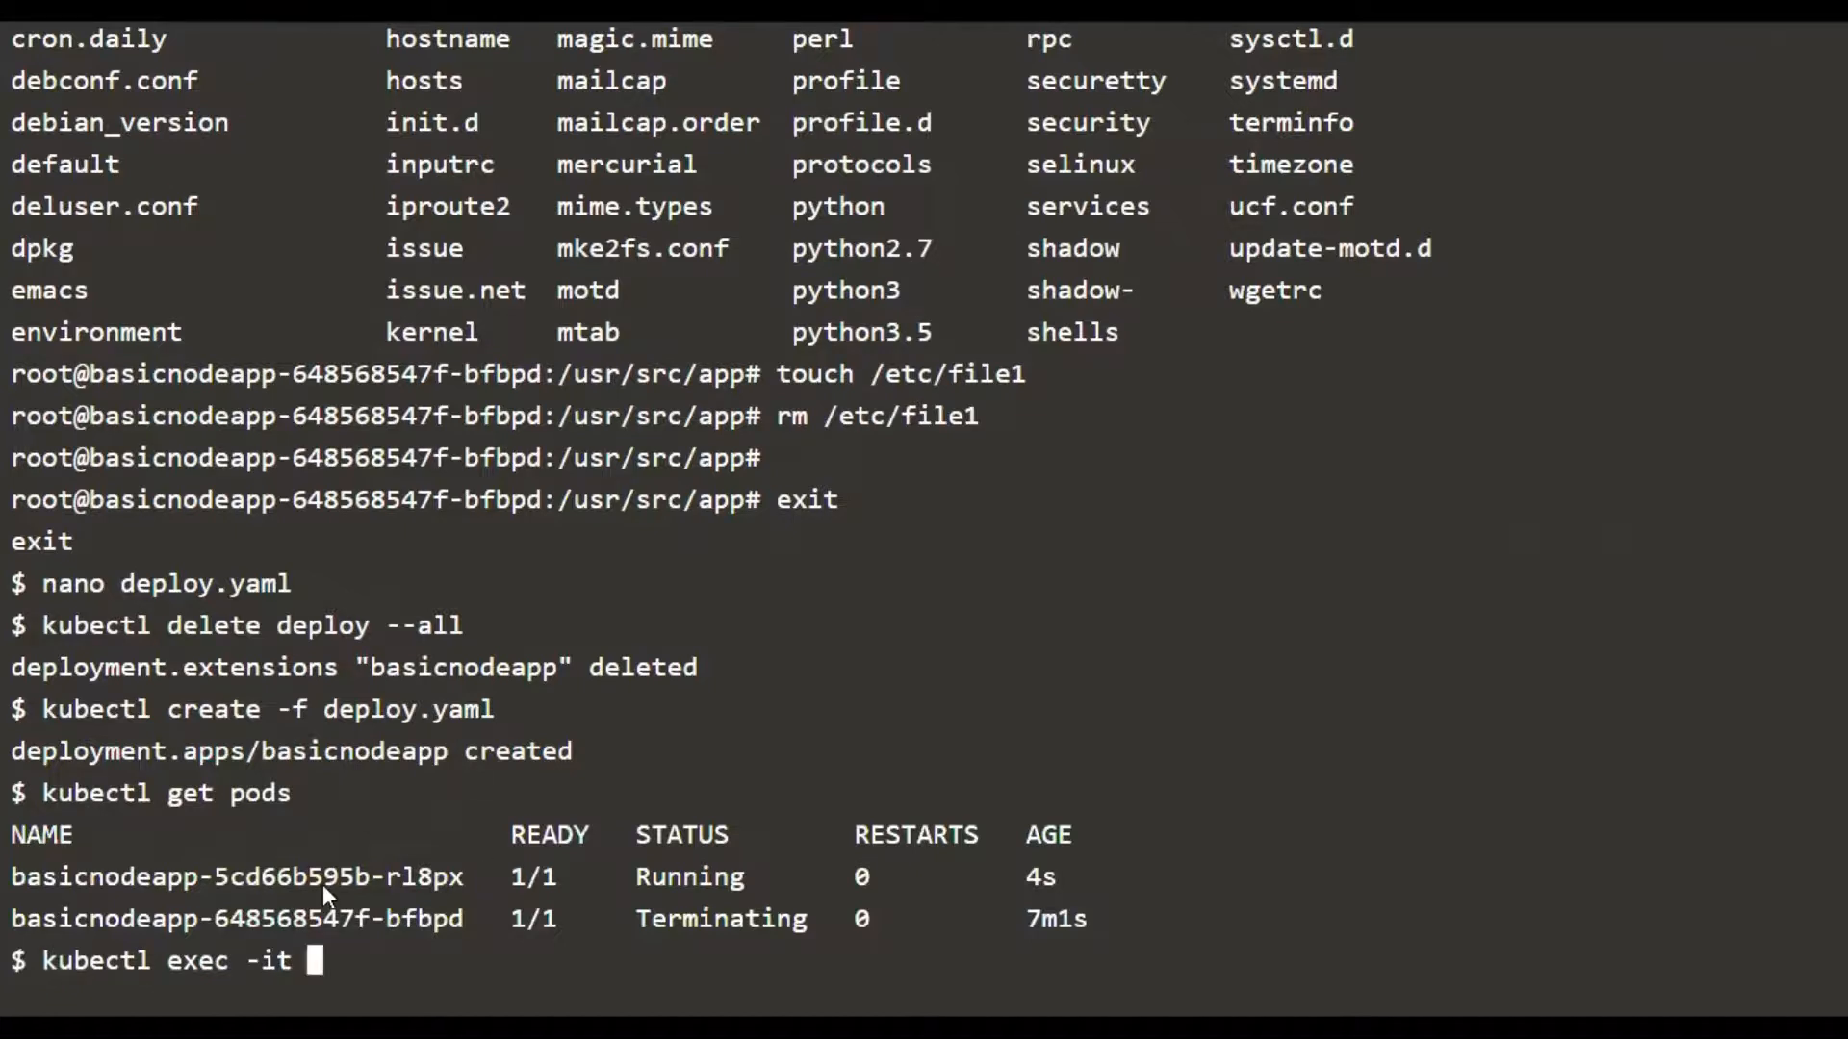
Exec into basicnodeapp-5cd66b595b-rl8px and run whoami and id, showing uid 11000, gid 22000
{"action": "double_click", "coordinate": [236, 876]}
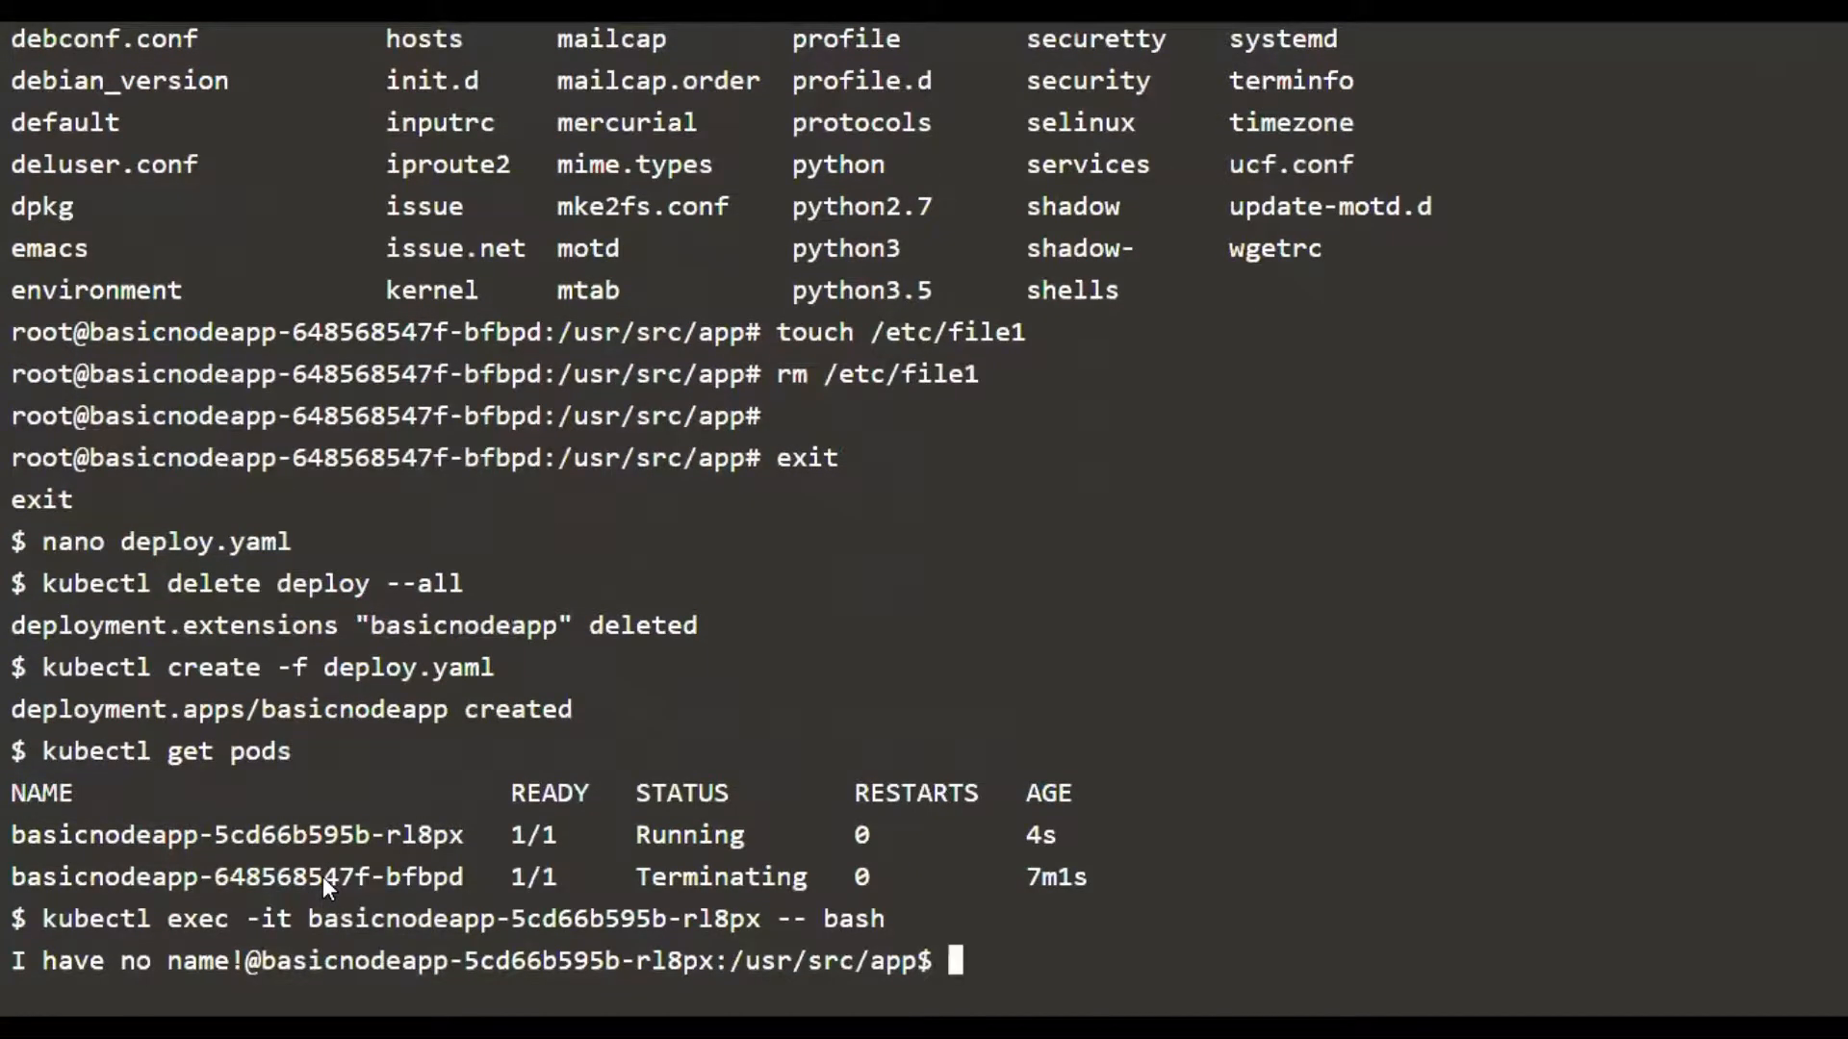
{"action": "type", "text": "whoami"}
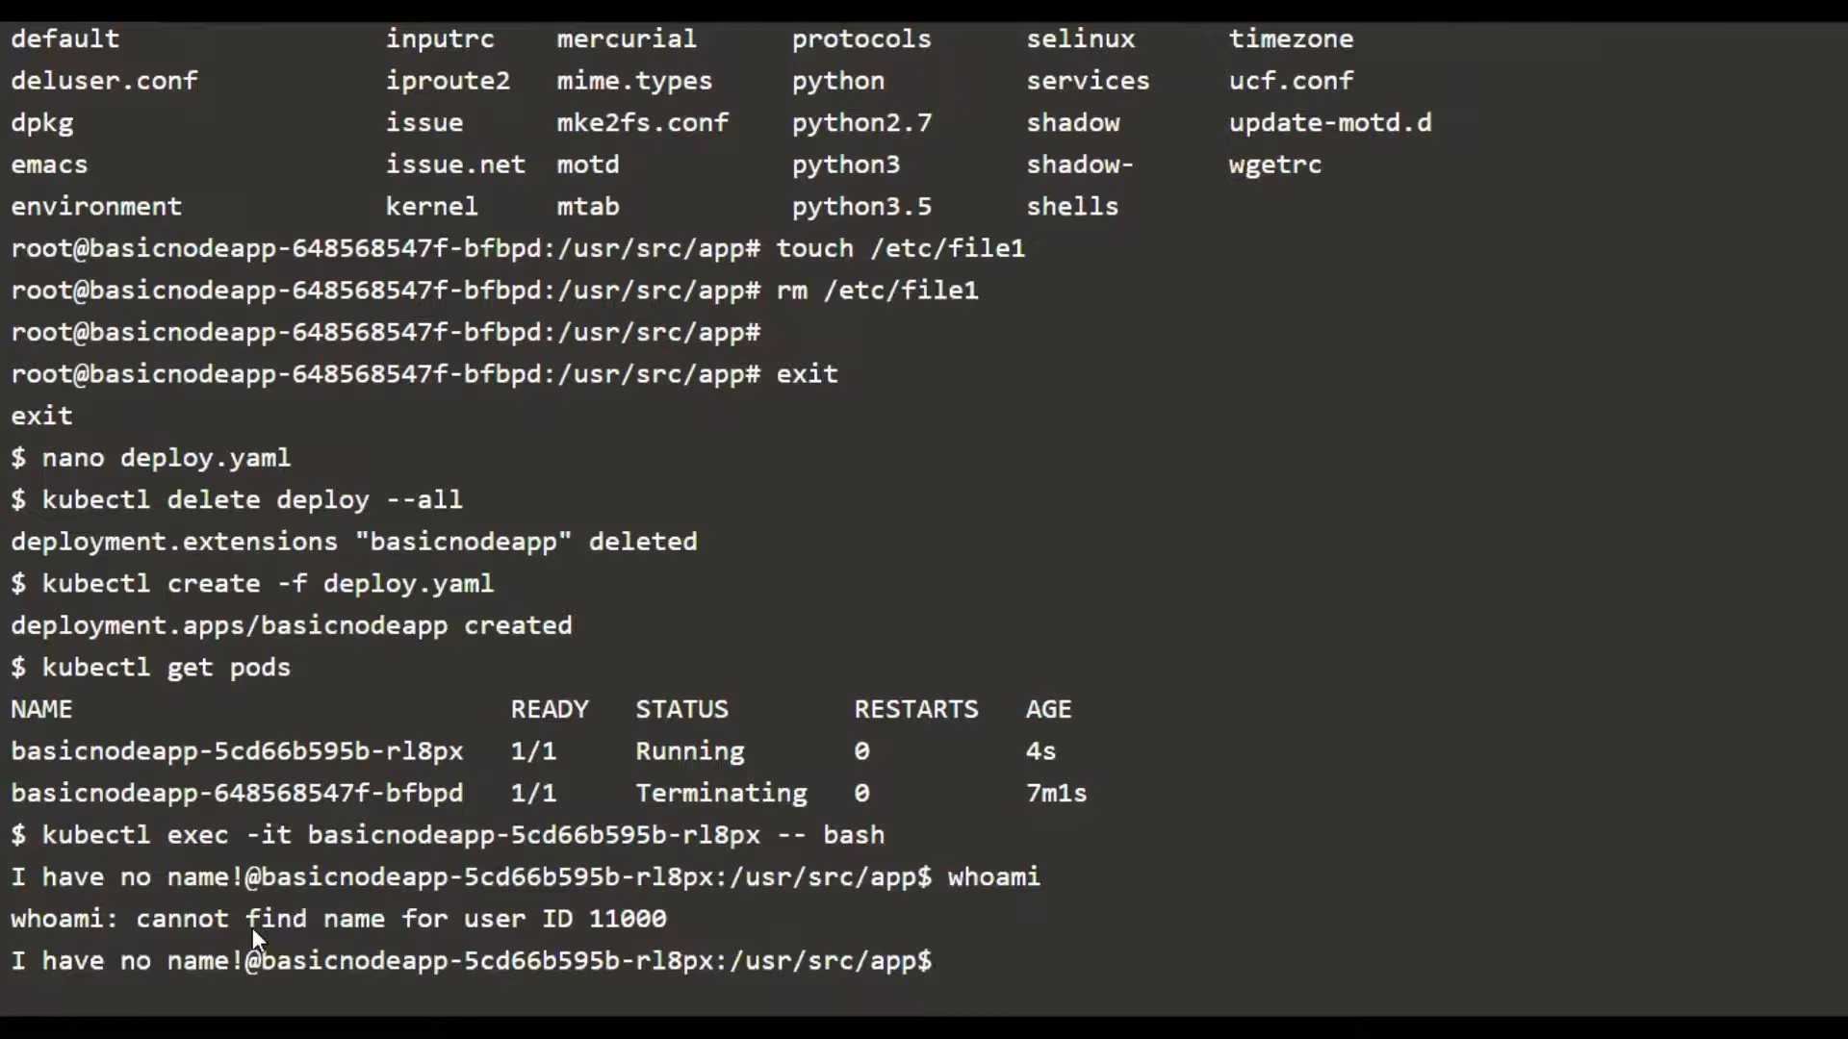
{"action": "mouse_move", "coordinate": [860, 937]}
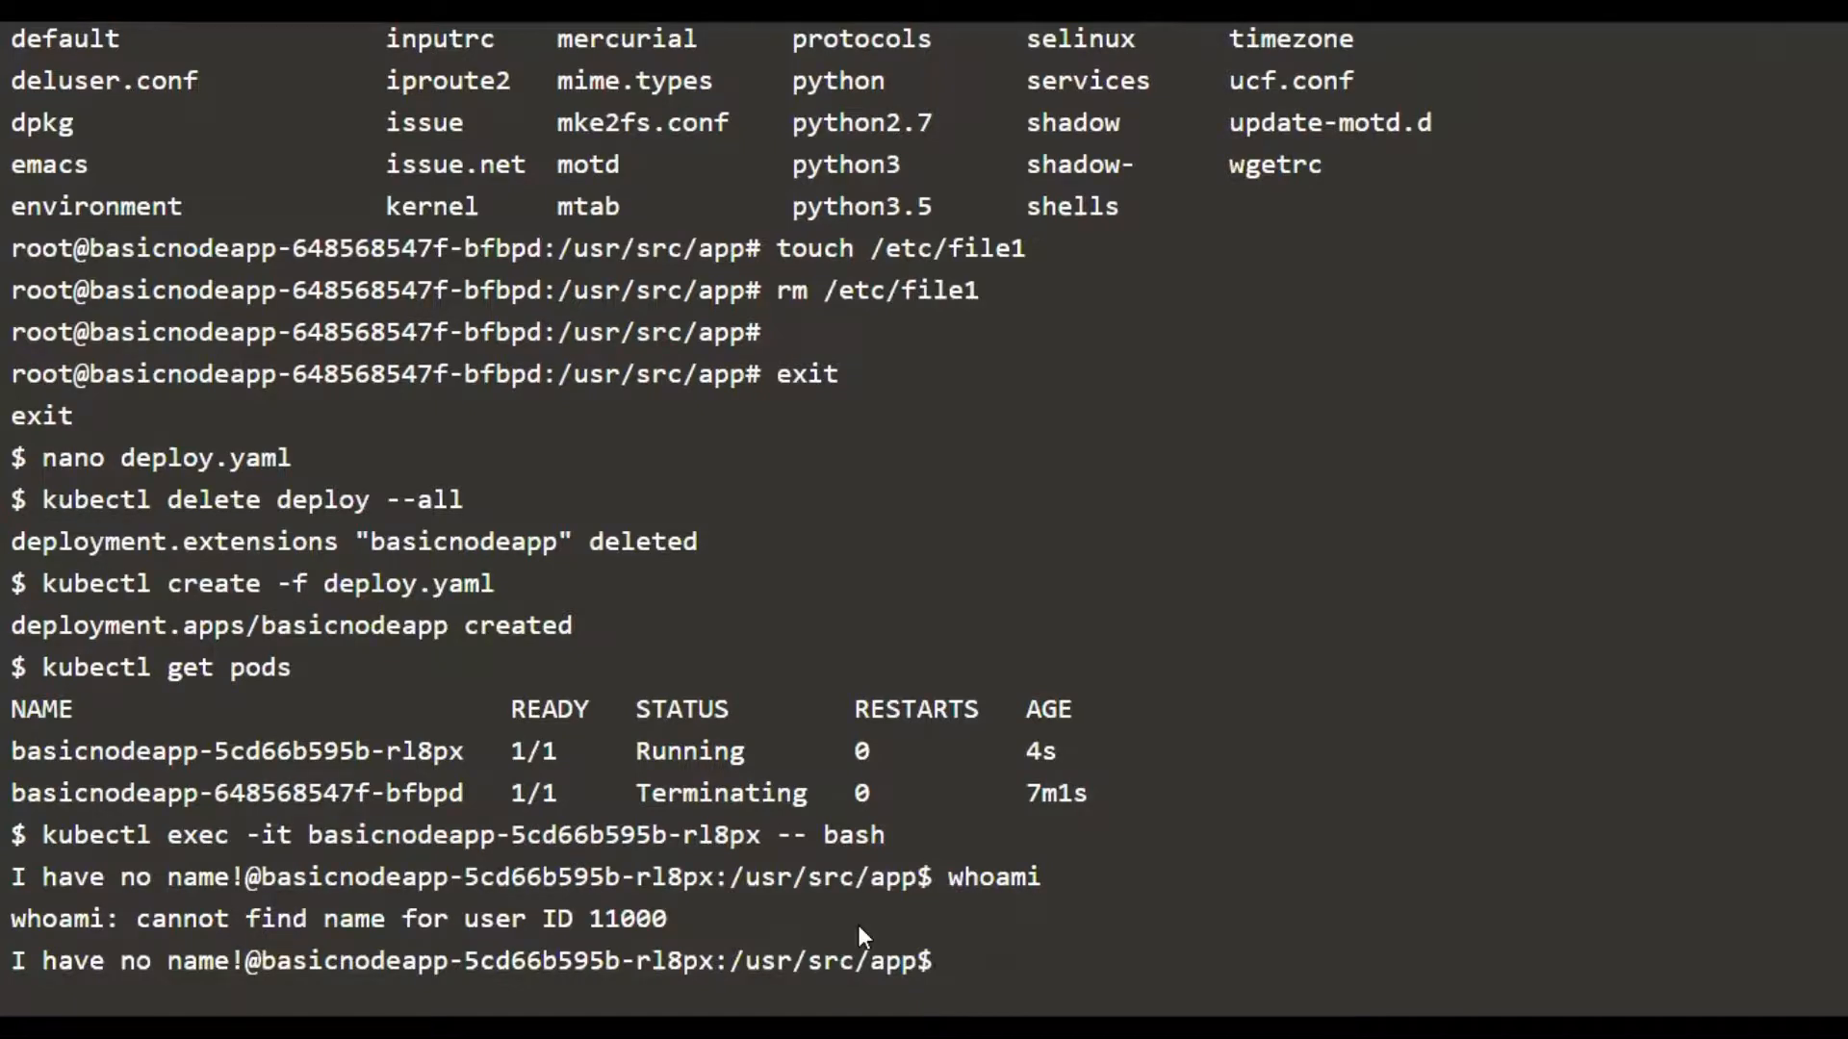
{"action": "type", "text": "i"}
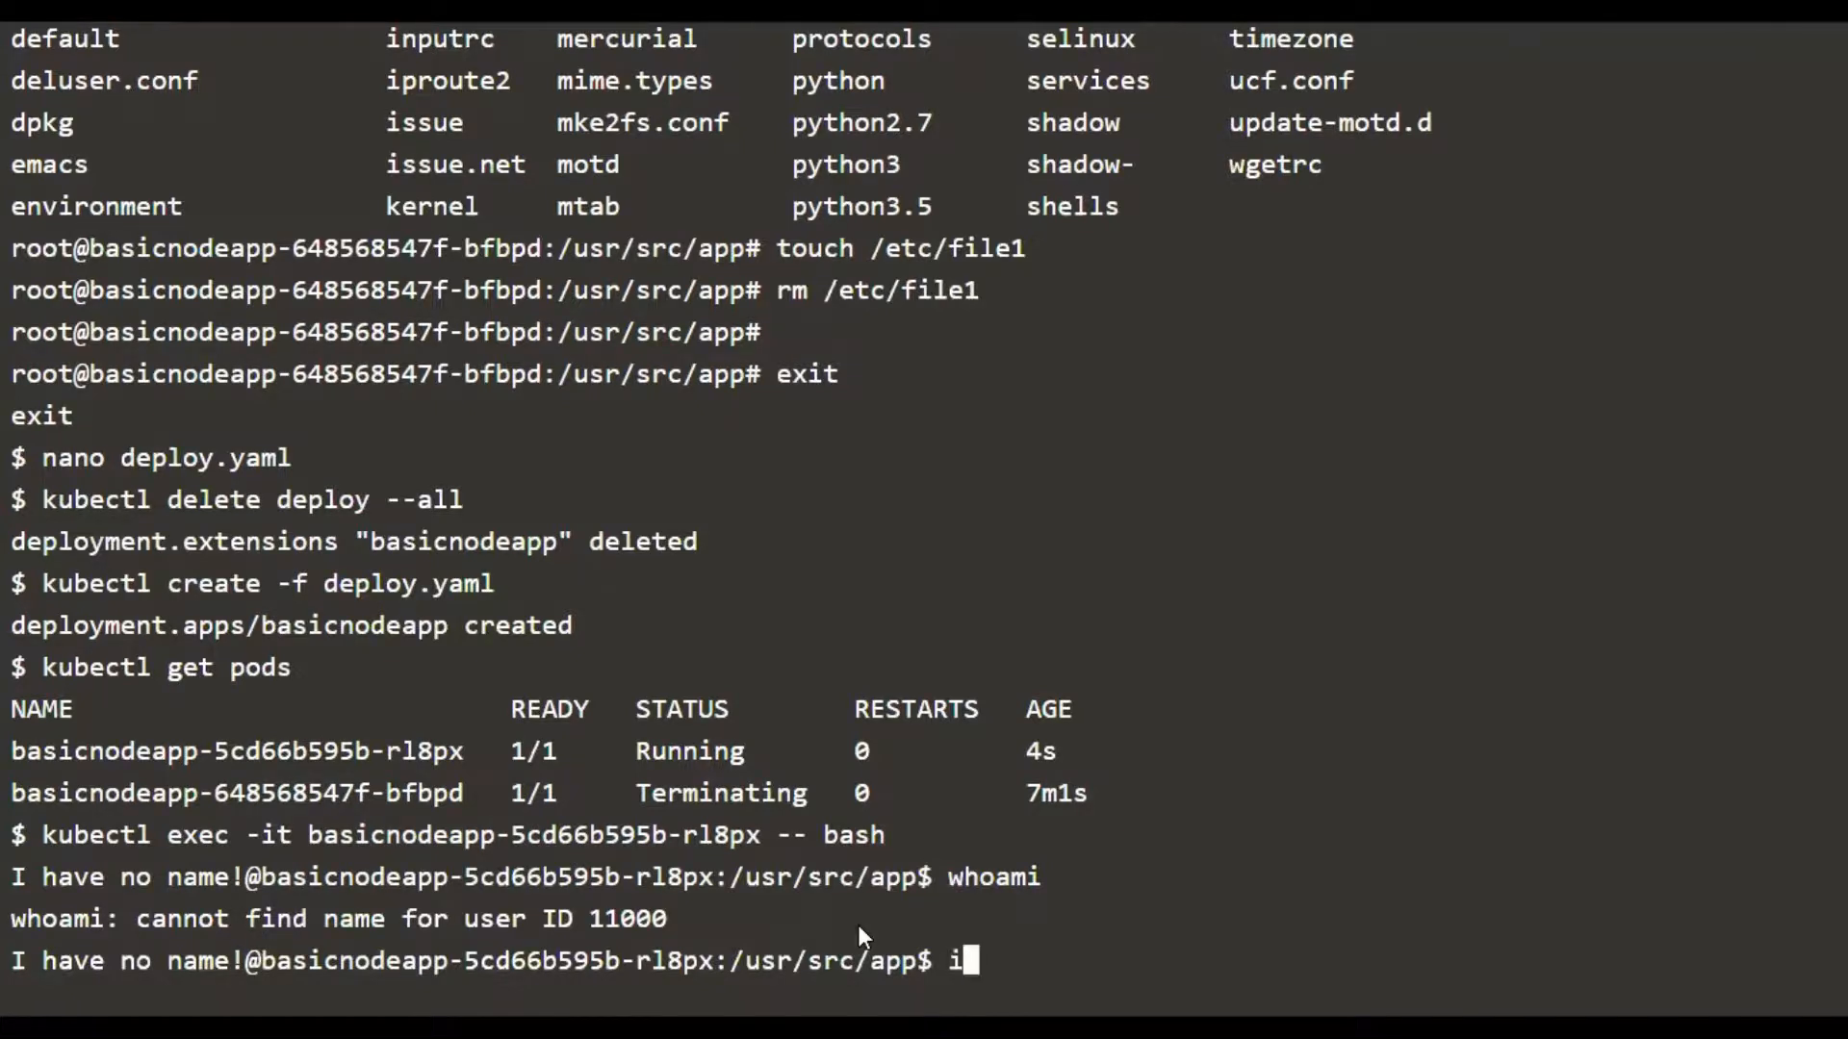
{"action": "type", "text": "d"}
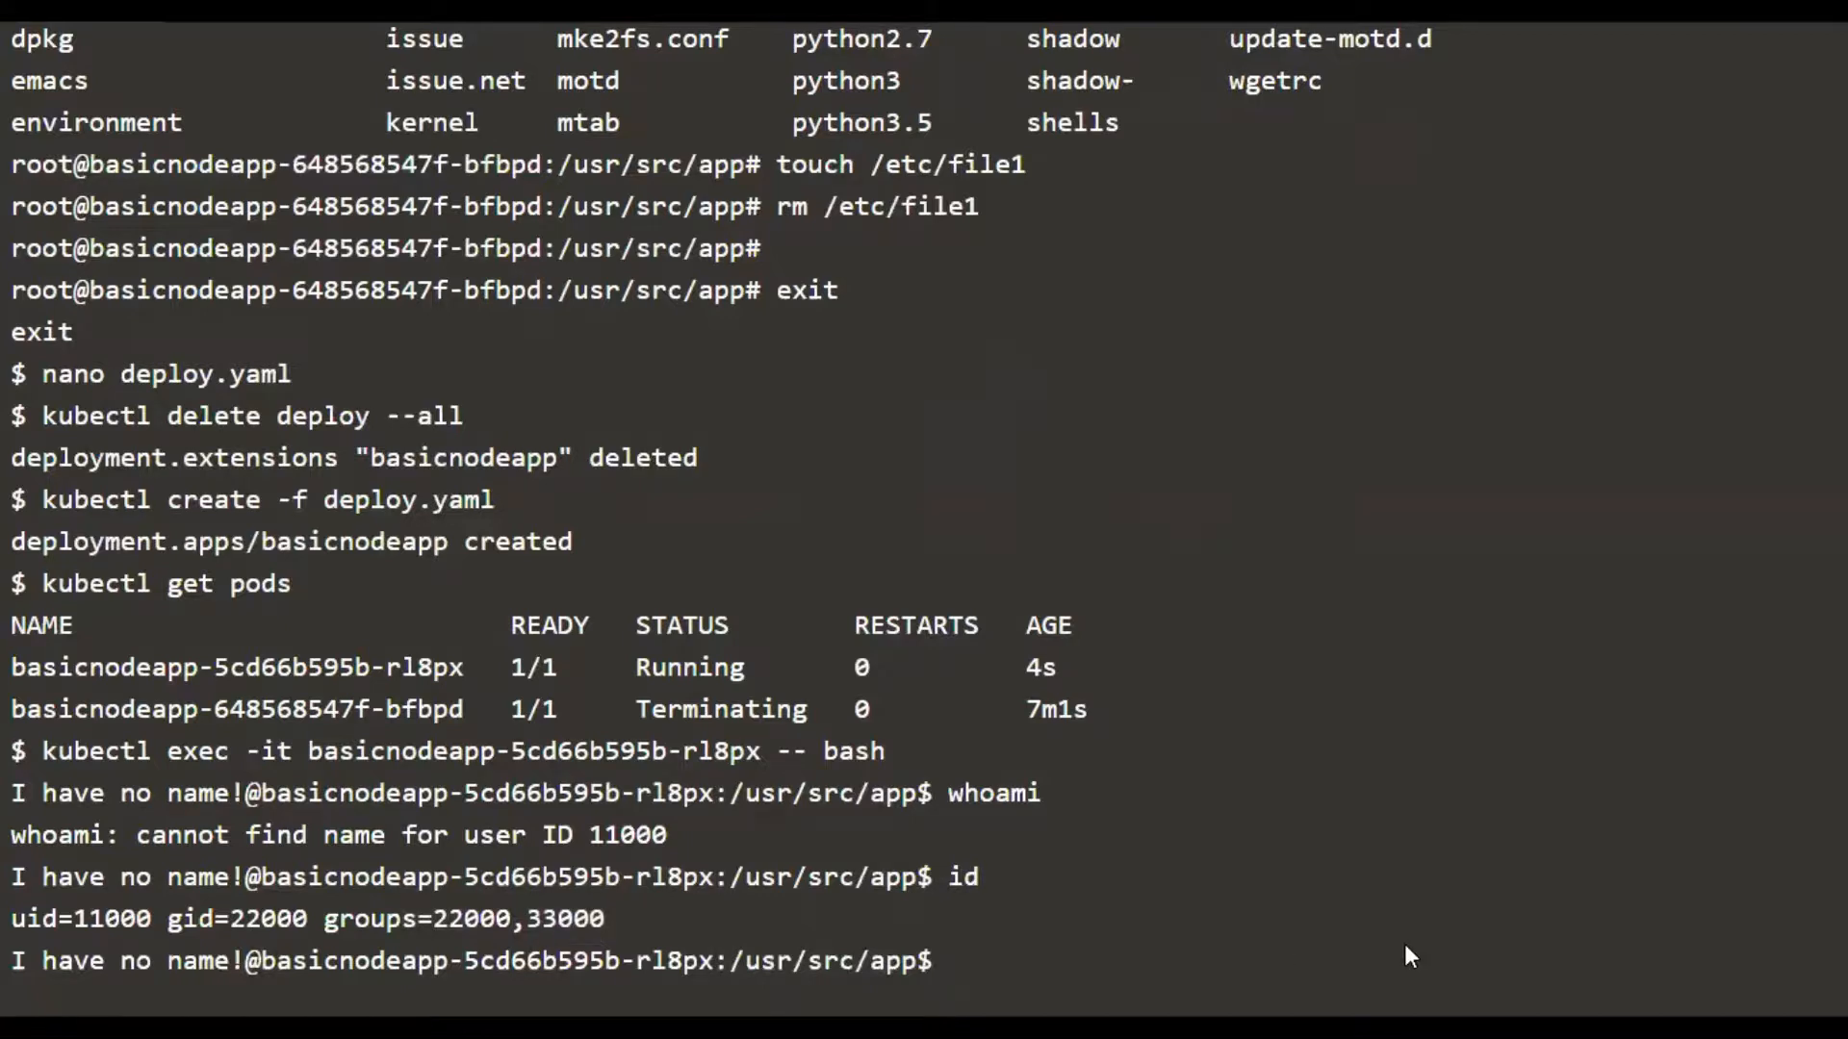
Create /tmp/file1 and list /tmp, highlighting its owner uid 11000 with group 22000
{"action": "type", "text": "t"}
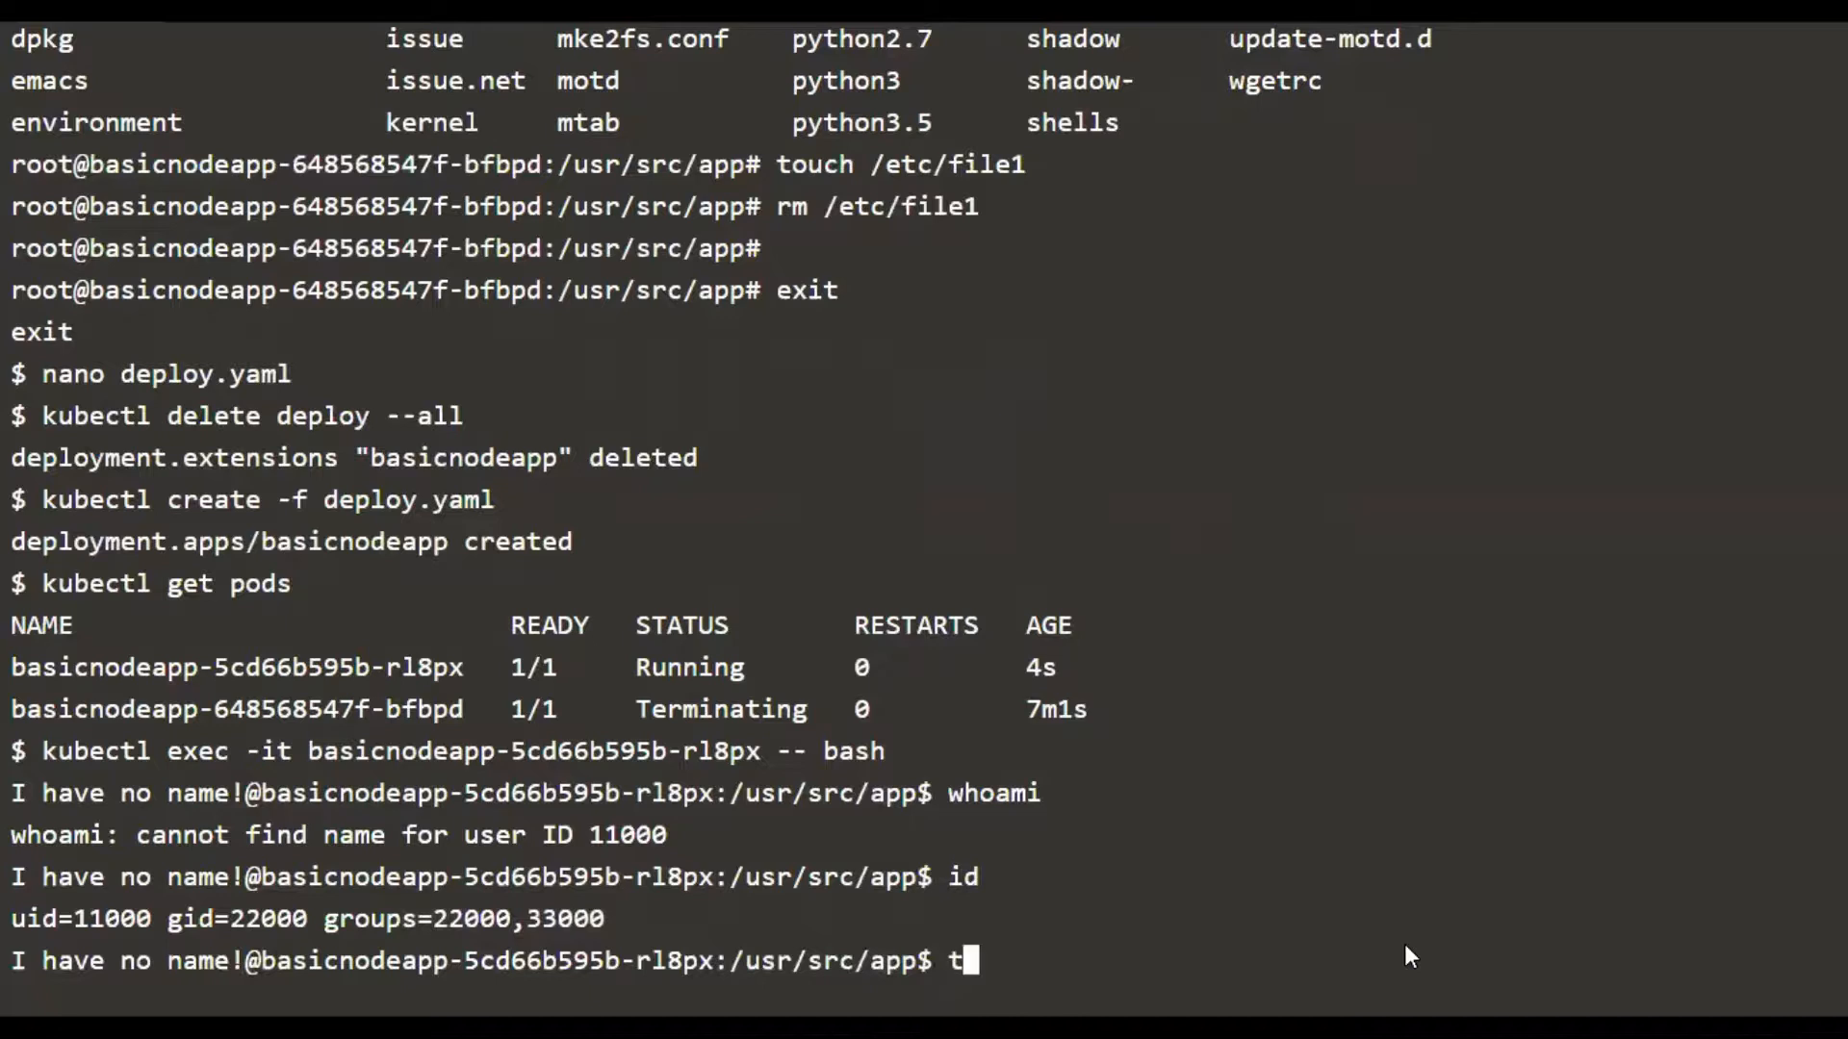
{"action": "type", "text": "ouch /tmp/file1"}
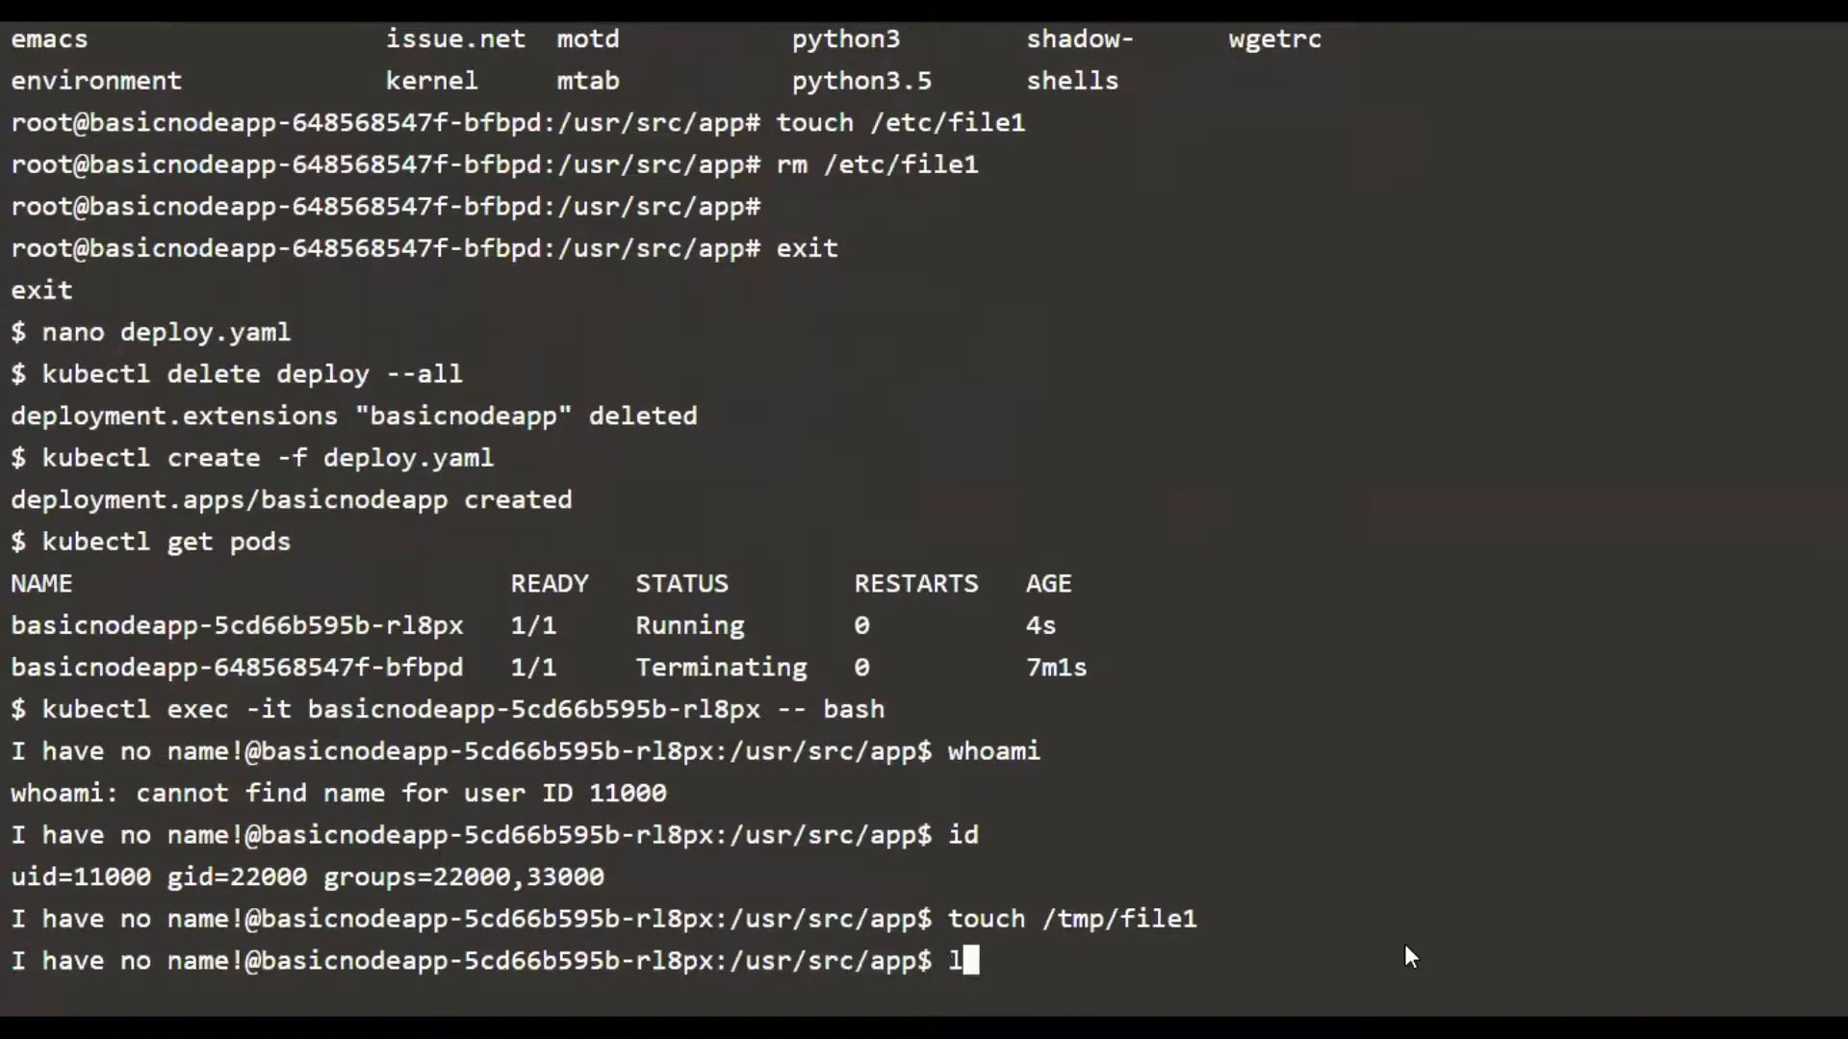
{"action": "type", "text": "s /tmp -l"}
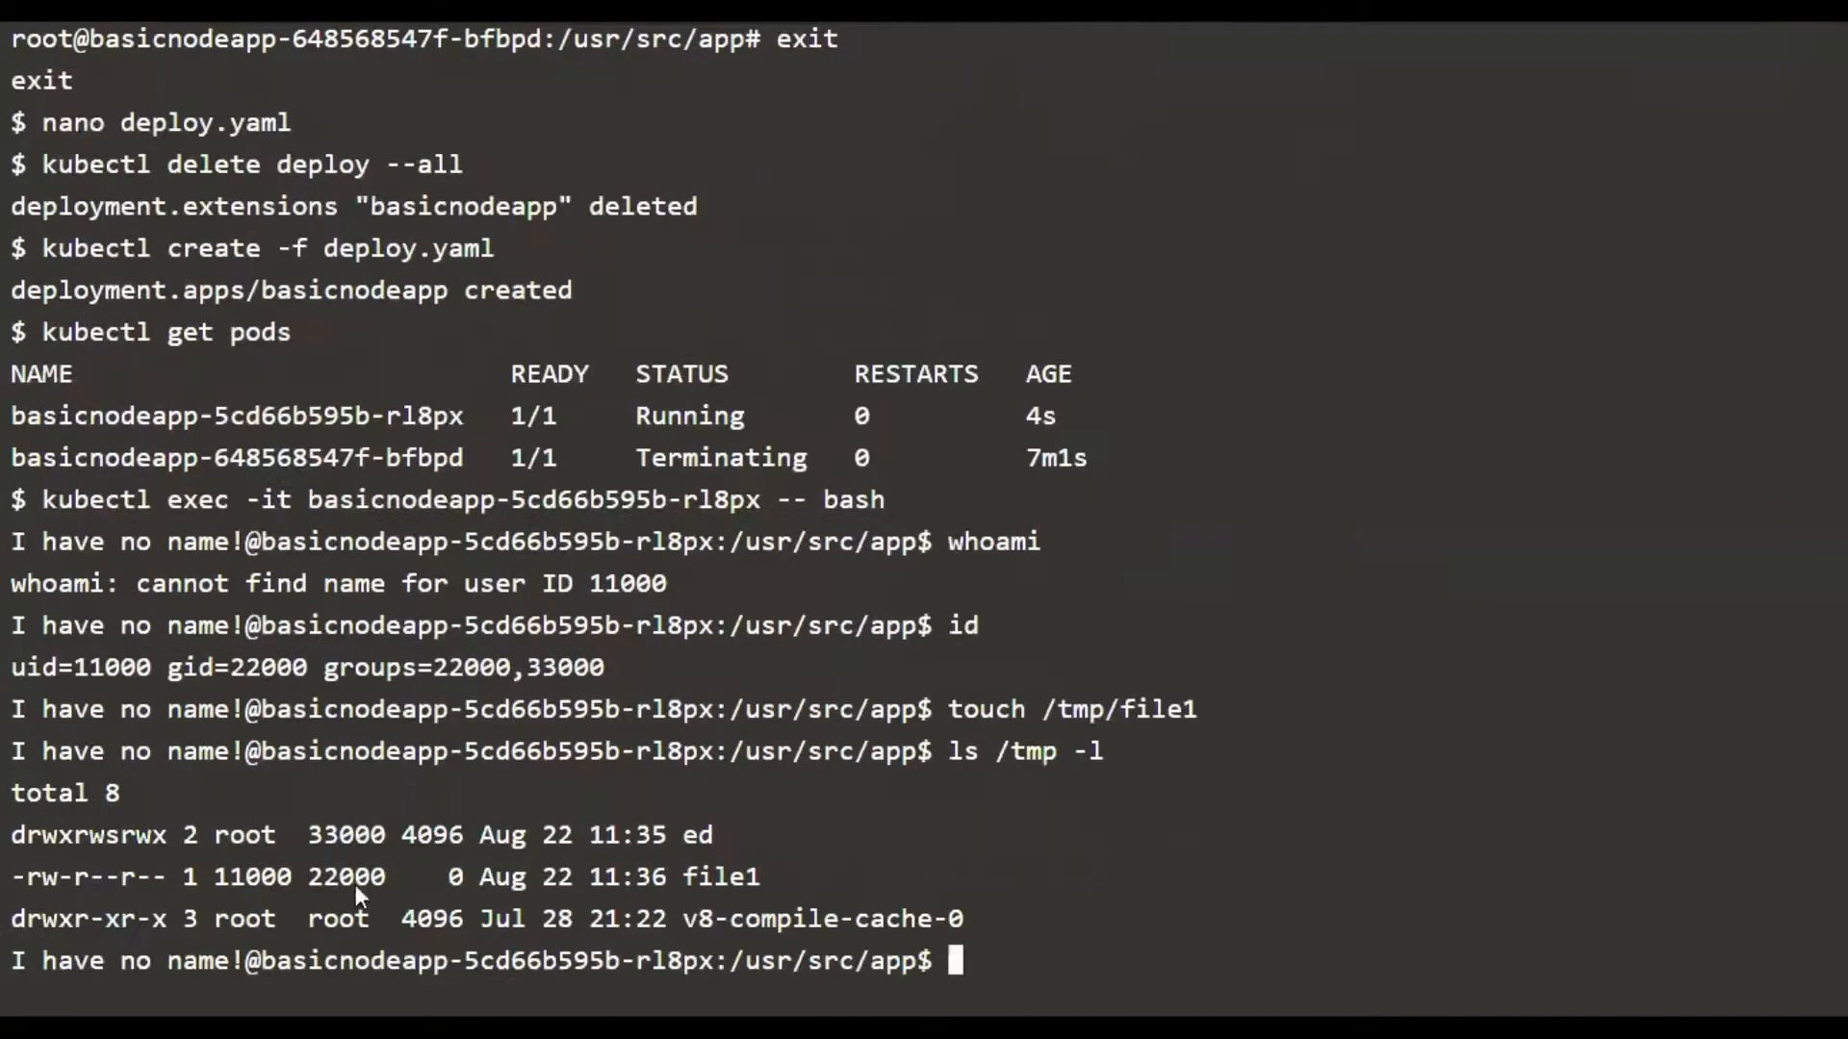
{"action": "mouse_move", "coordinate": [233, 887]}
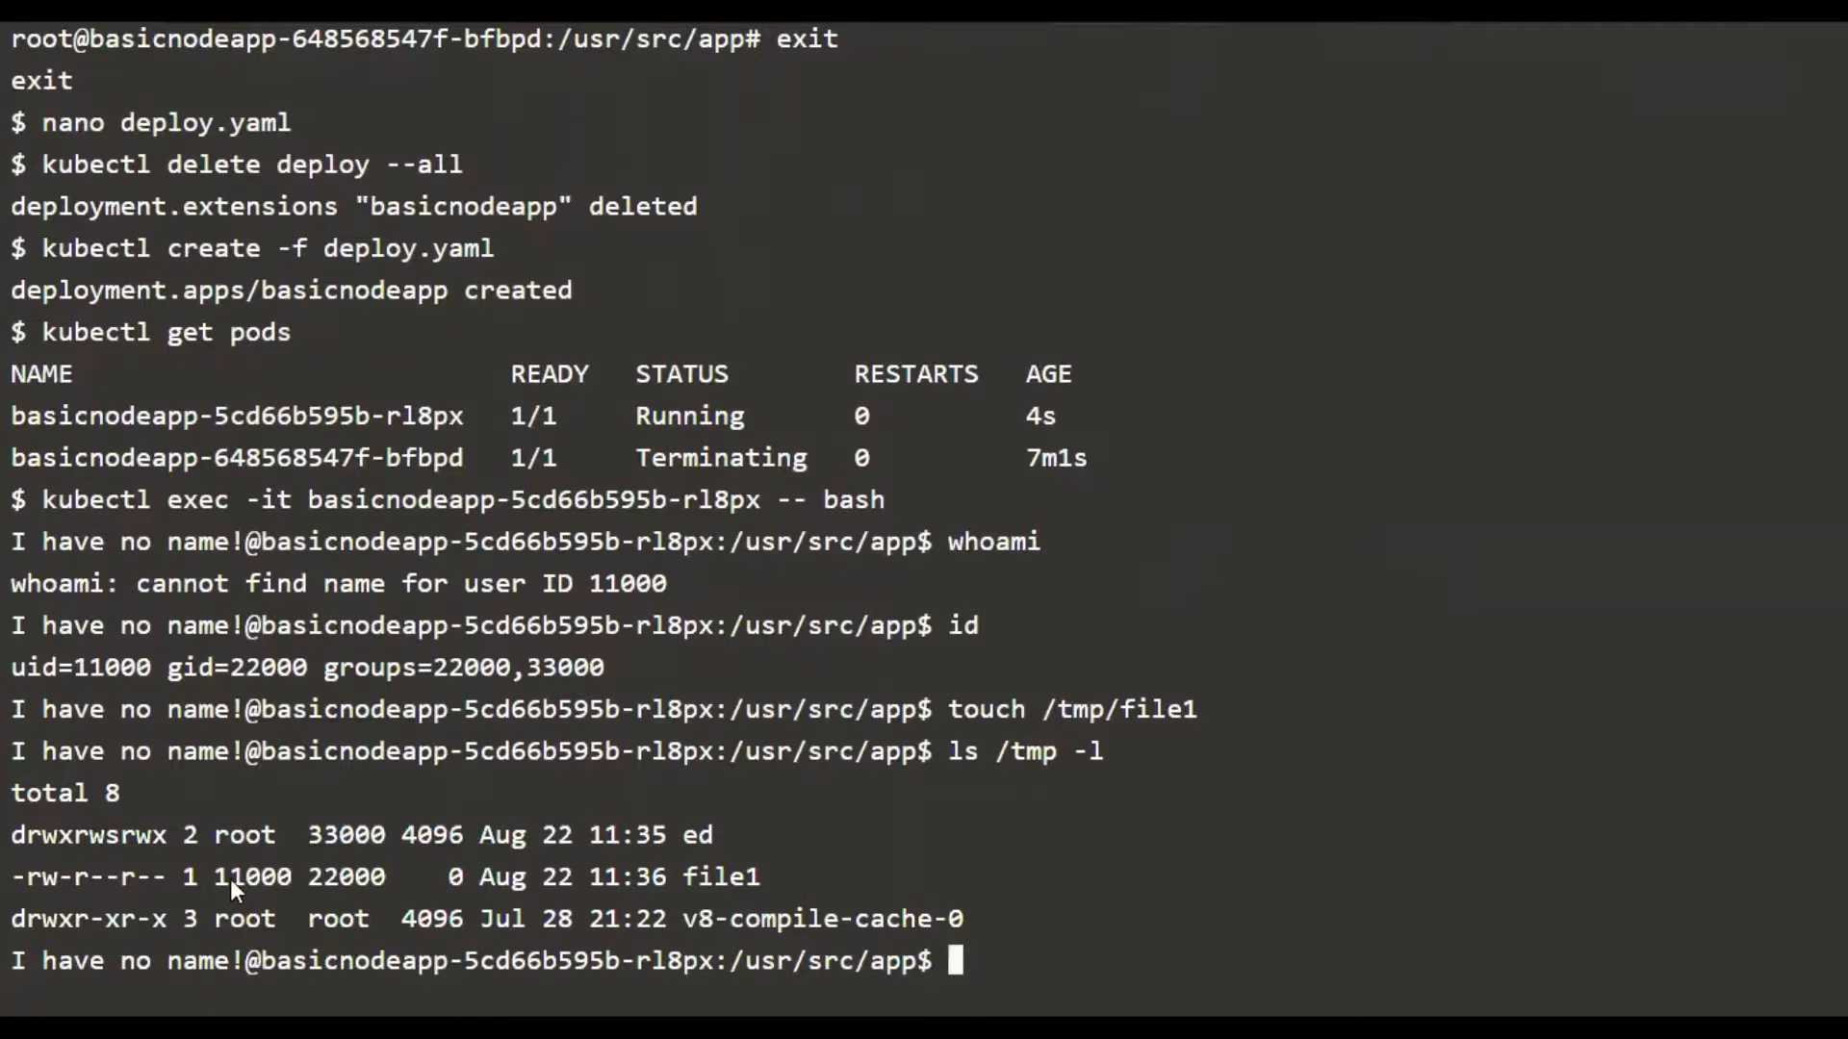
{"action": "double_click", "coordinate": [251, 875]}
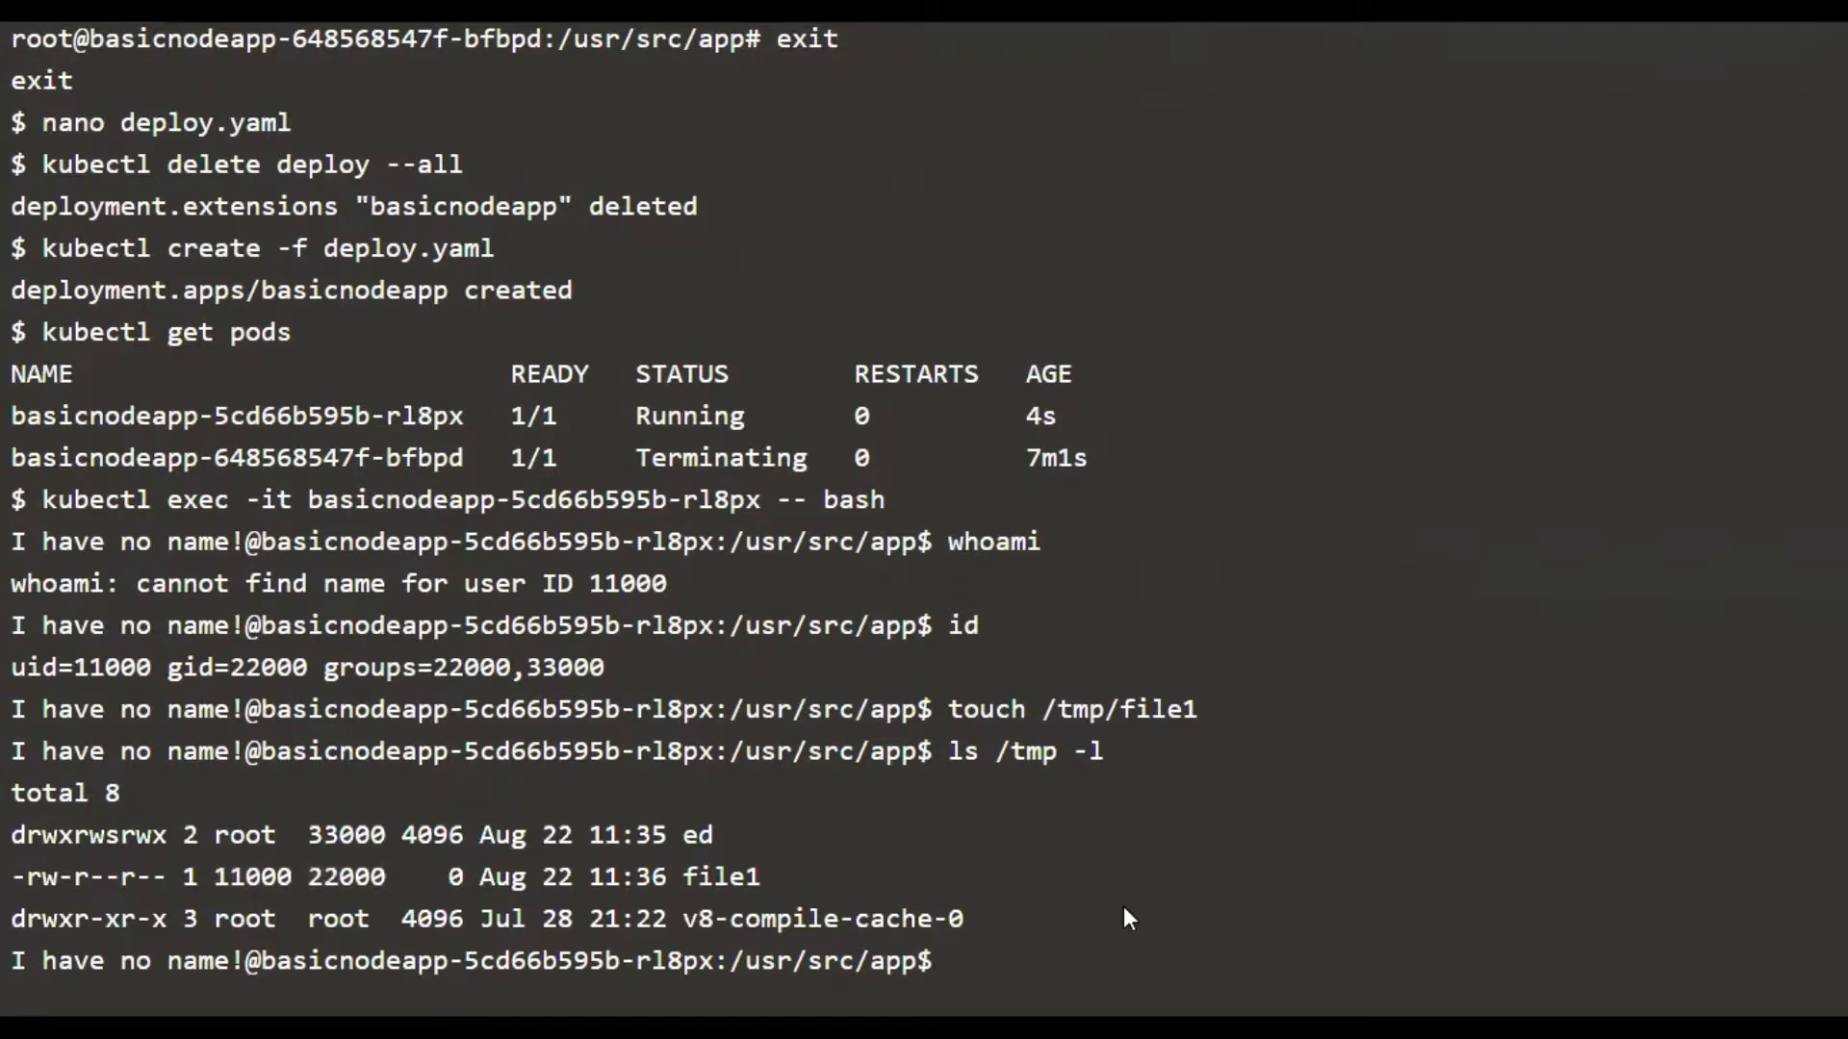
{"action": "type", "text": "ls /tmp"}
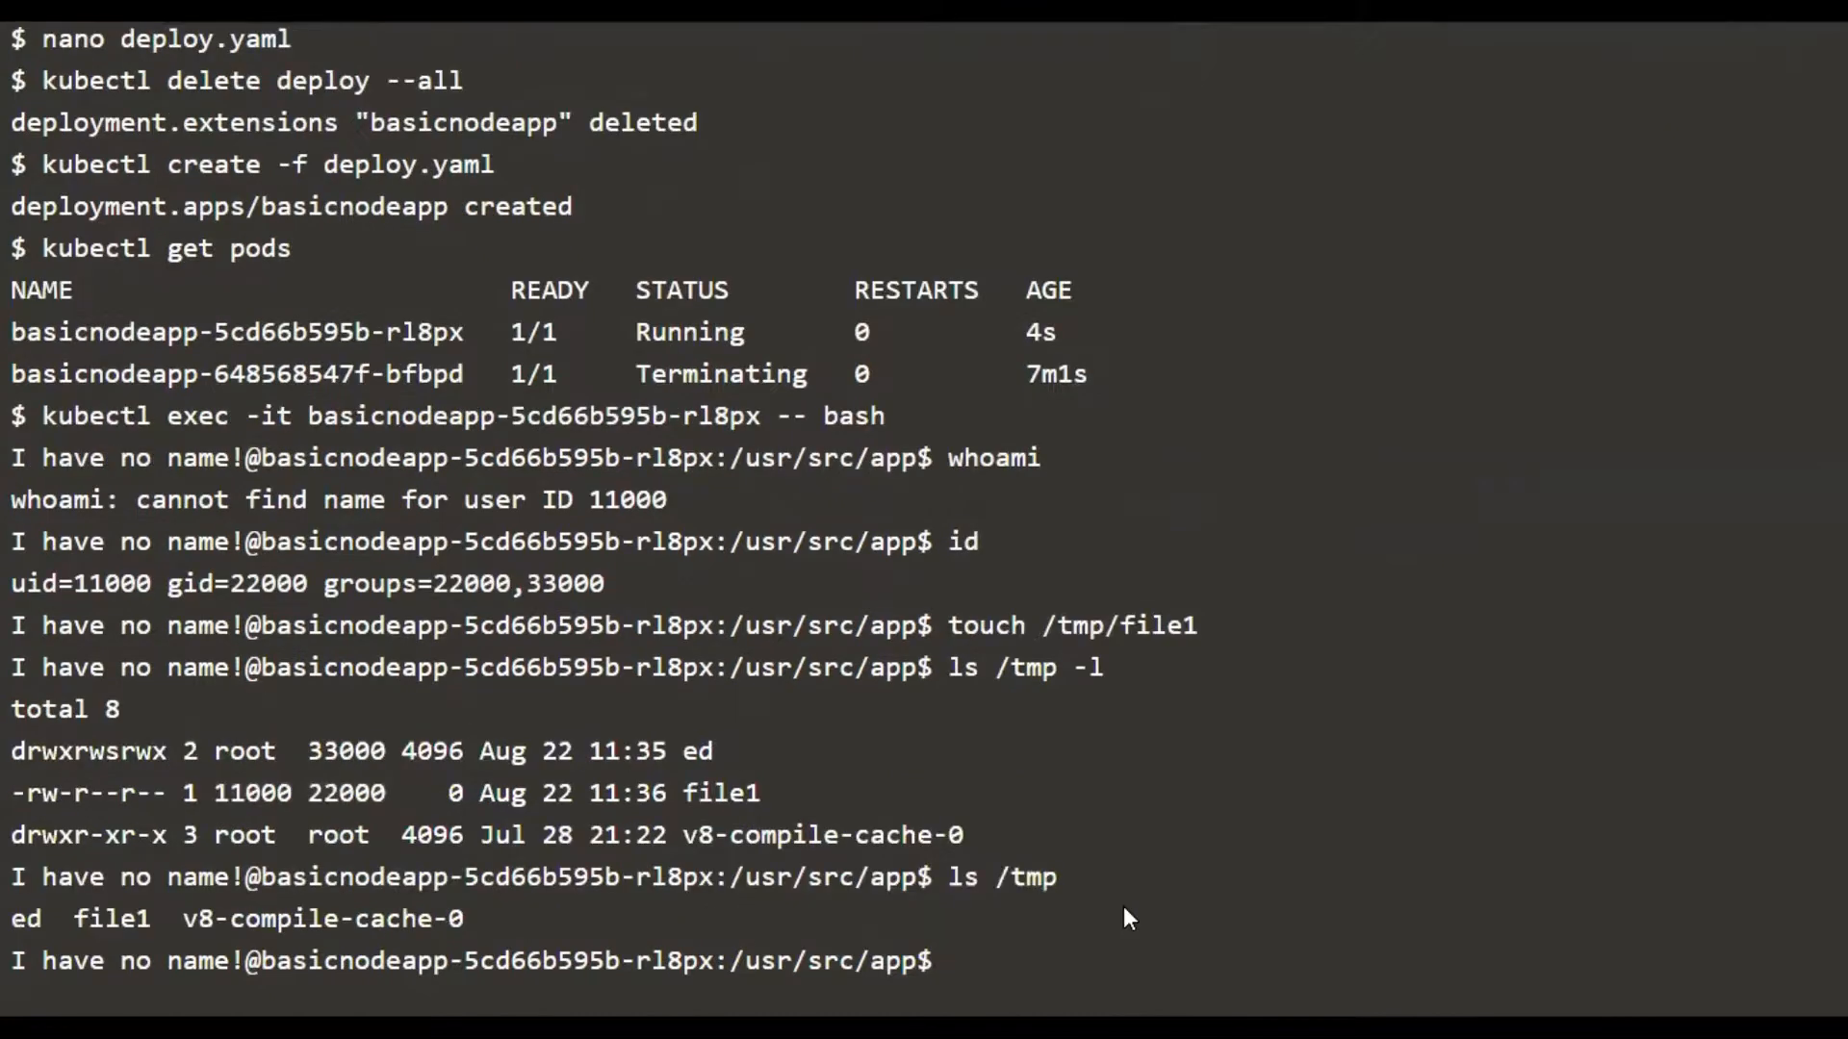
{"action": "type", "text": "ls /tmp"}
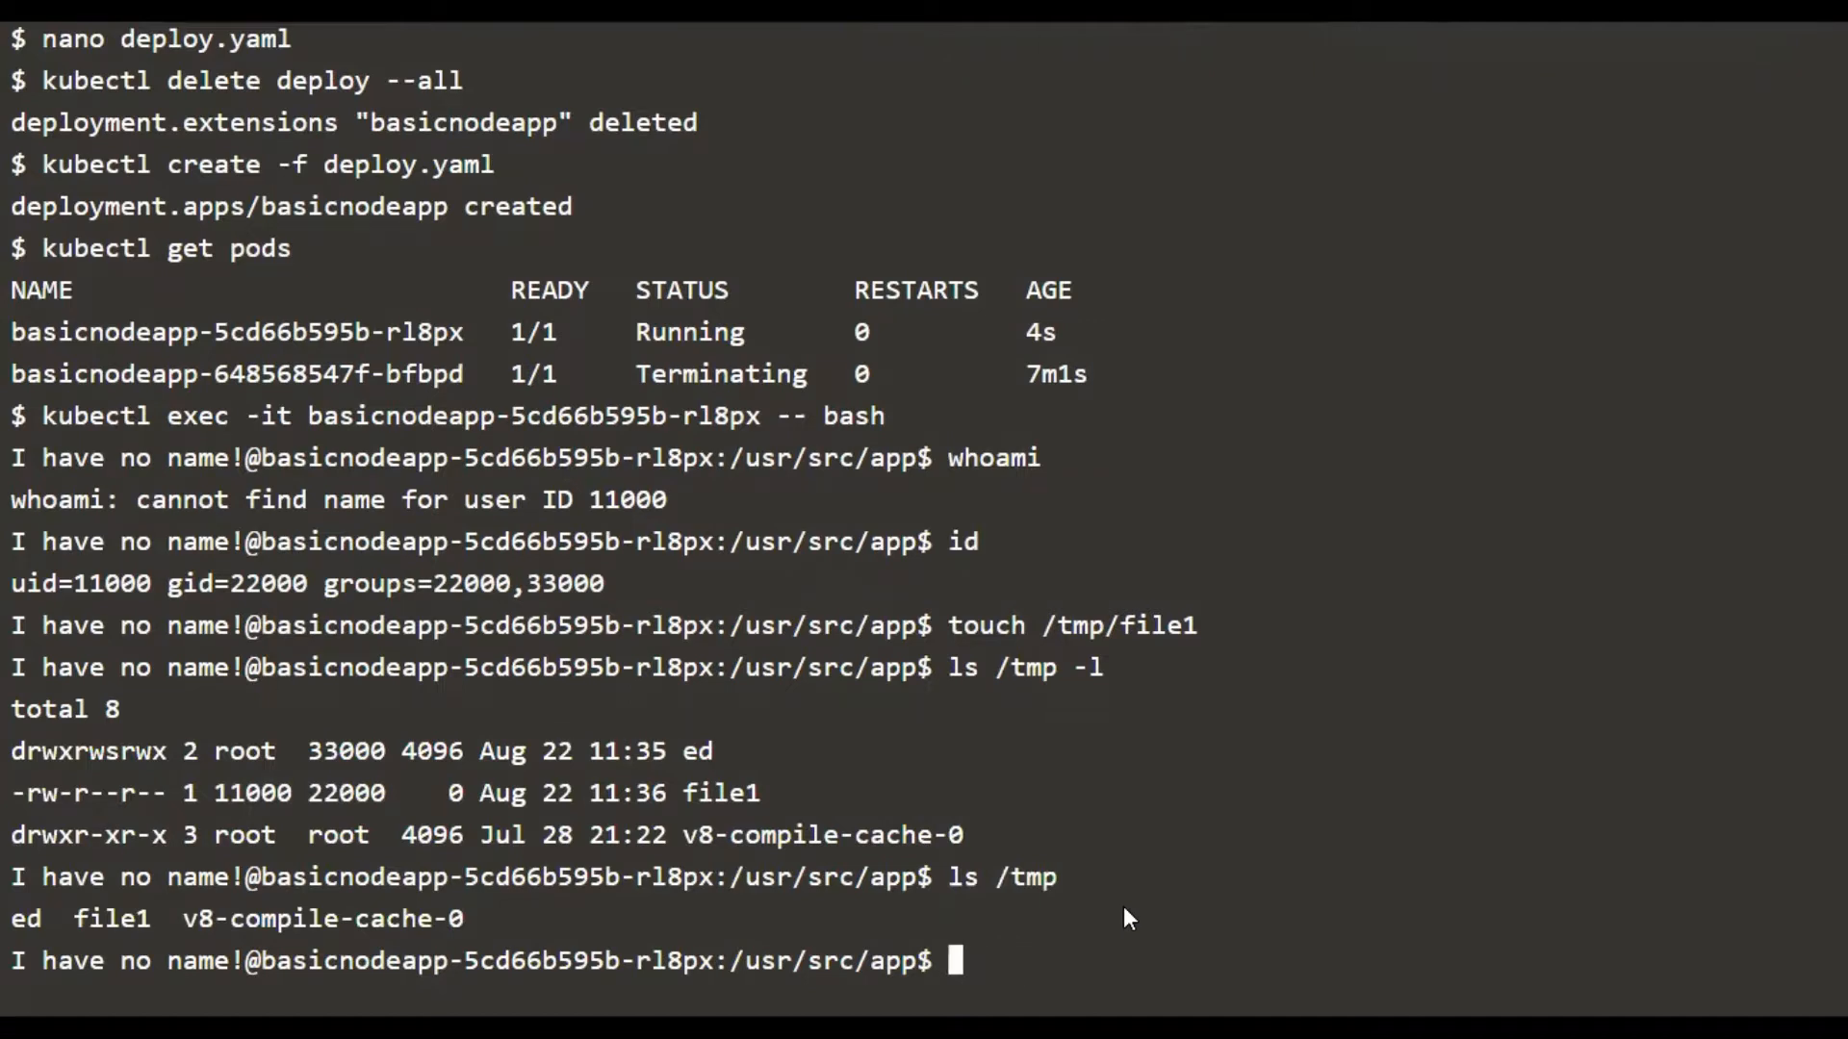
Create /tmp/ed/file1 and list it, highlighting owner 11000 and fsGroup 33000
{"action": "type", "text": "t"}
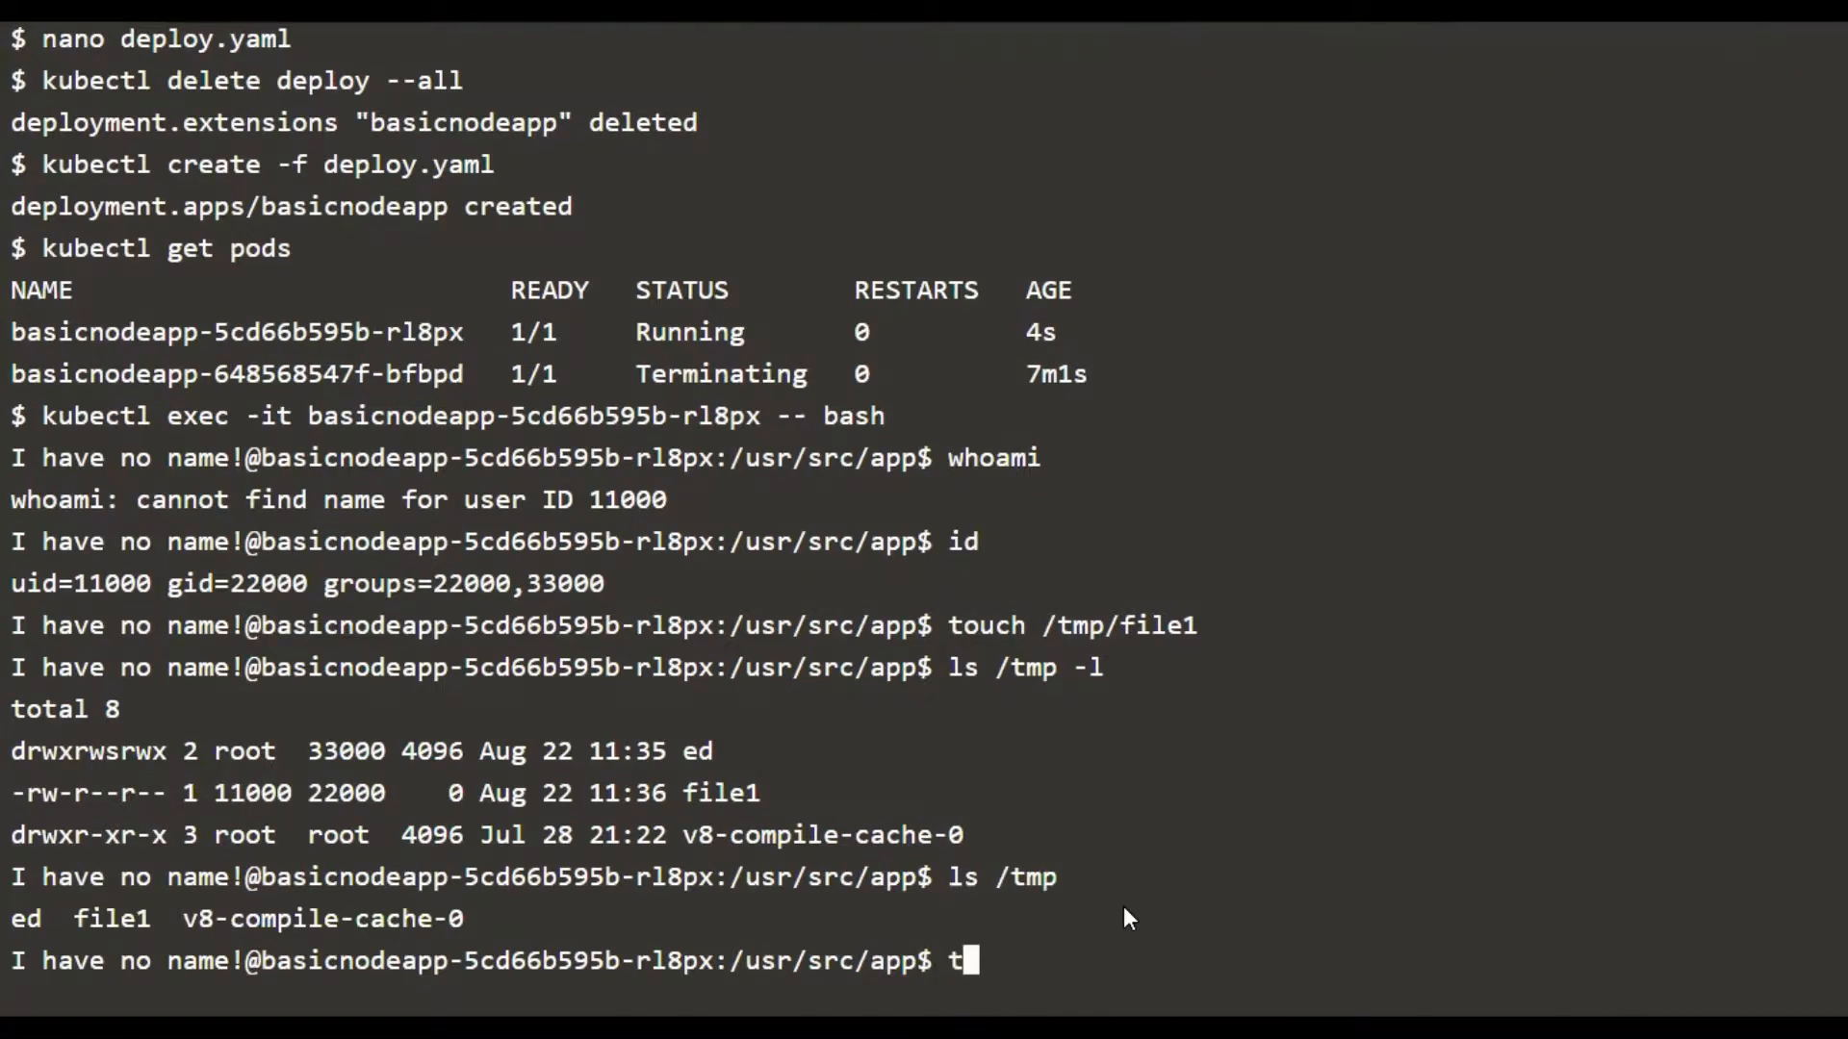
{"action": "type", "text": "ouch /tmp/"}
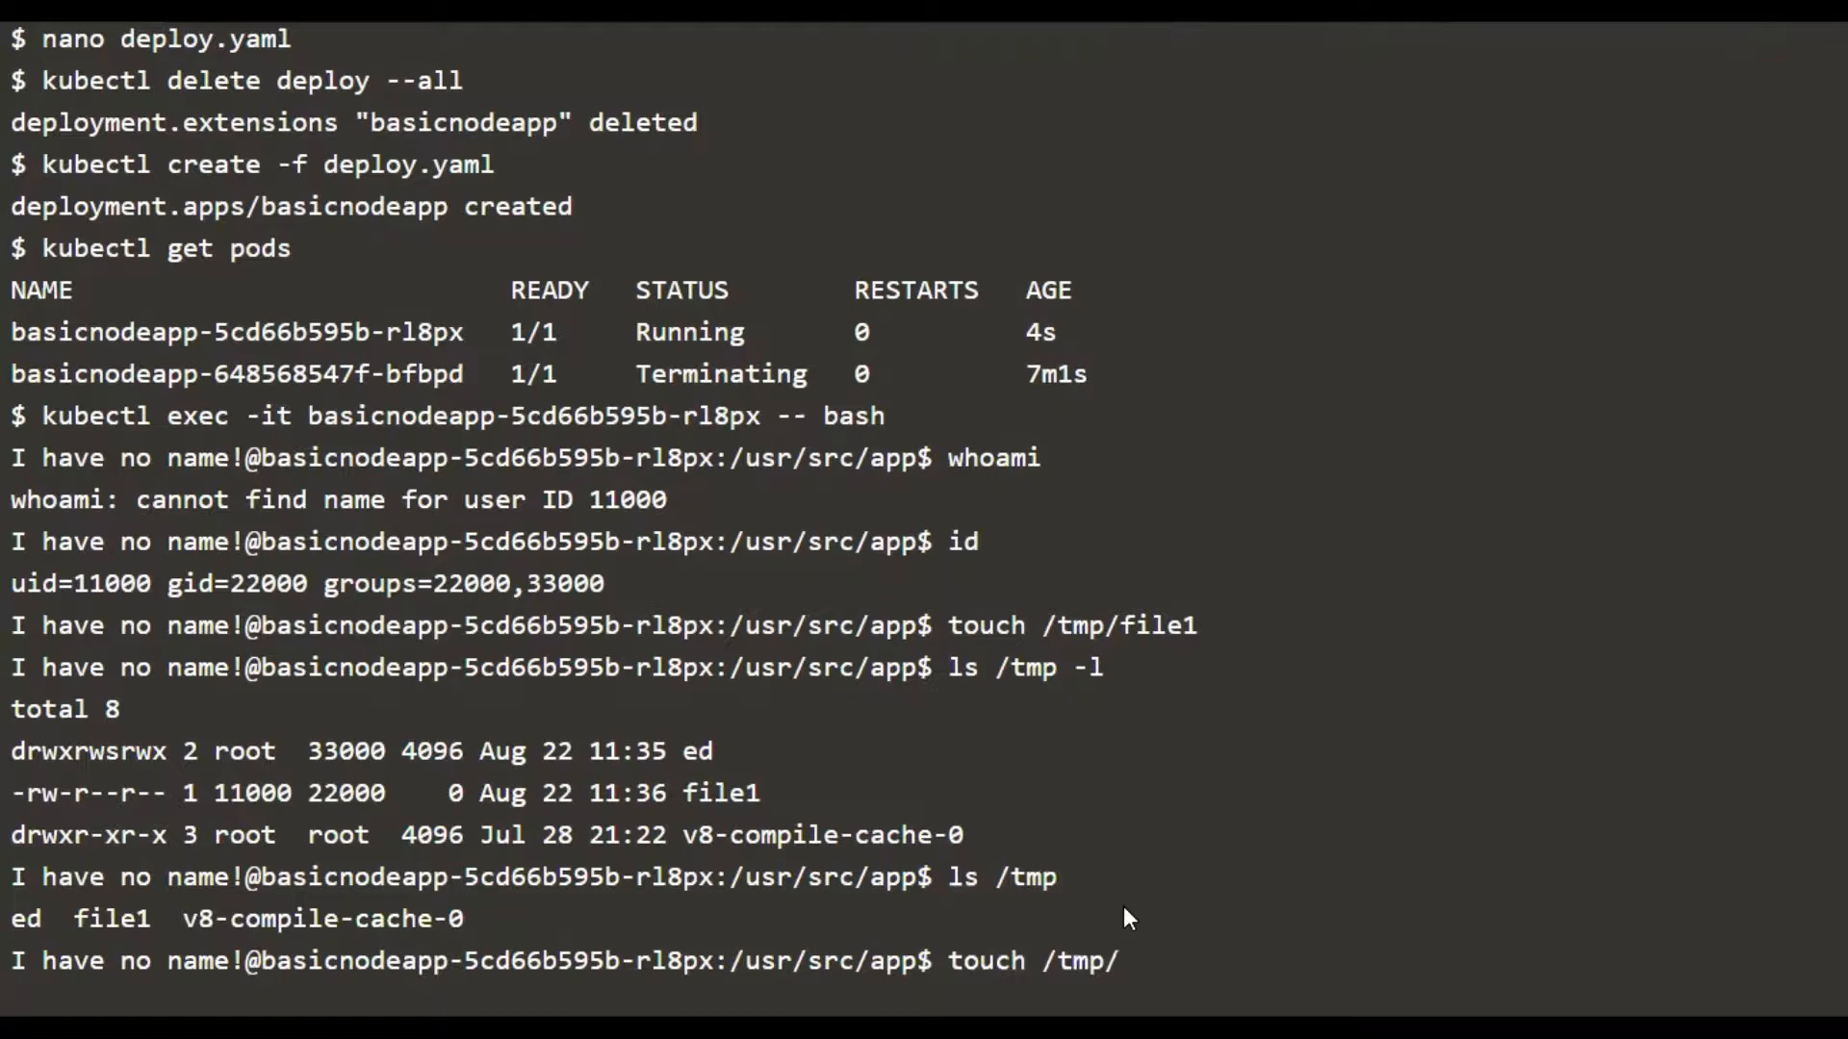
{"action": "type", "text": "ed/file1"}
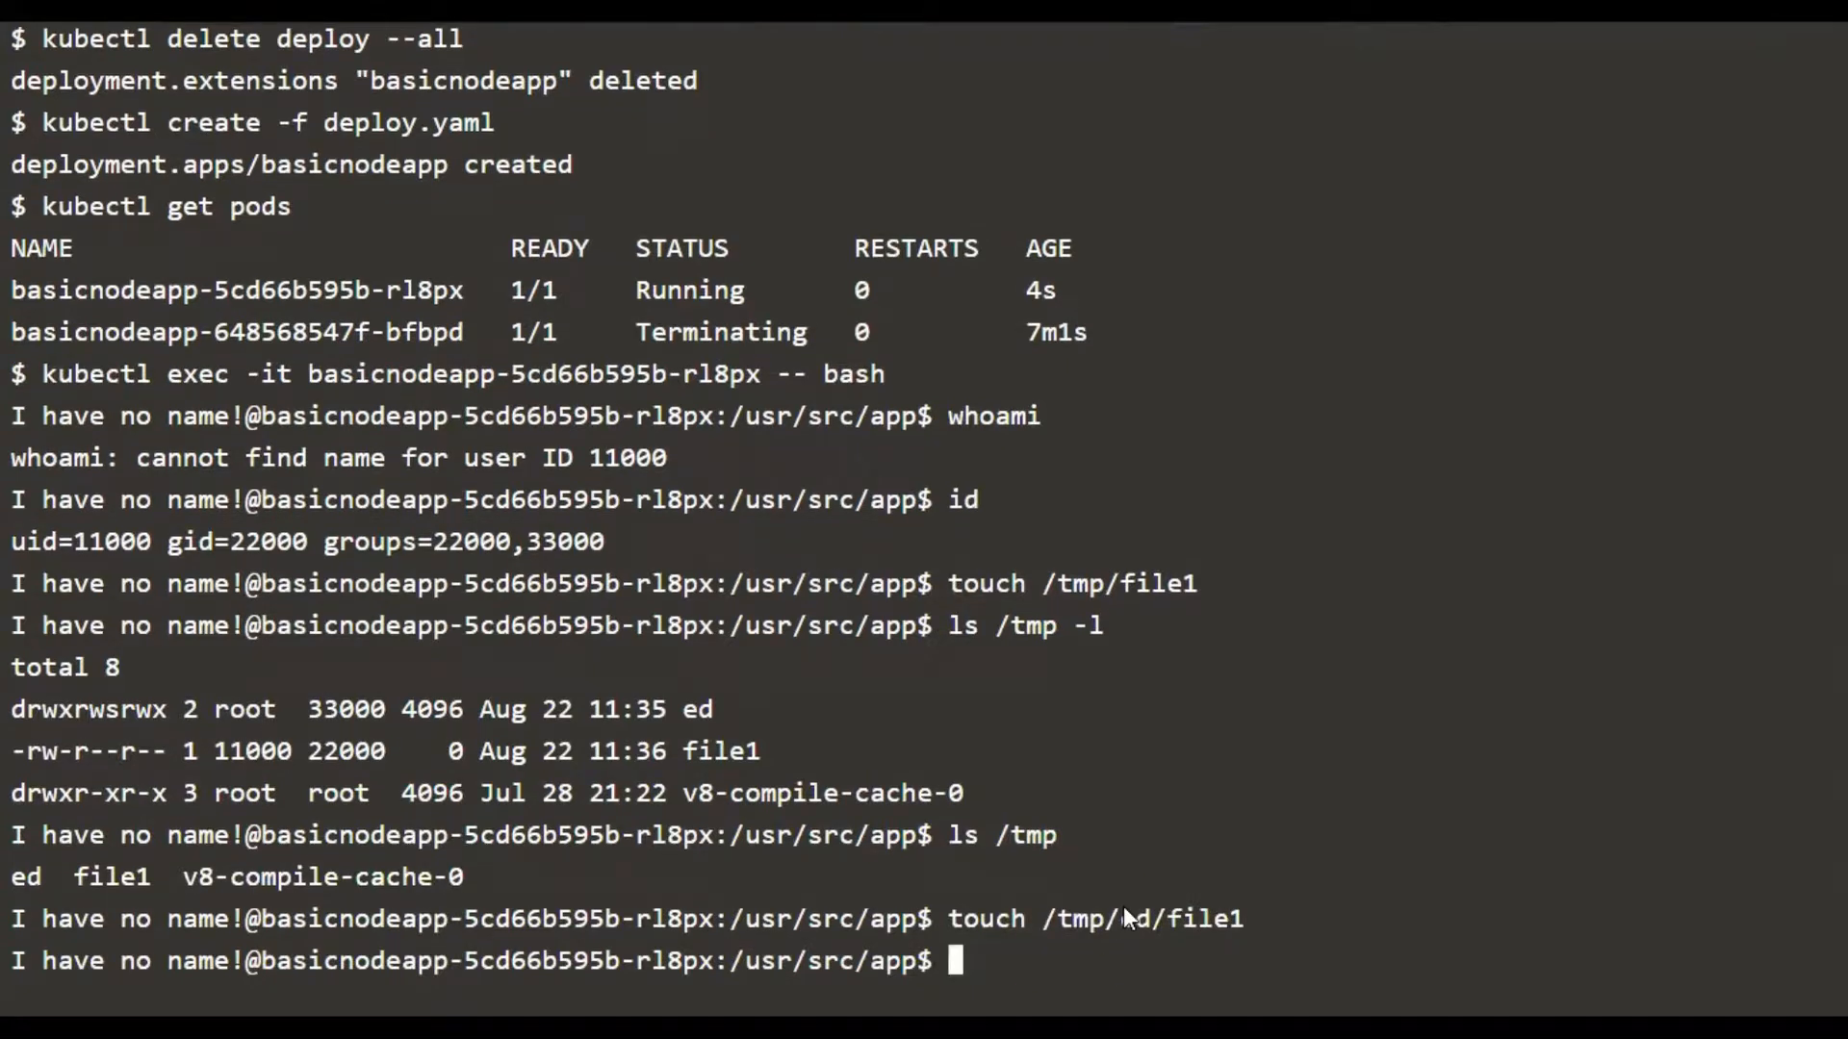
{"action": "type", "text": "ls /tmp/ed -l"}
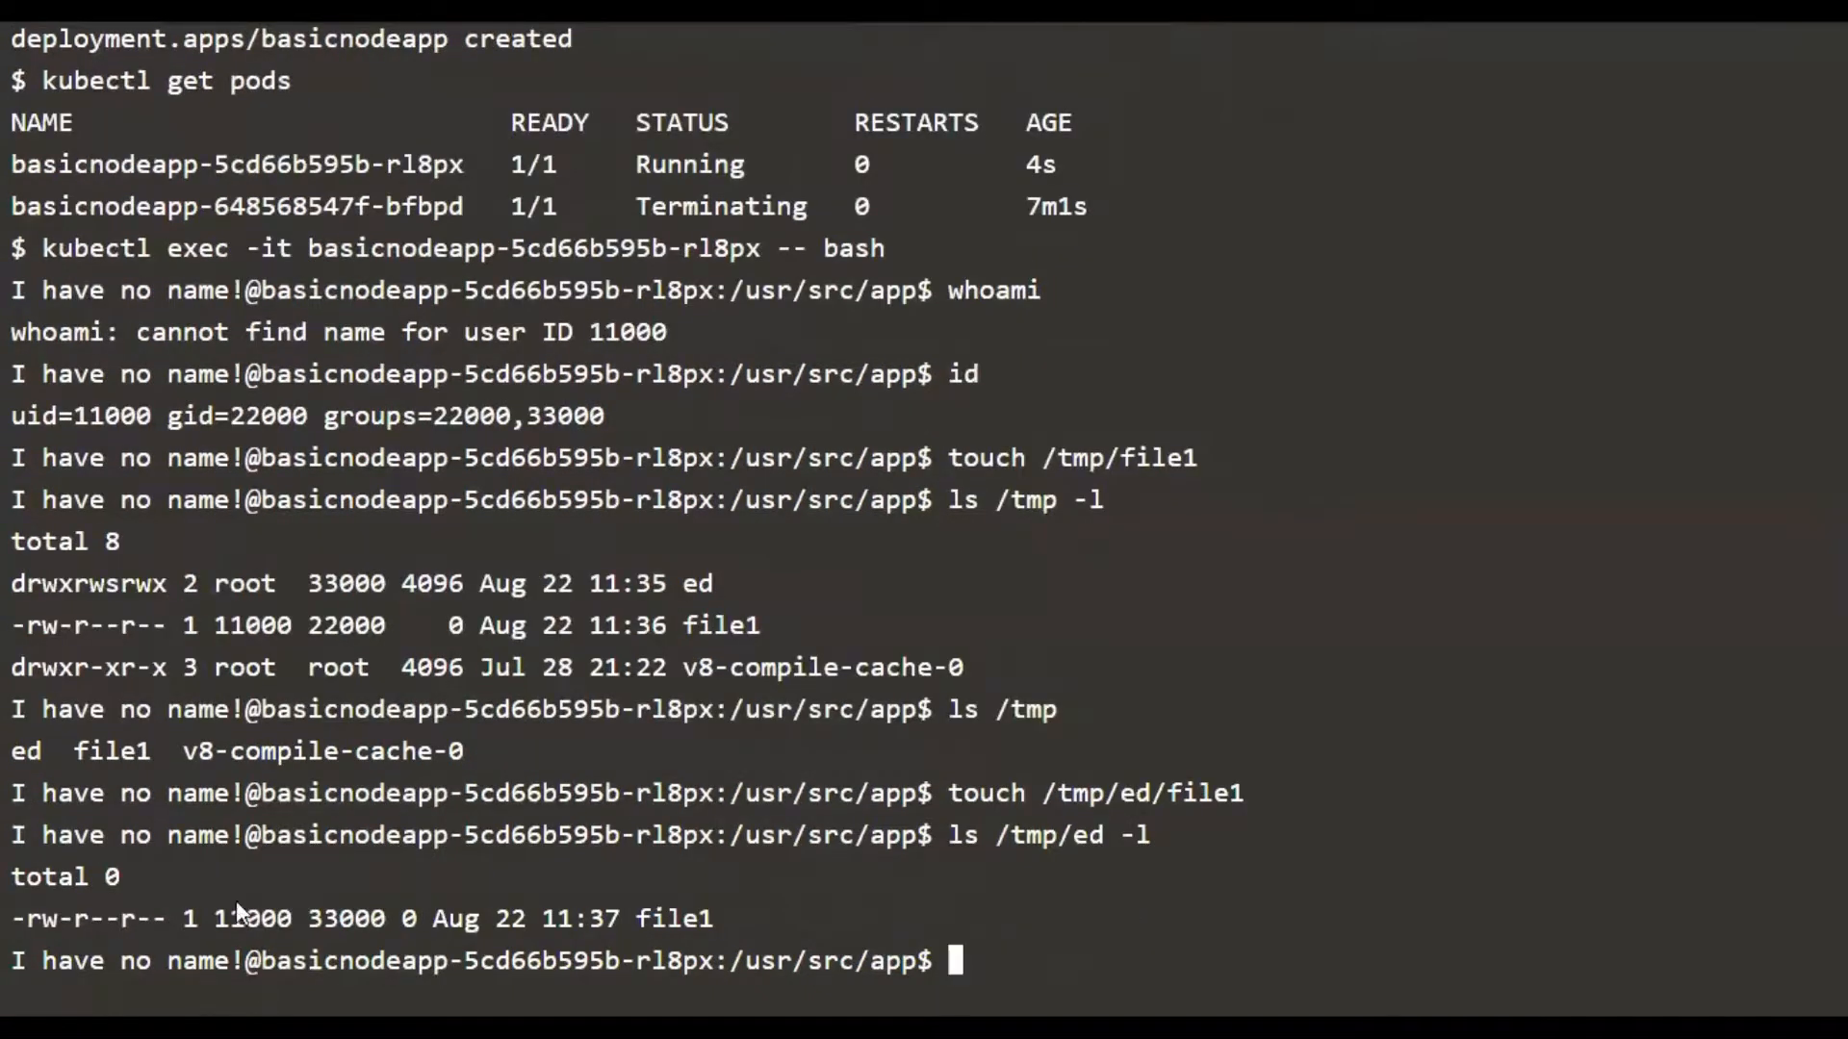
{"action": "double_click", "coordinate": [251, 919]}
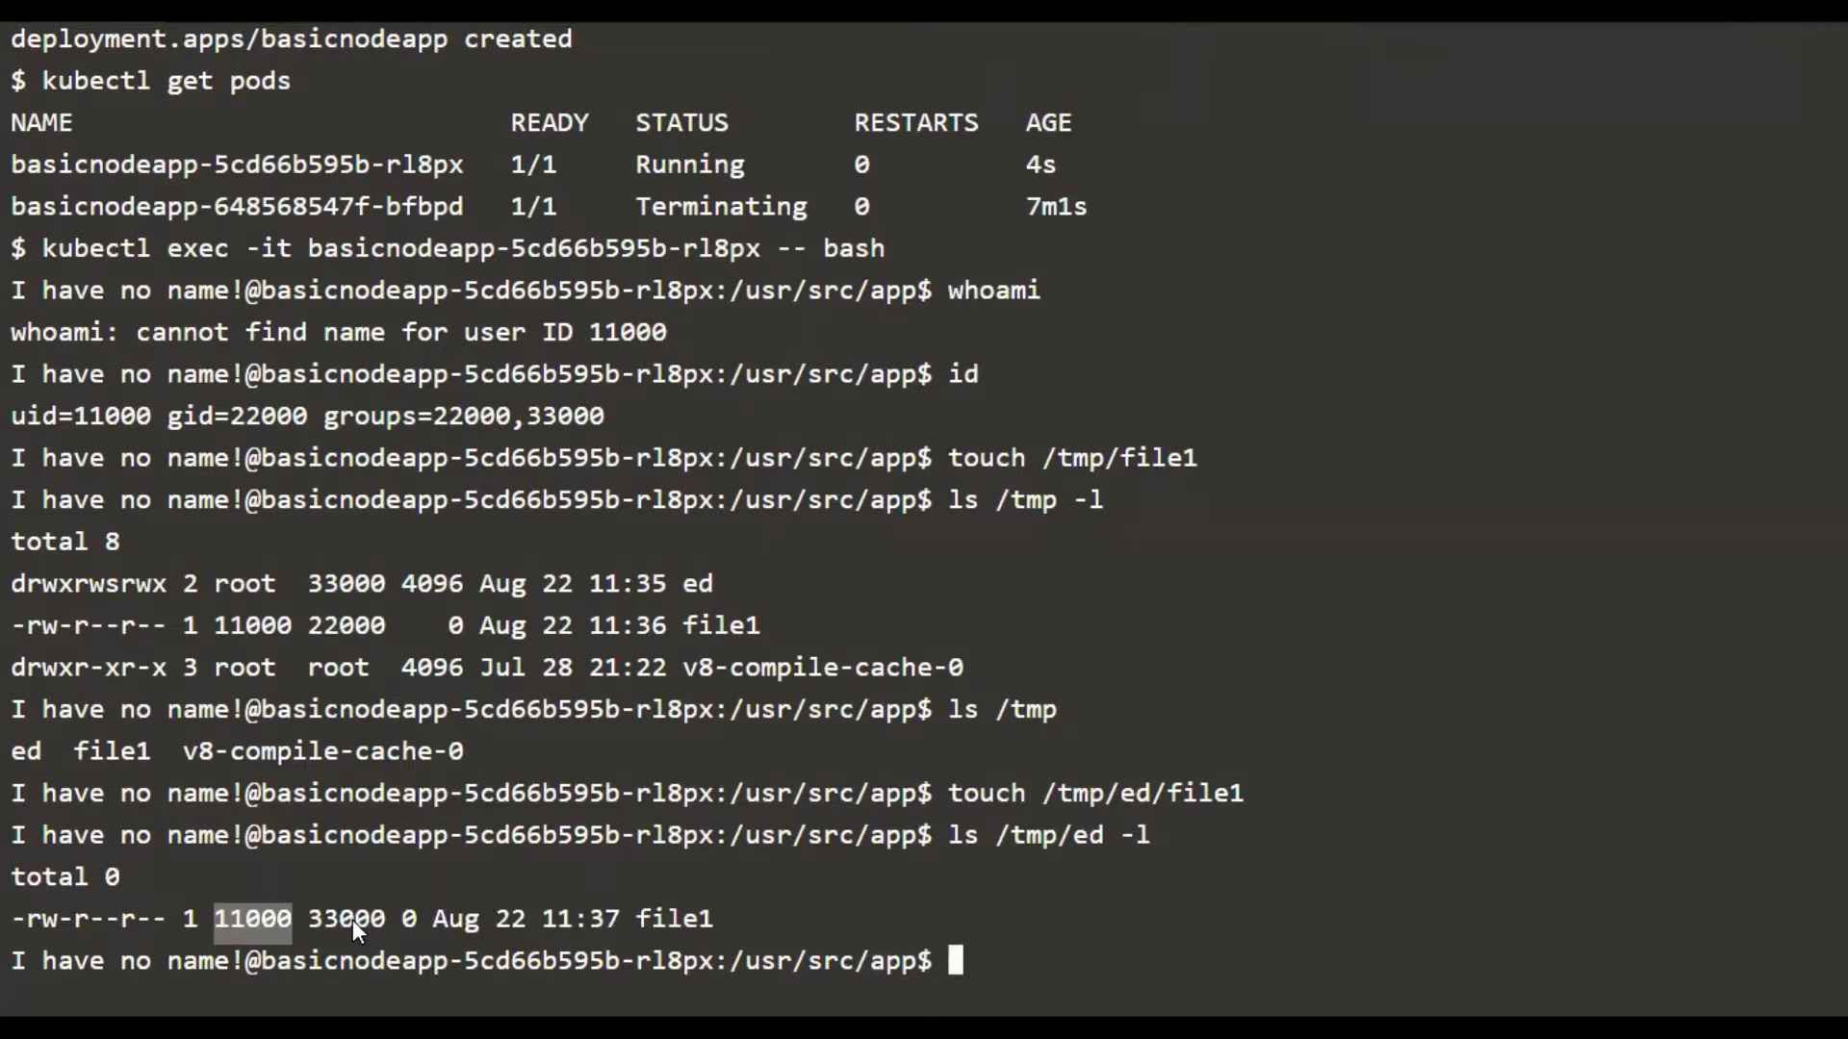
Run ls /tmp -l | grep ed and highlight the root owner, ed entry and 11000 owner
{"action": "type", "text": "ls /tmp -l | grep ed"}
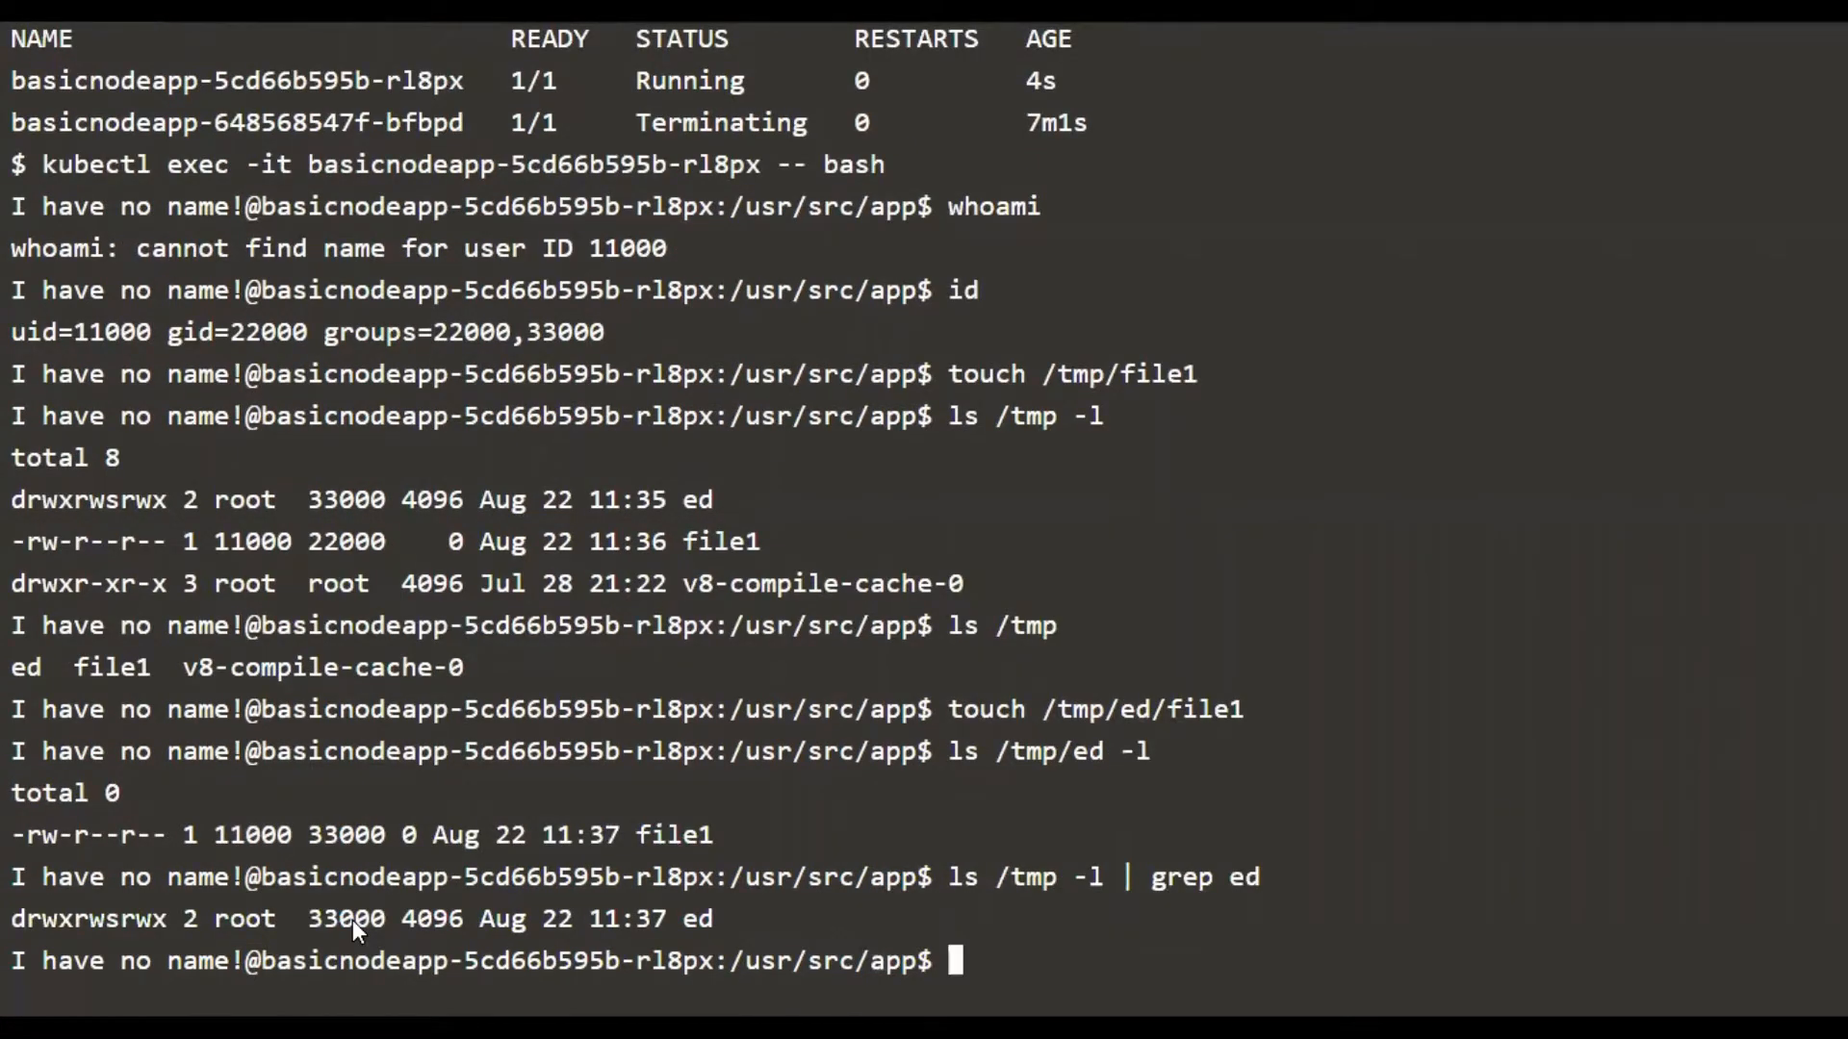
{"action": "double_click", "coordinate": [243, 919]}
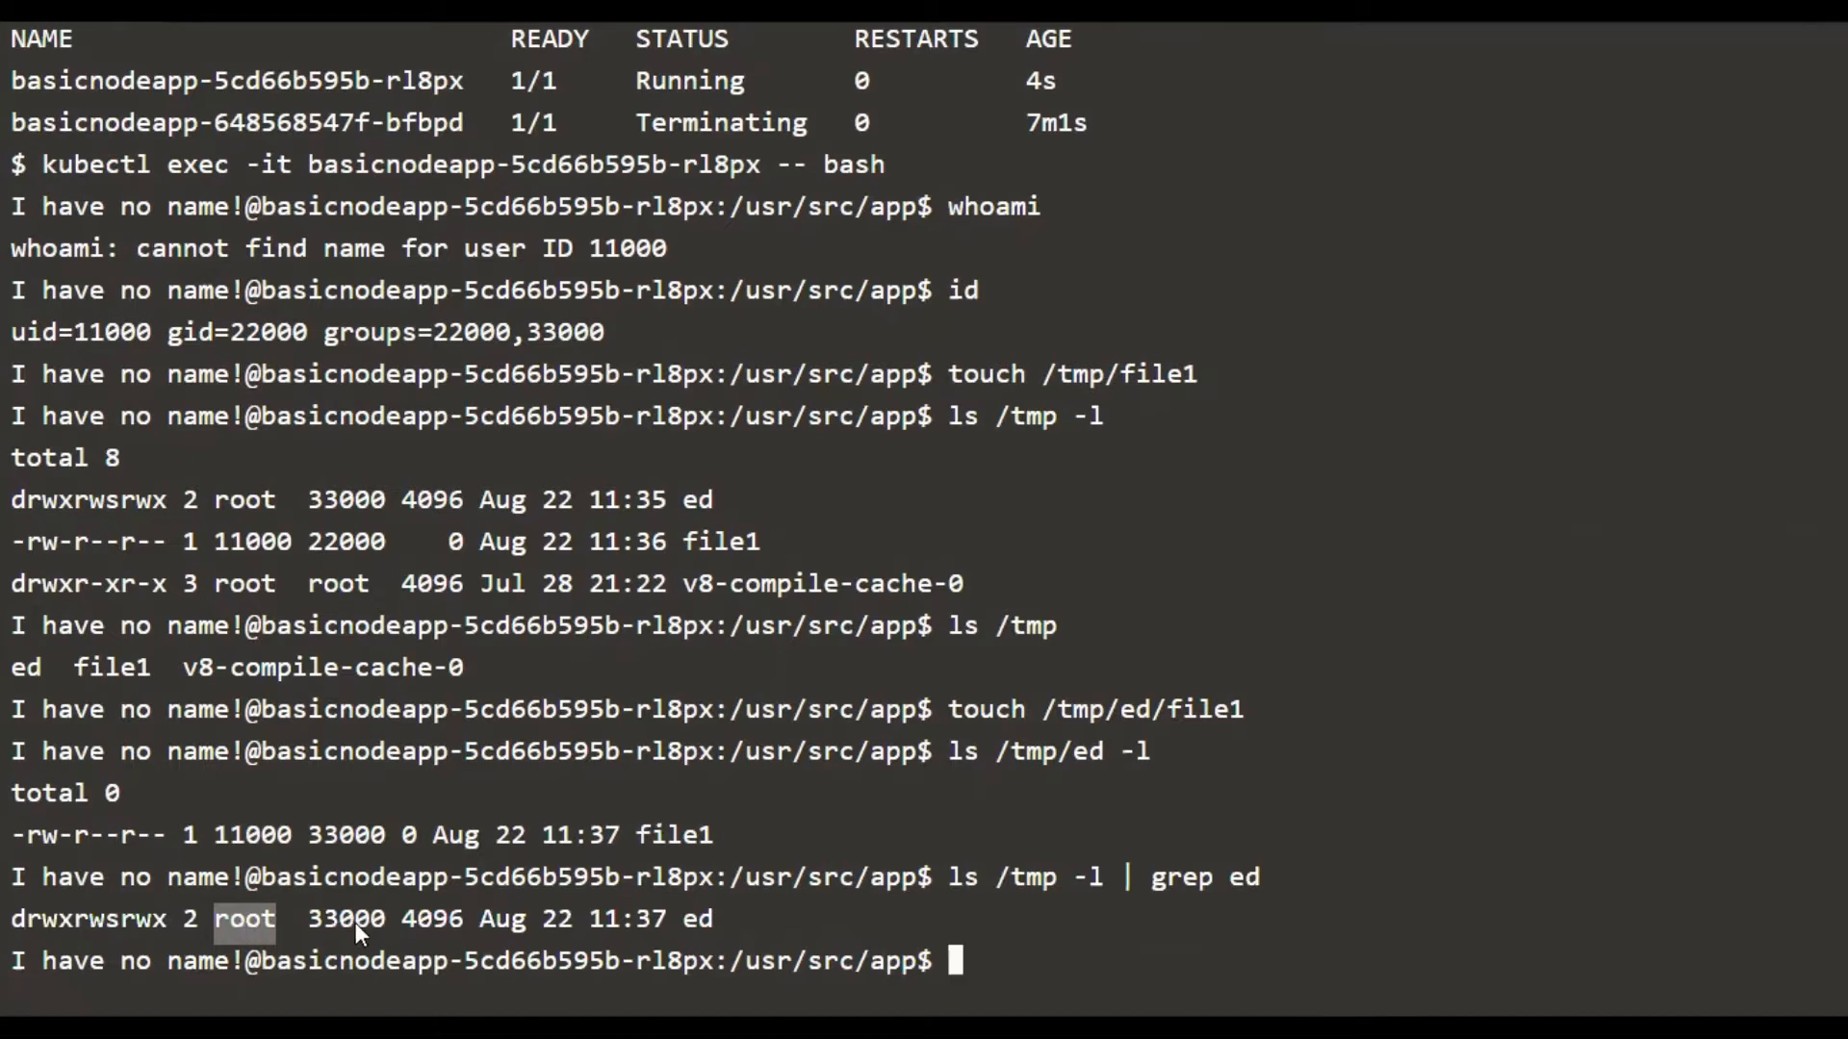
{"action": "double_click", "coordinate": [344, 918]}
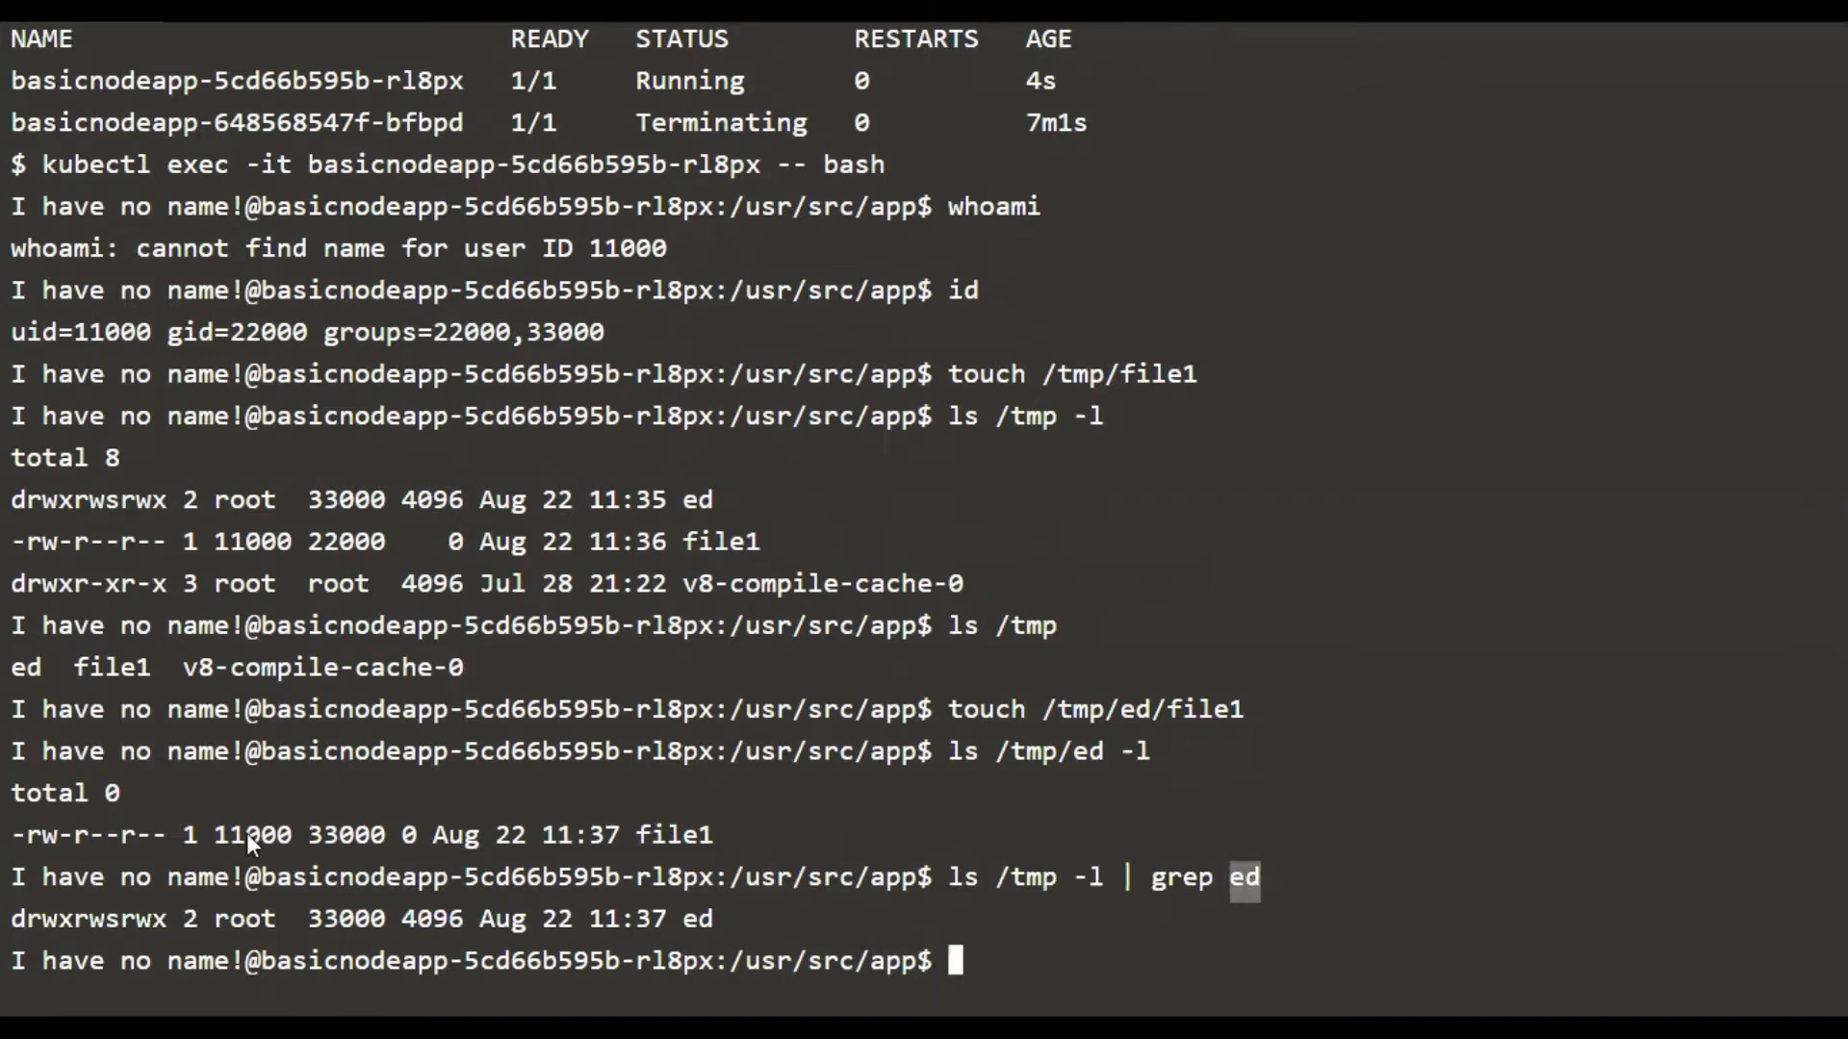
{"action": "double_click", "coordinate": [251, 835]}
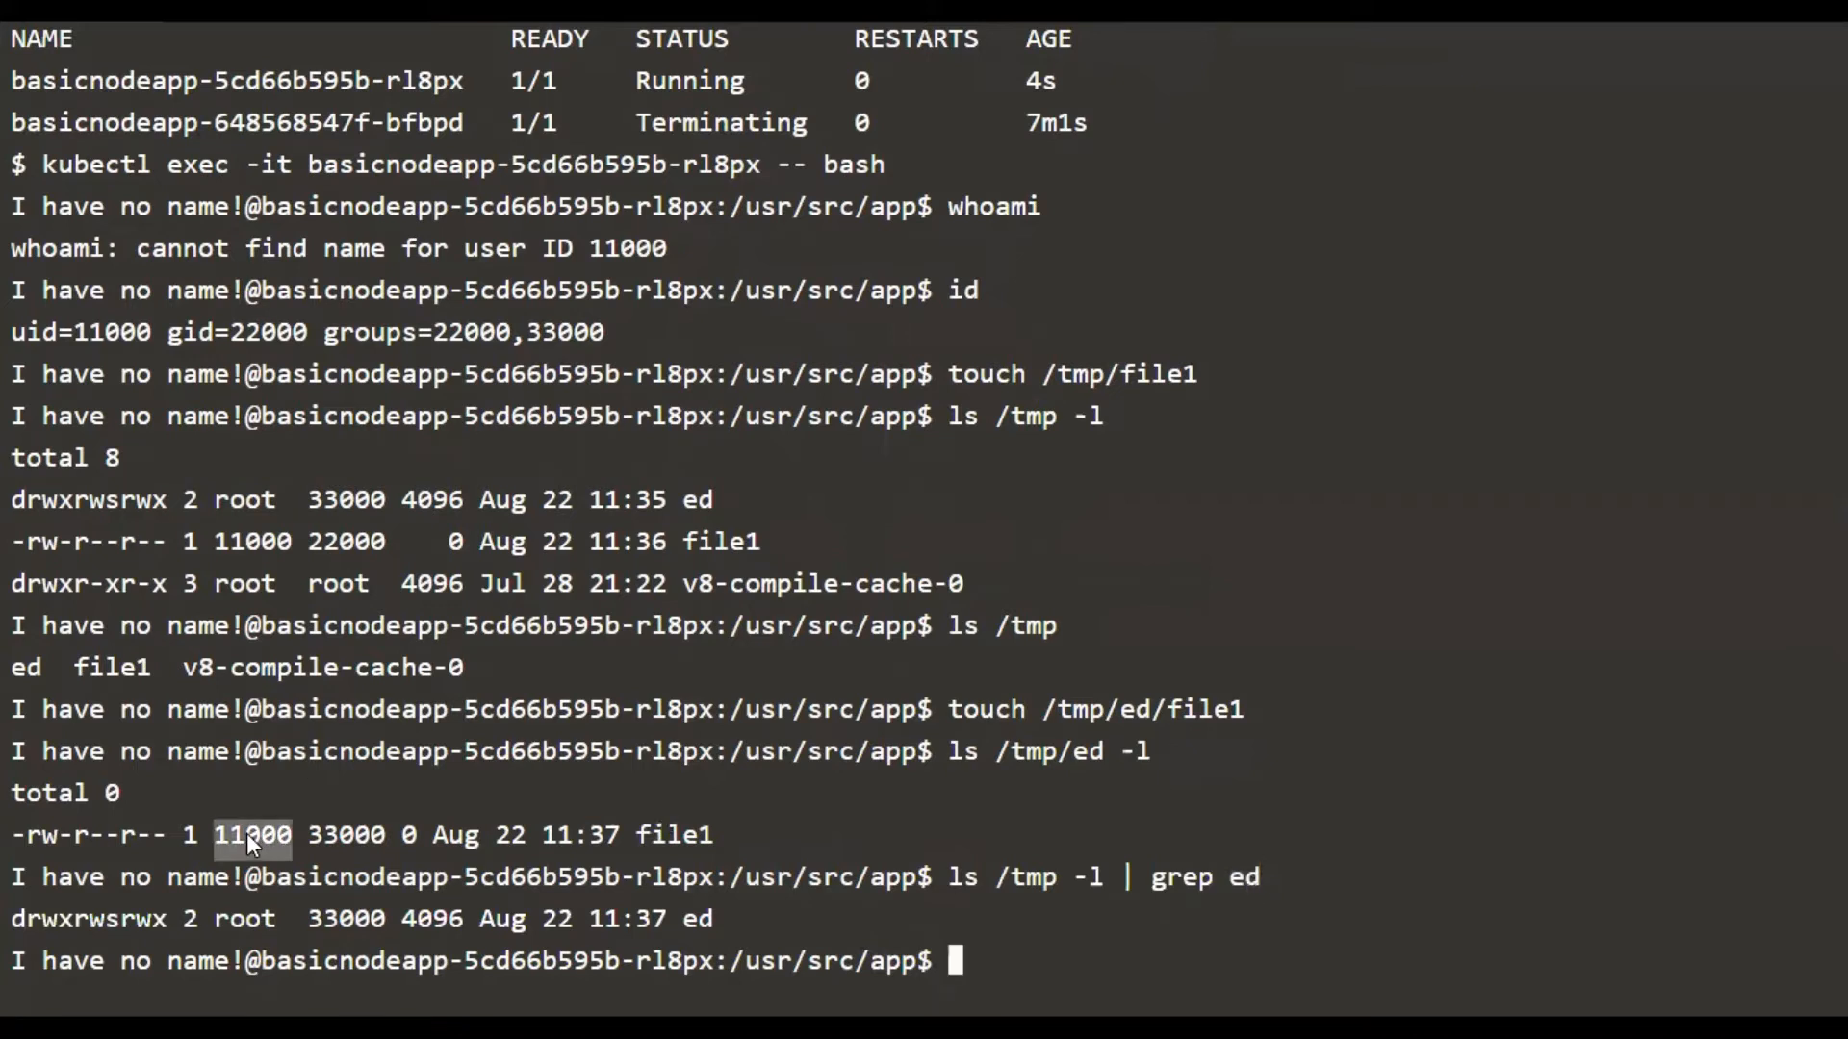